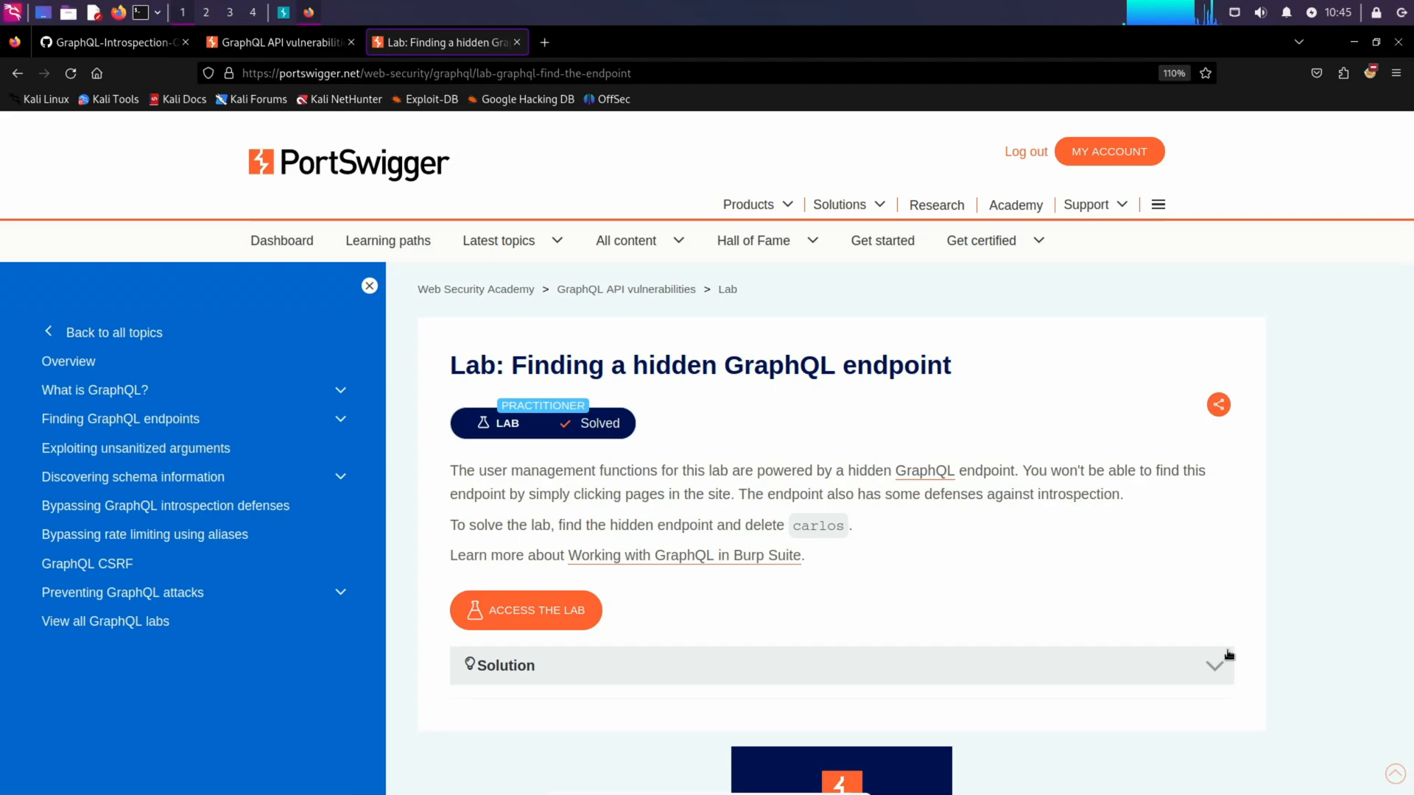
Read the lab brief, highlighting the title and the sentence about introspection defenses.
left_click_drag(533, 365, 951, 365)
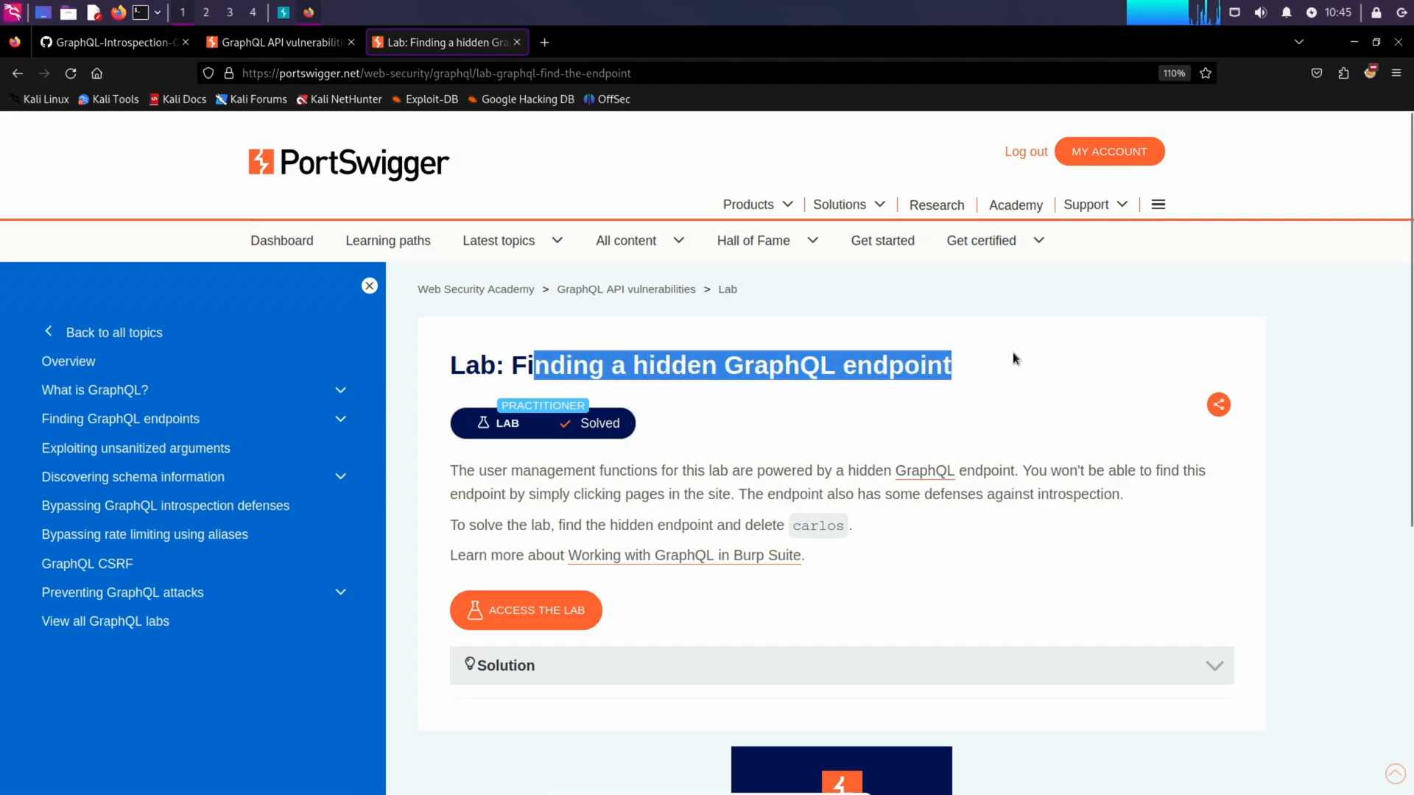
left_click(995, 390)
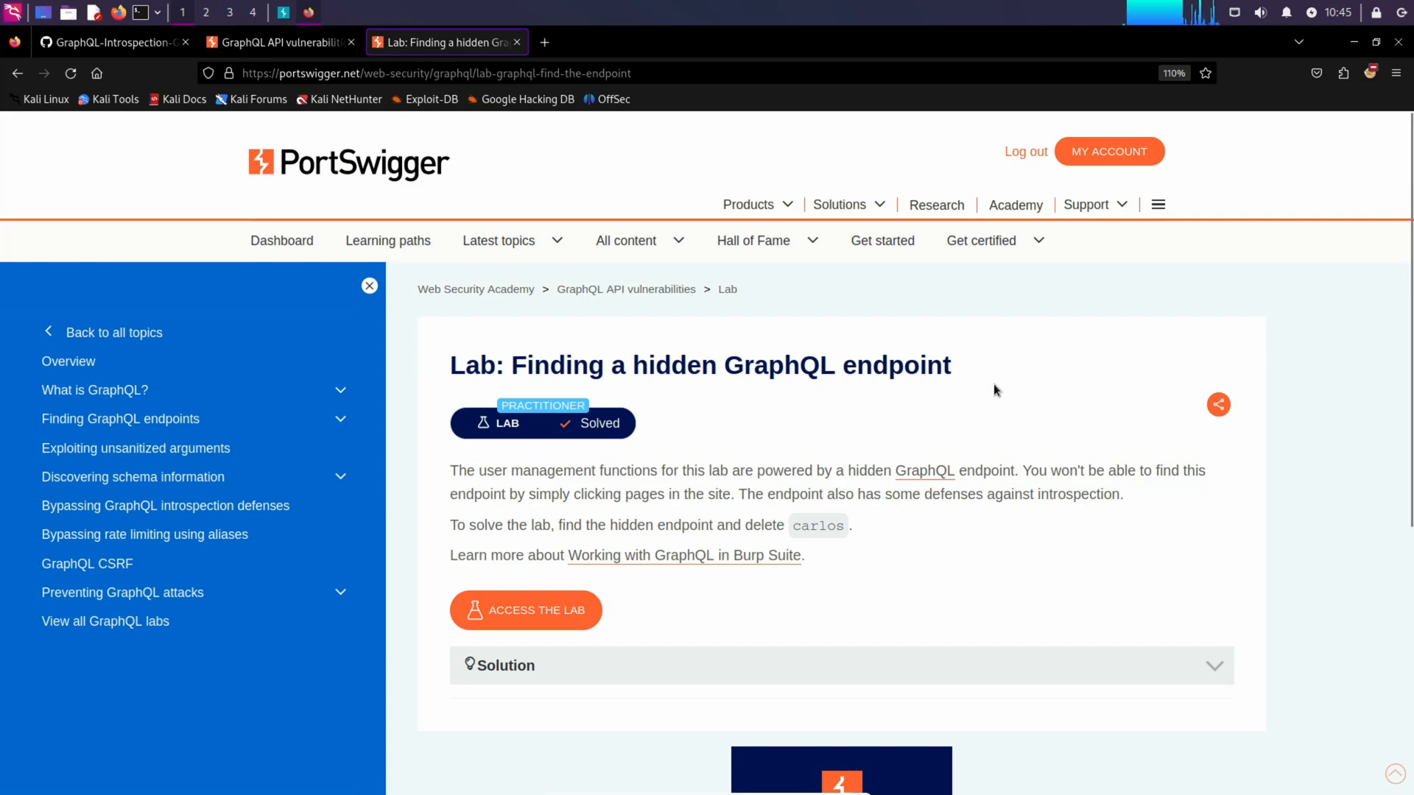
mouse_move(1074, 461)
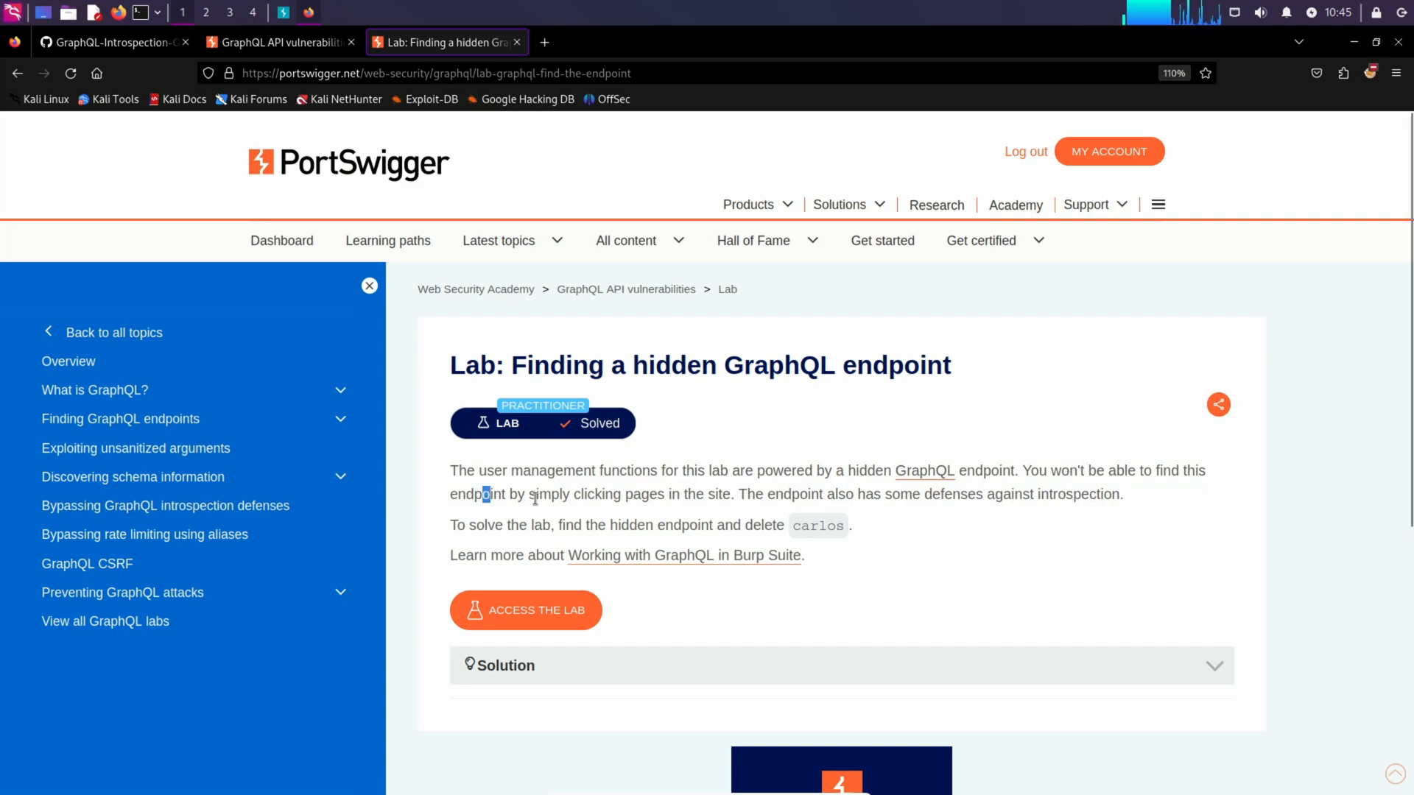
left_click_drag(480, 495, 650, 495)
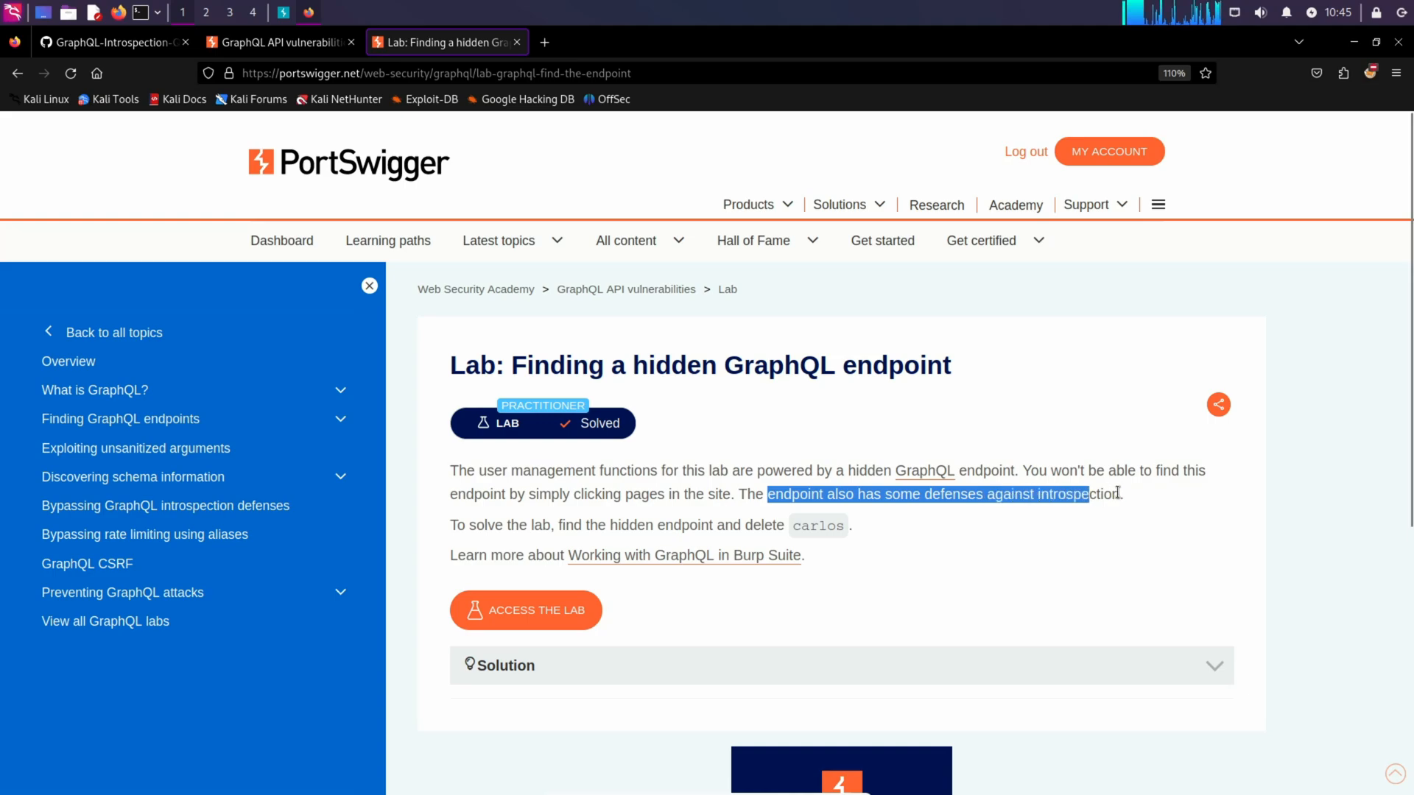
left_click(665, 526)
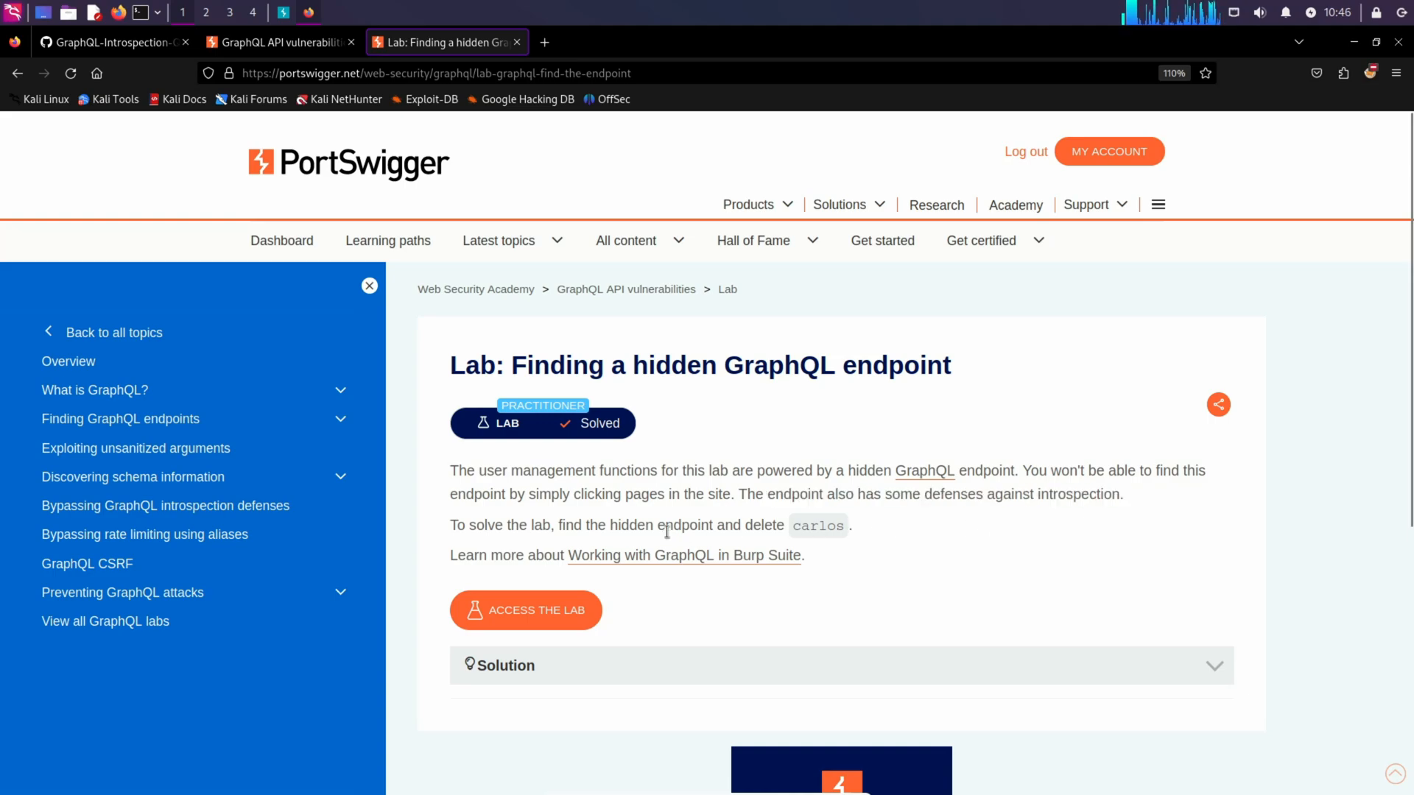
left_click_drag(561, 525, 715, 524)
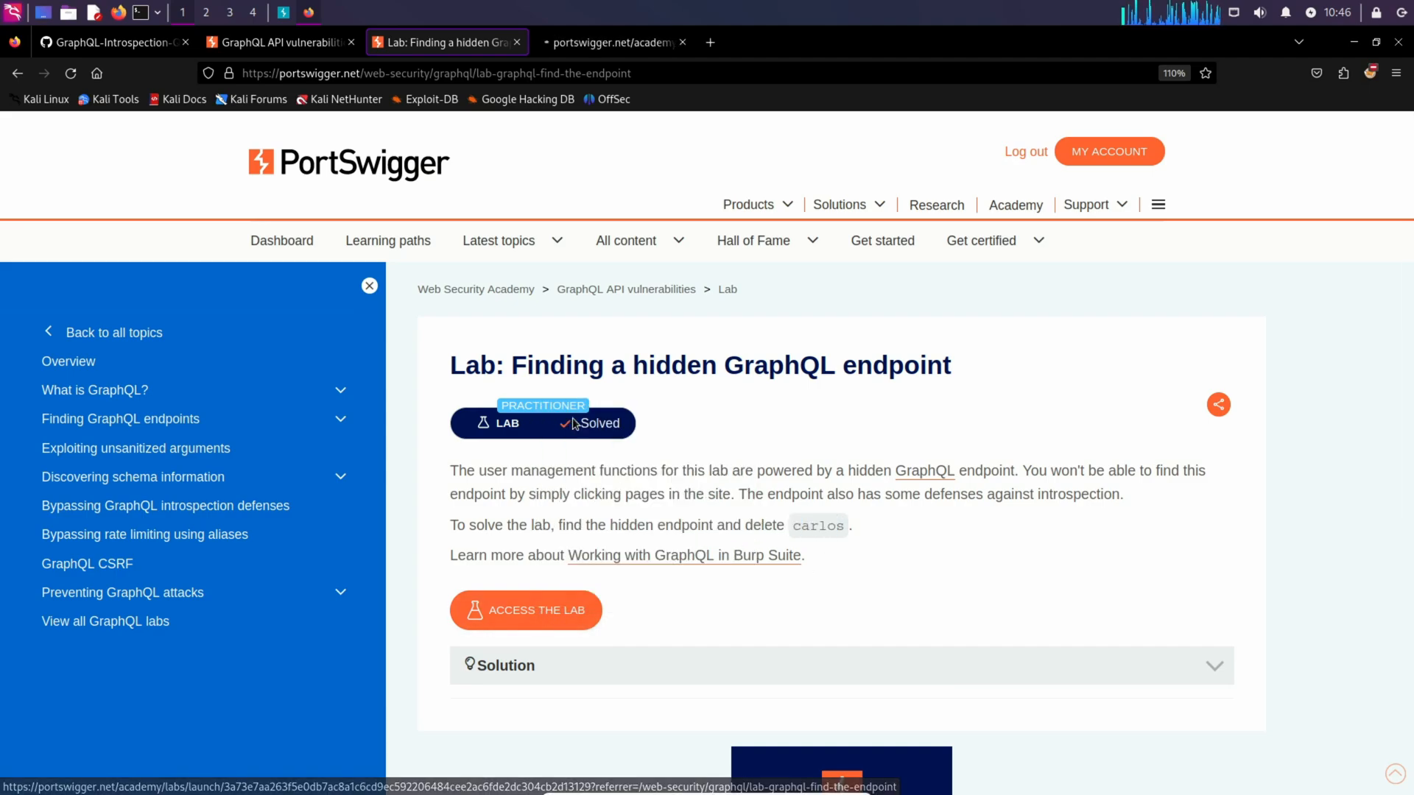
mouse_move(595, 53)
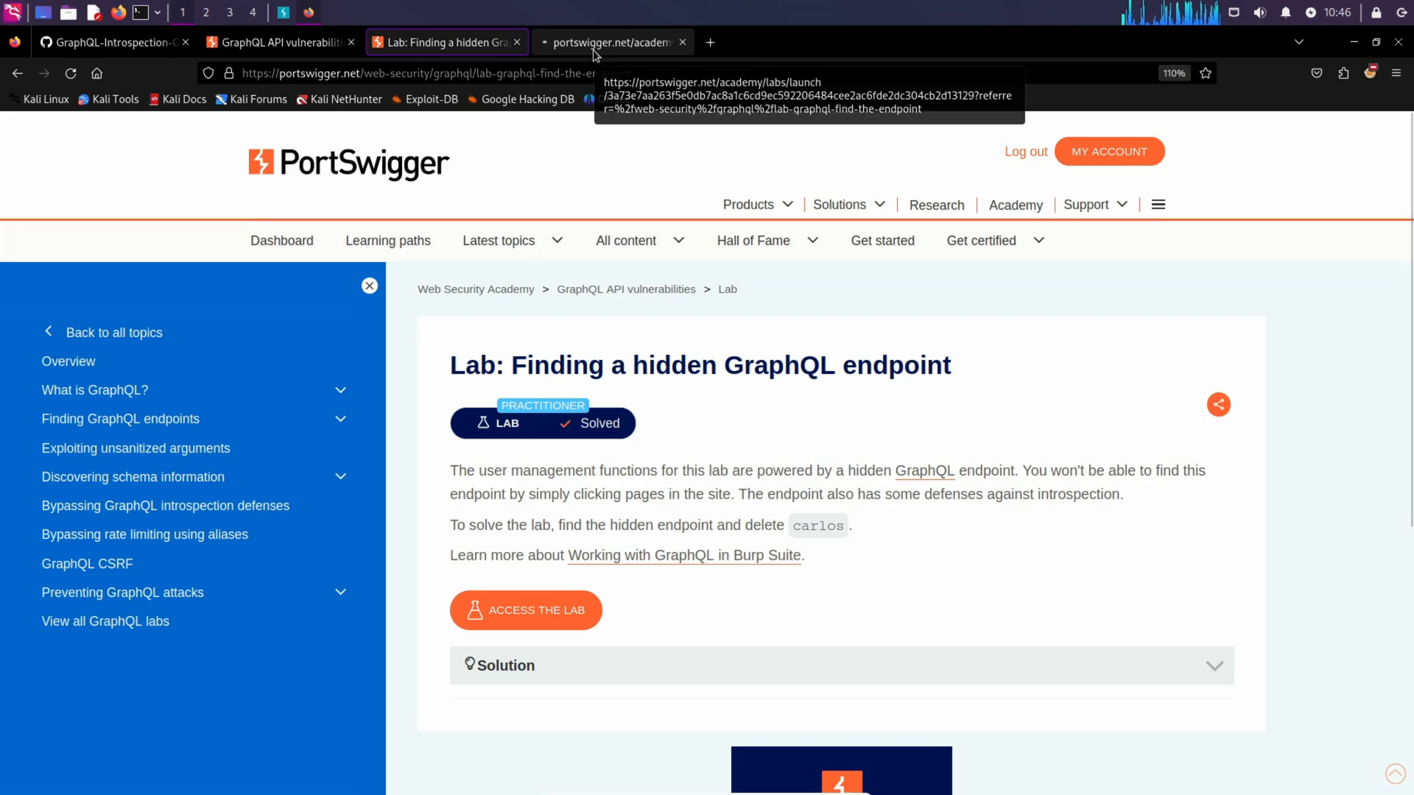
left_click(286, 12)
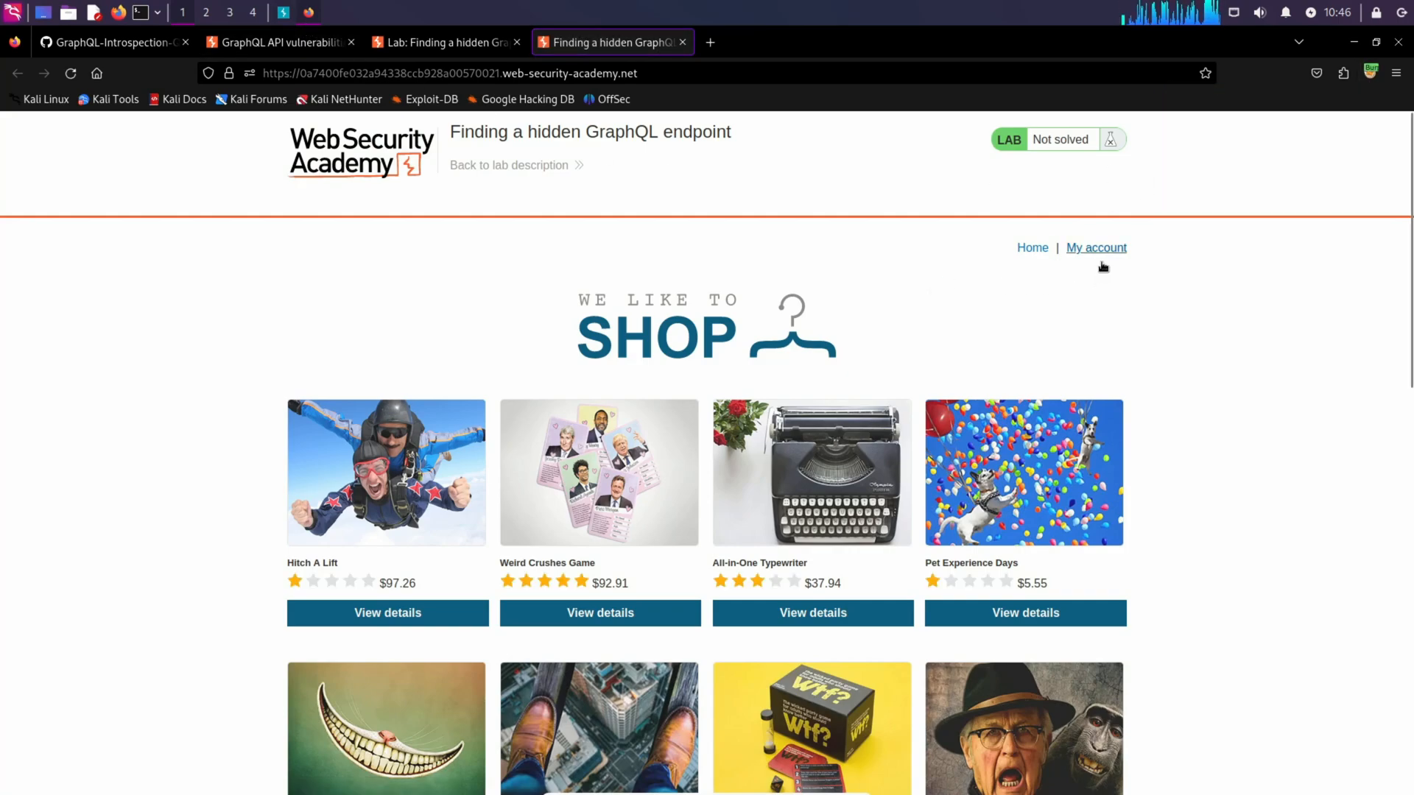
left_click(1096, 247)
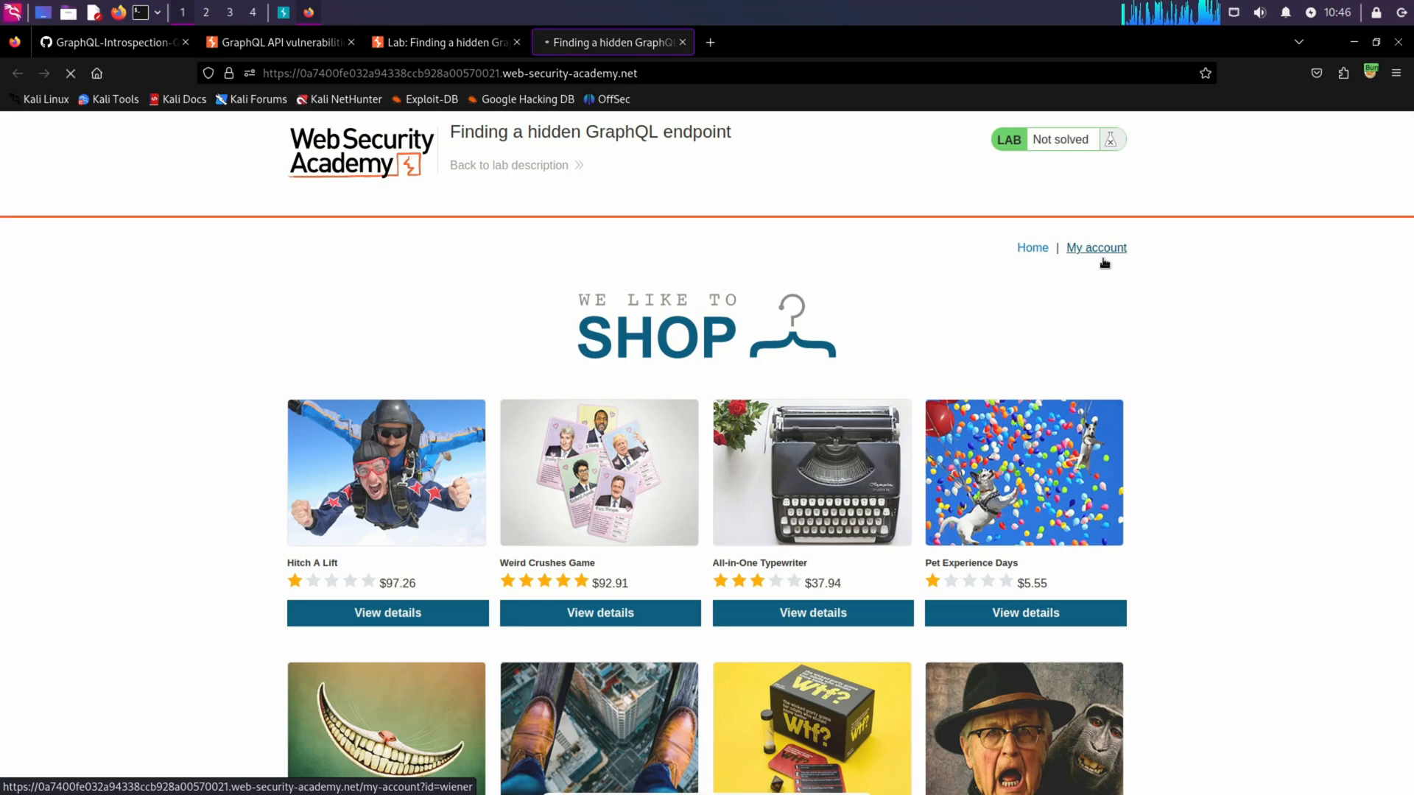
left_click(1096, 248)
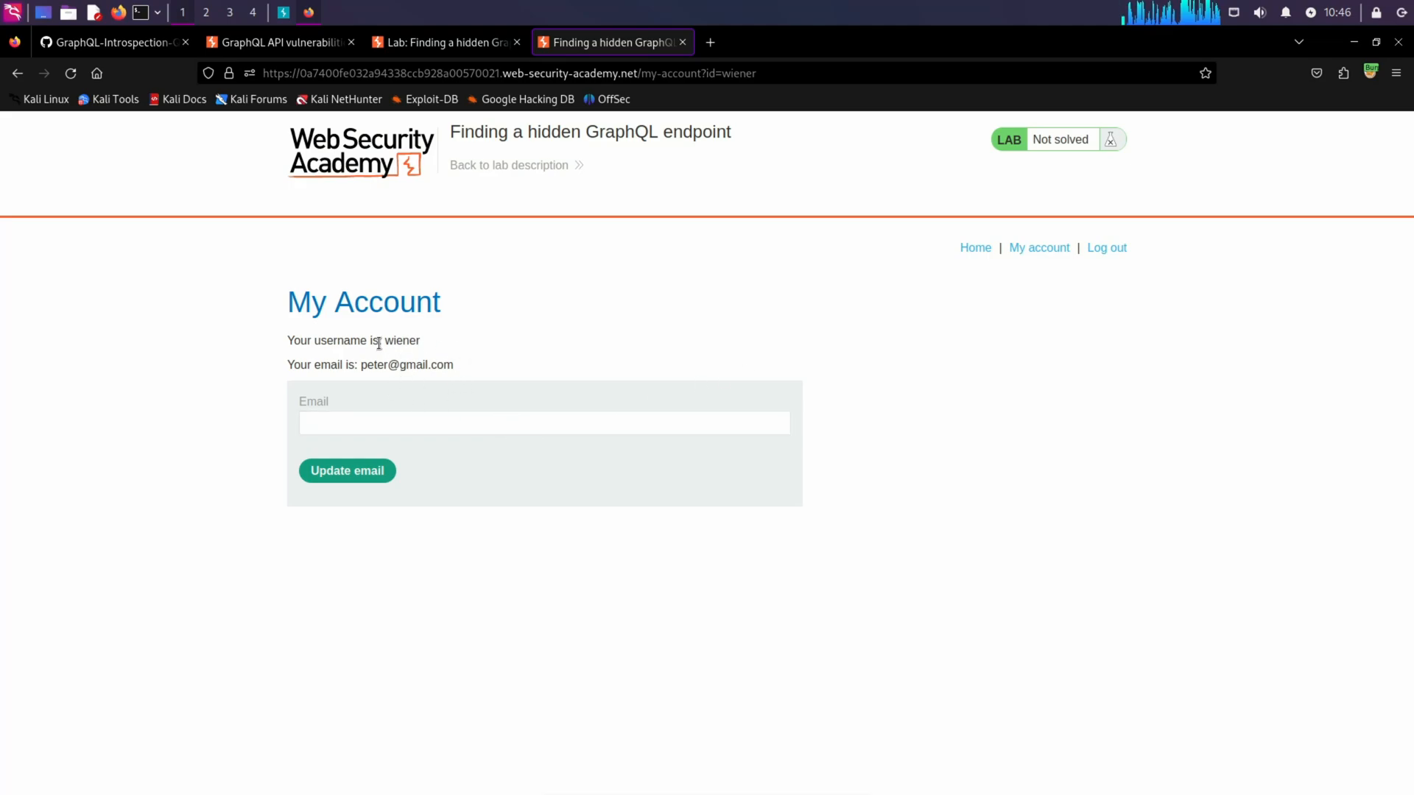
mouse_move(515, 407)
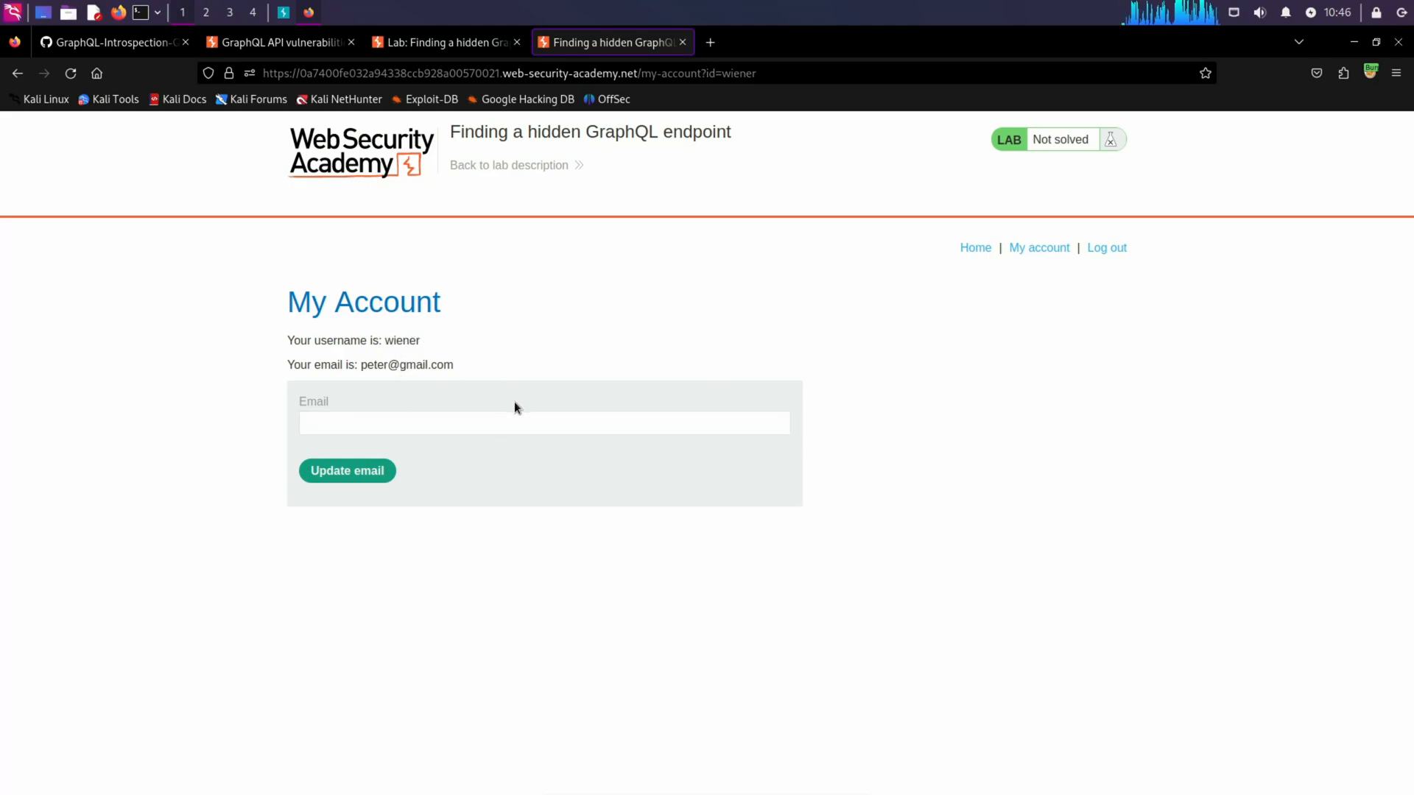
left_click(544, 423)
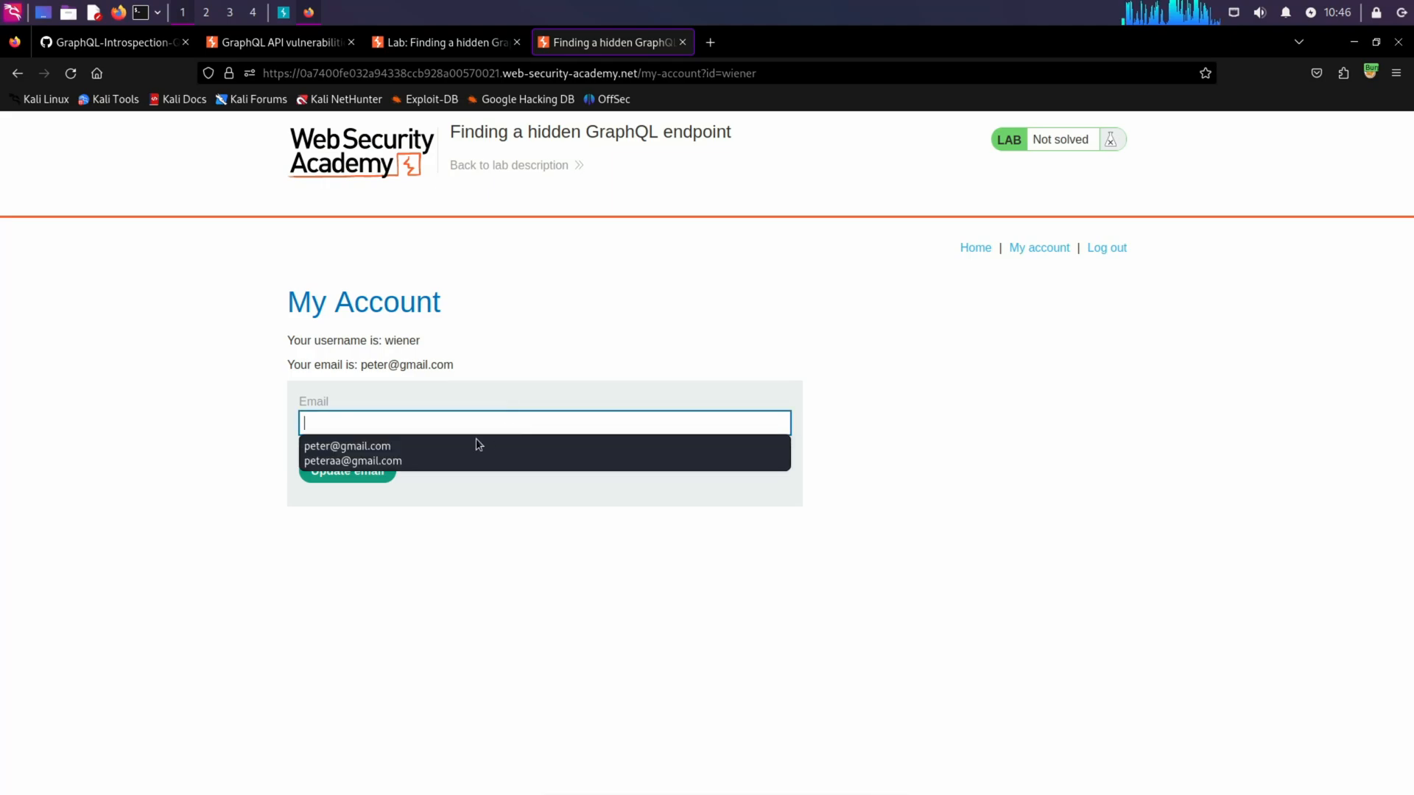
left_click(356, 461)
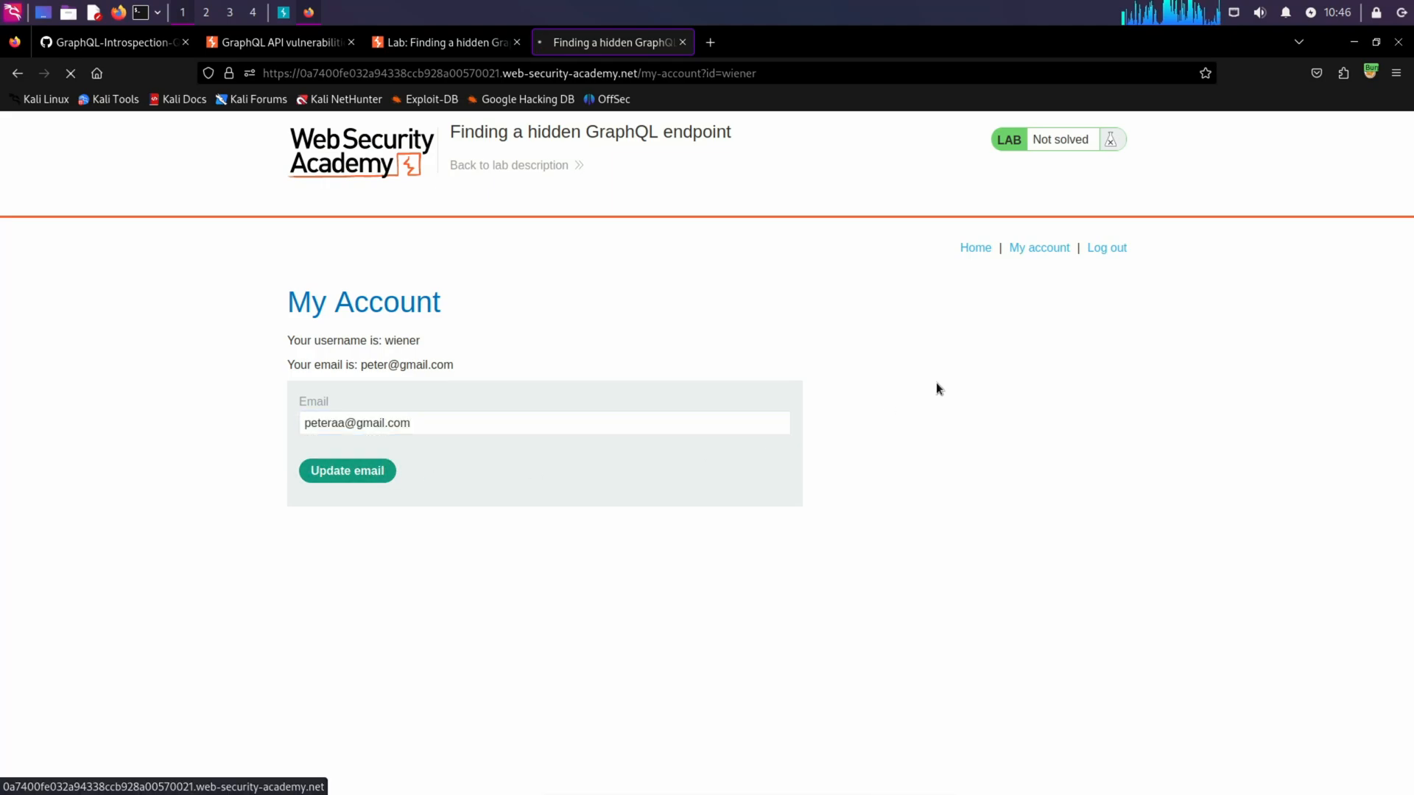
Return to the shop home page and view the All-in-One Typewriter product details.
left_click(975, 247)
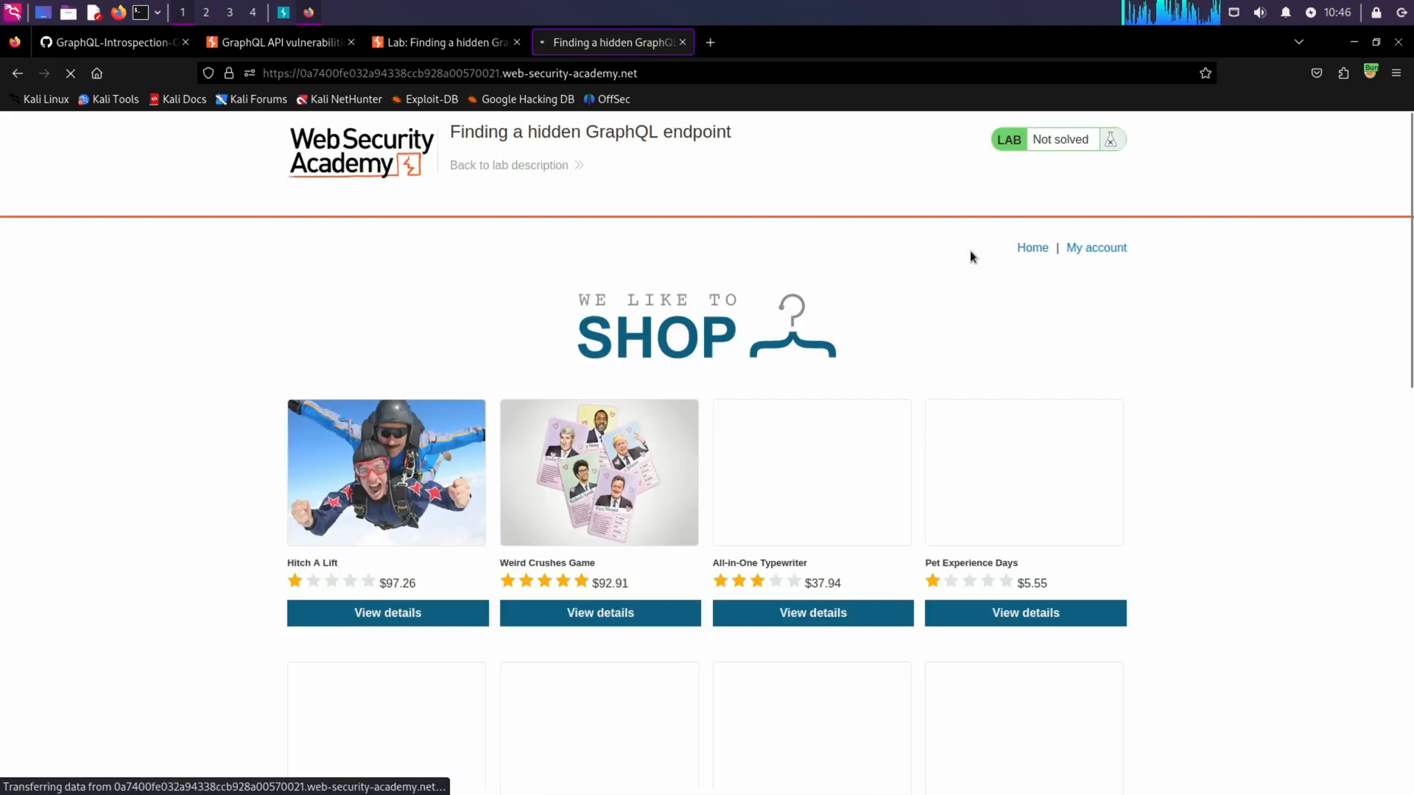
left_click(813, 612)
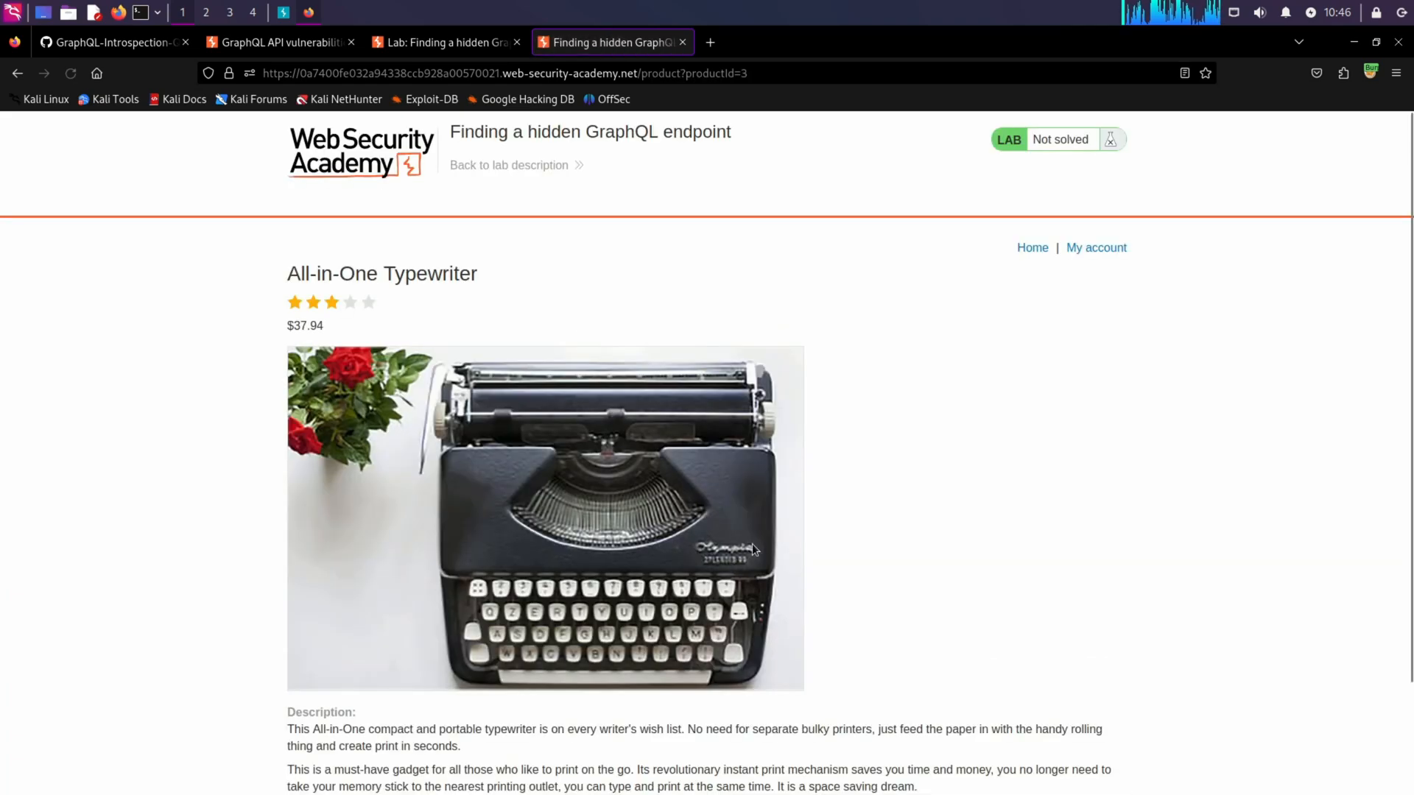
left_click(1032, 247)
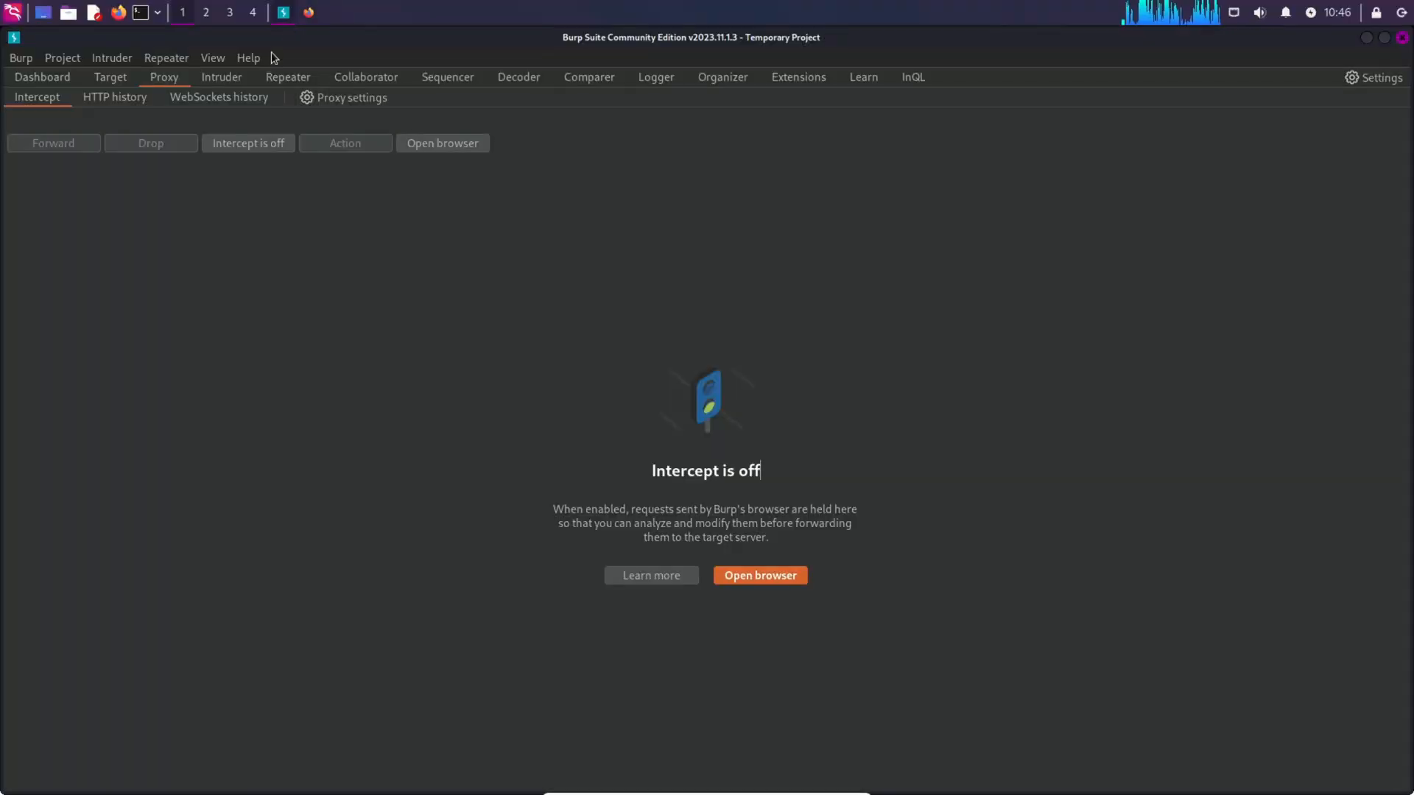
Review the HTTP history, inspecting the /academyLabHeader requests and the home-page GET request.
left_click(113, 97)
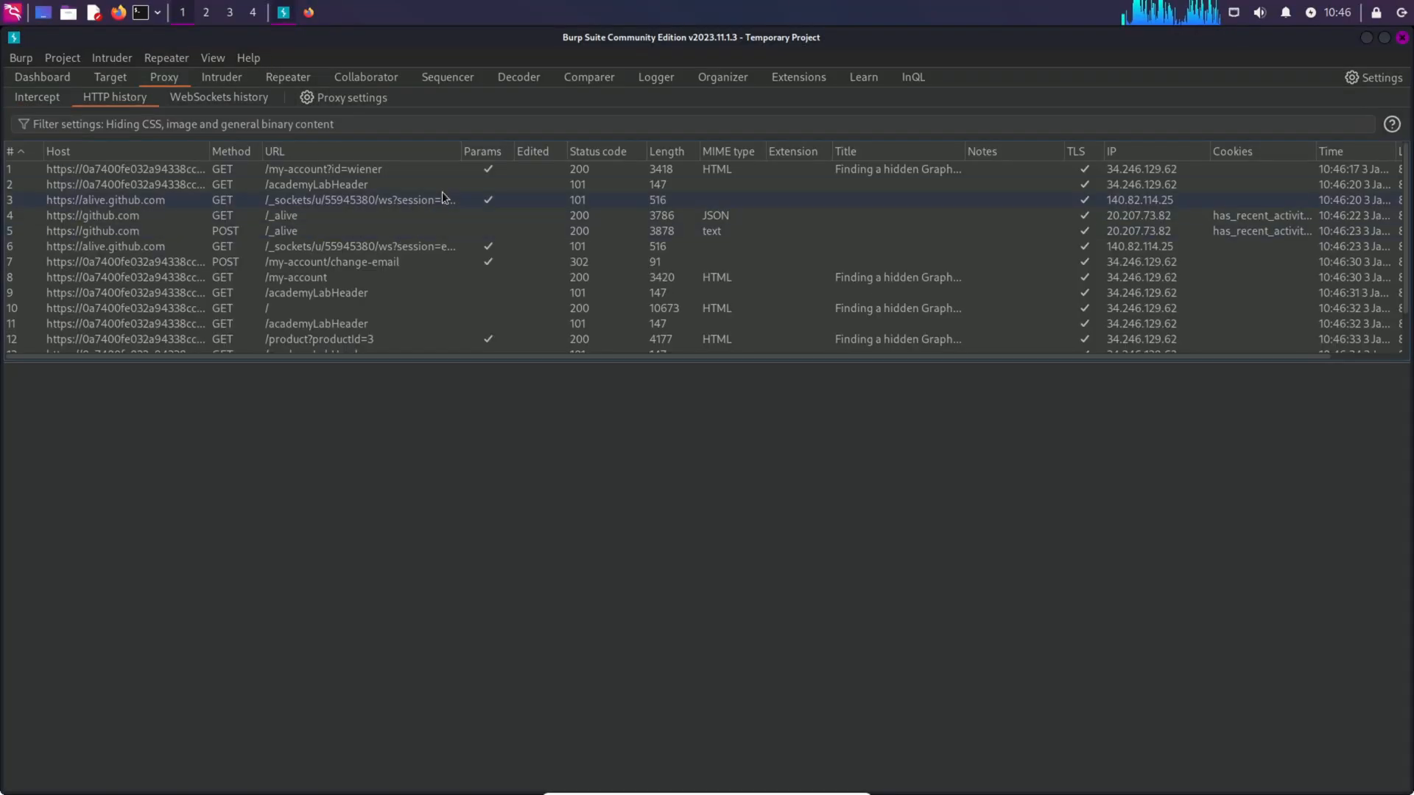
left_click(345, 184)
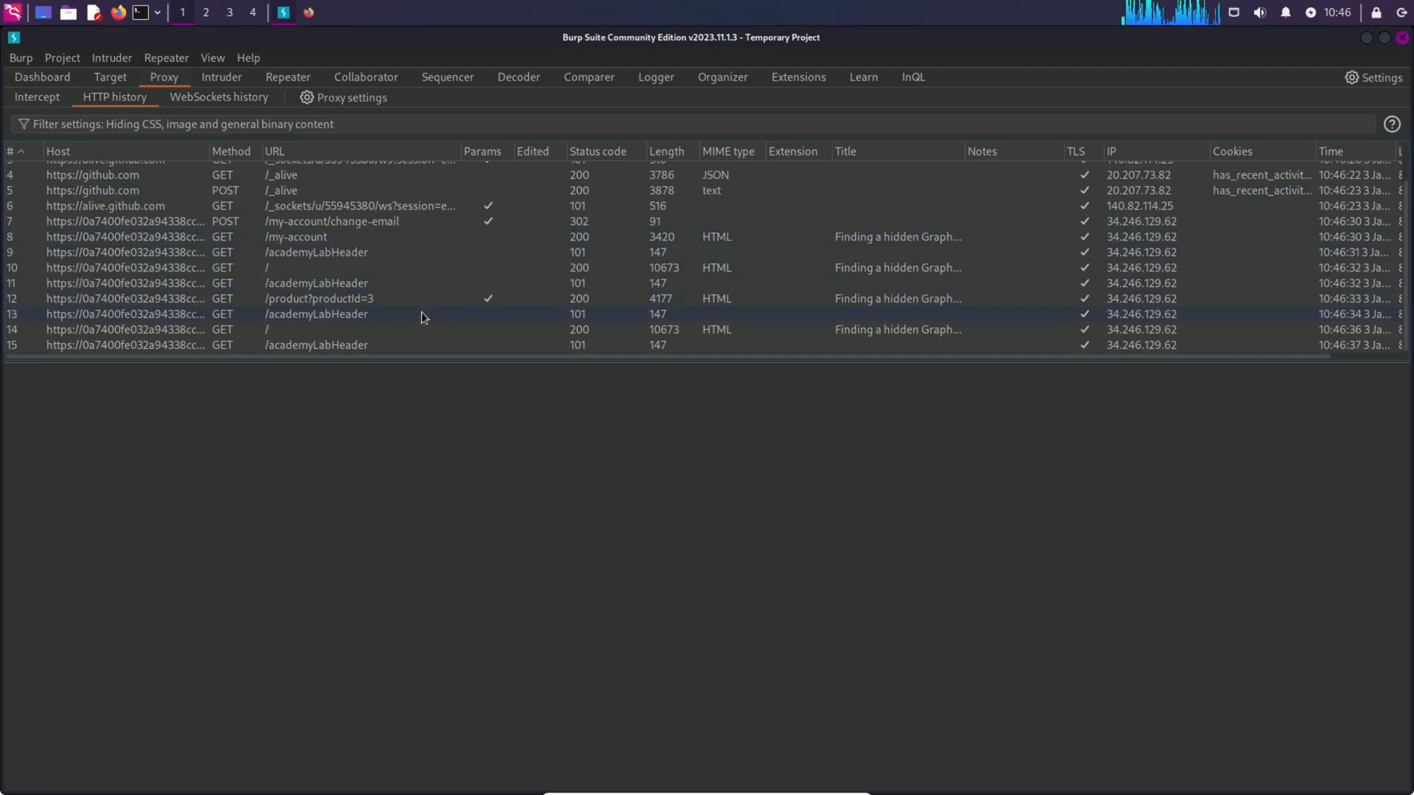
left_click(345, 344)
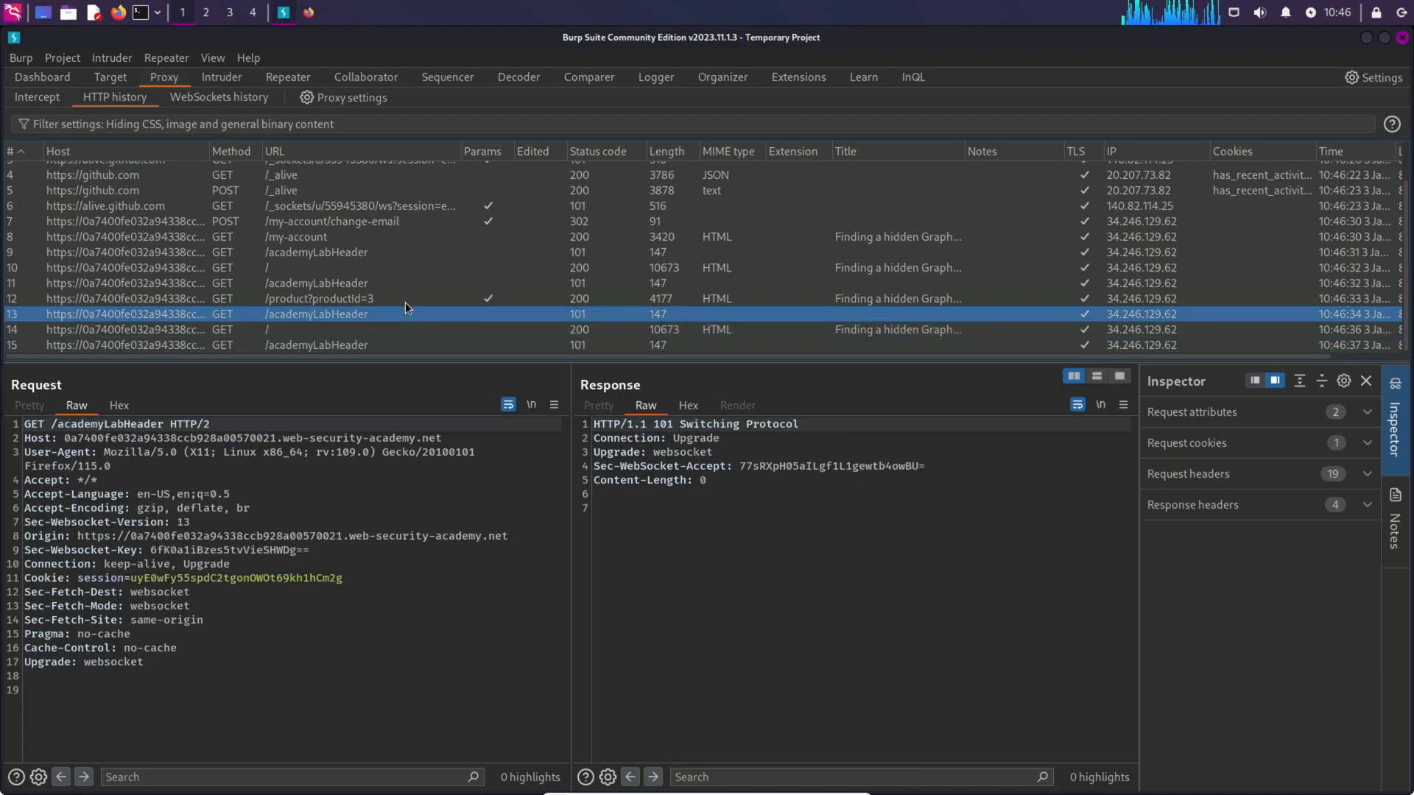
left_click(315, 345)
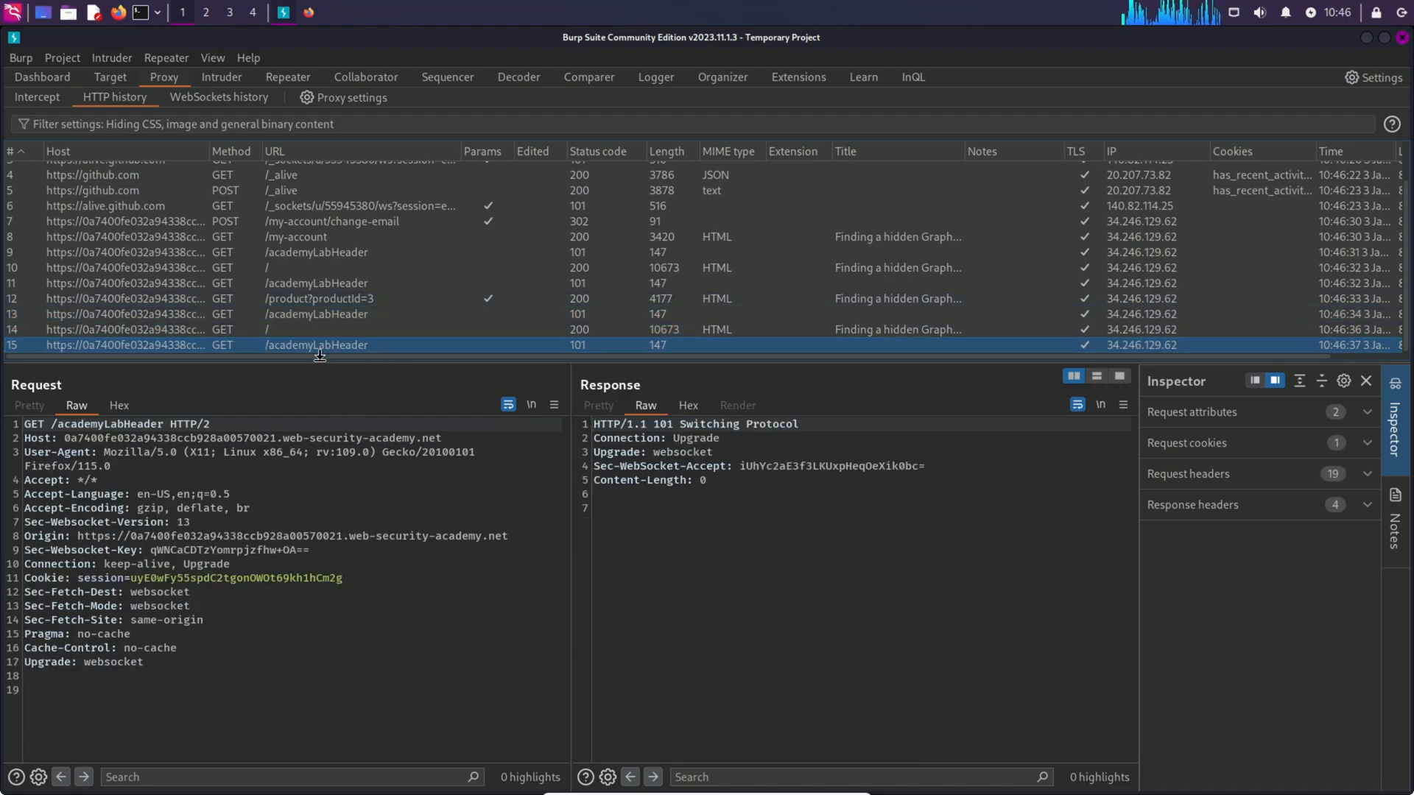
mouse_move(318, 376)
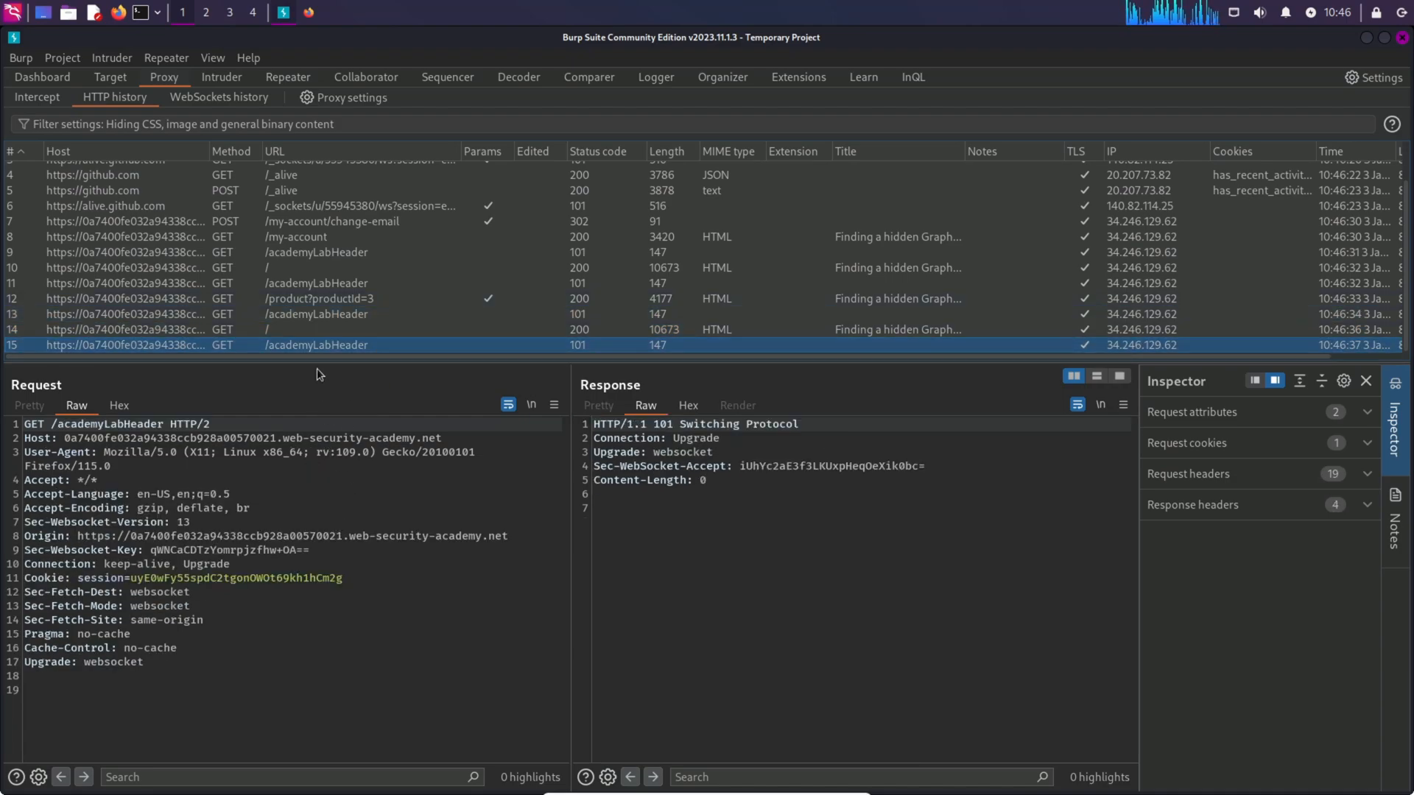
left_click(226, 330)
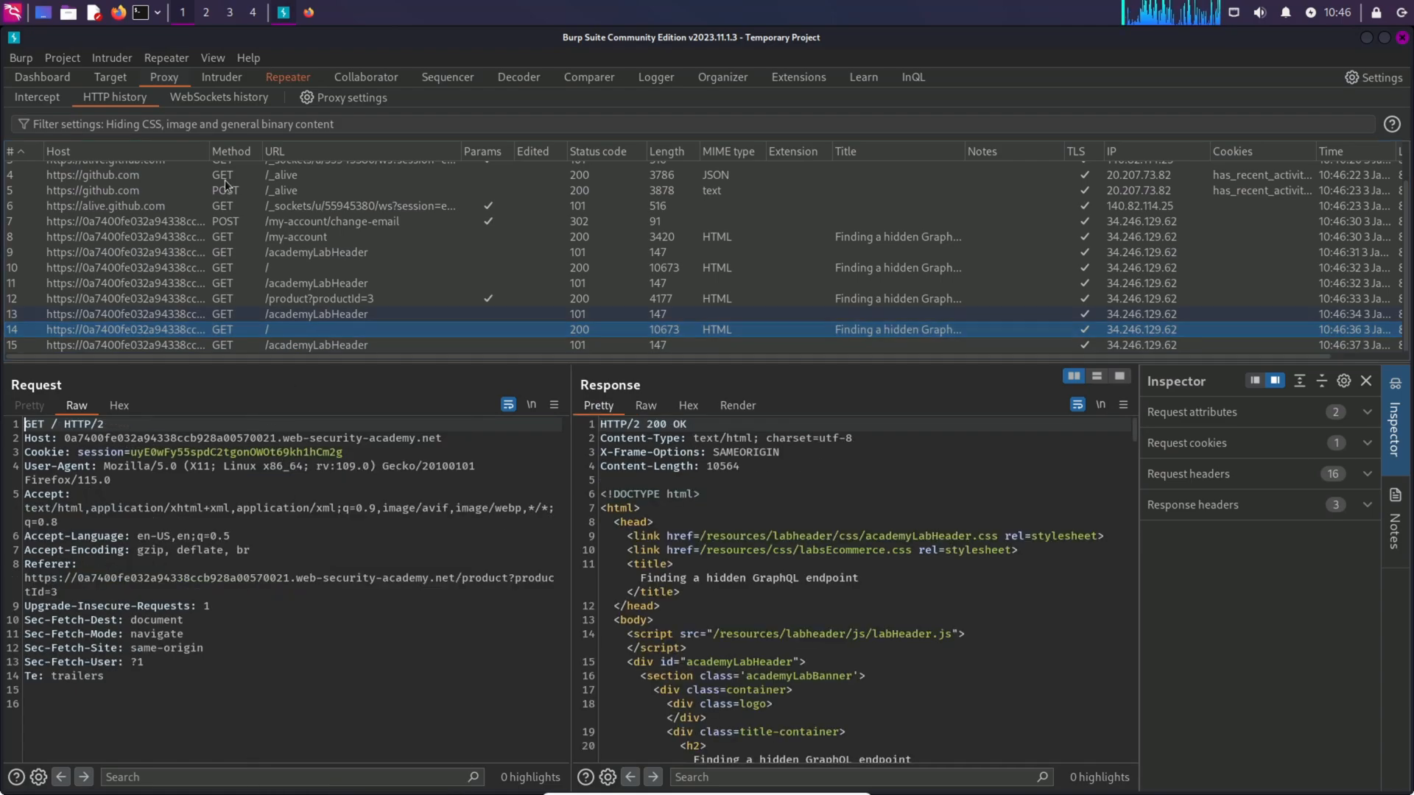
Resend the GET / home-page request from Repeater and receive its 200 OK HTML response.
left_click(289, 76)
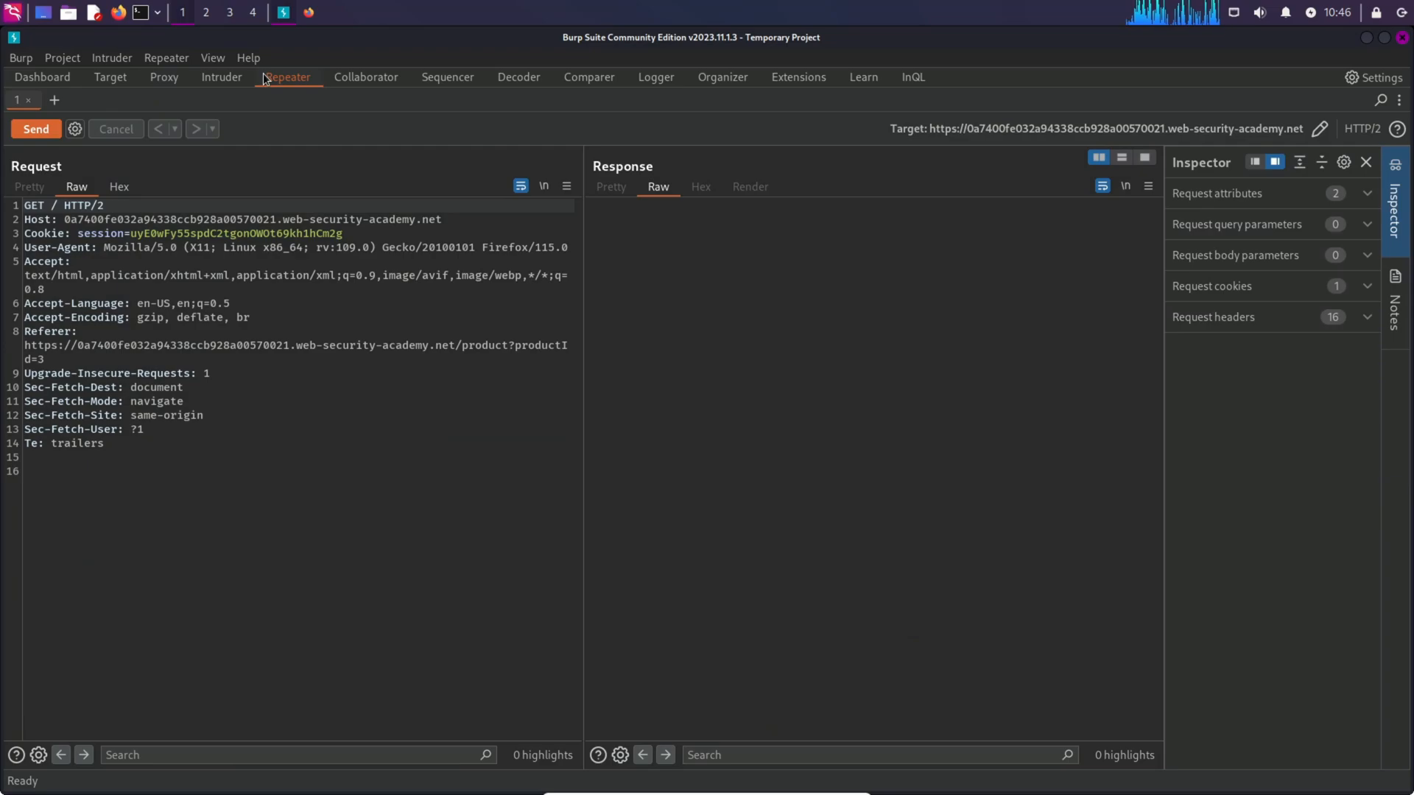
right_click(155, 156)
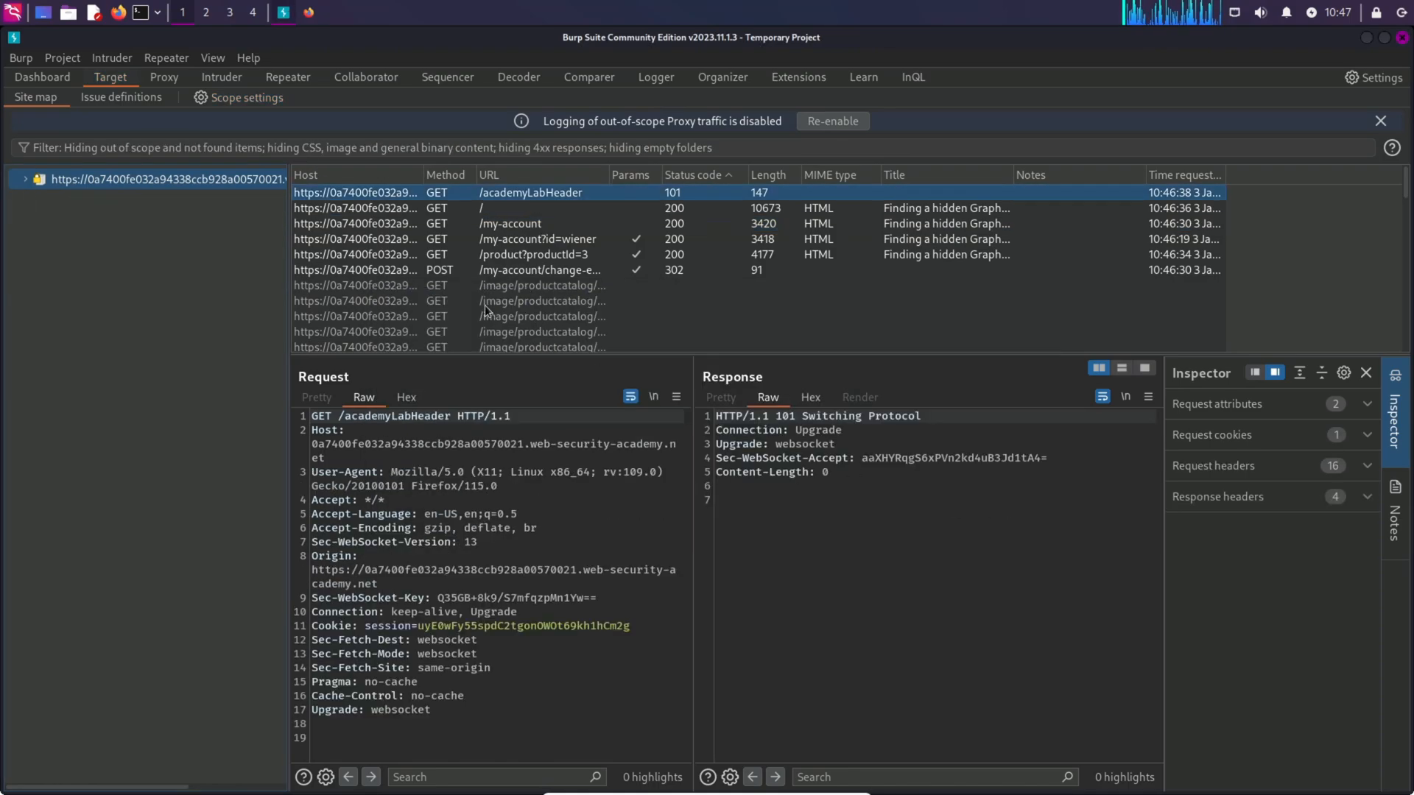
left_click(287, 76)
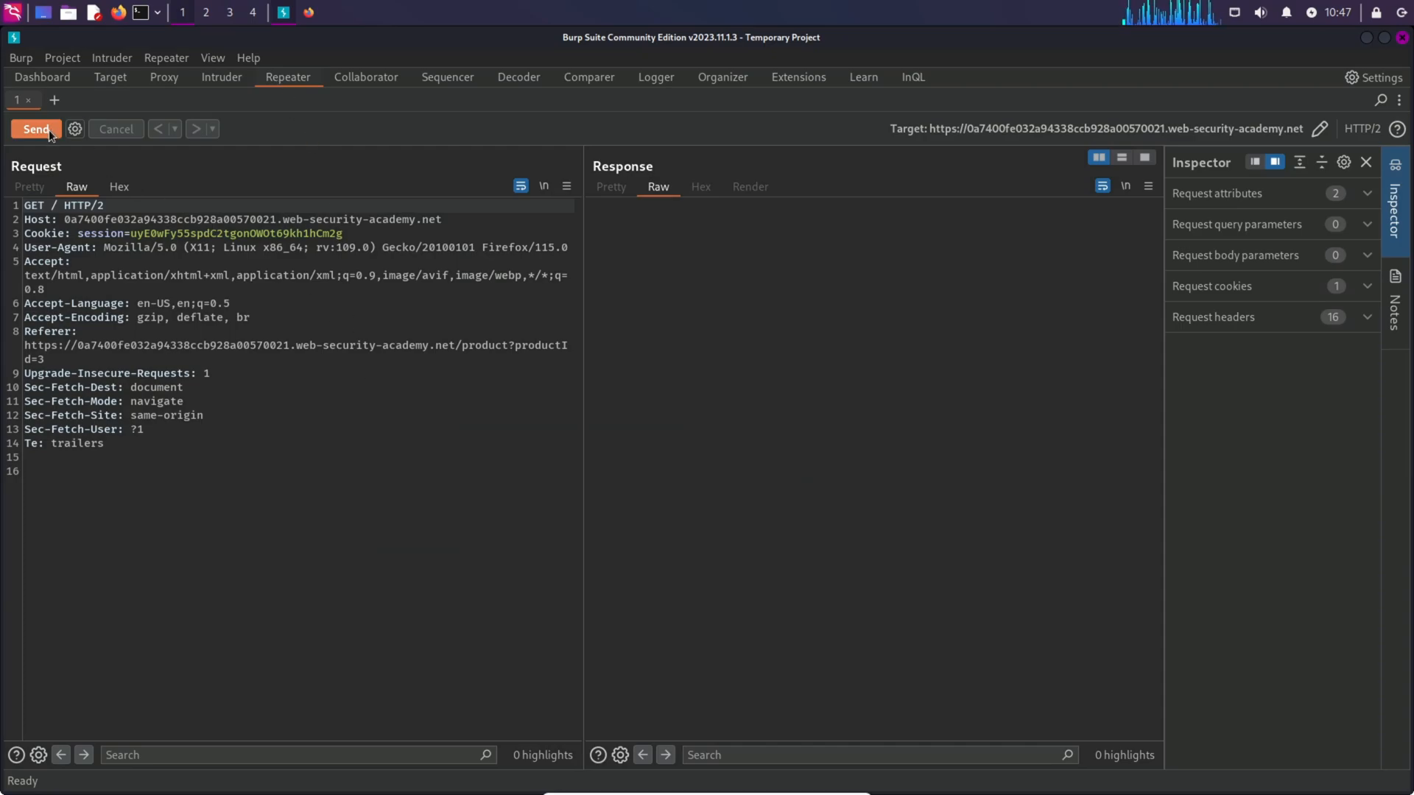
left_click(35, 129)
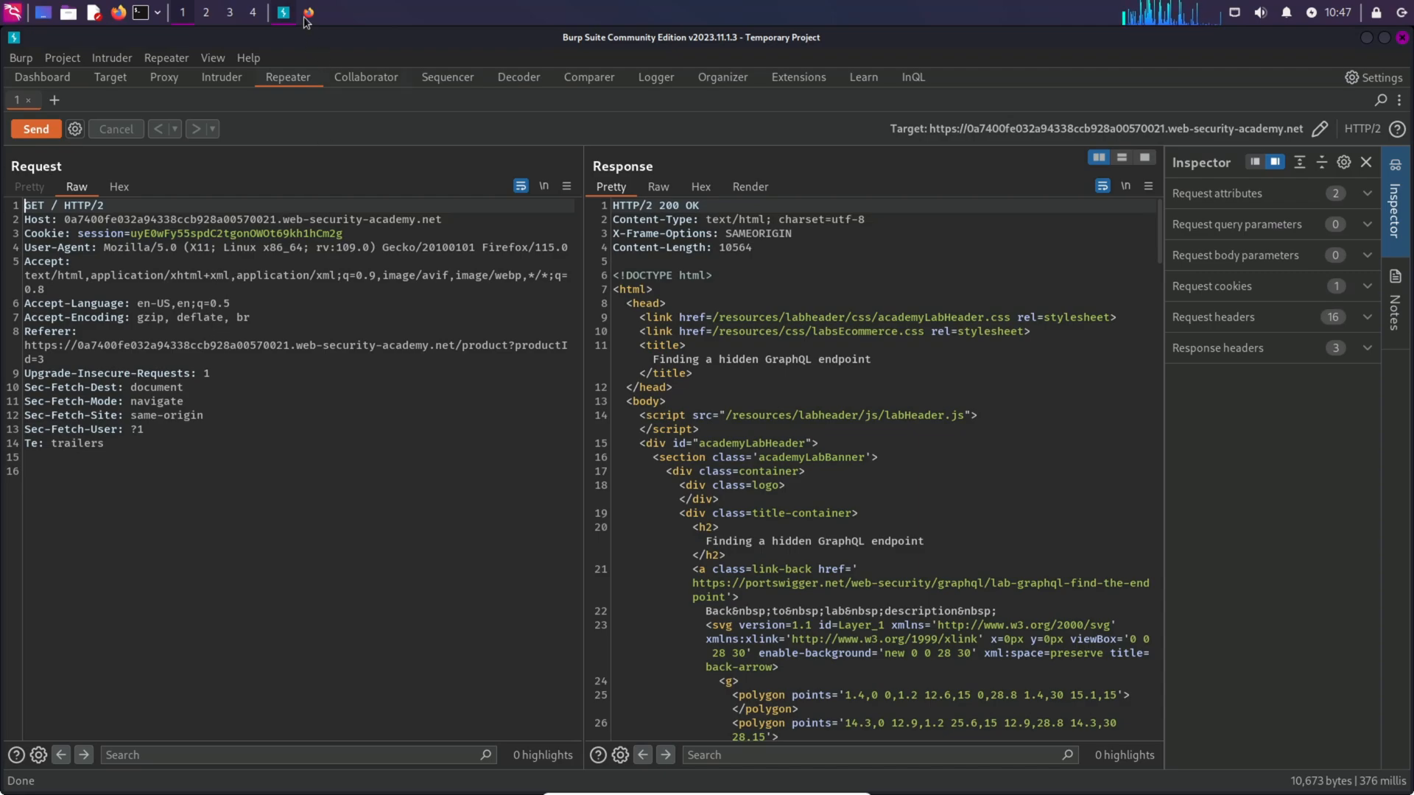
In Firefox, scroll the GraphQL guide to the common endpoint names and select /graphql.
left_click(296, 12)
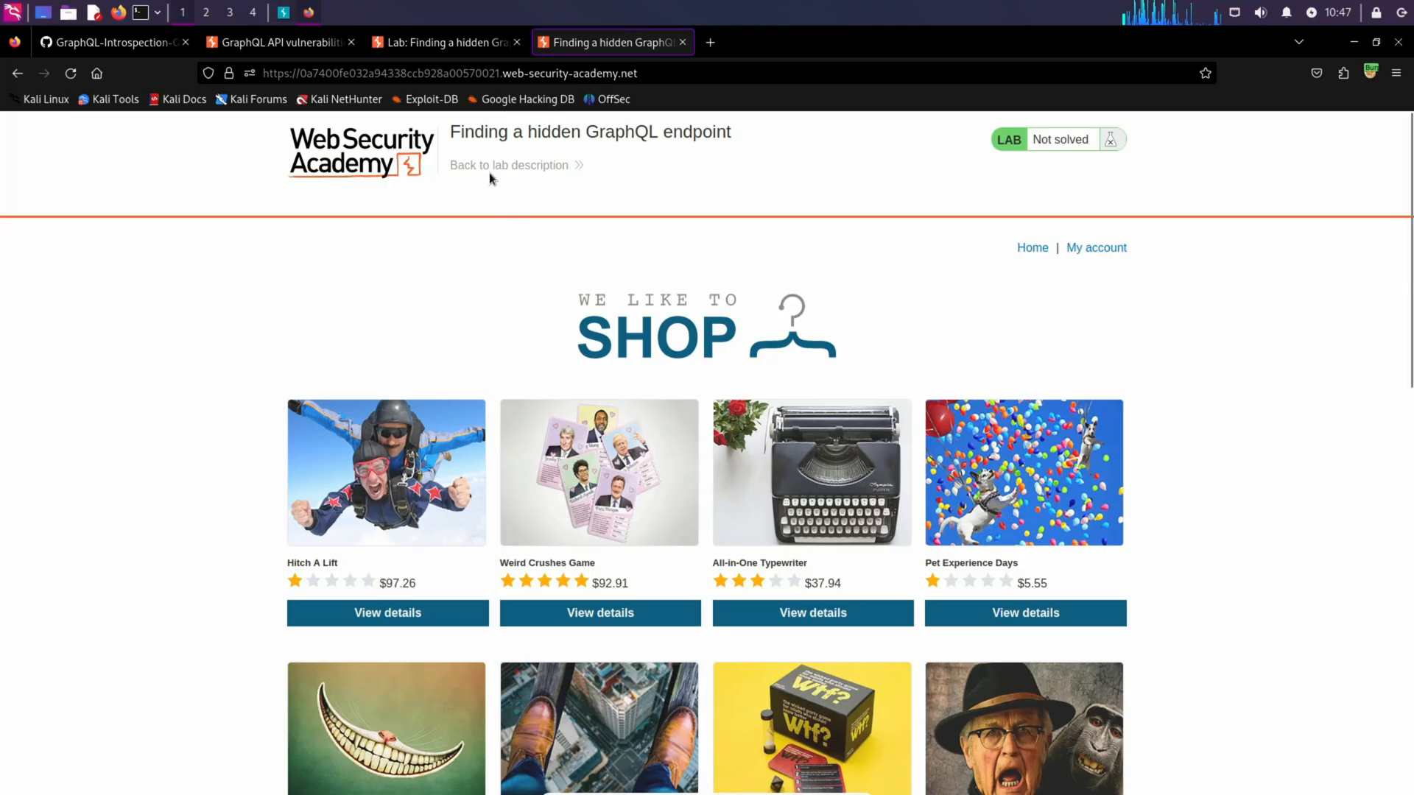
mouse_move(441, 215)
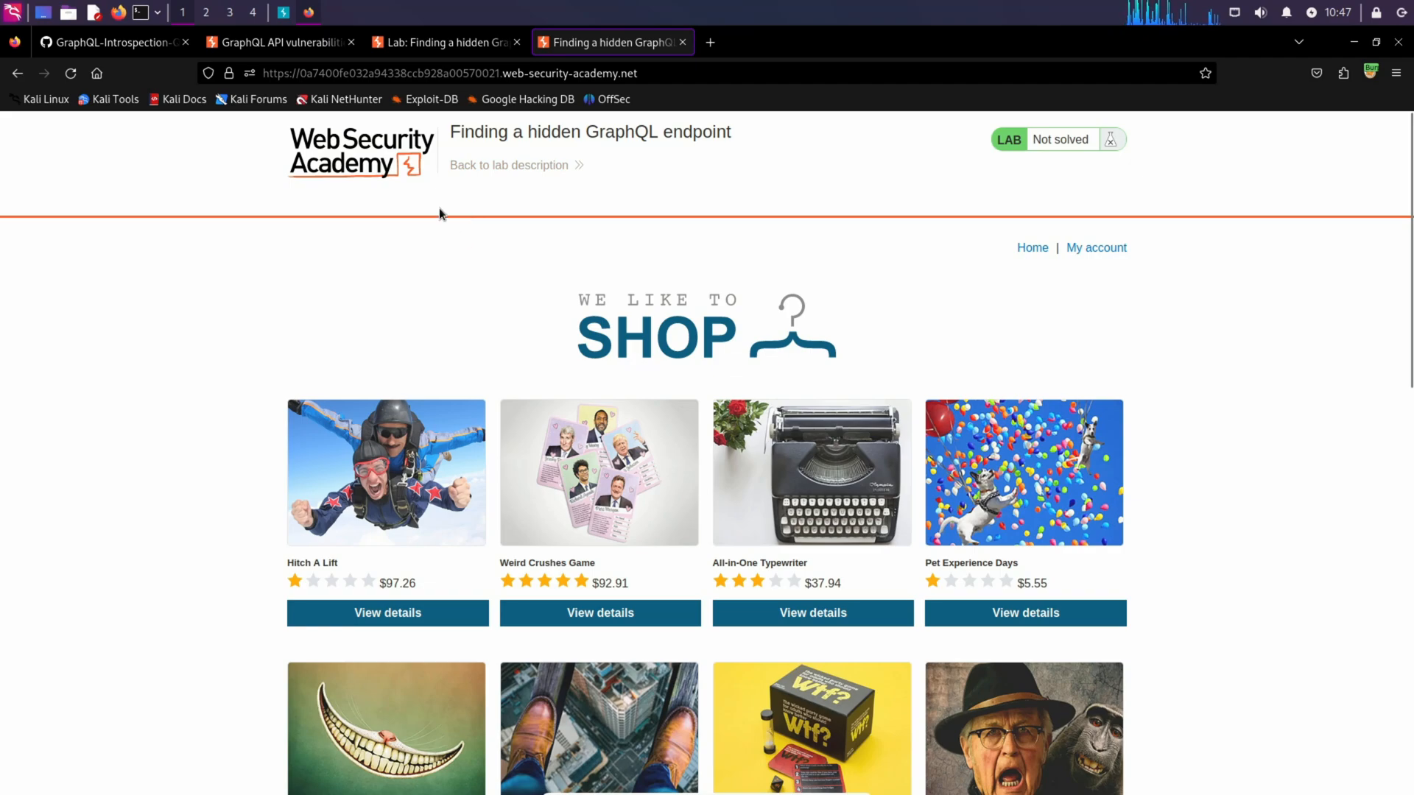
left_click(446, 41)
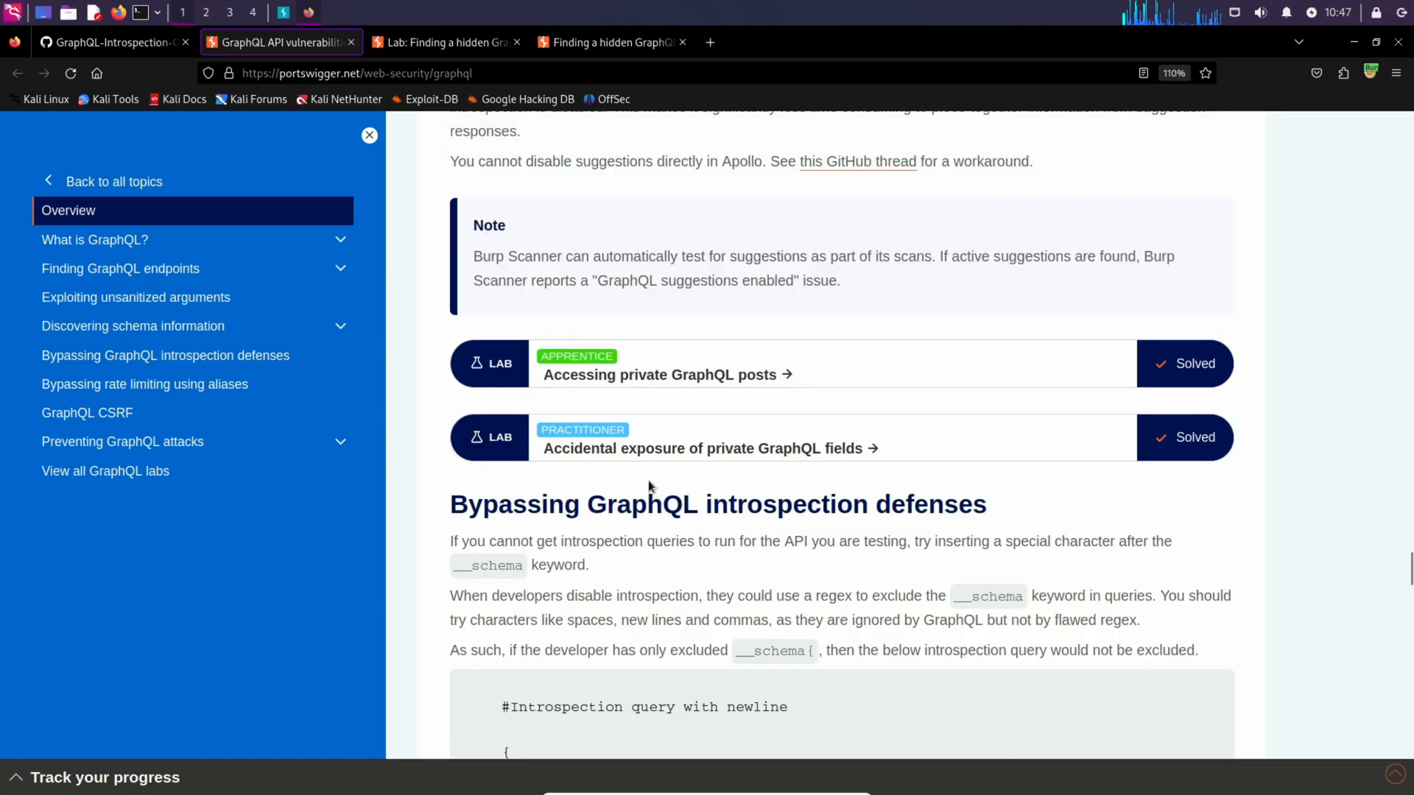
scroll("down", 3)
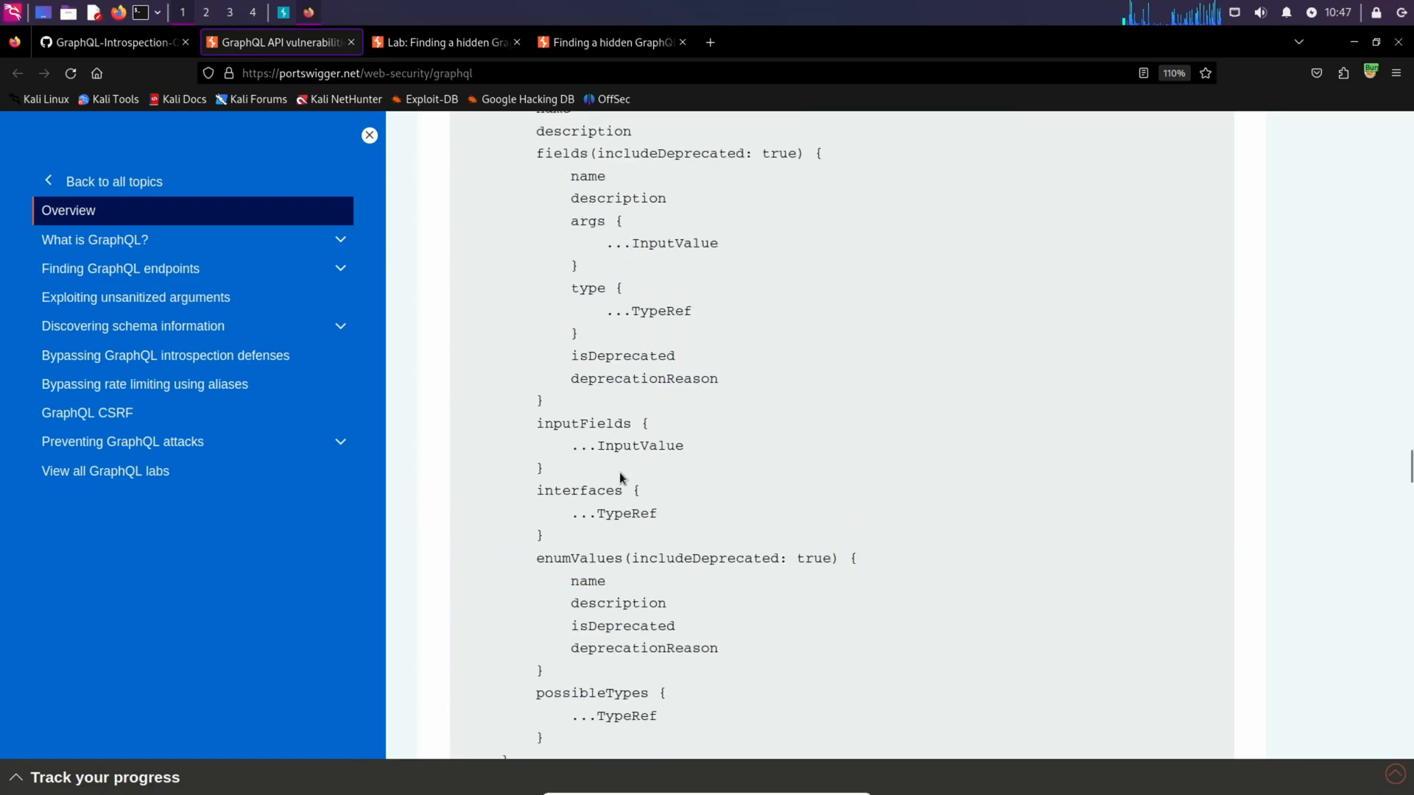
scroll("down", 3)
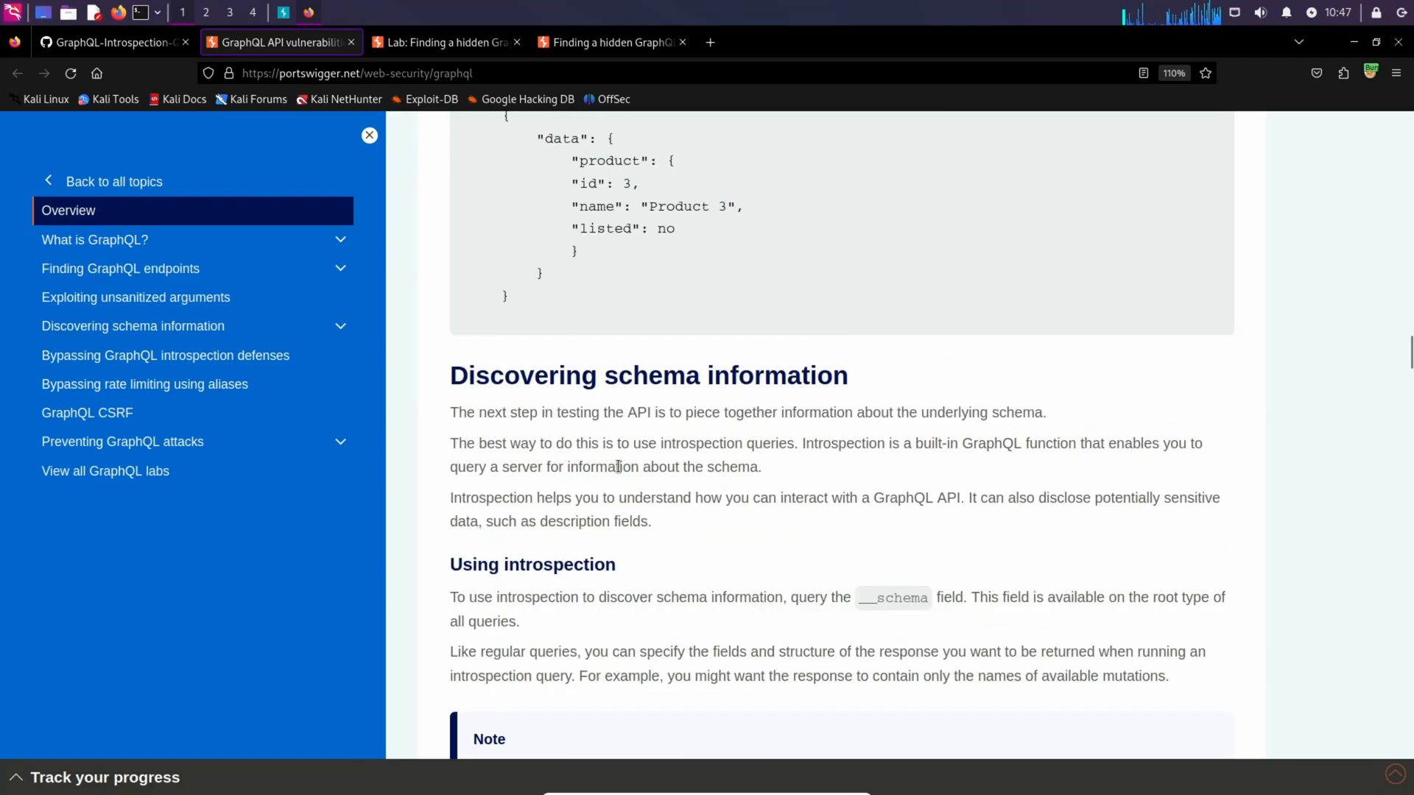
scroll("up", 3)
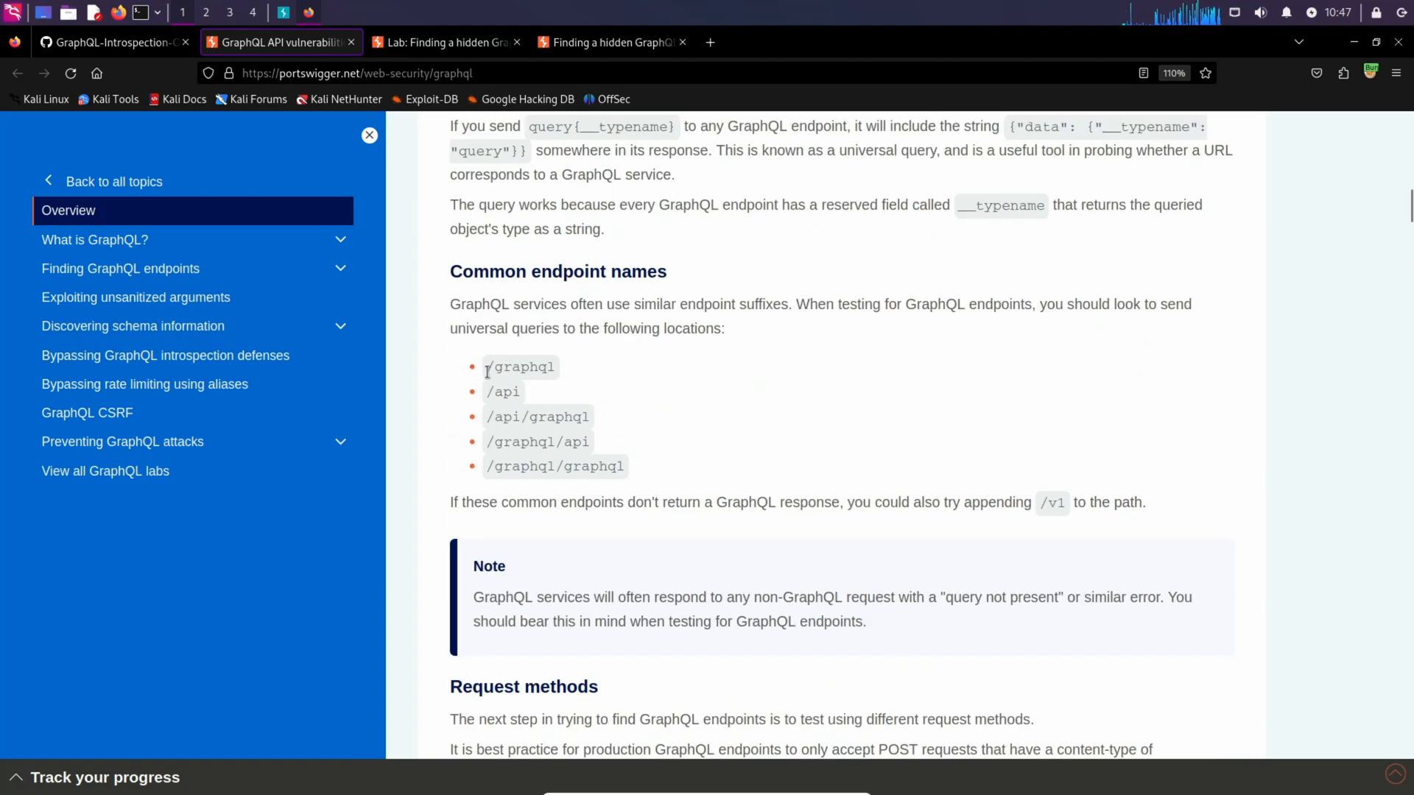
double_click(519, 367)
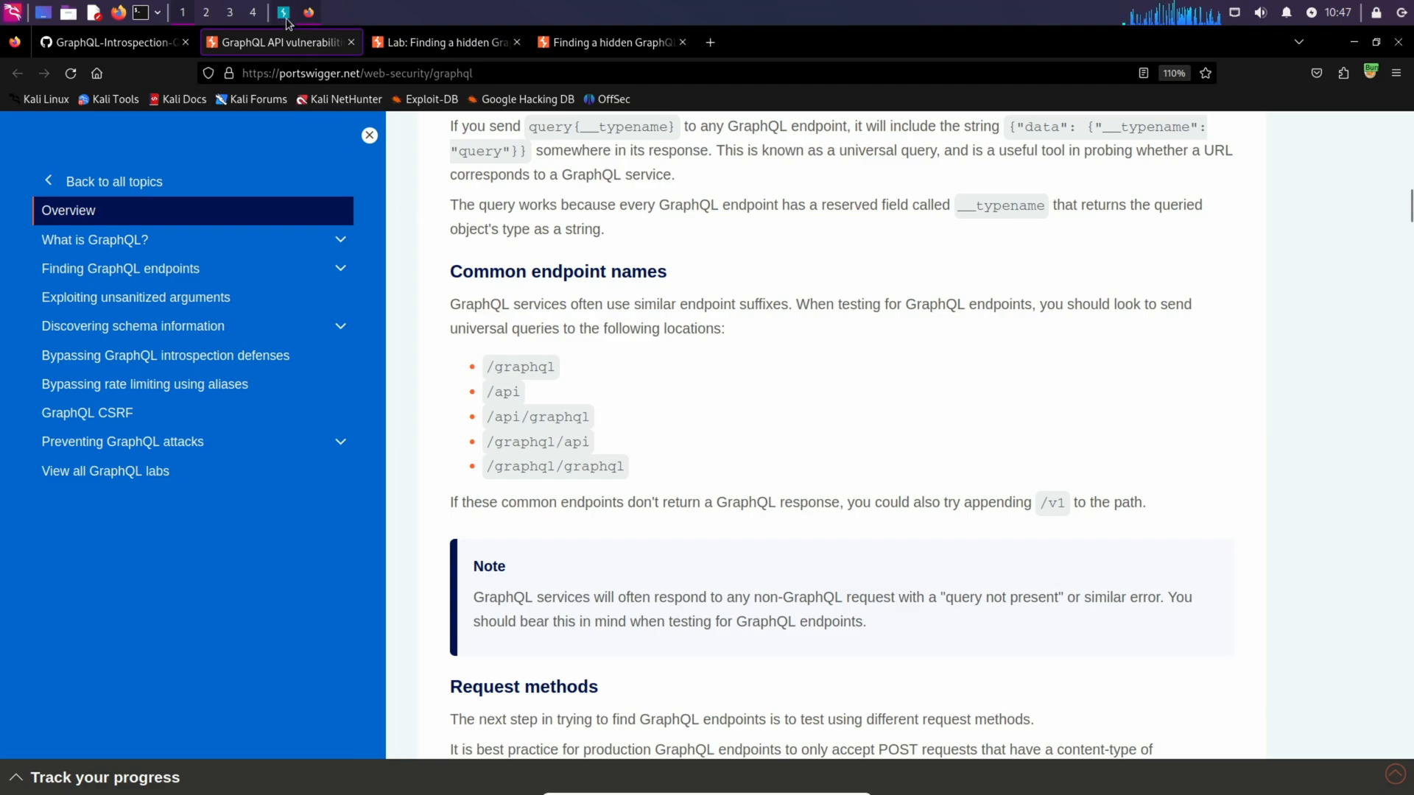
Probe GET /graphql from Repeater, which returns 404 Not Found.
left_click(281, 12)
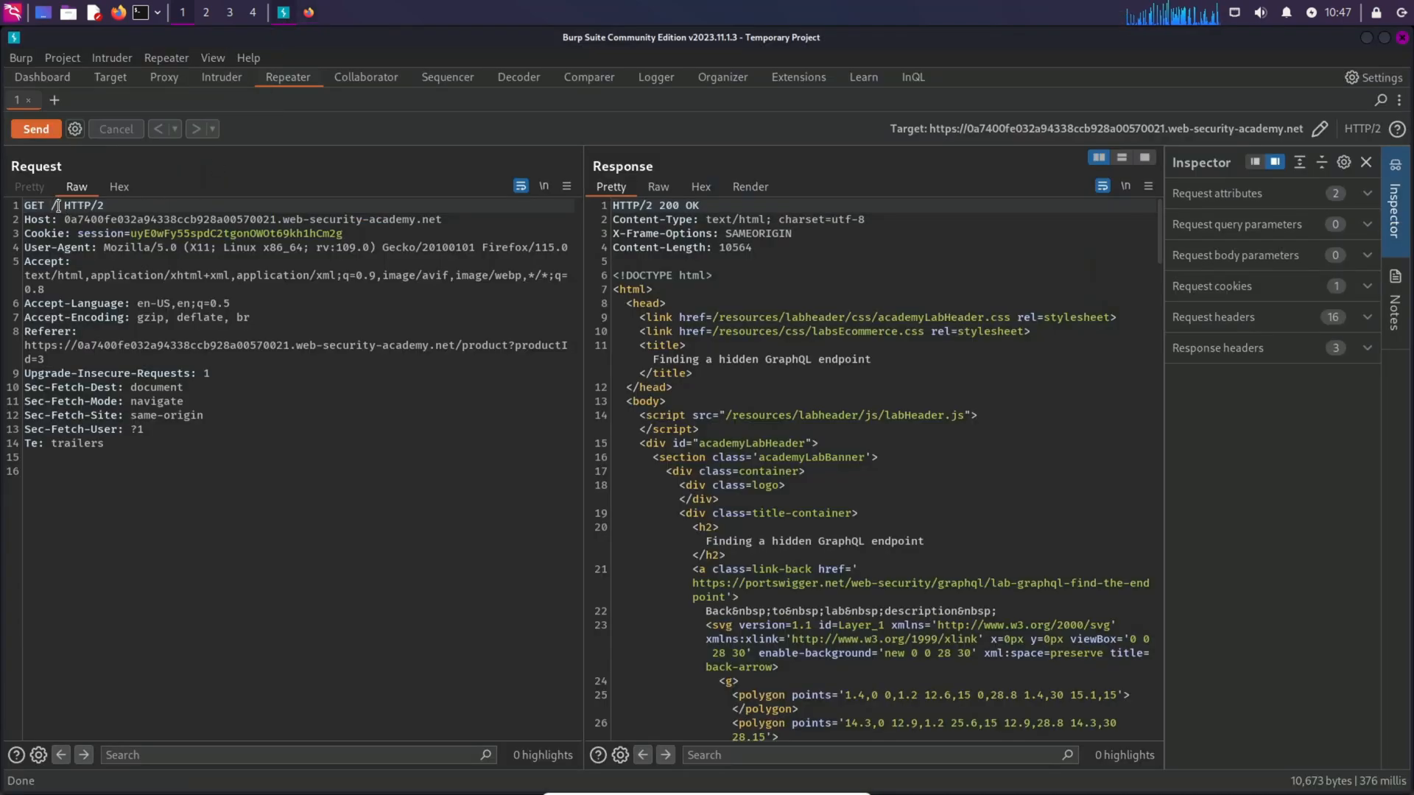
type("graphq")
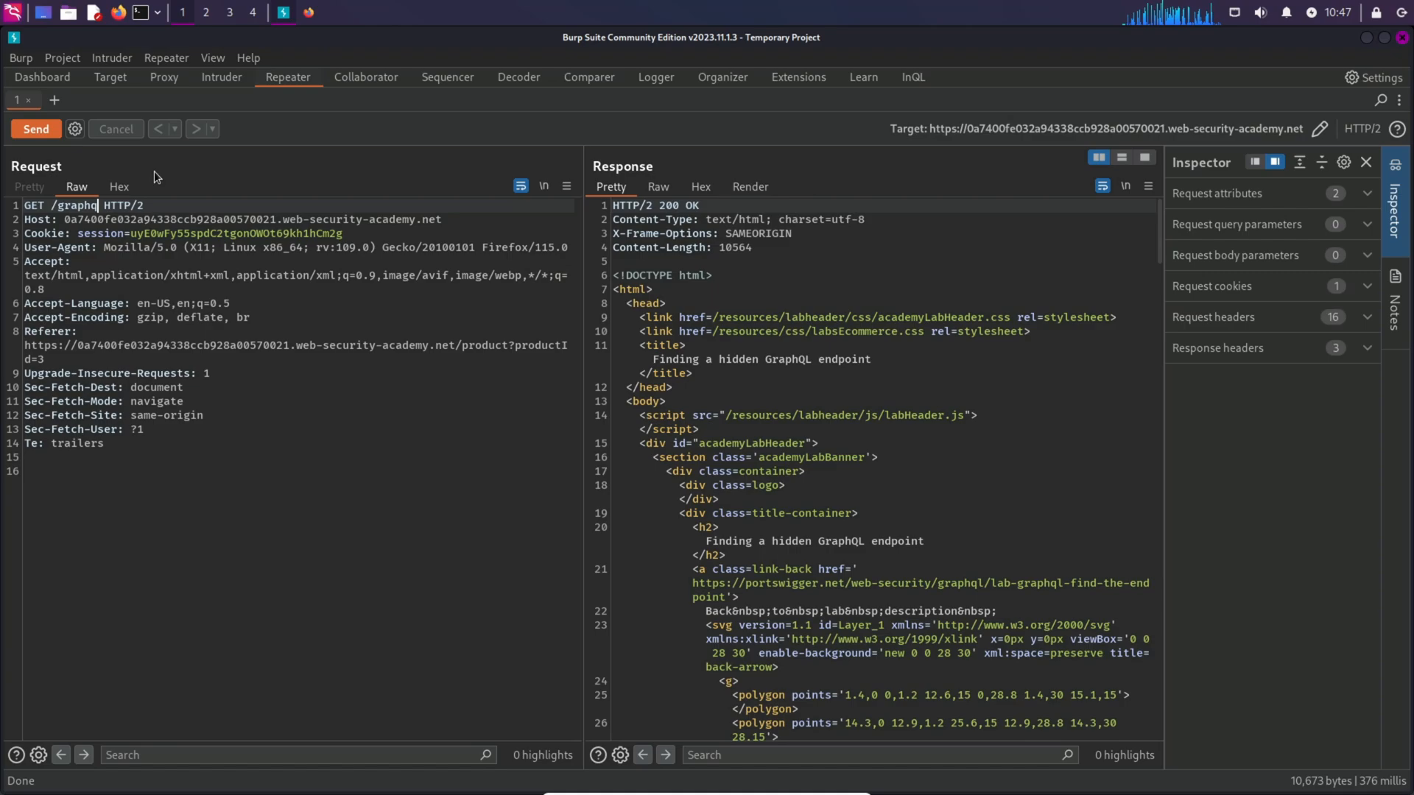
left_click(36, 129)
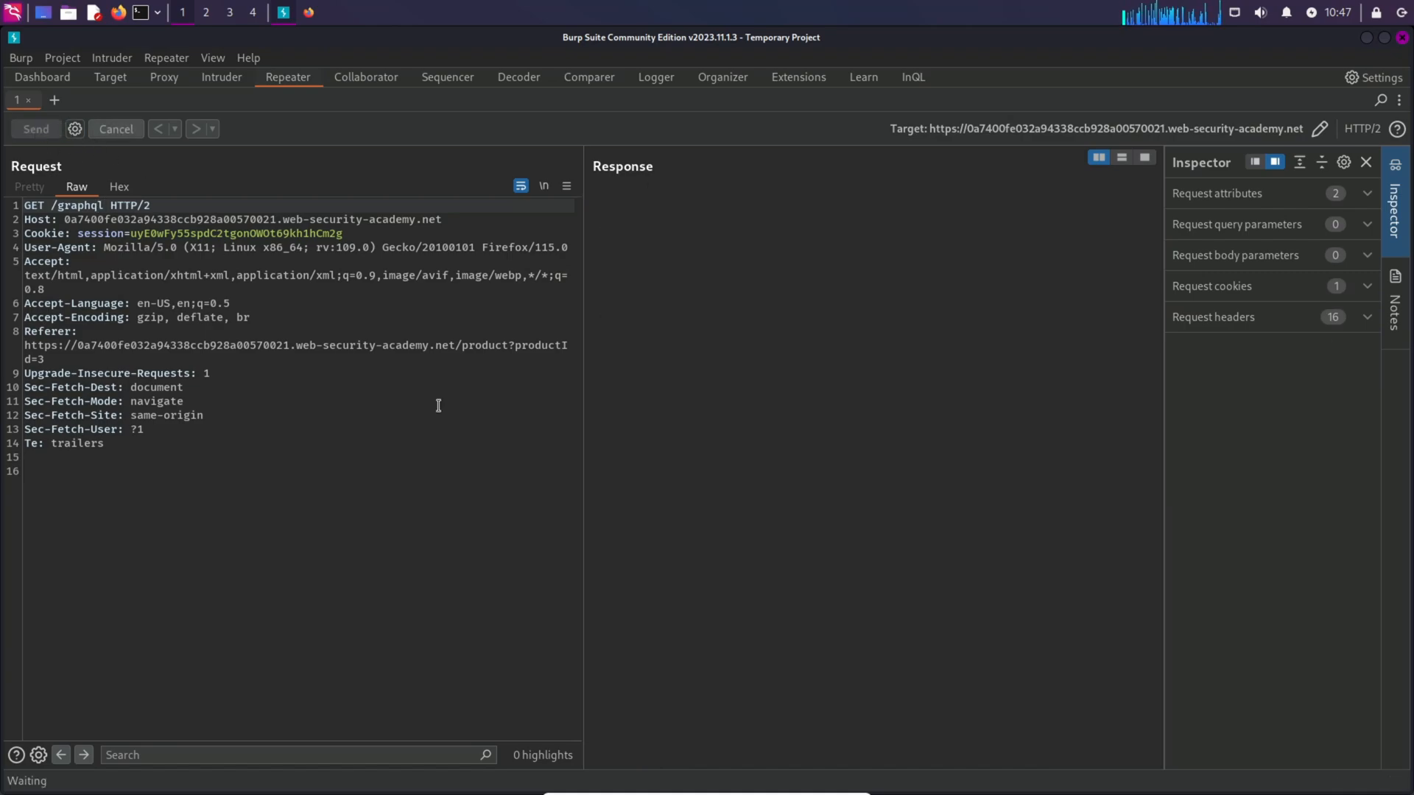
Probe GET /api, which answers 400 with the "Query not present" message.
left_click(36, 130)
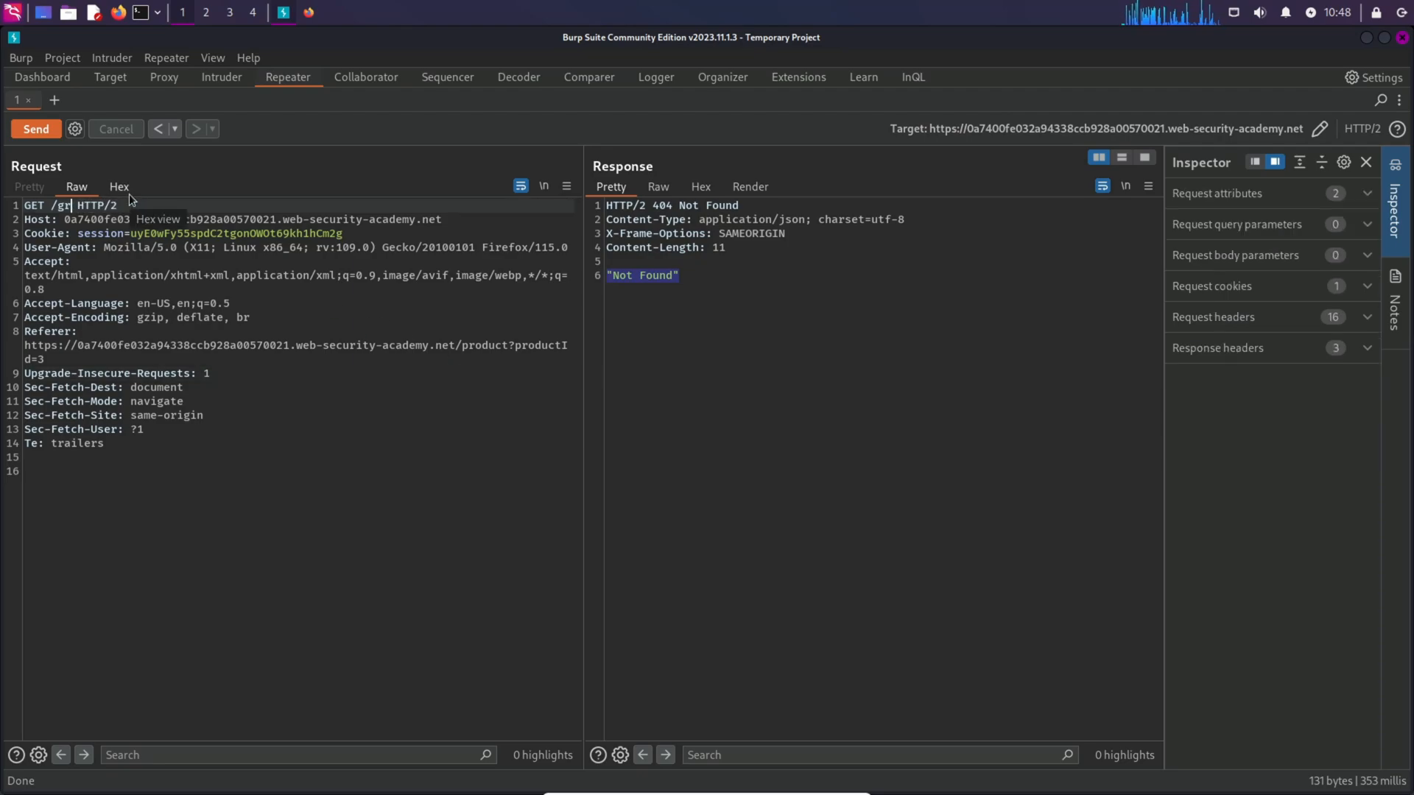
type("pi")
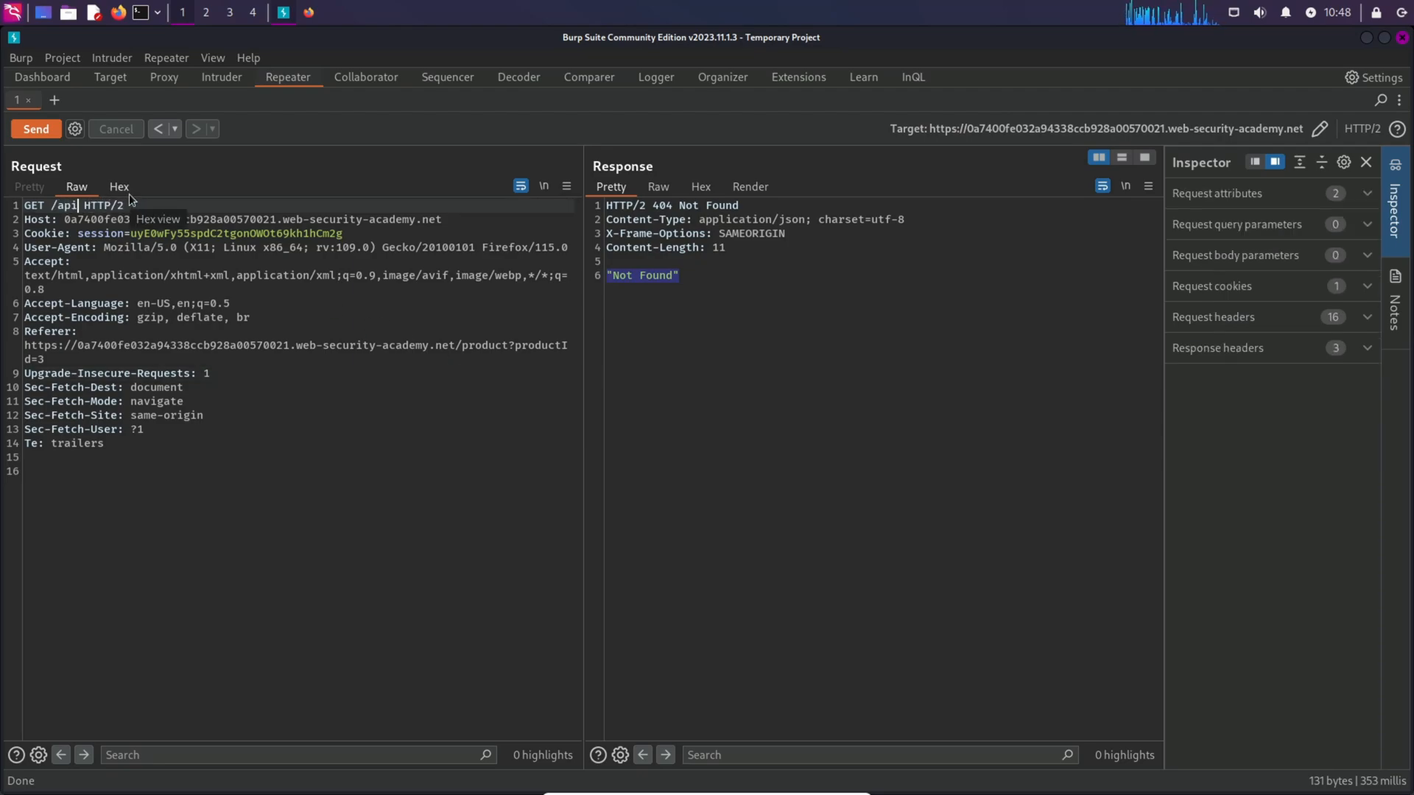
left_click(35, 130)
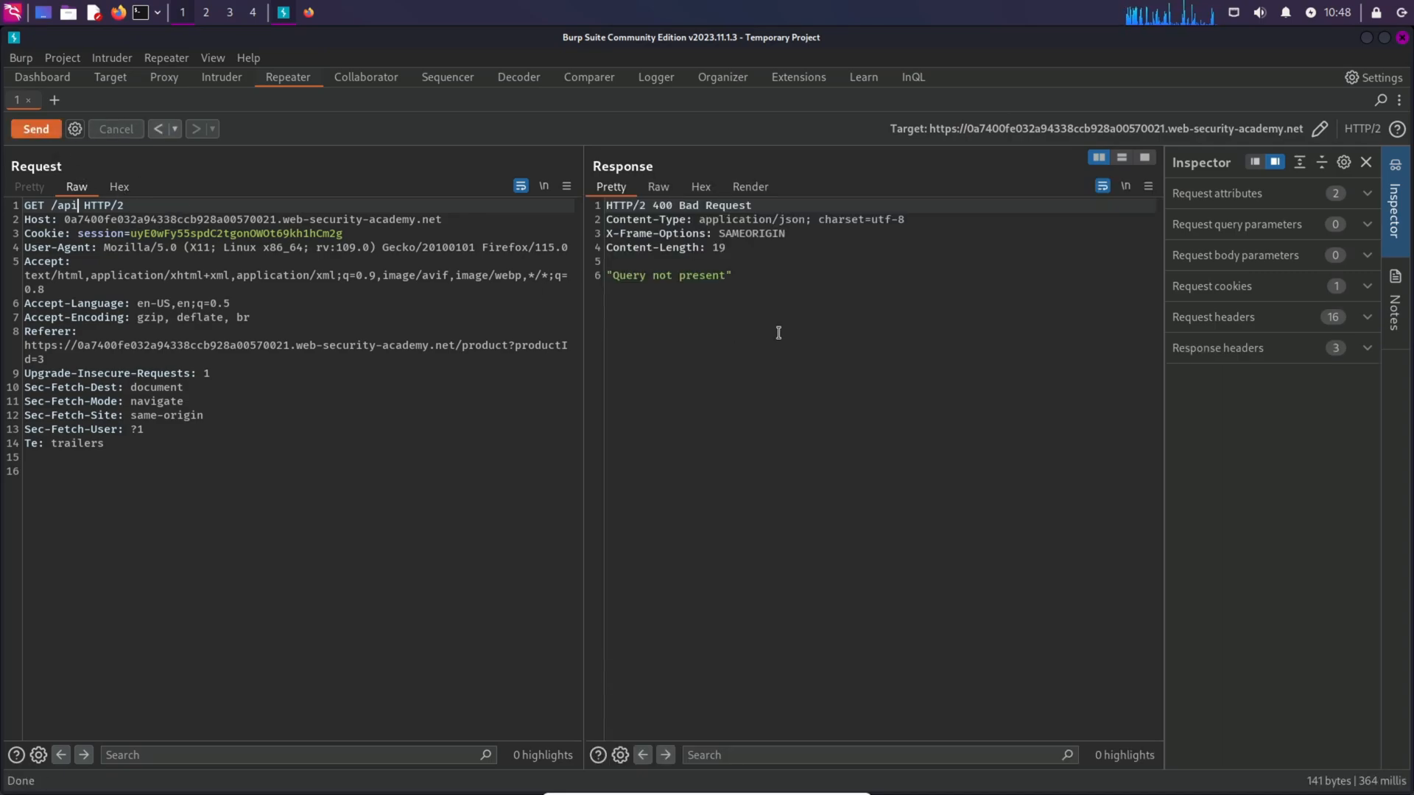
left_click_drag(614, 276, 729, 275)
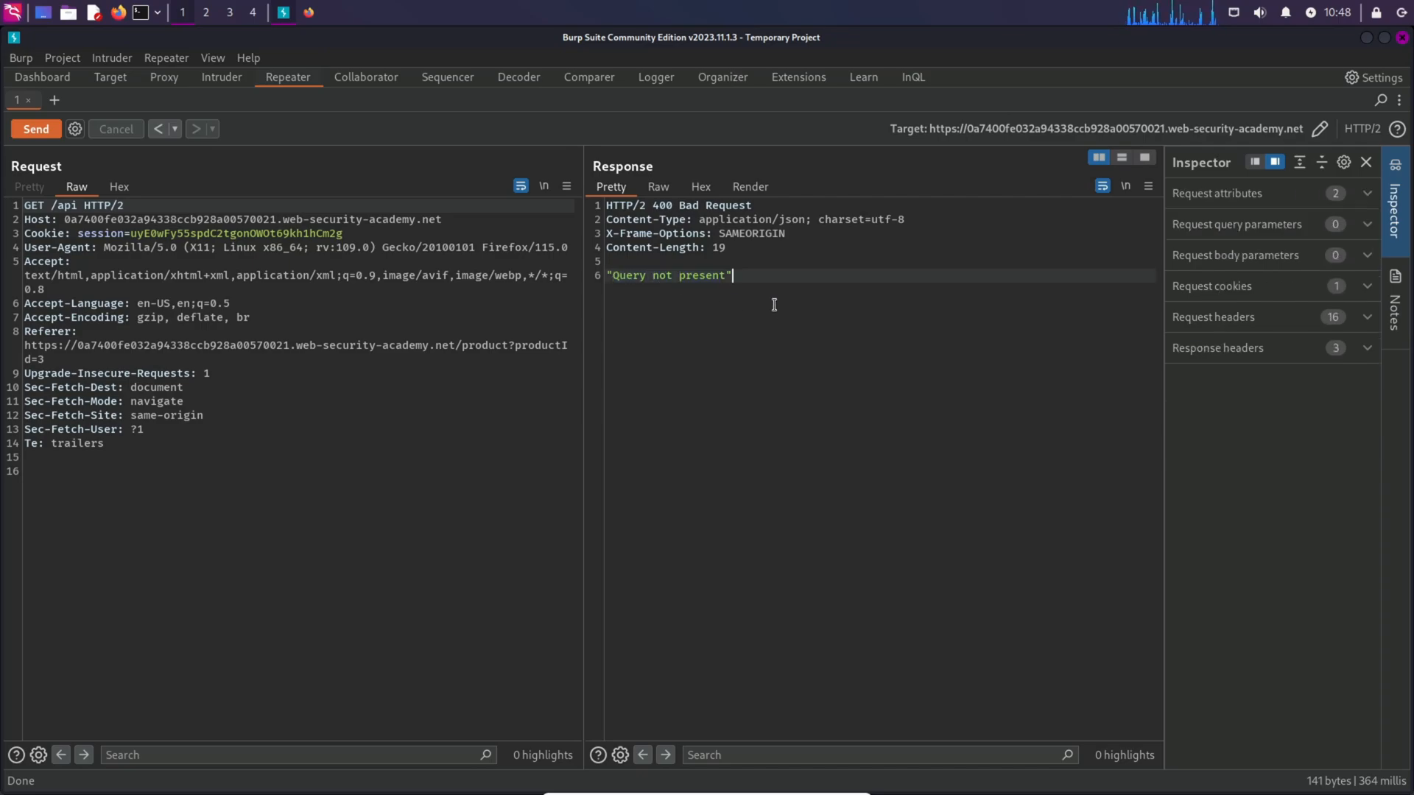
mouse_move(88, 212)
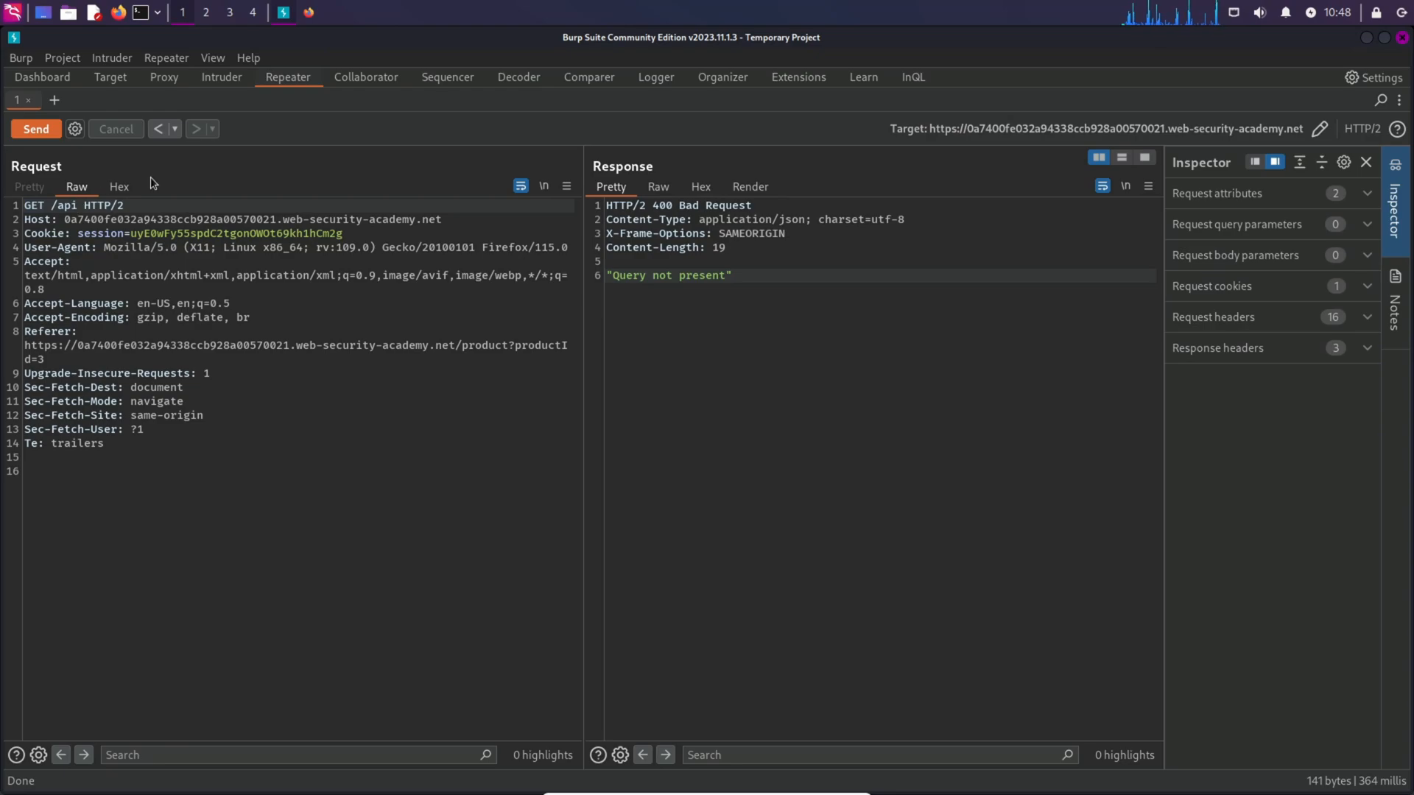
Send /api?query= and select the returned GraphQL invalid-syntax error message.
type("?query=")
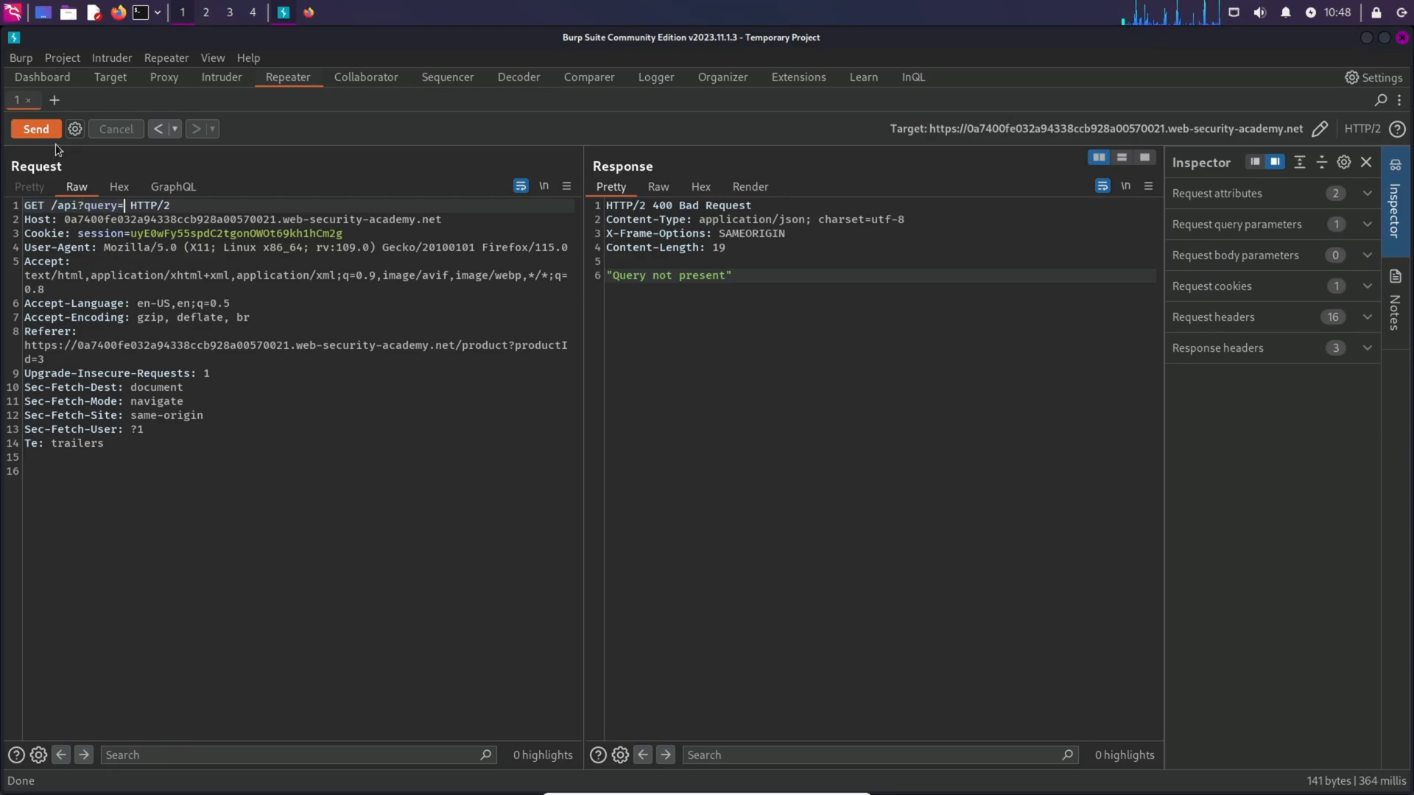
left_click(36, 129)
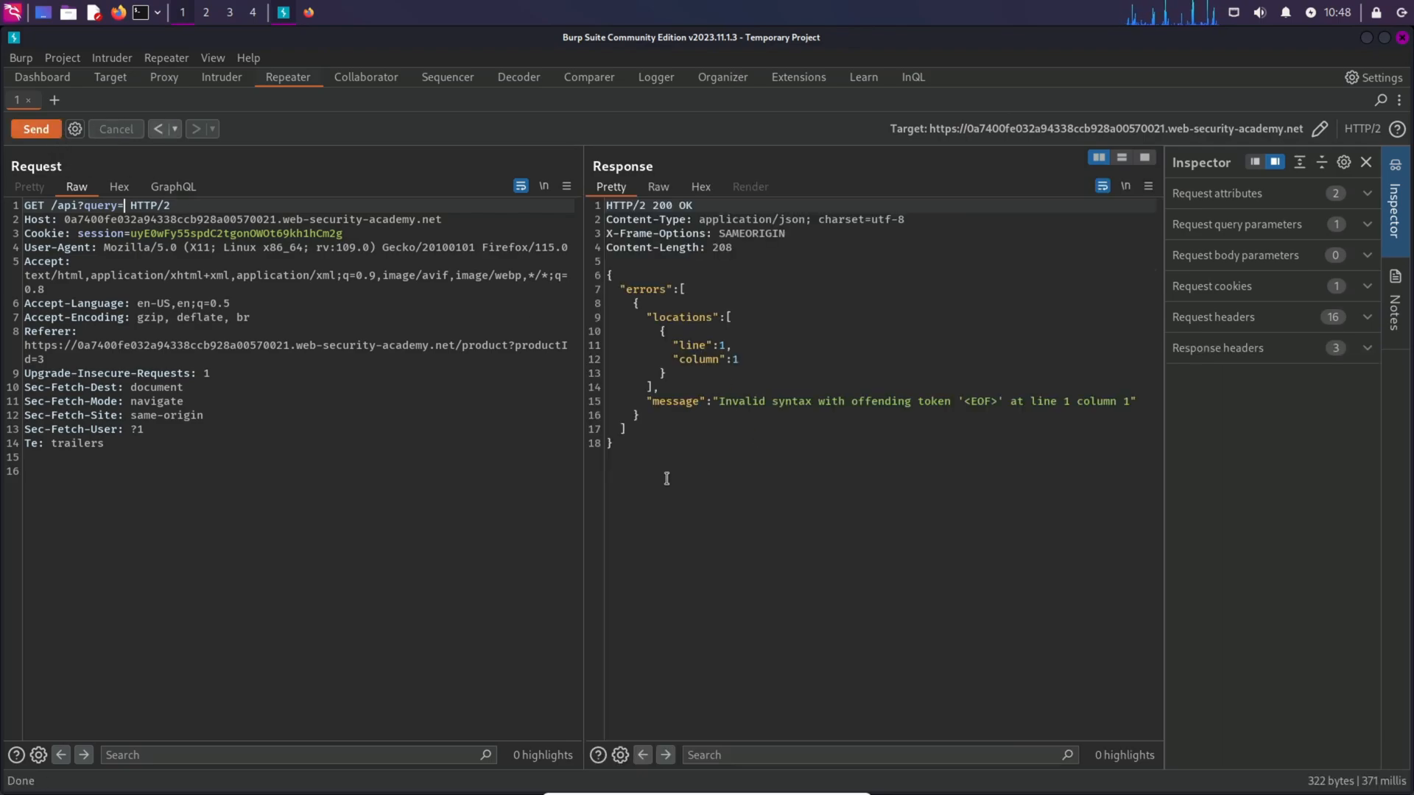
left_click_drag(615, 276, 1134, 400)
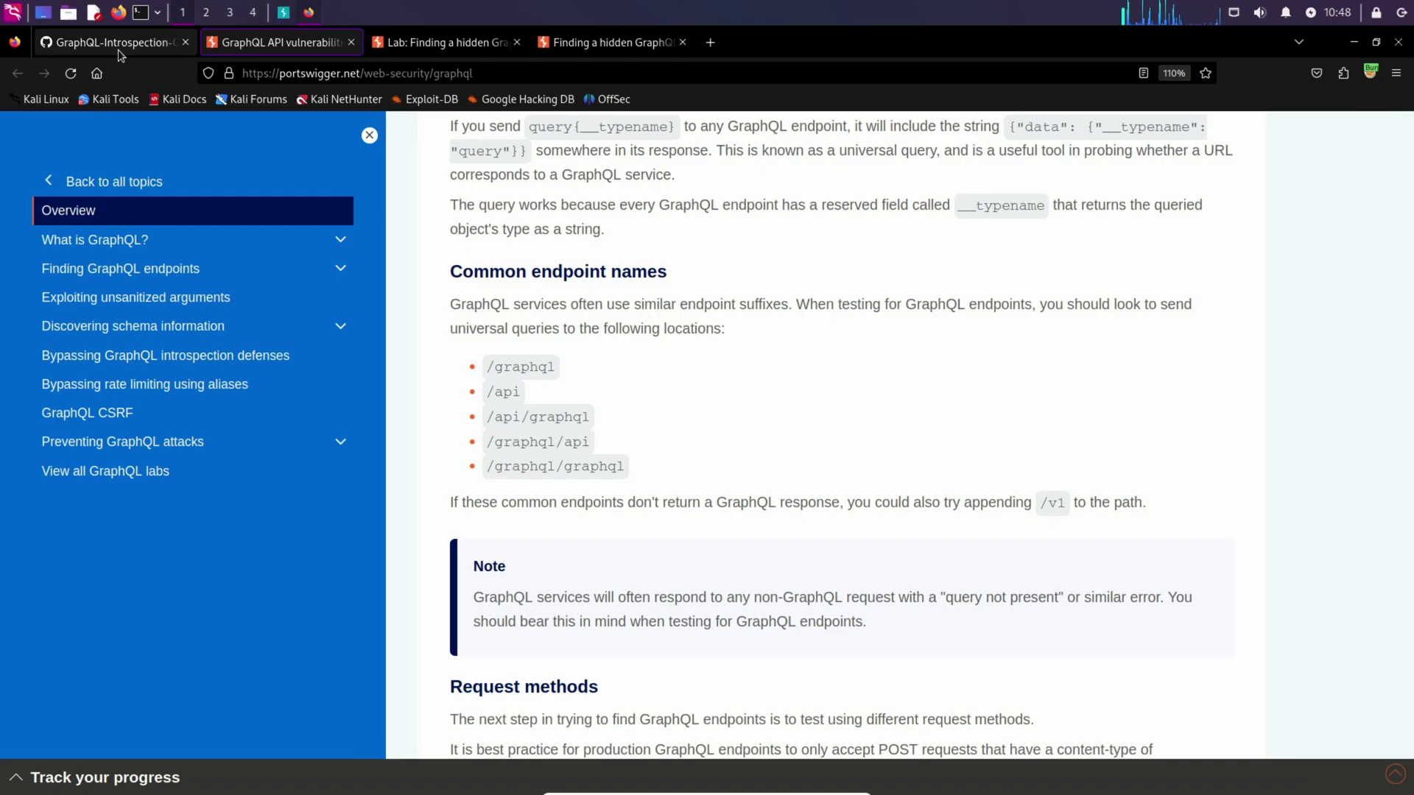
Switch to the GitHub tab showing the introspec_query file.
left_click(111, 41)
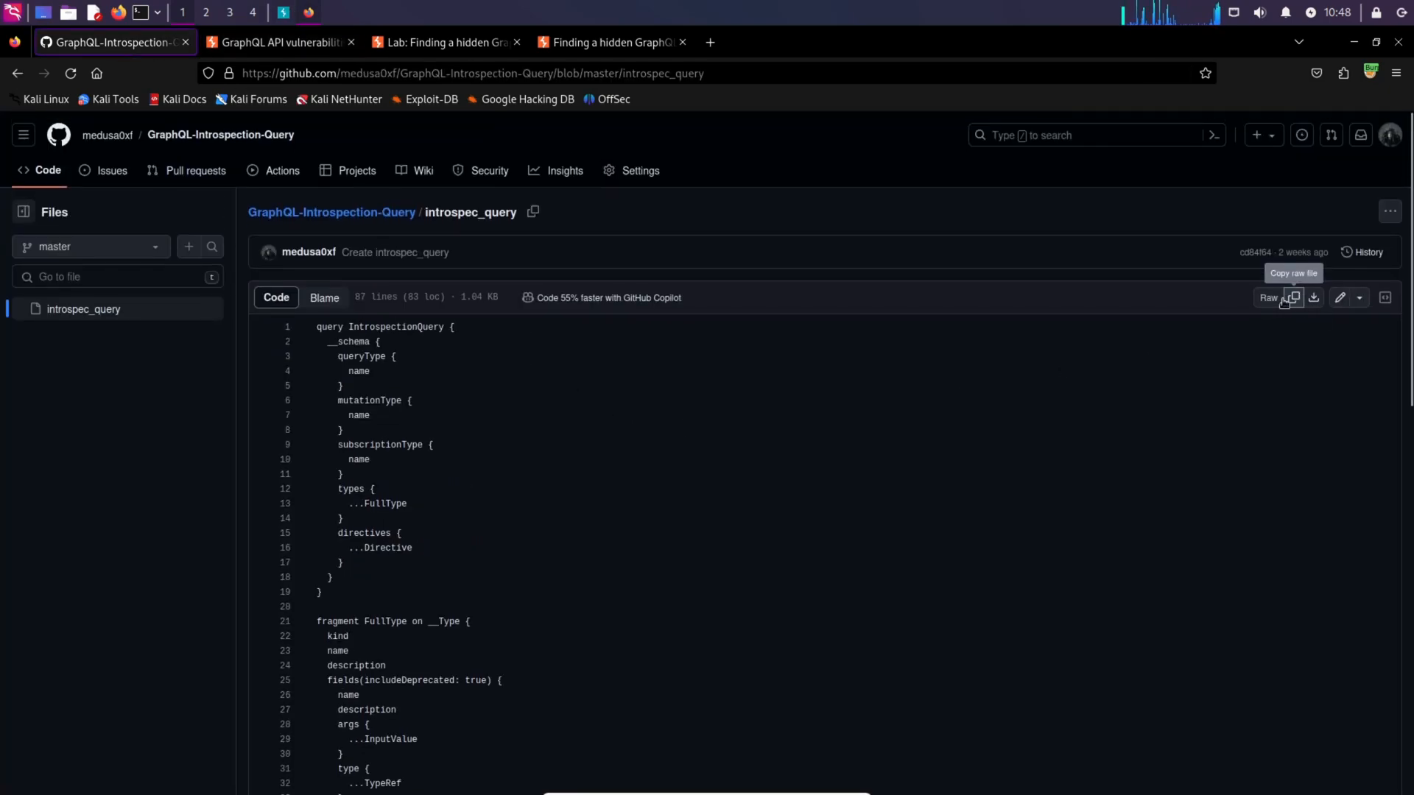
mouse_move(267, 25)
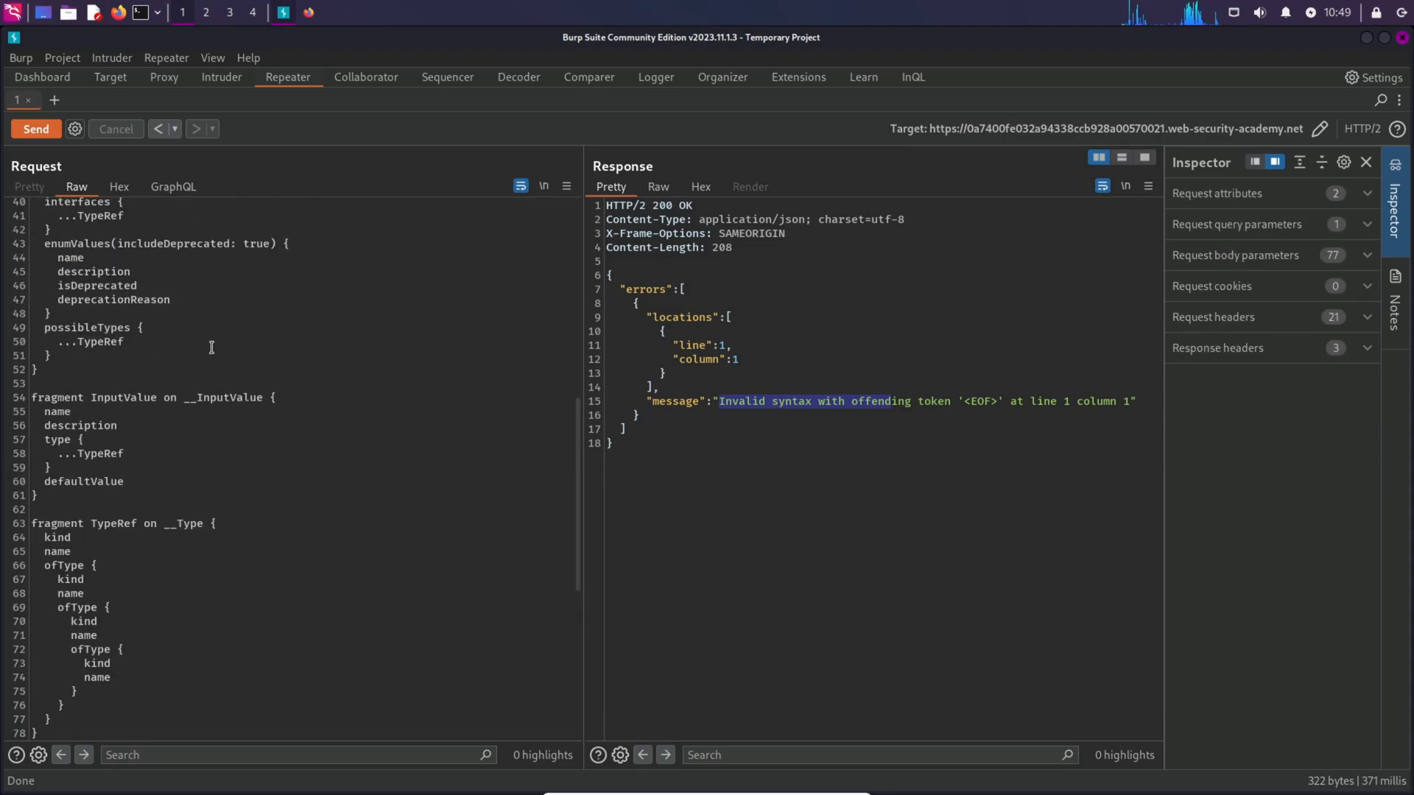
Append ?query= with the URL-encoded introspection query after /api and send it.
scroll("down", 3)
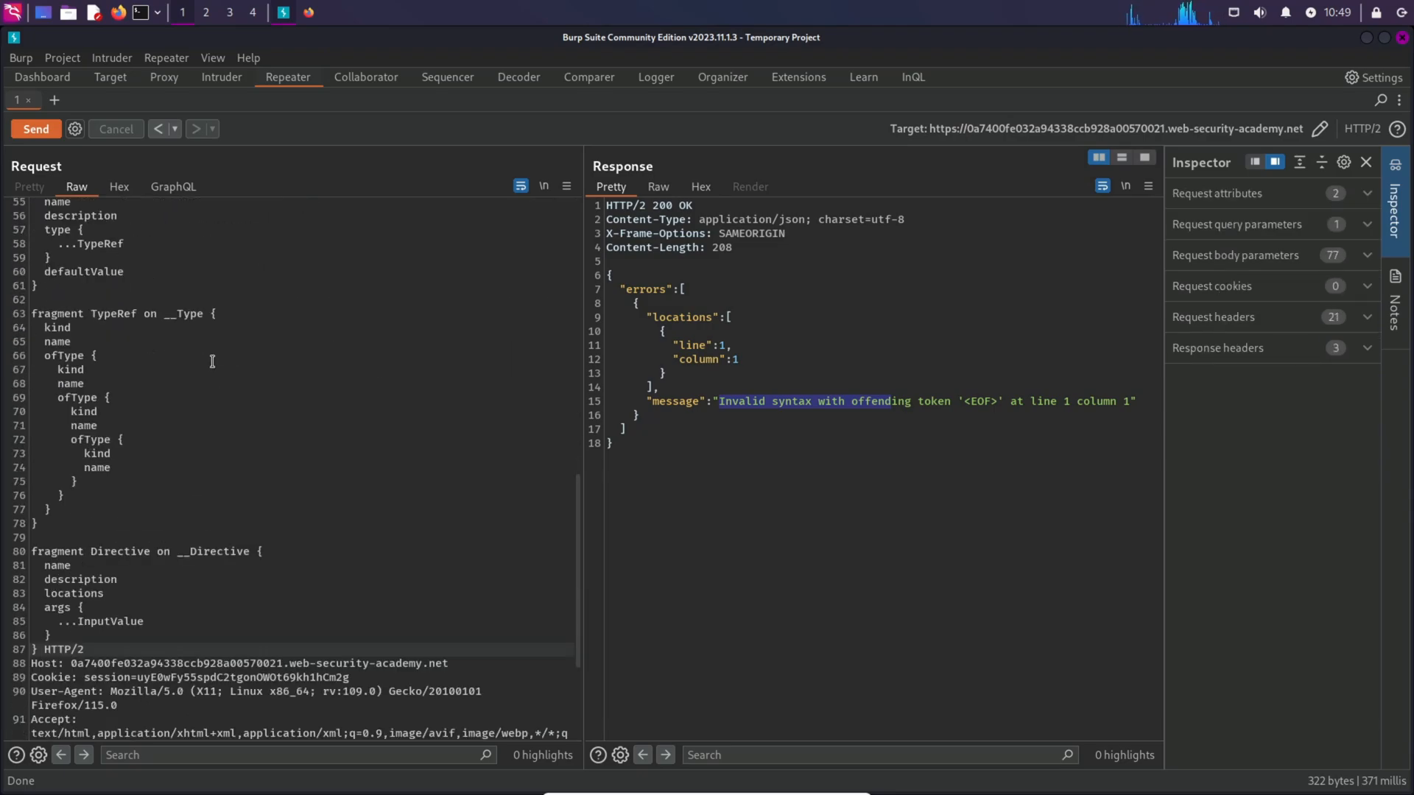
mouse_move(158, 141)
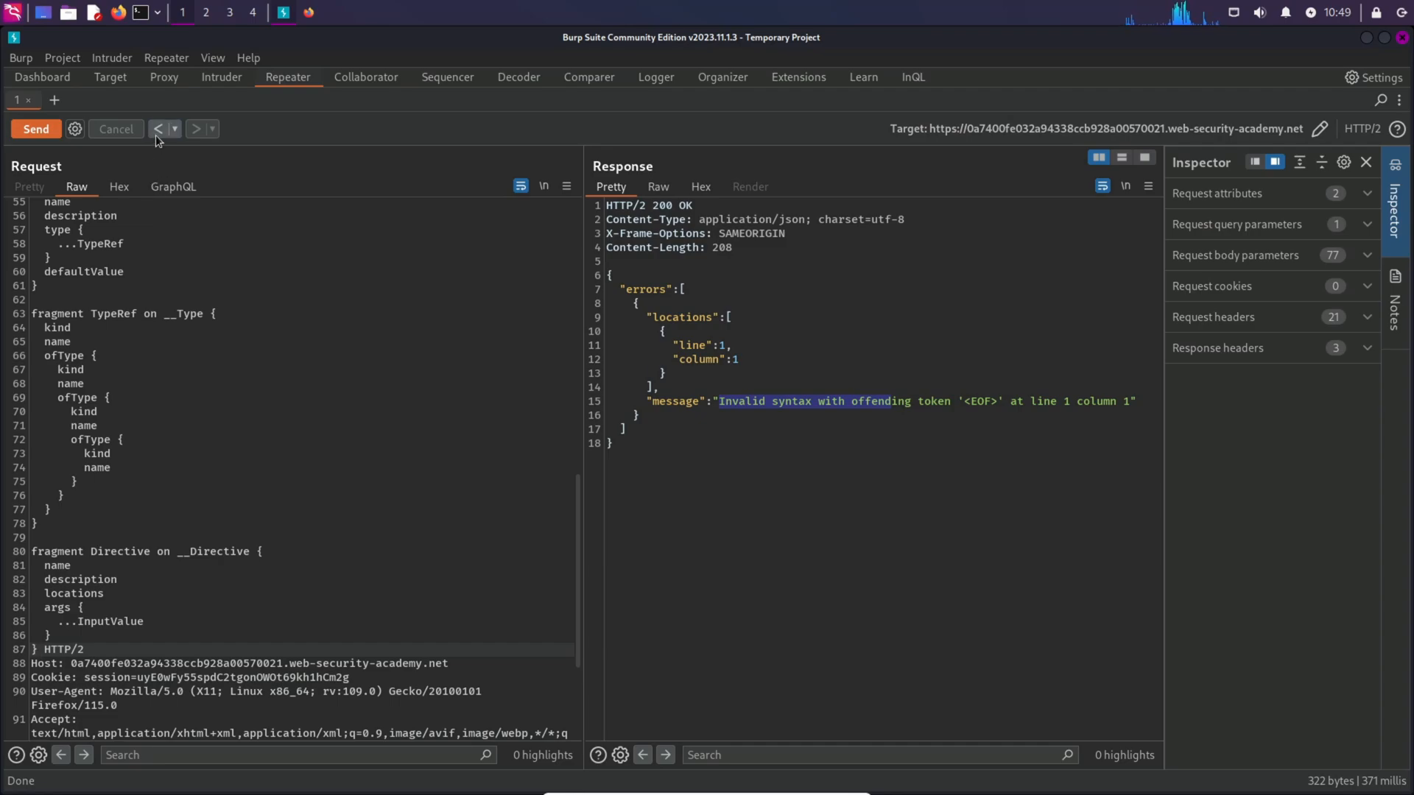
mouse_move(158, 129)
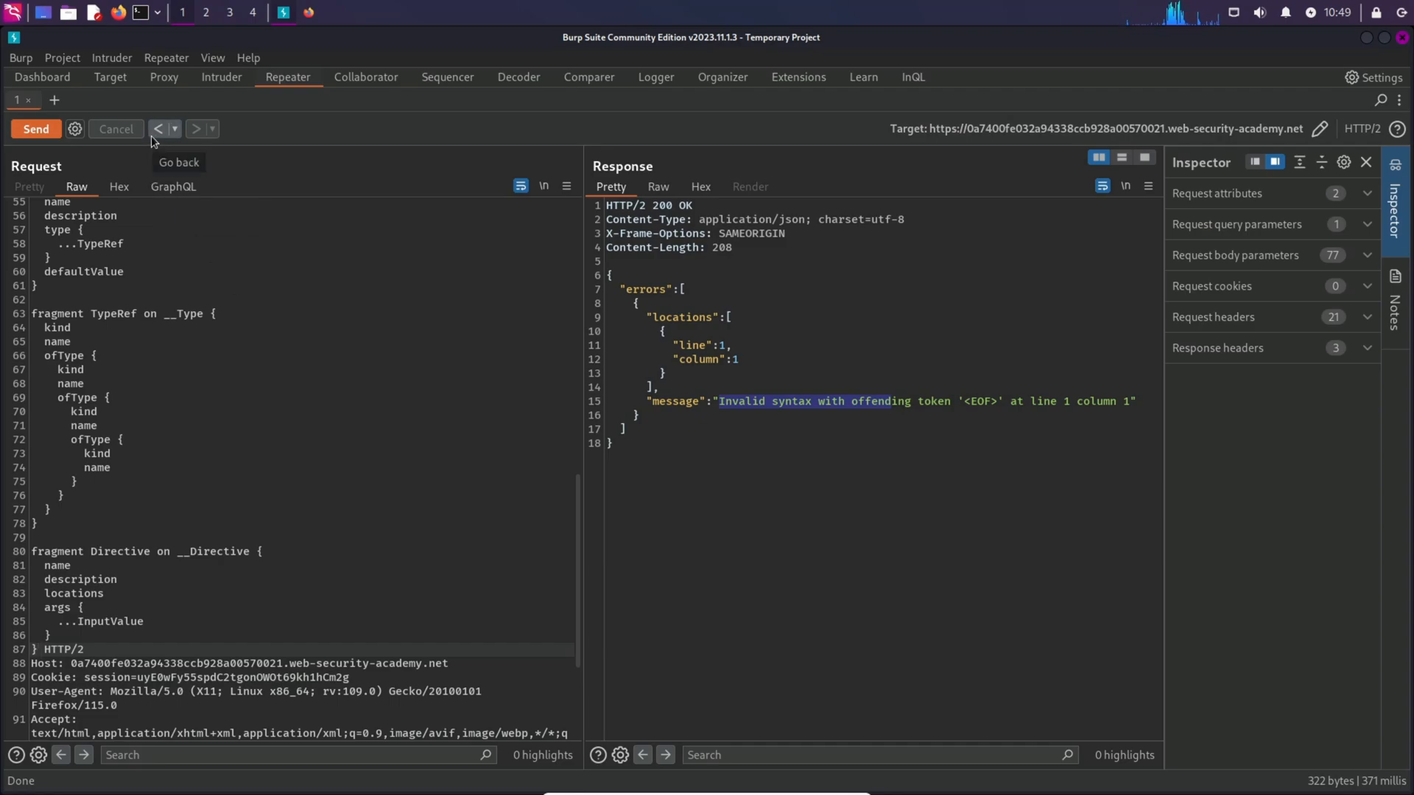
left_click(156, 130)
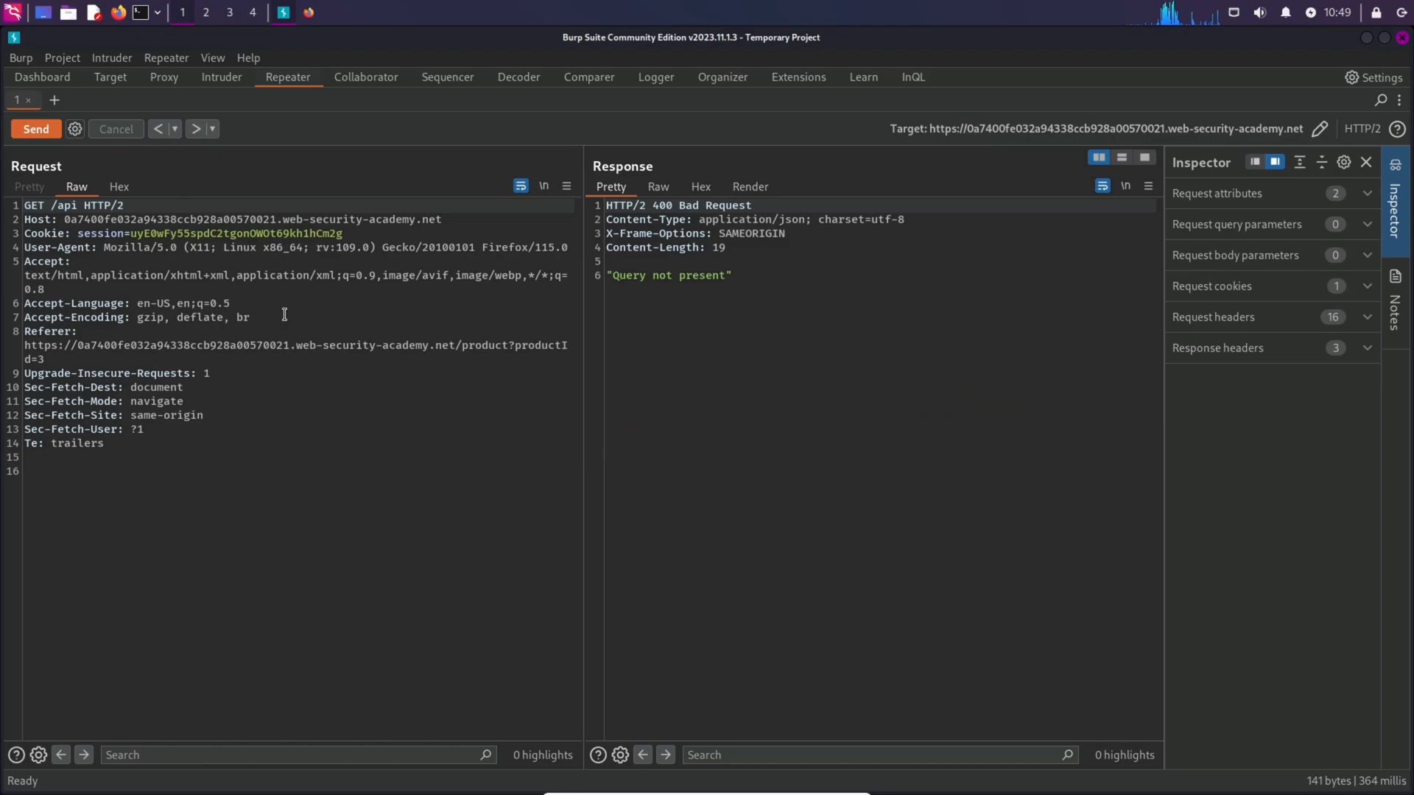
left_click(518, 77)
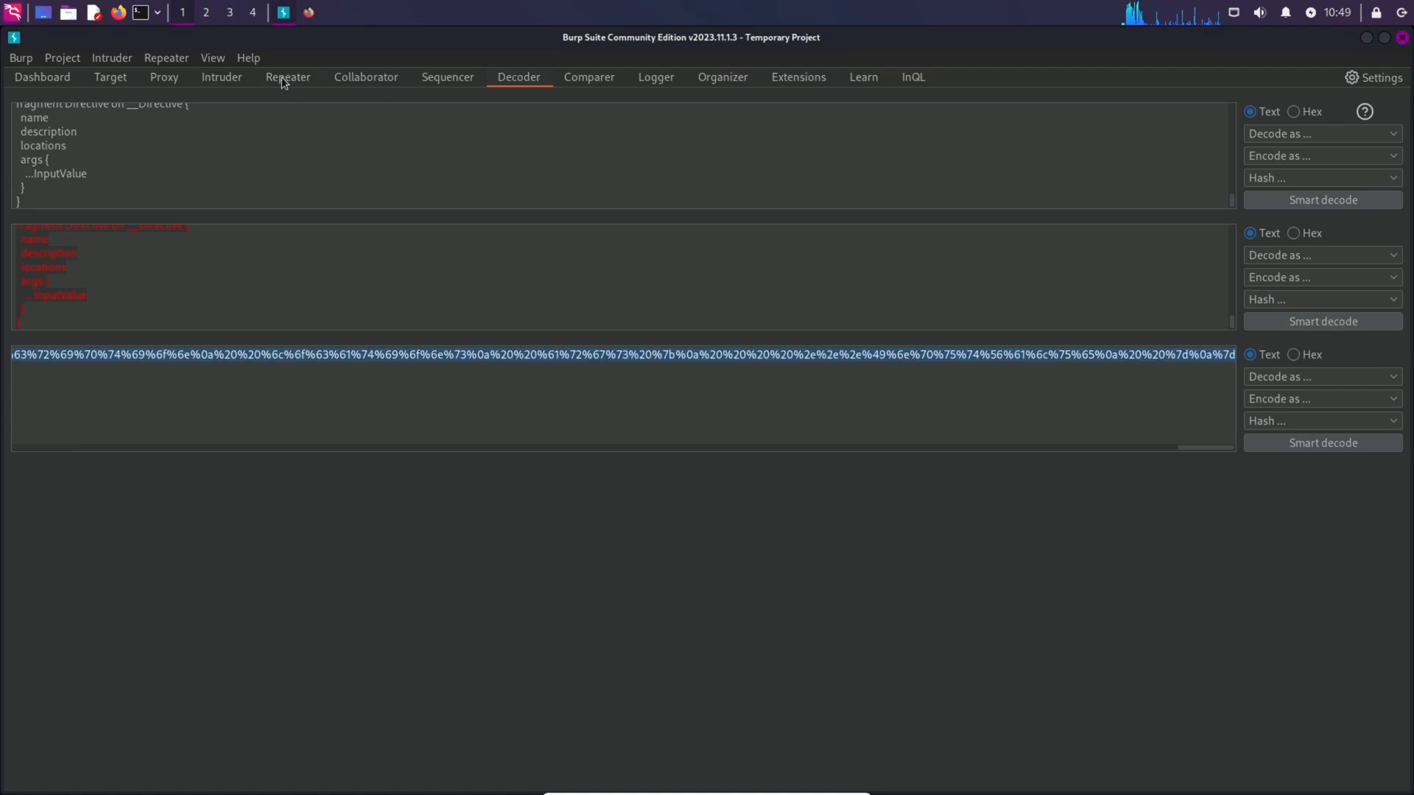
left_click(287, 76)
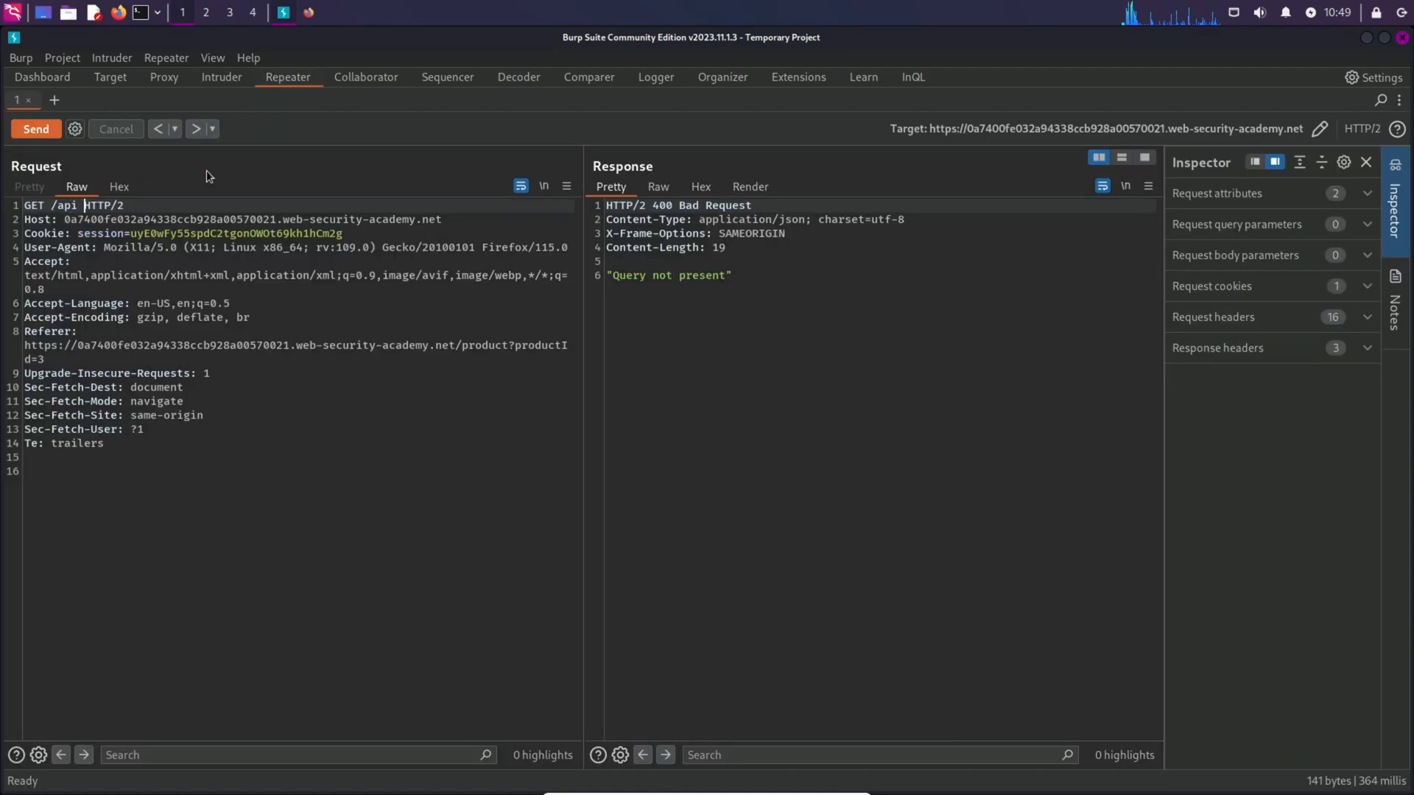
type("?que")
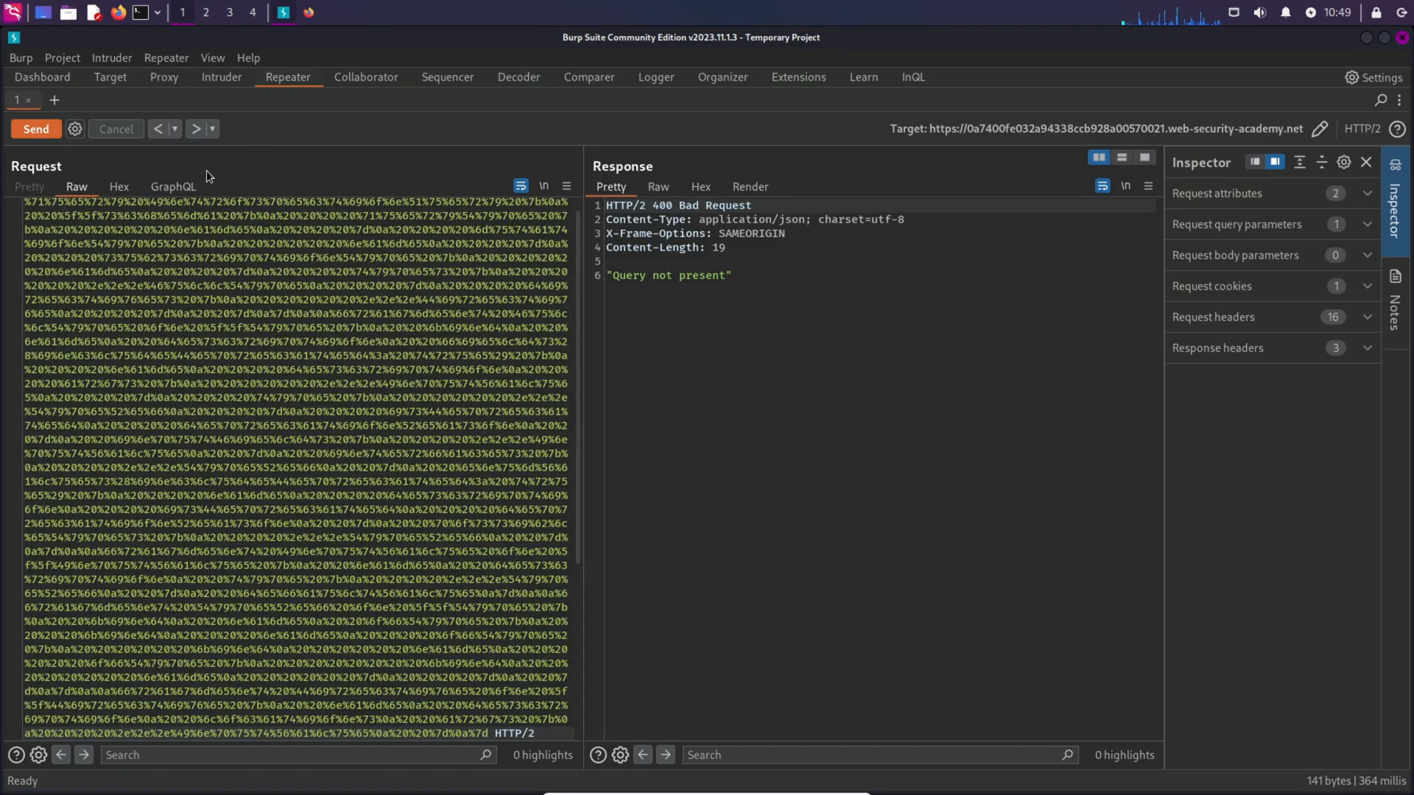
scroll("down", 3)
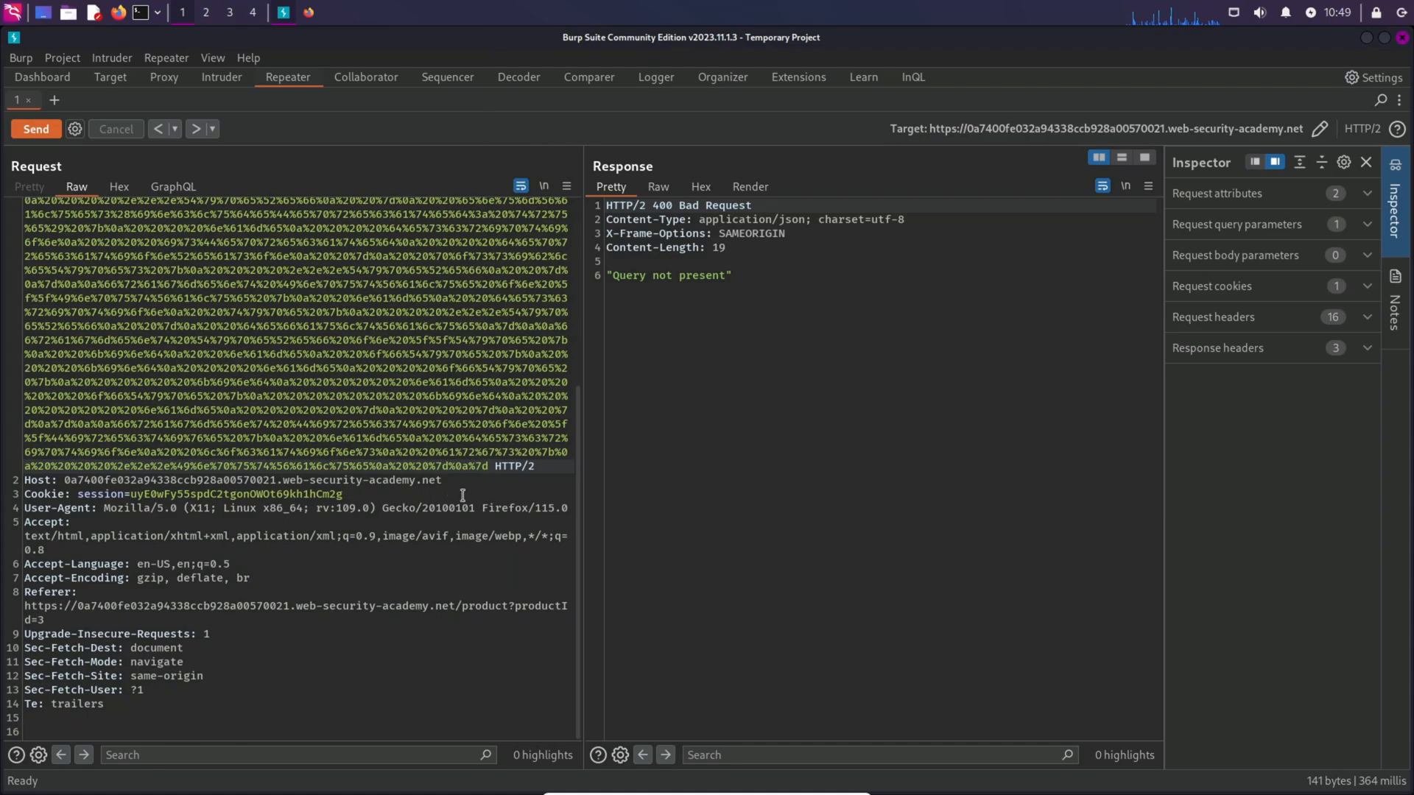
left_click(35, 130)
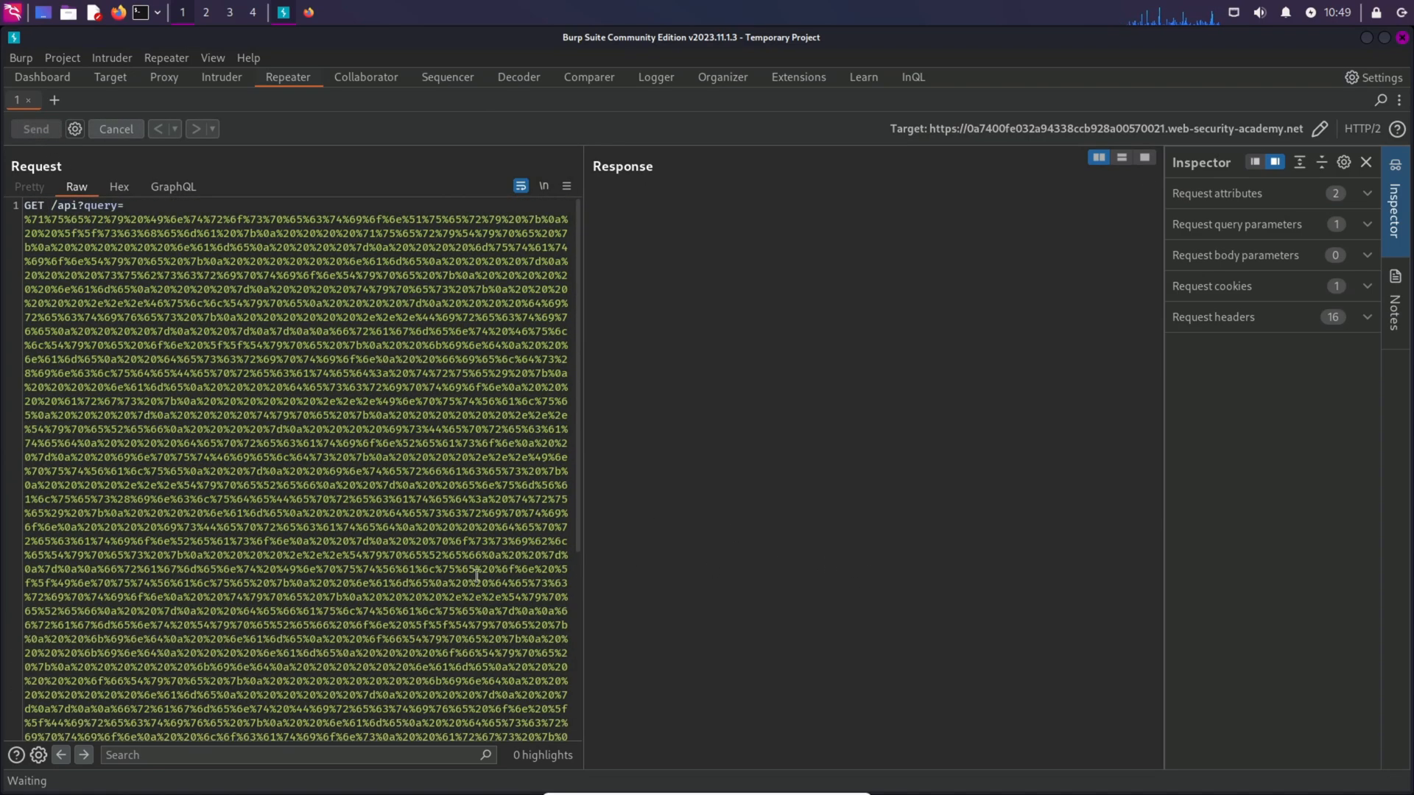
Send the request and mark the "introspection is not allowed" error with its __schema and __type words.
left_click(35, 129)
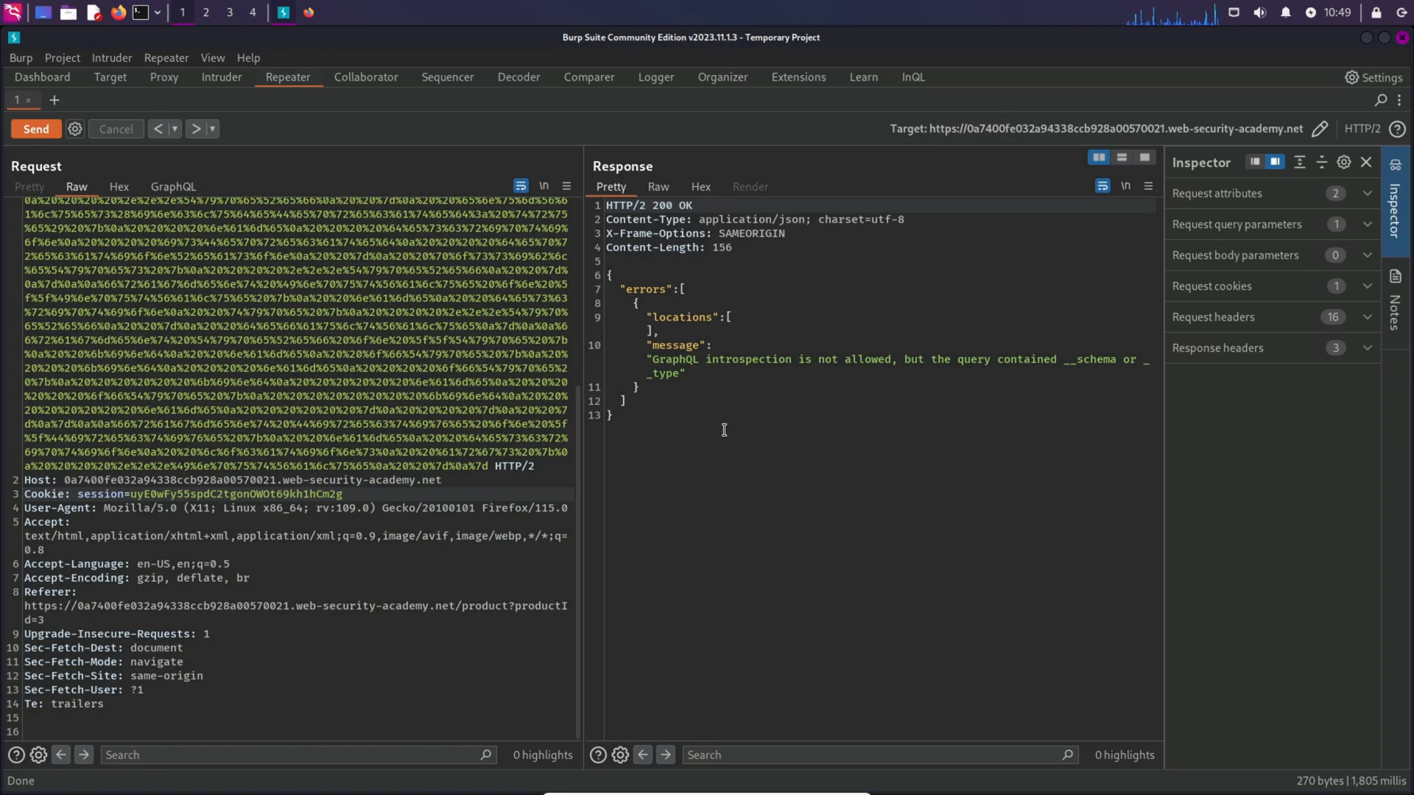
left_click_drag(651, 359, 815, 359)
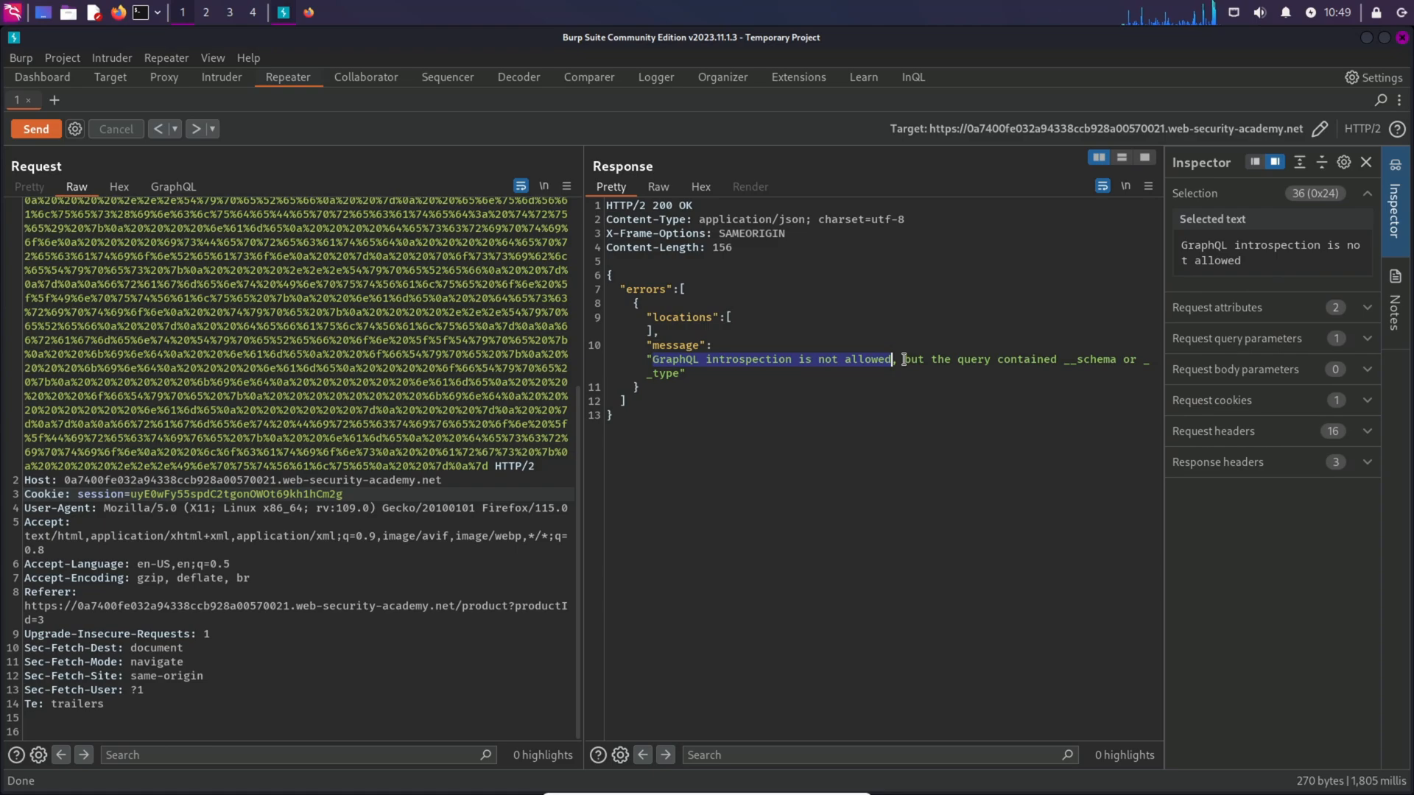
double_click(1097, 359)
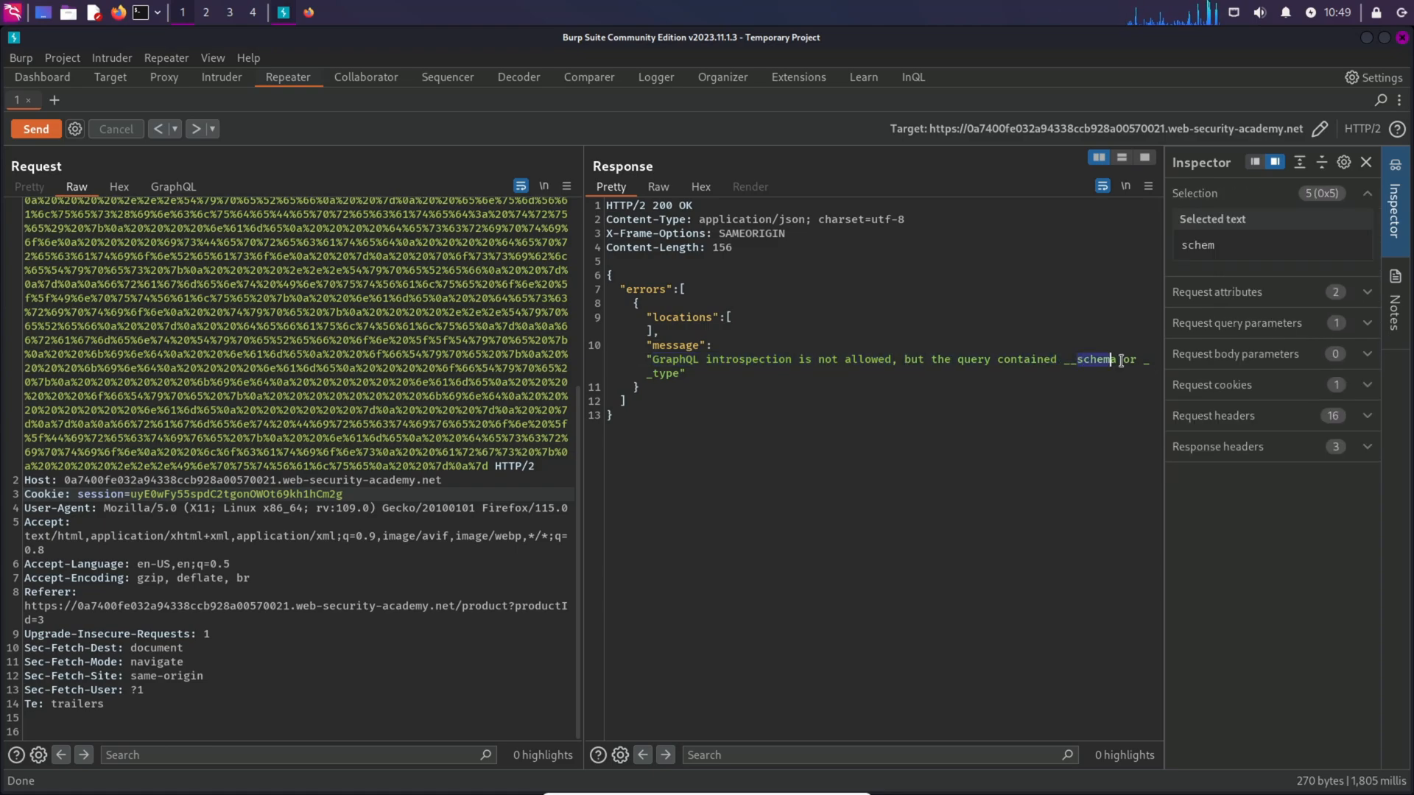
double_click(666, 374)
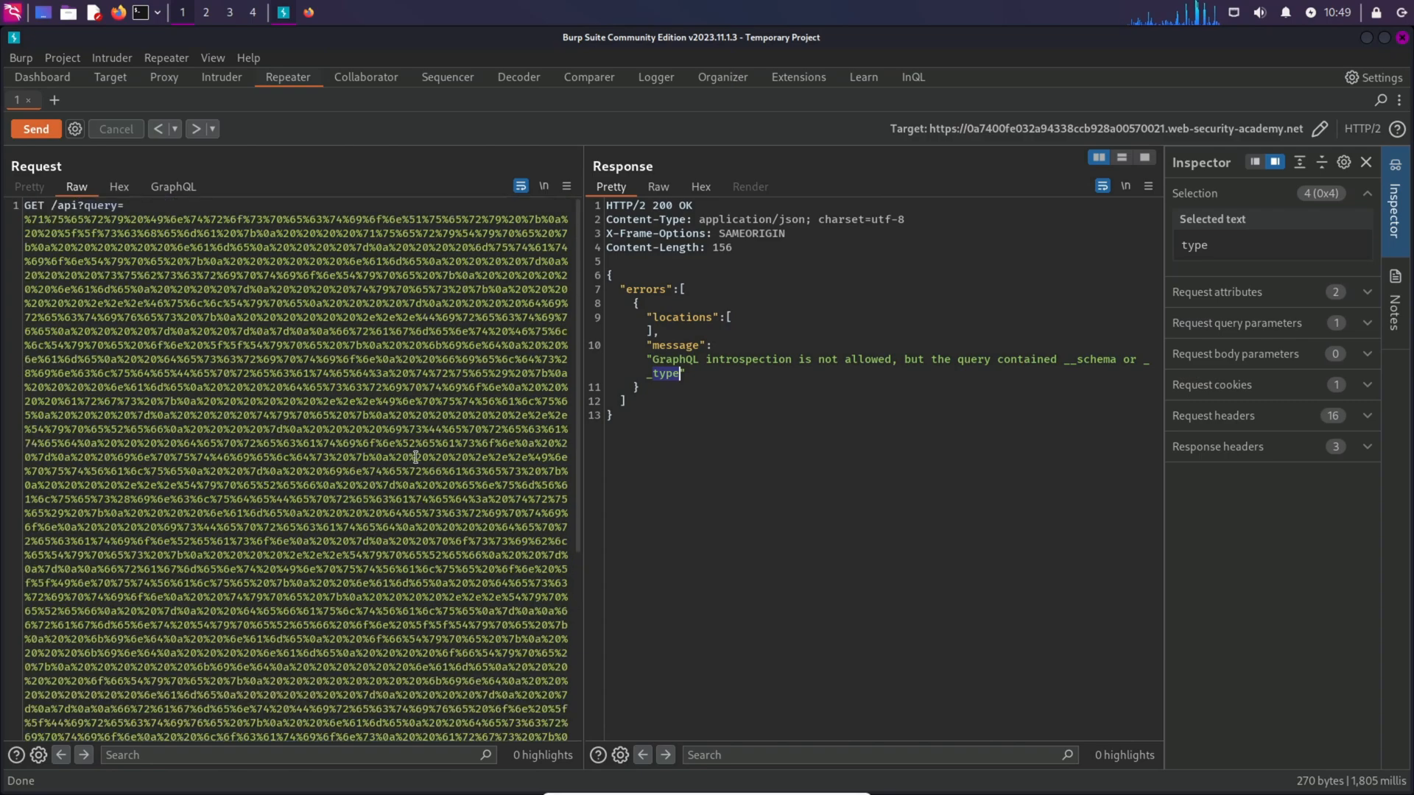
mouse_move(720, 365)
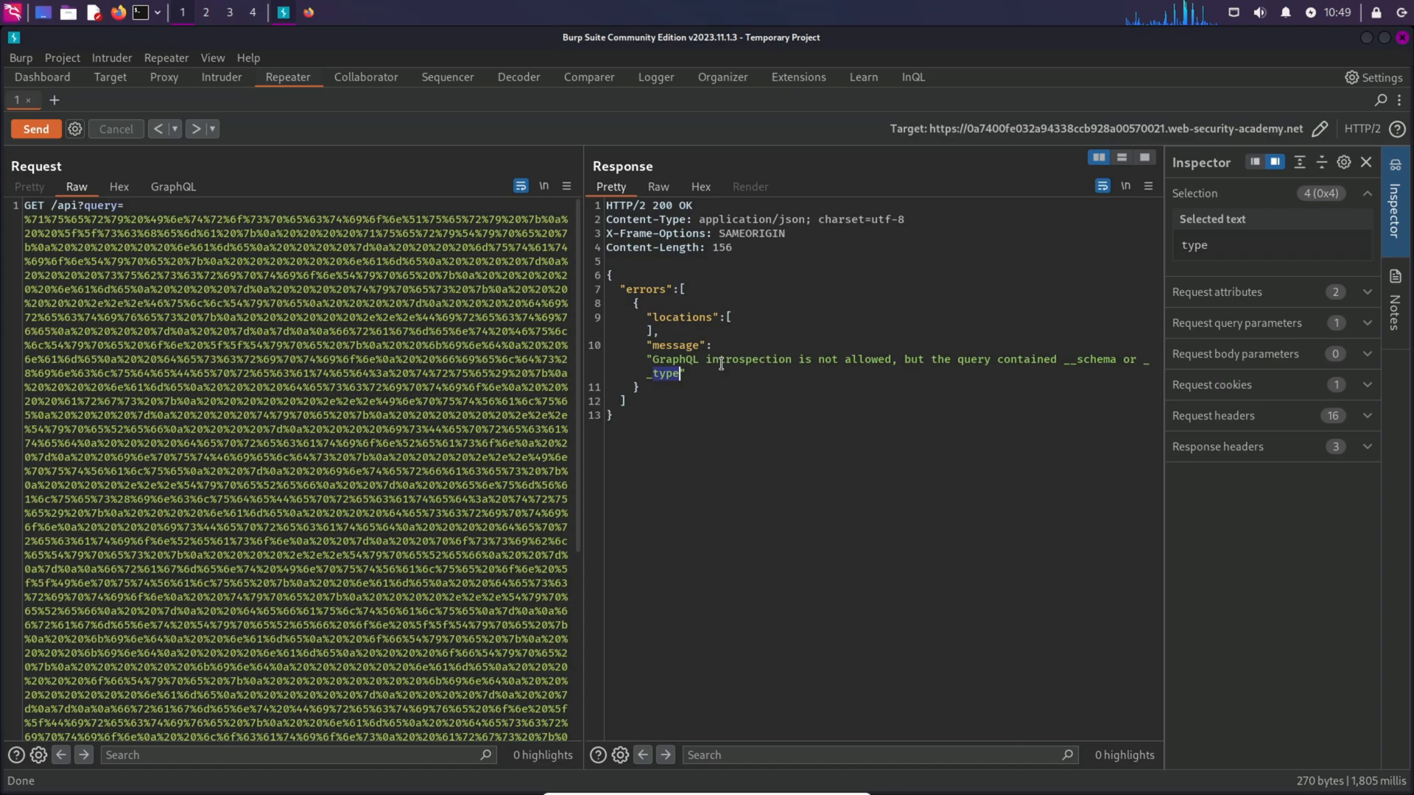
mouse_move(945, 360)
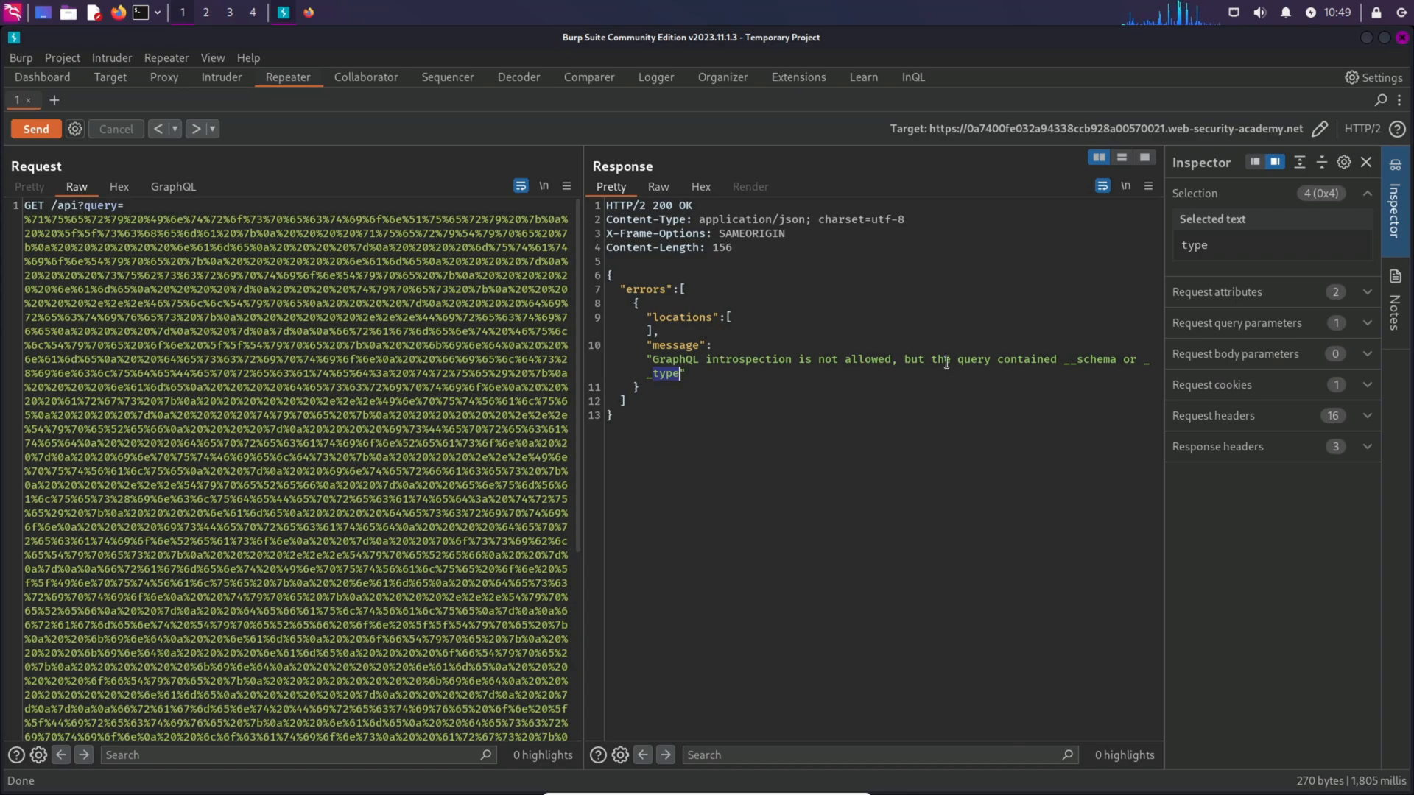
mouse_move(1046, 365)
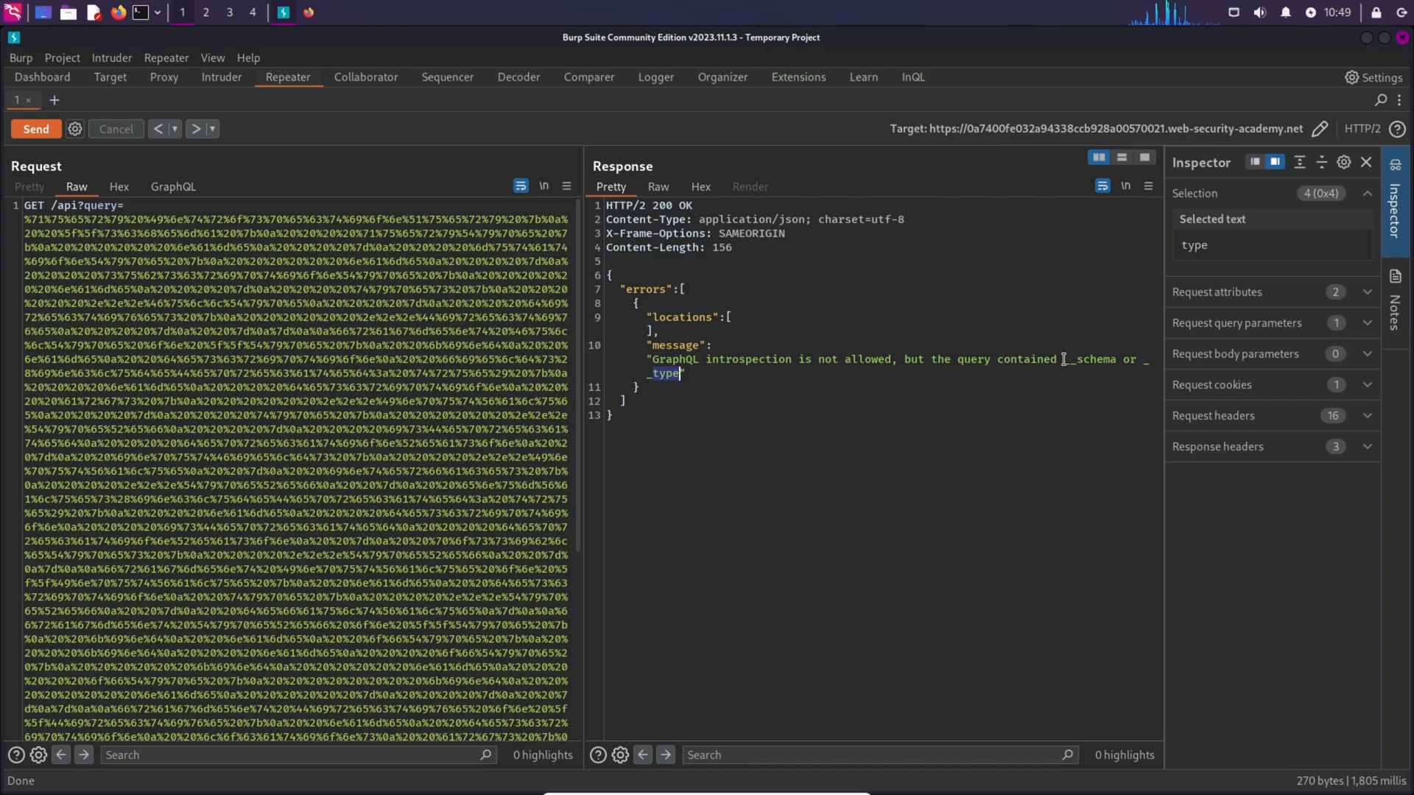
double_click(1087, 359)
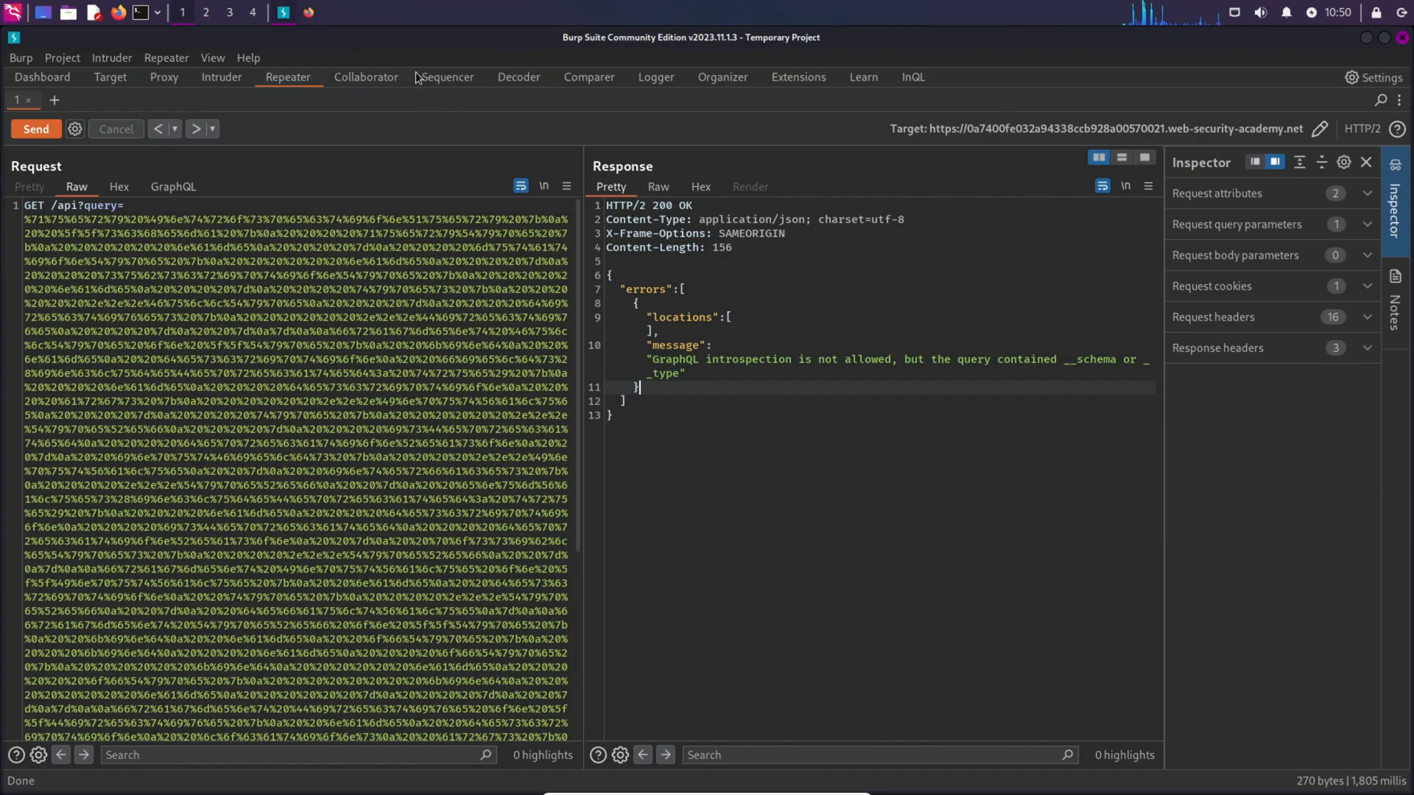
Re-encode the introspection query with a line break after __schema in Decoder and send it to /api from Repeater.
left_click(518, 76)
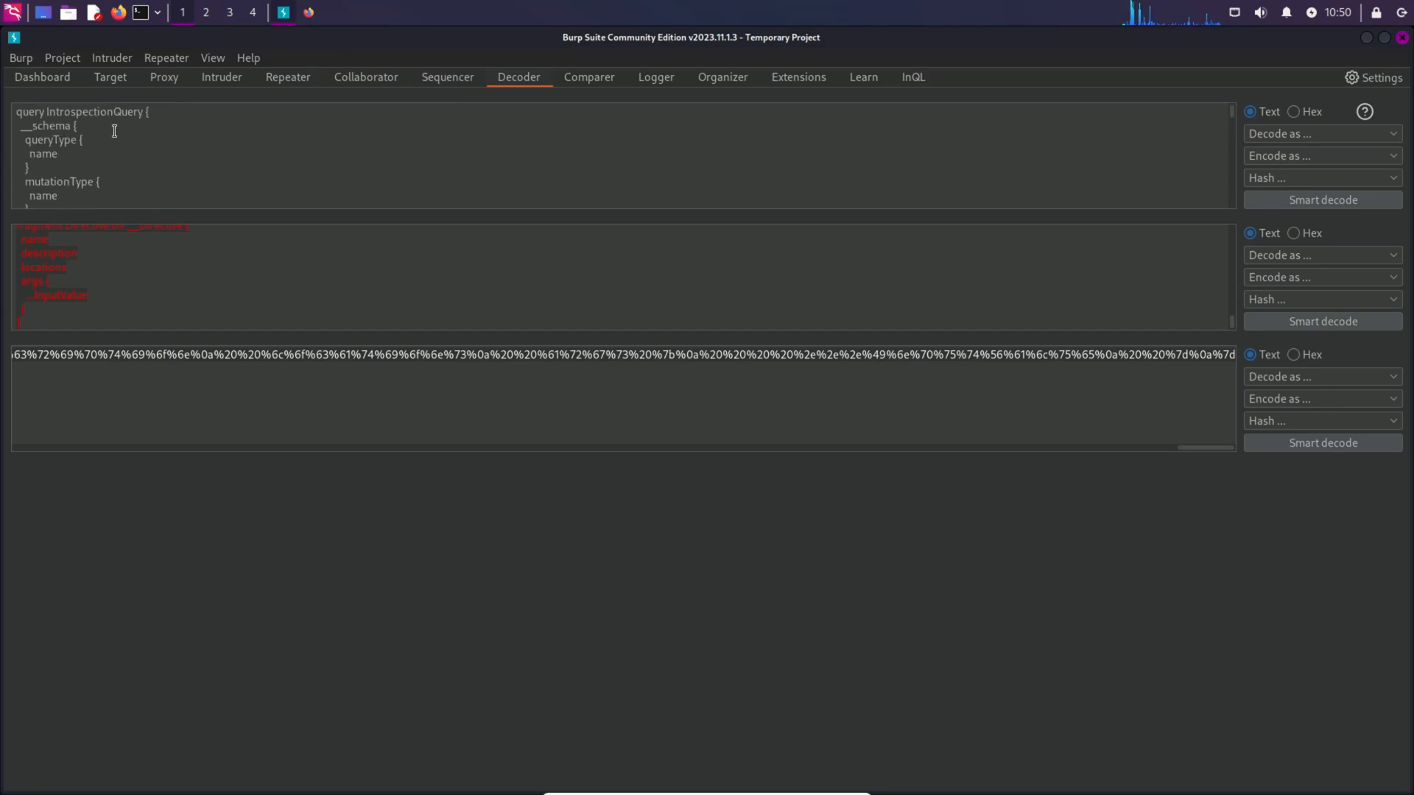
mouse_move(198, 97)
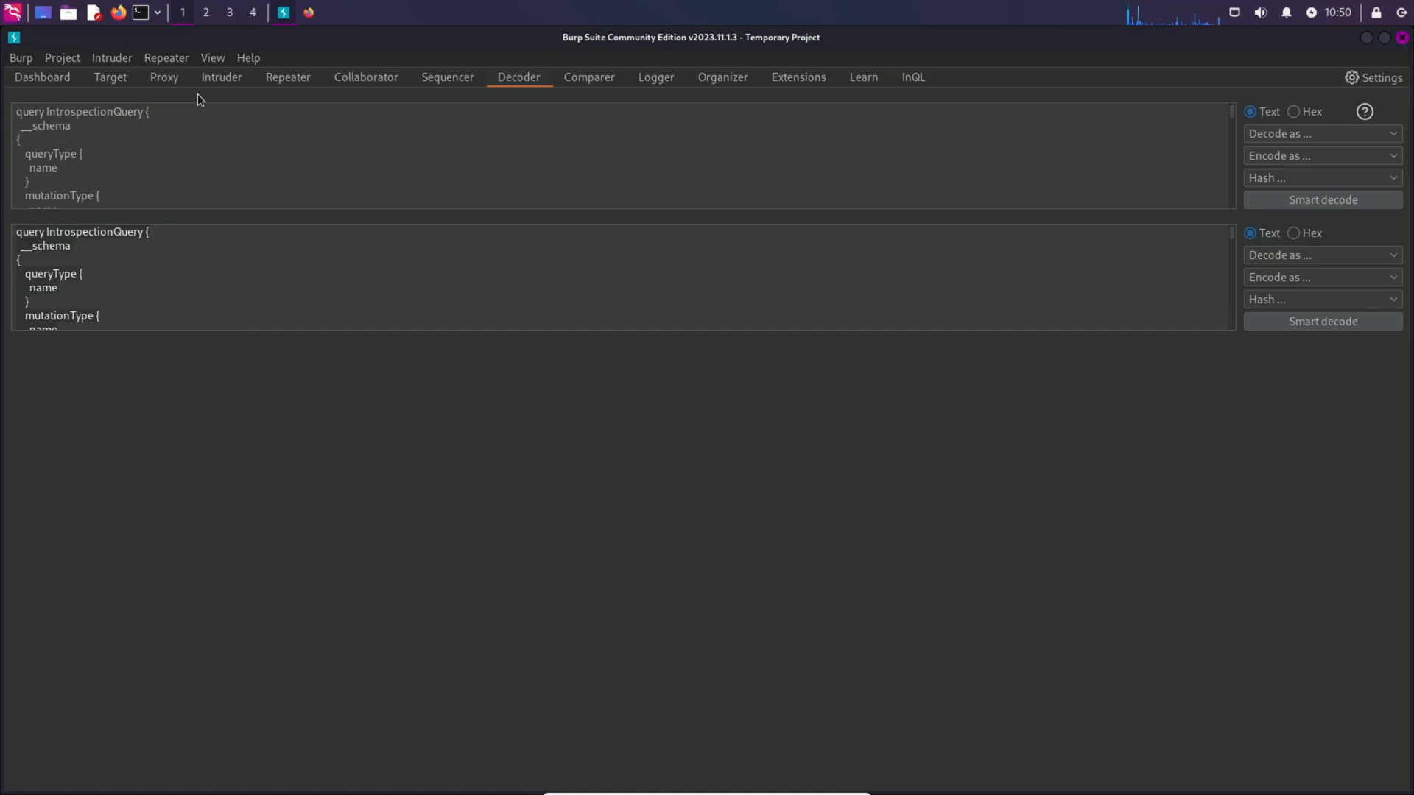
mouse_move(1292, 273)
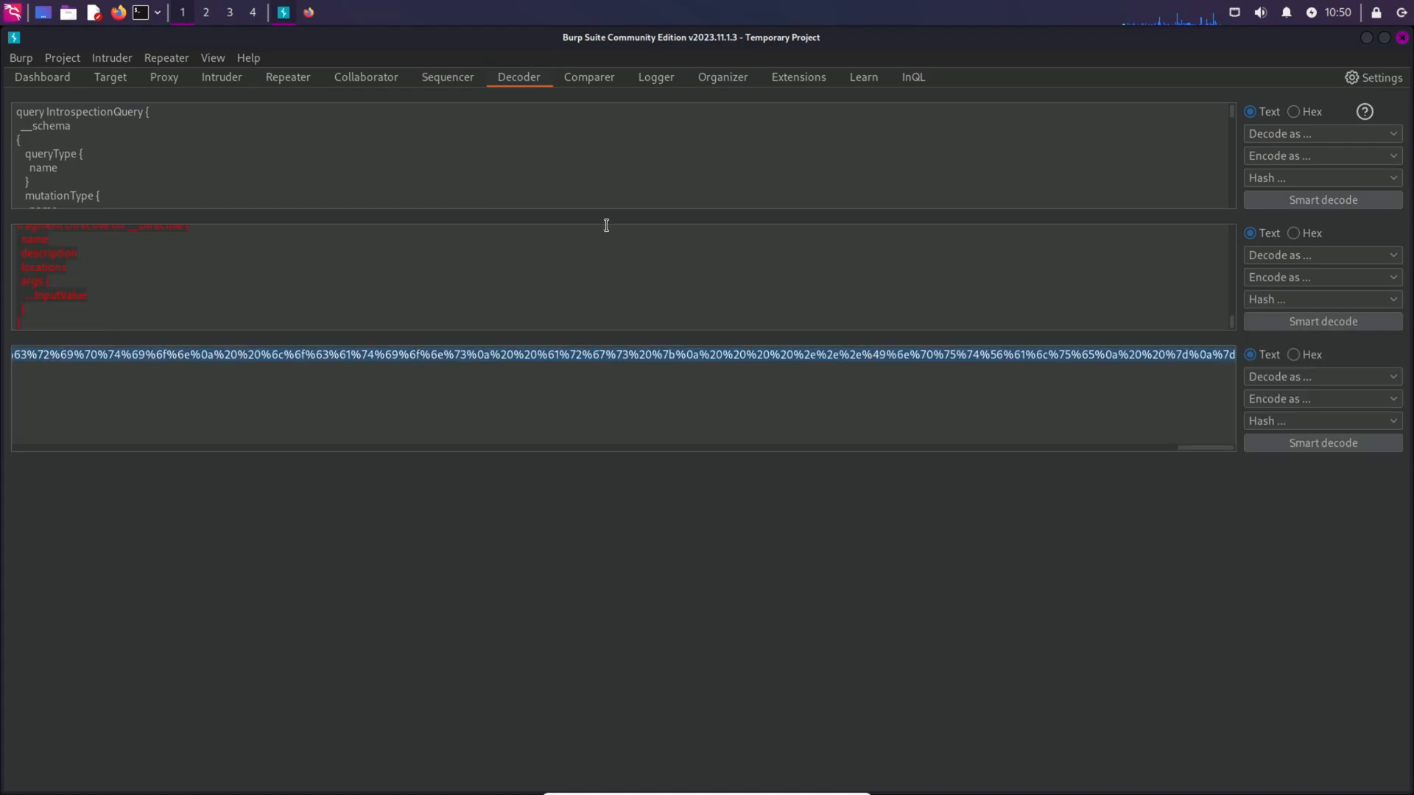
left_click(287, 76)
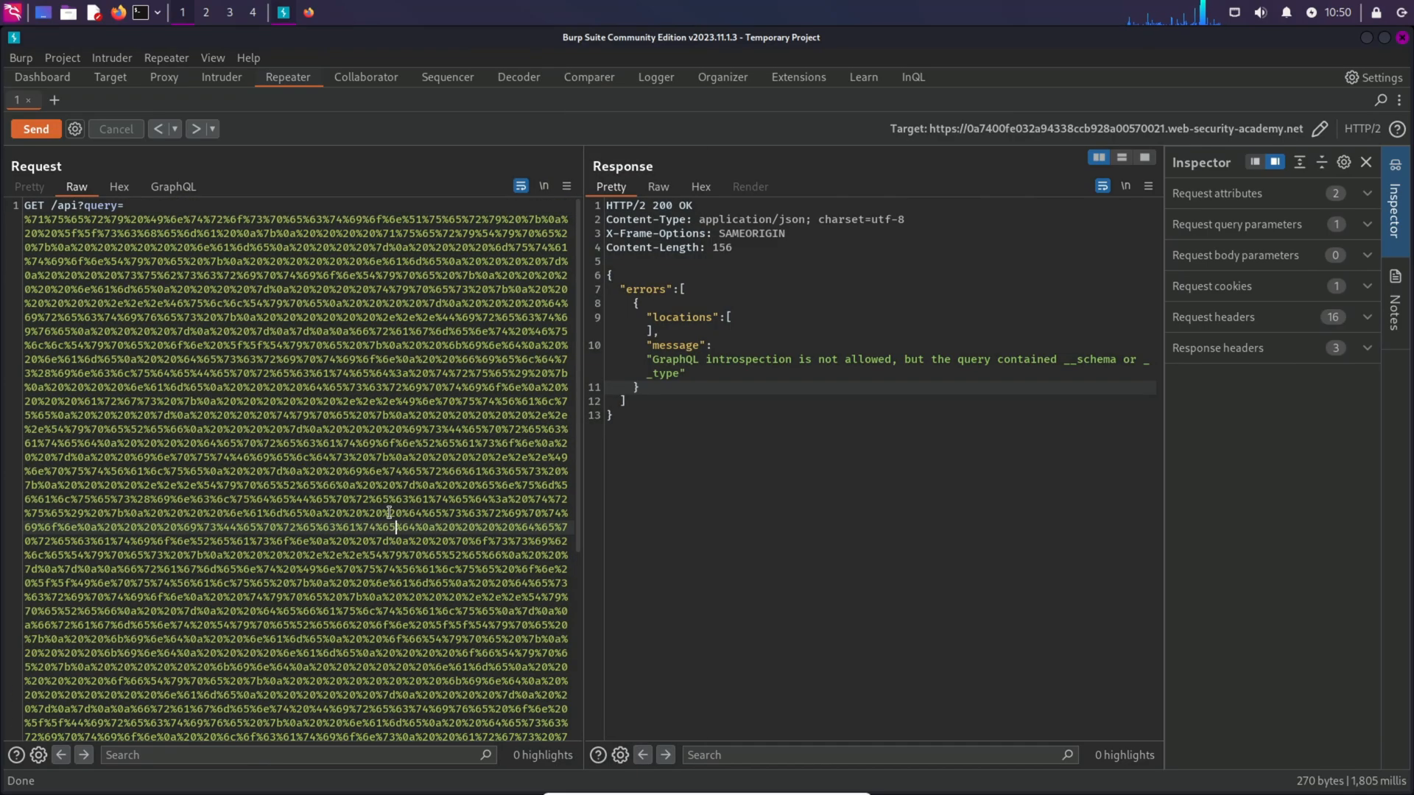
left_click(35, 129)
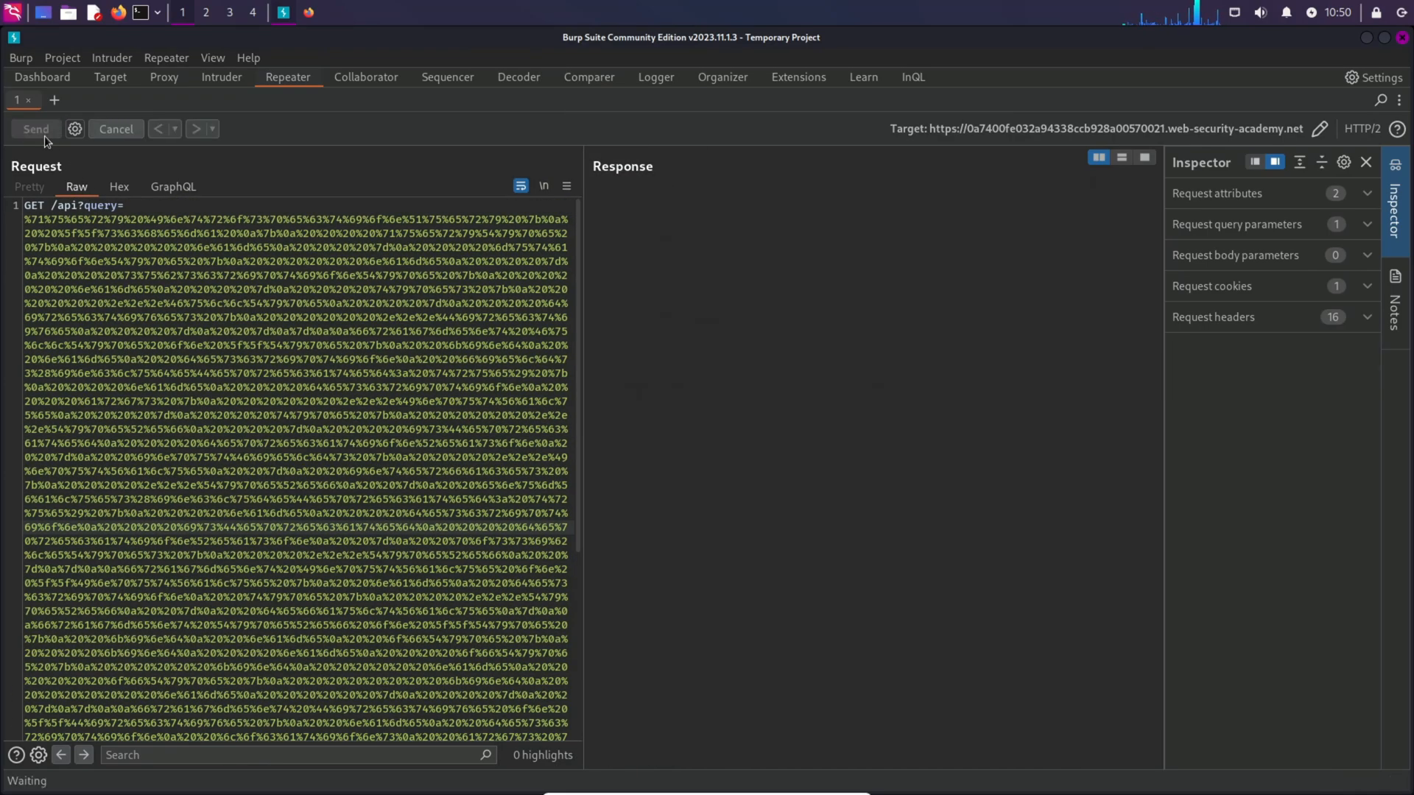
Resend the query and scroll the 200 OK schema response down to the DeleteOrganizationUserInput type with its Int id.
left_click(35, 129)
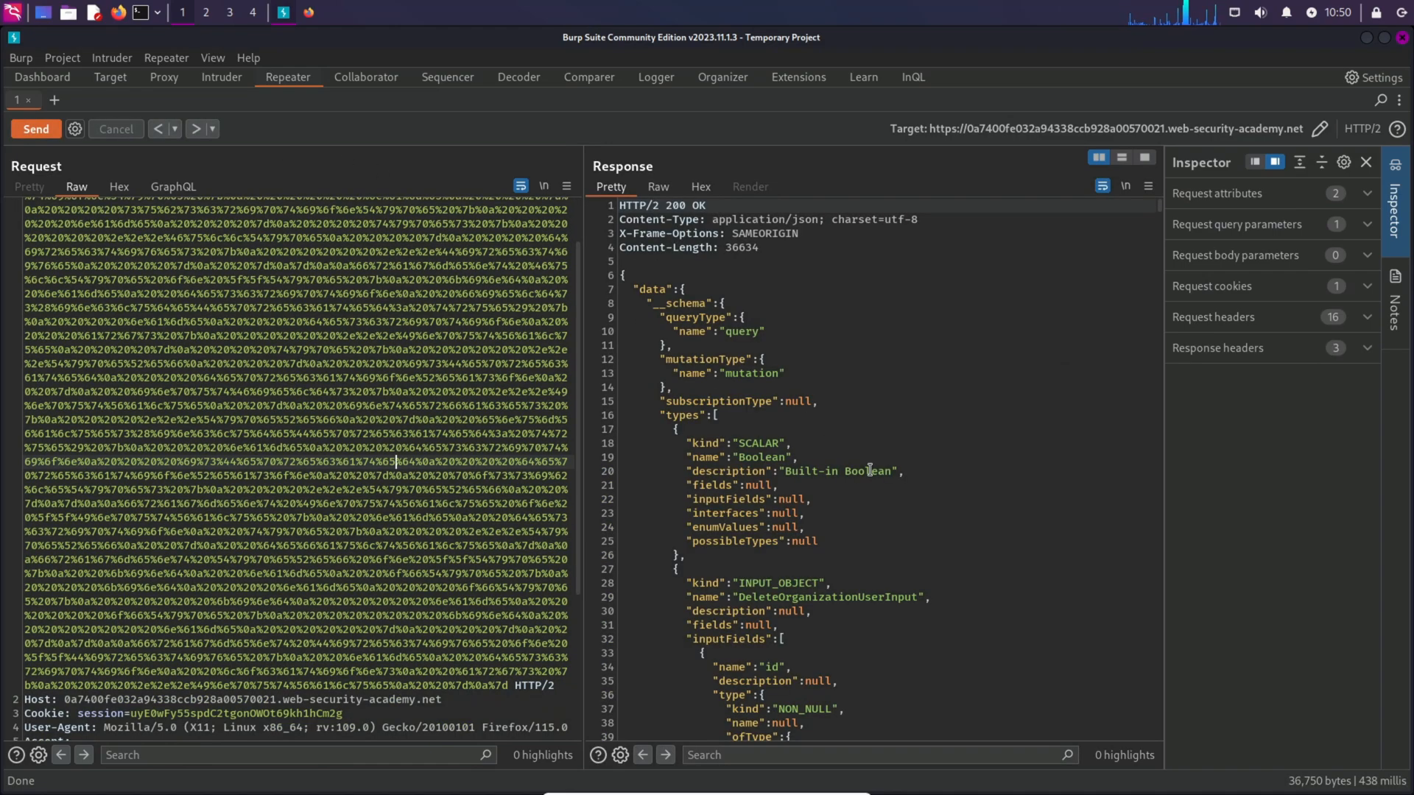
scroll("down", 3)
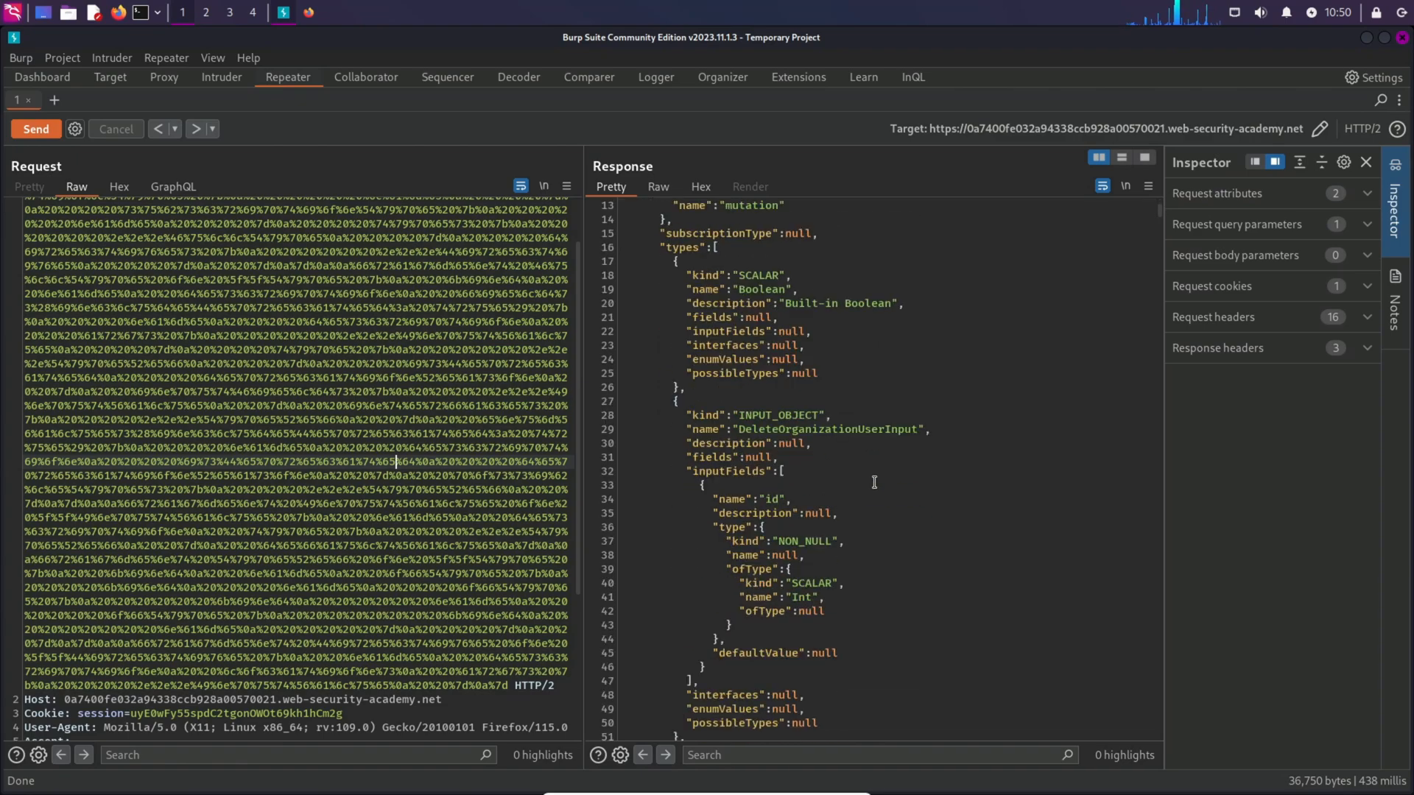
scroll("down", 3)
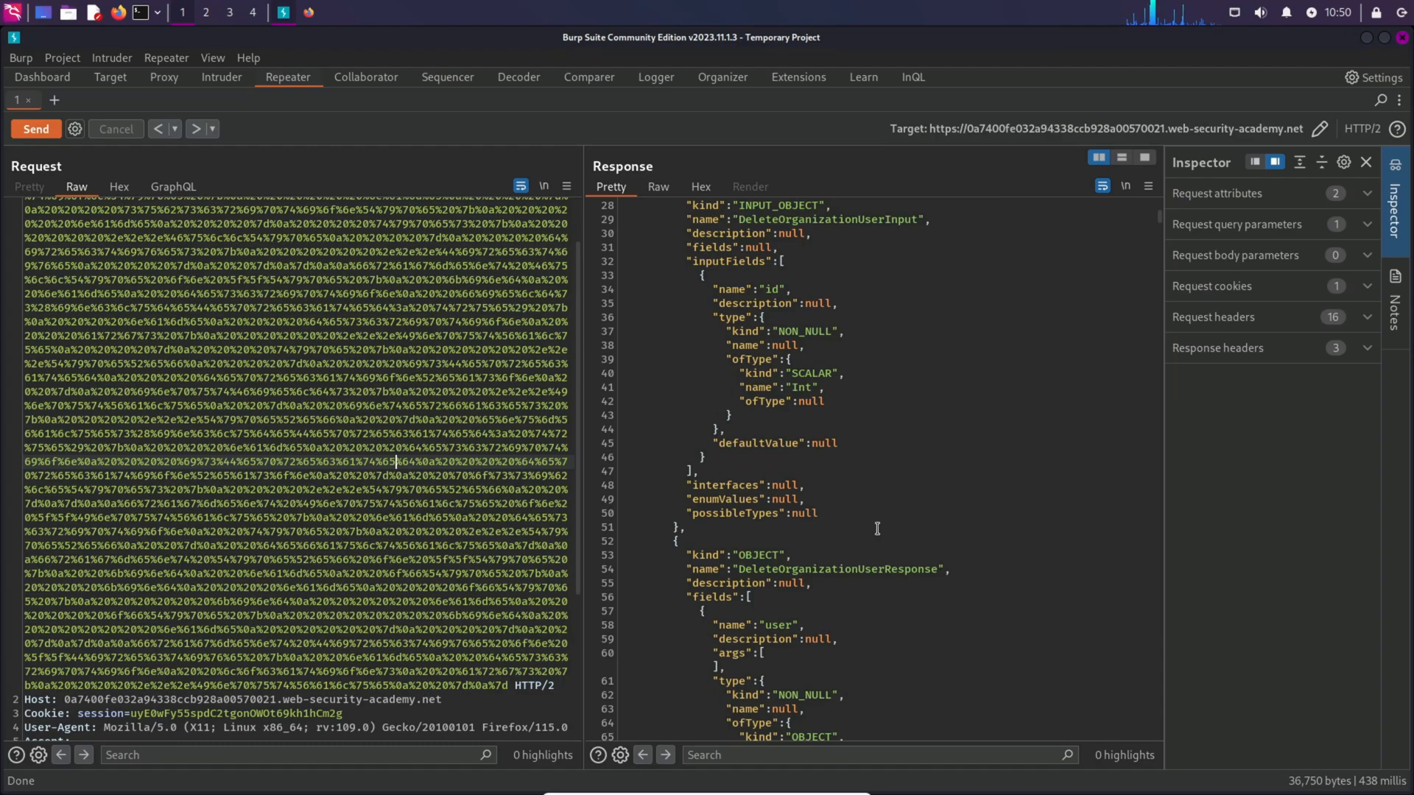
mouse_move(916, 553)
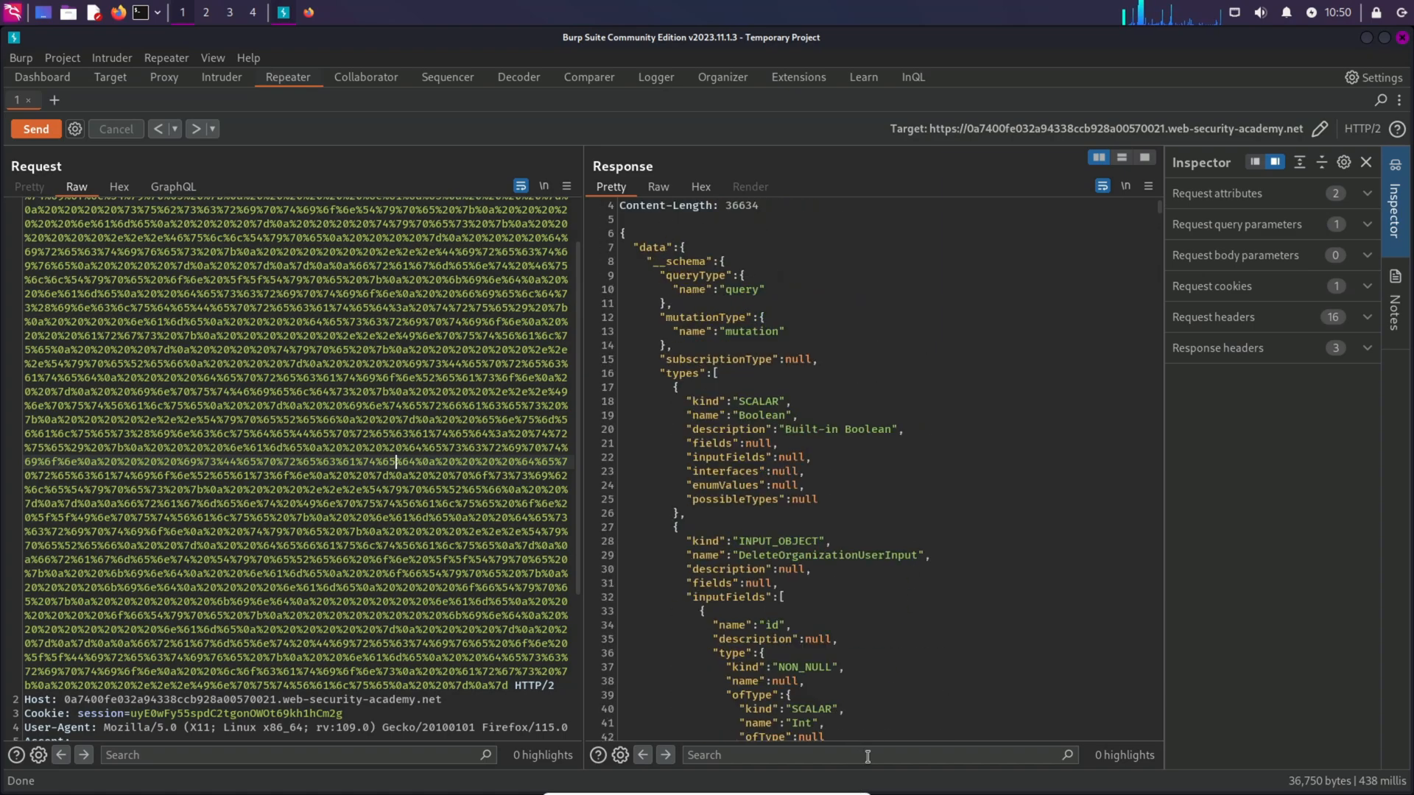
left_click(866, 754)
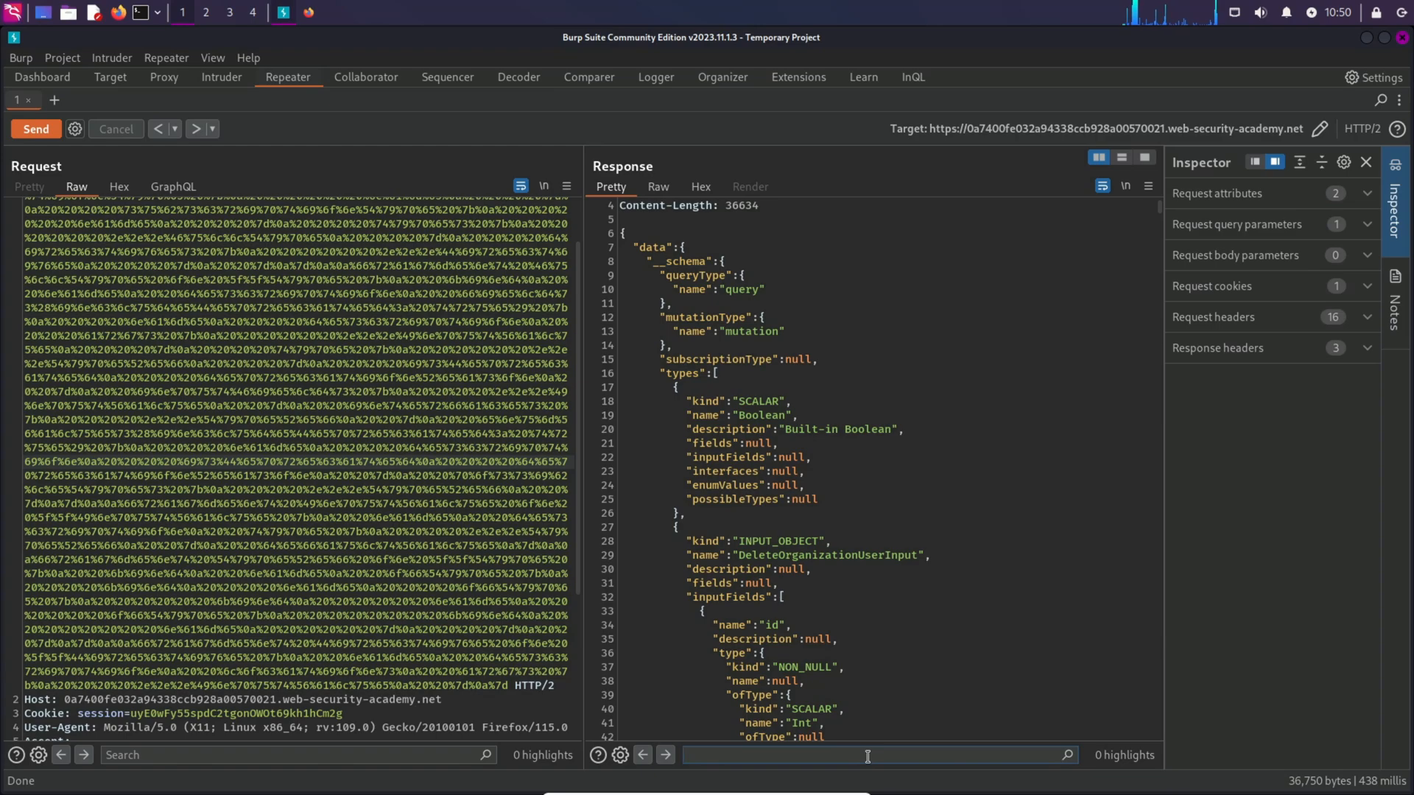
type("user")
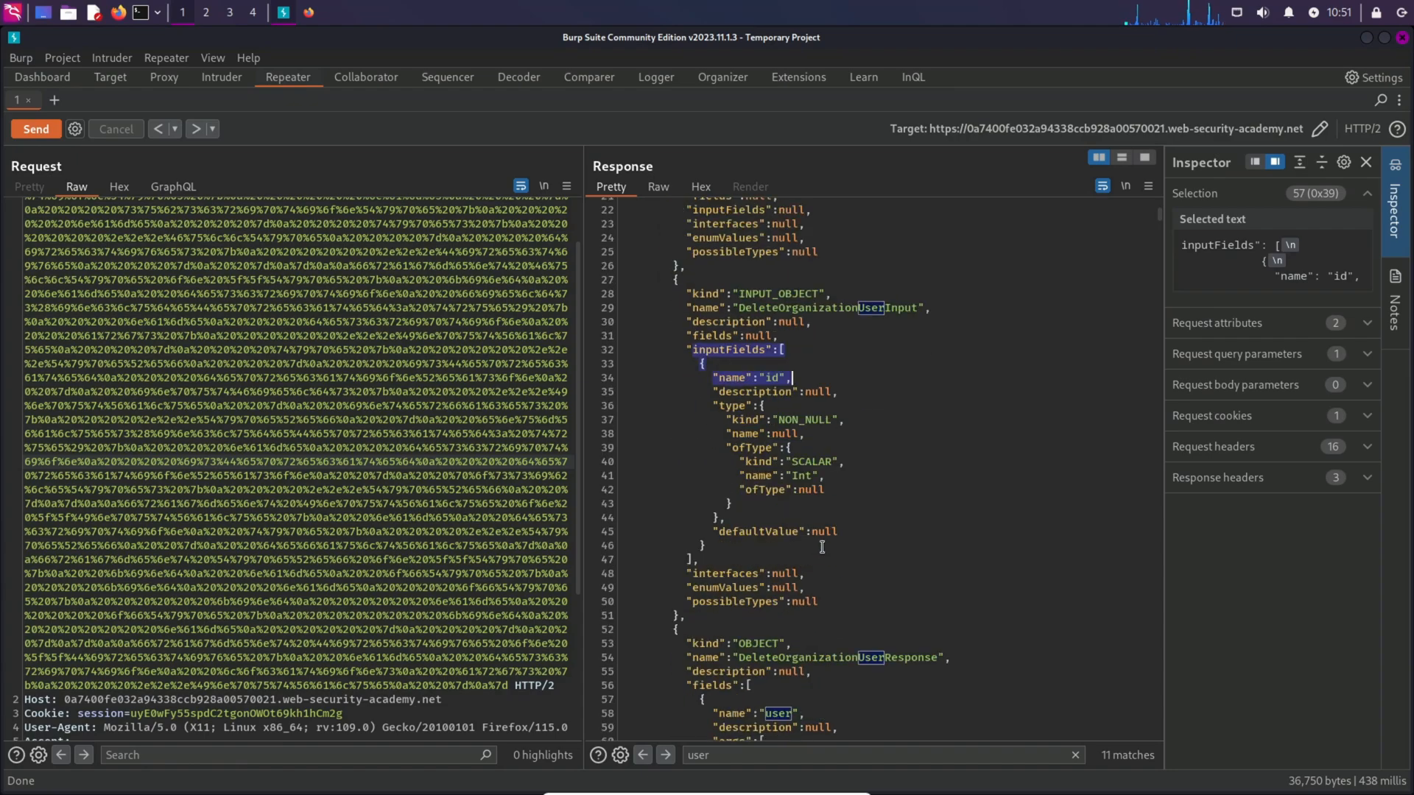
scroll("down", 3)
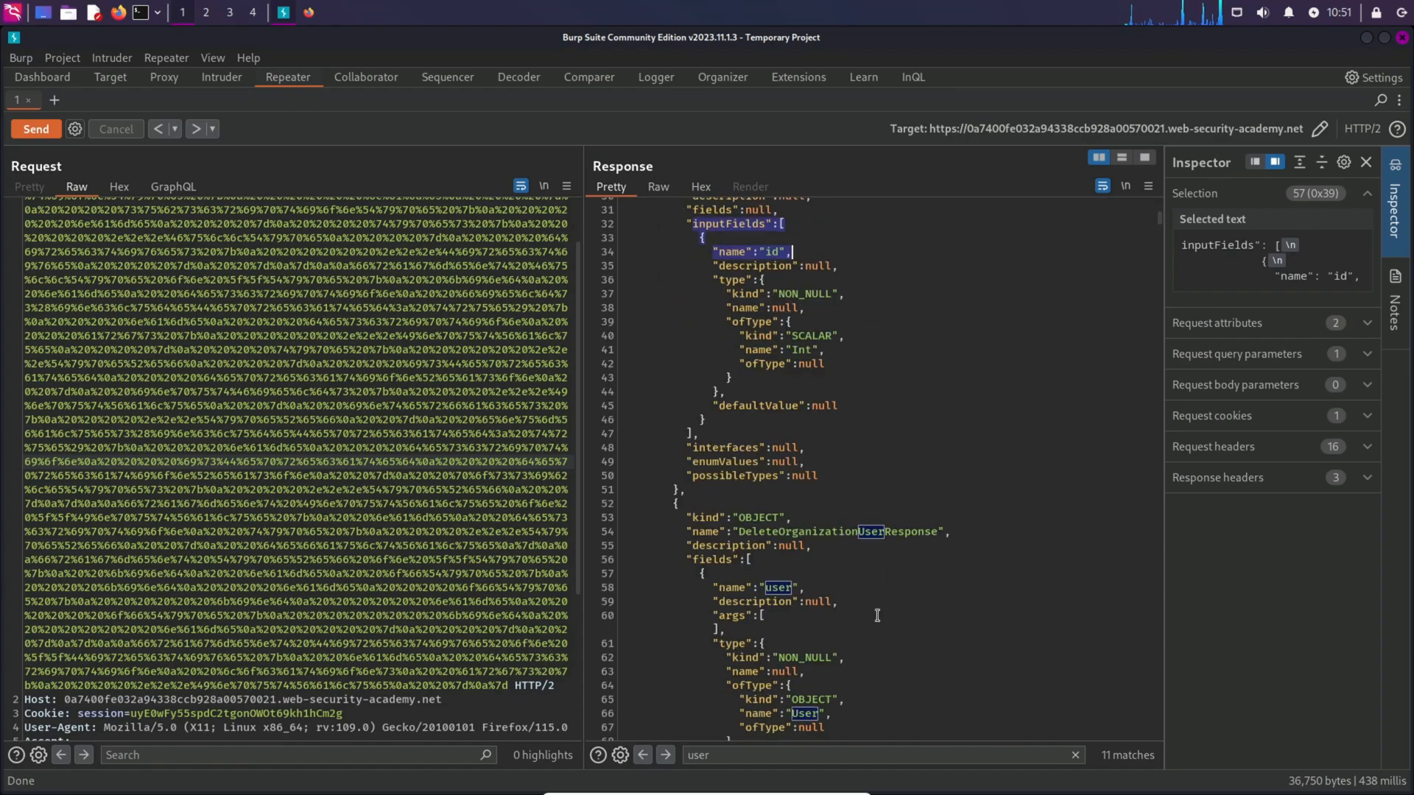
double_click(804, 531)
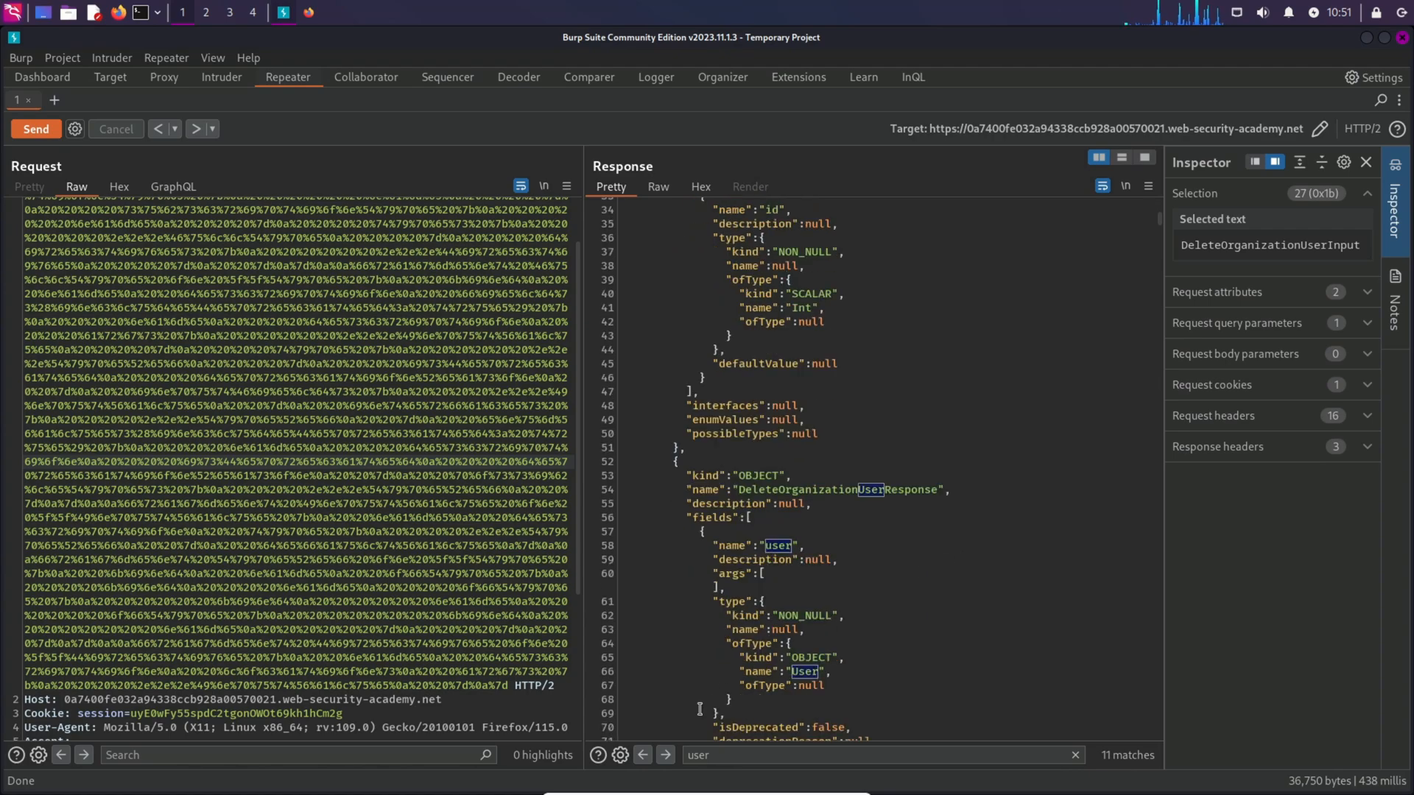
left_click(663, 775)
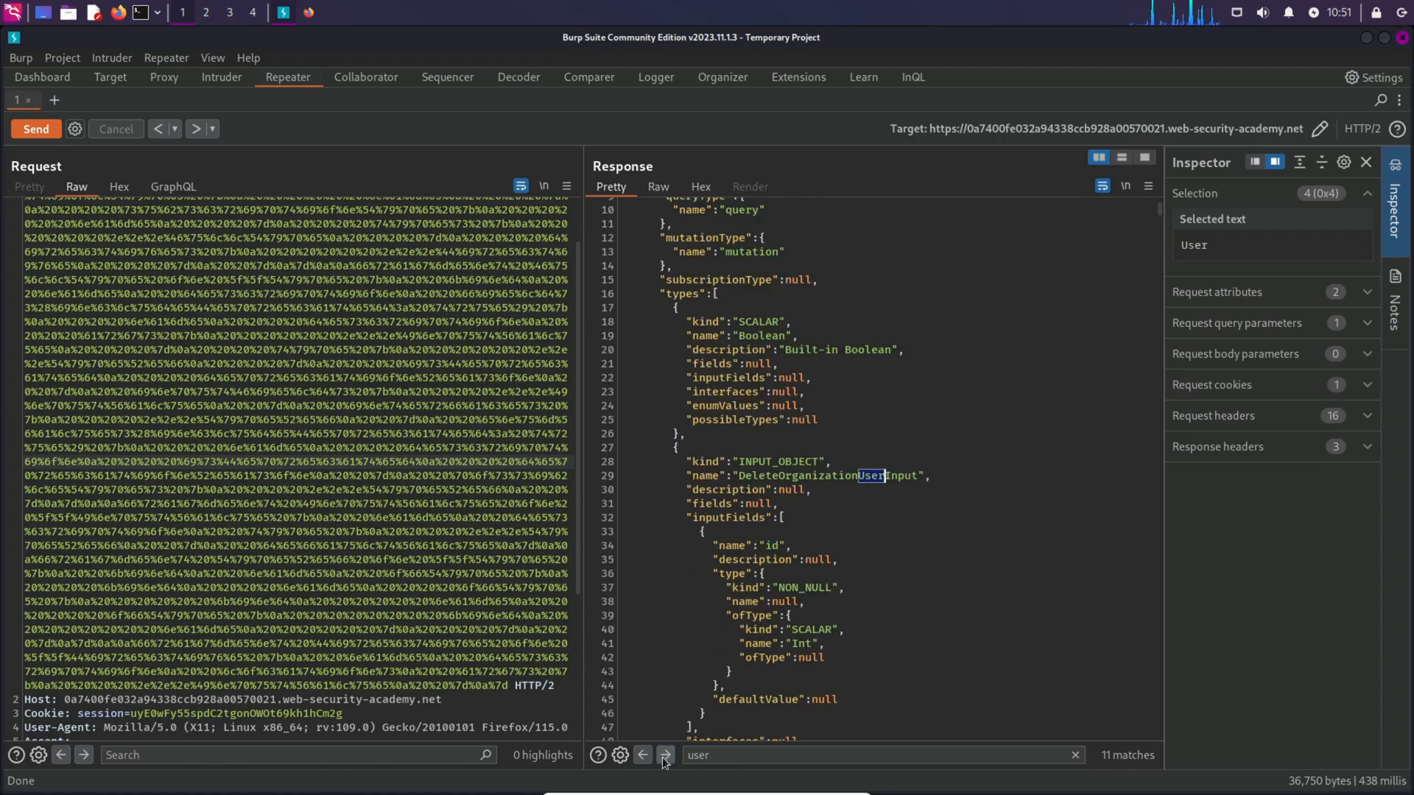
left_click(664, 775)
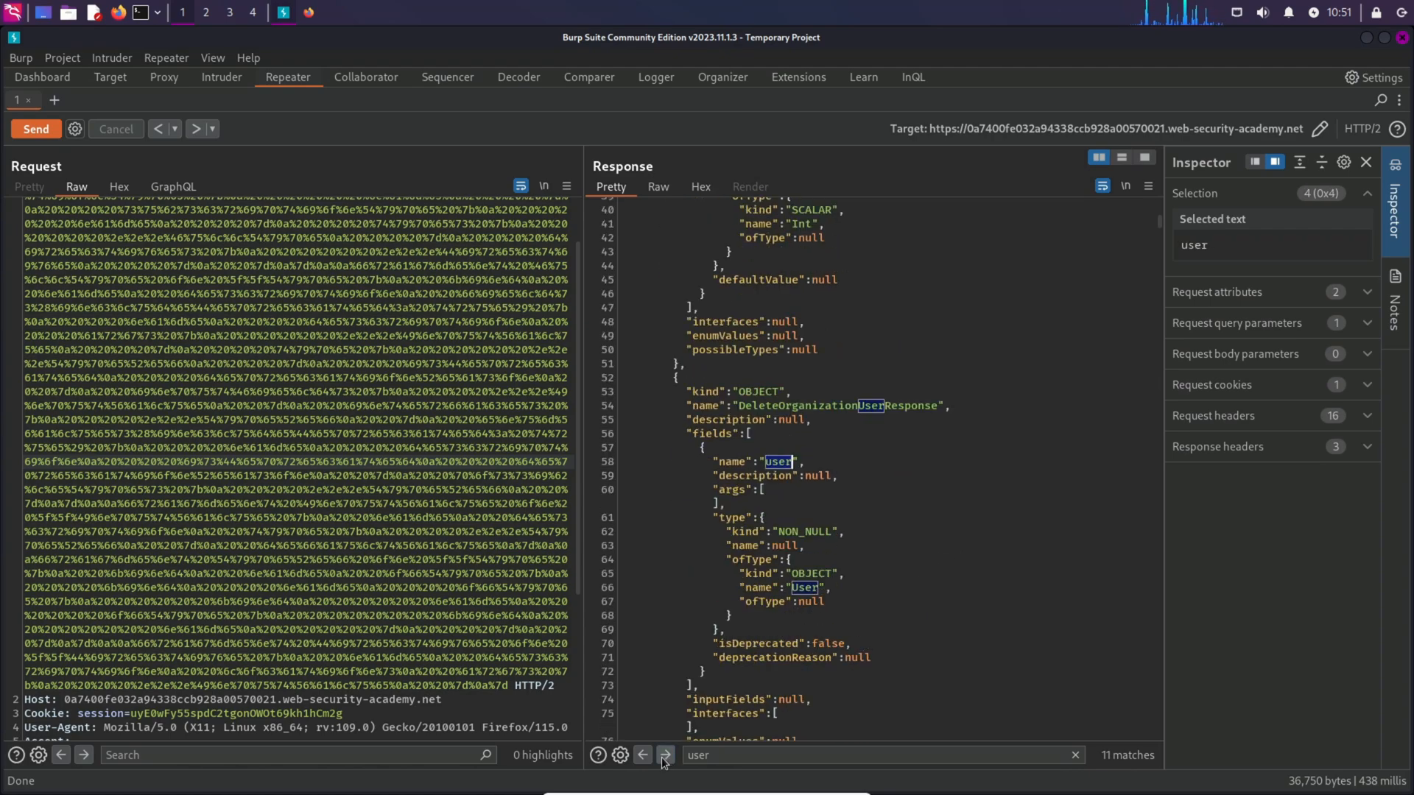
scroll("down", 3)
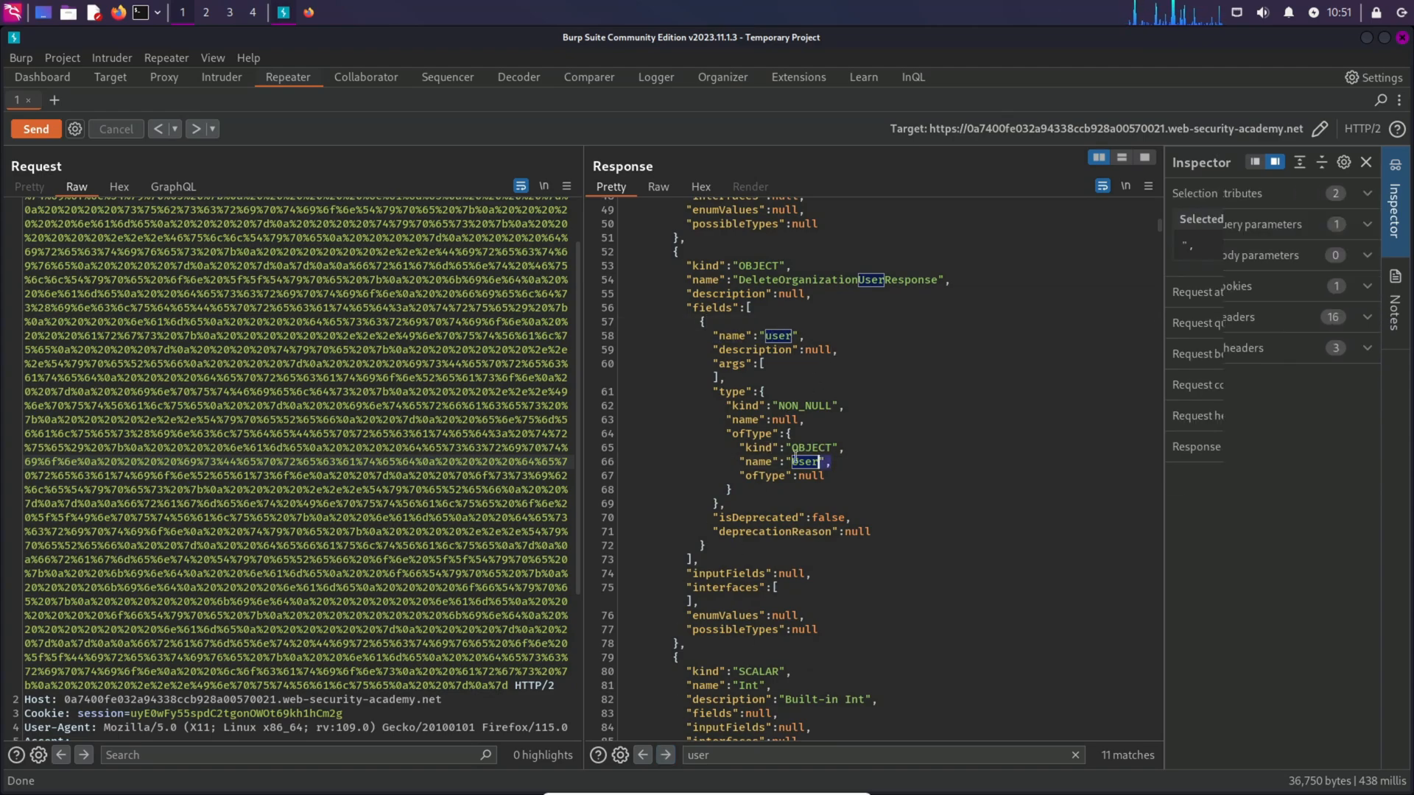
left_click(661, 755)
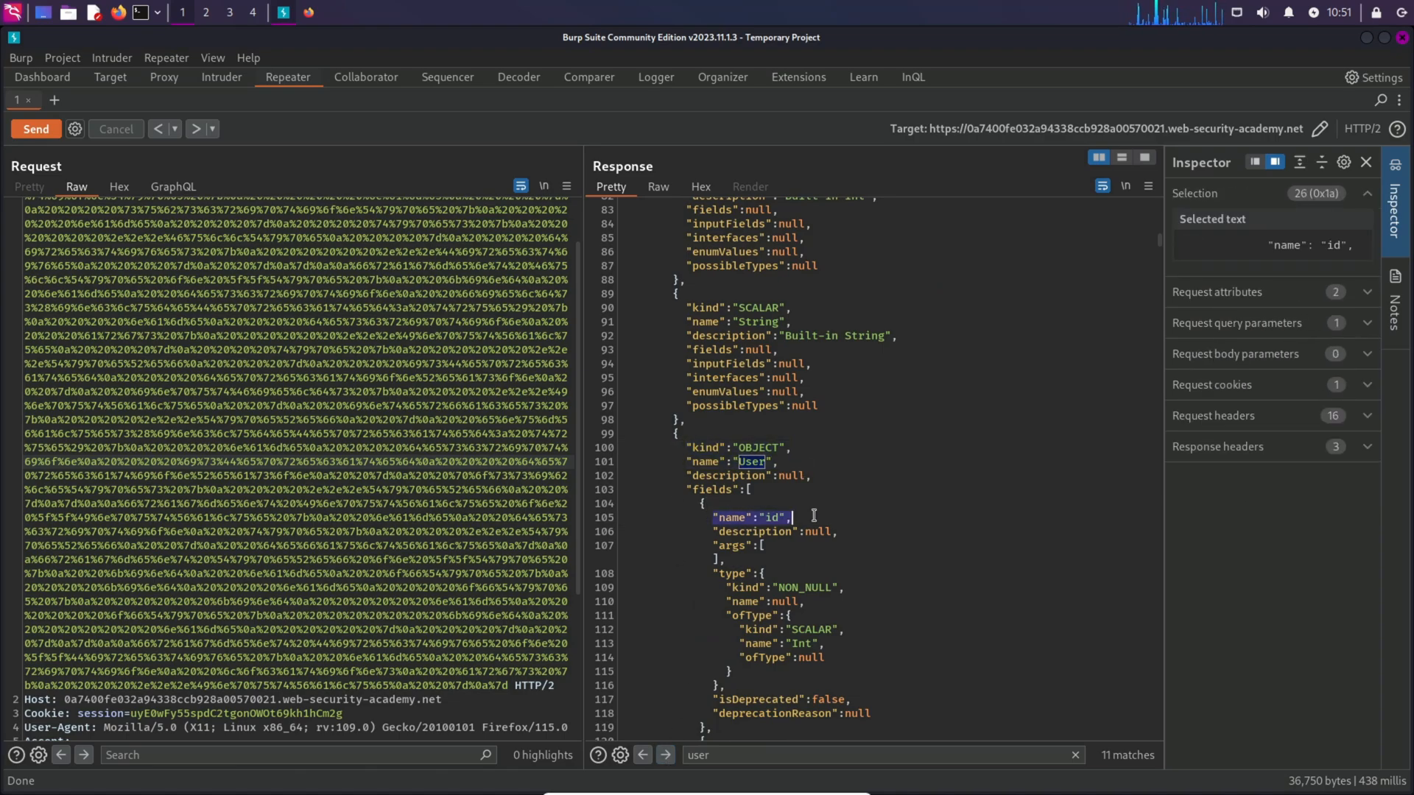
left_click(662, 755)
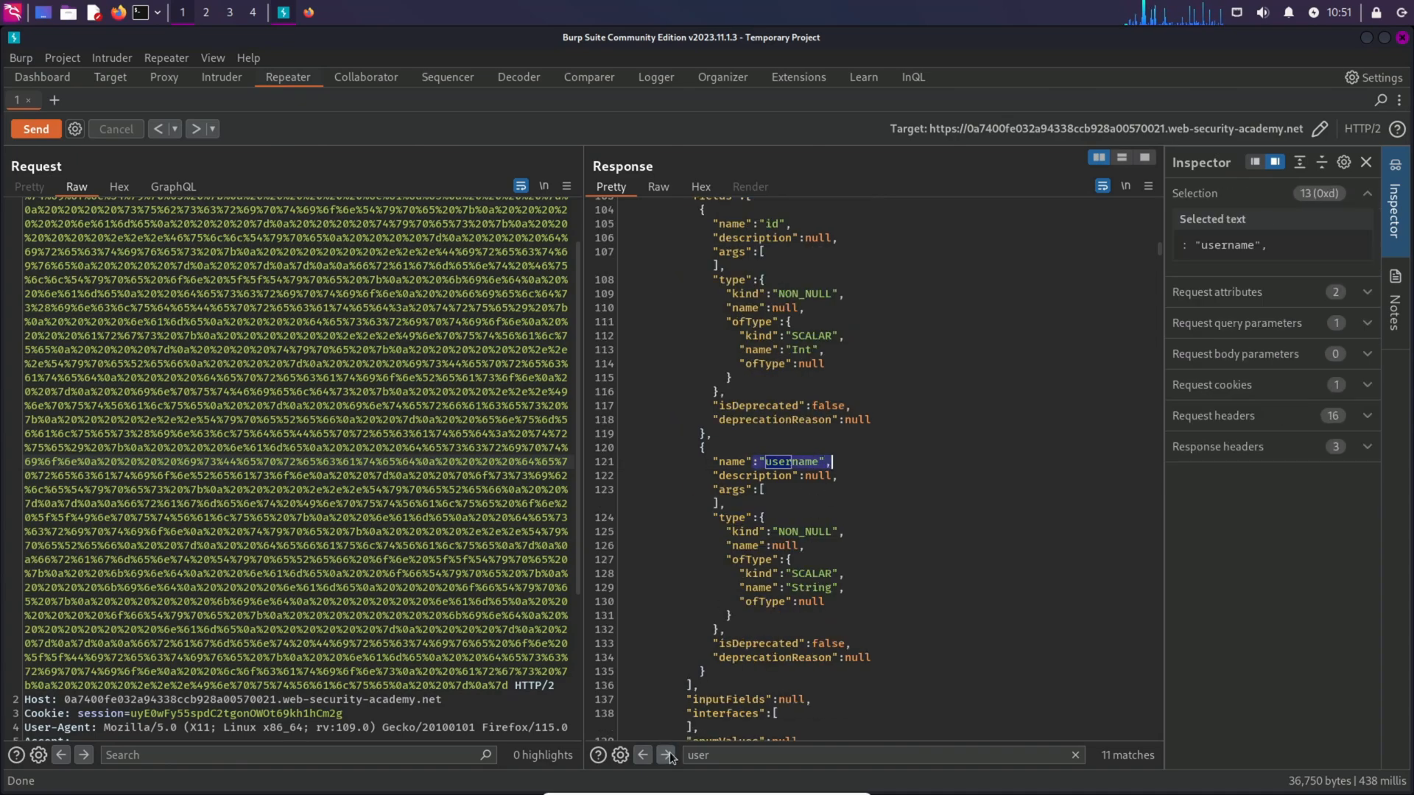
left_click(663, 755)
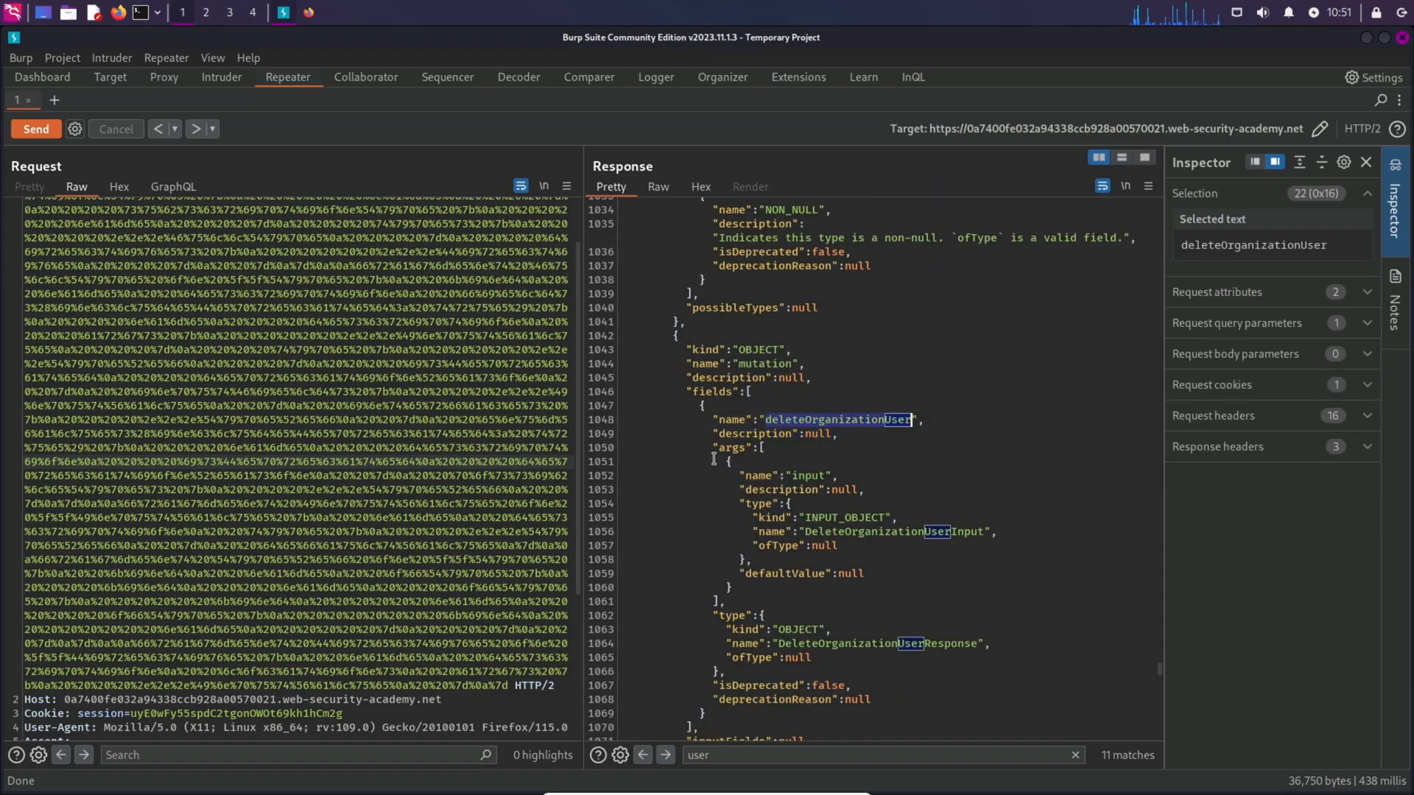
left_click_drag(709, 458, 854, 476)
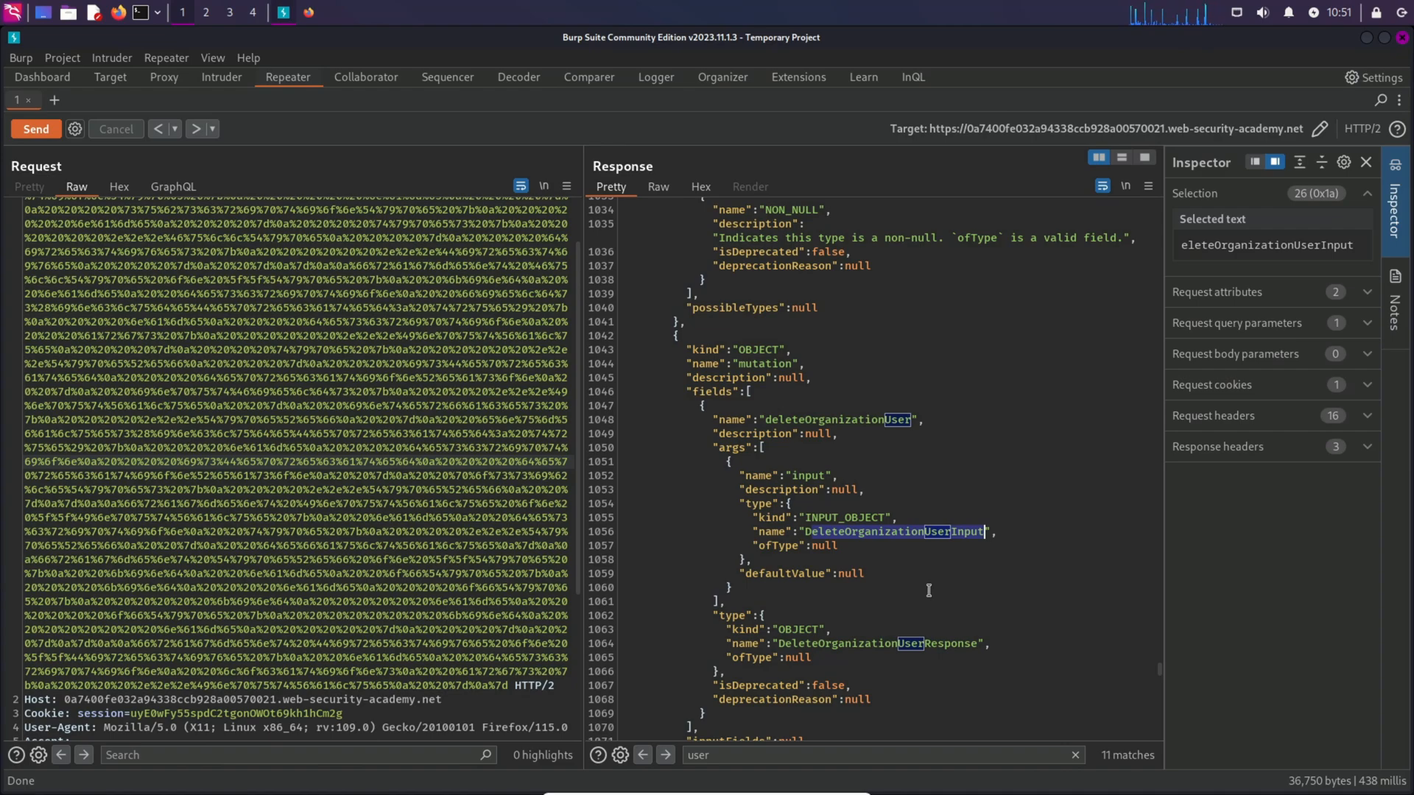
scroll("down", 3)
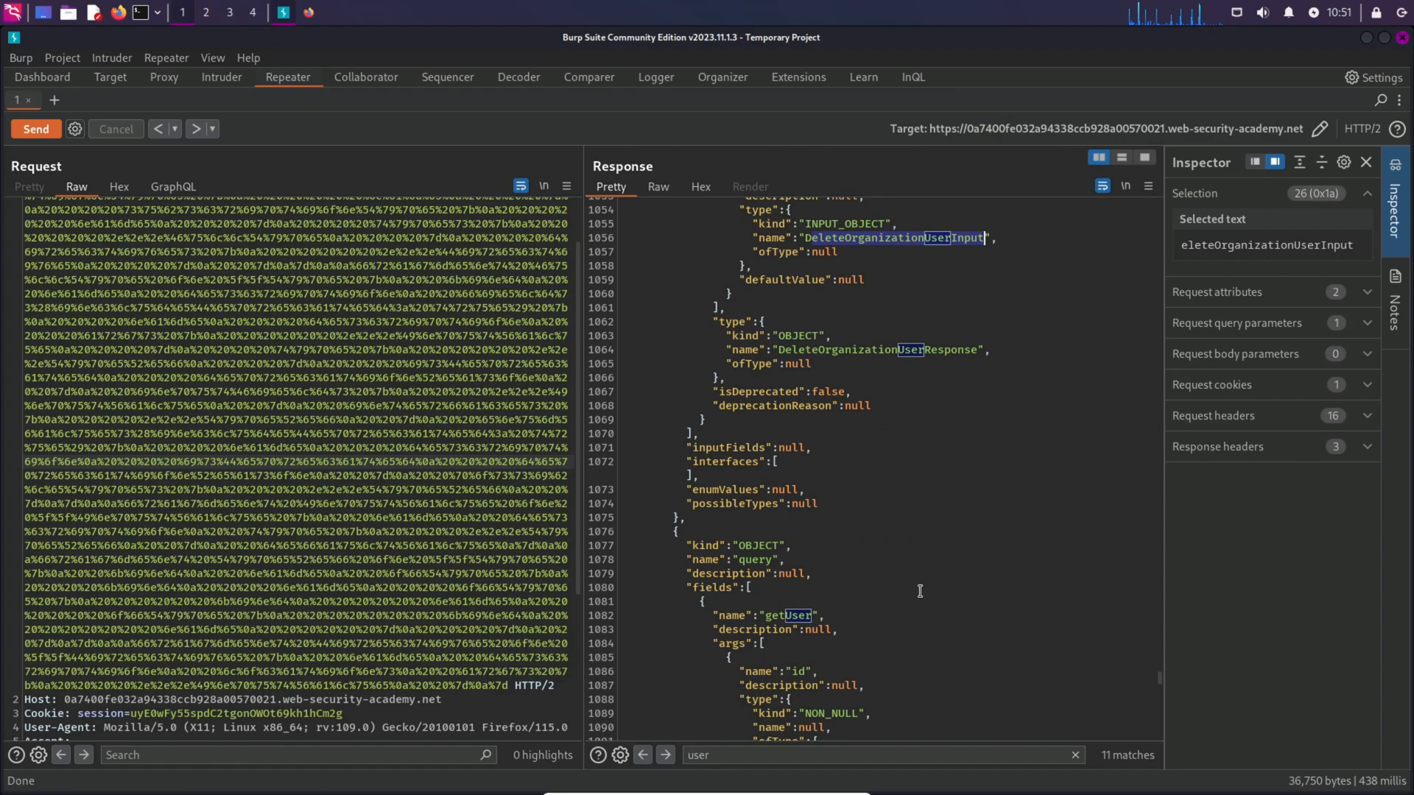
left_click(663, 757)
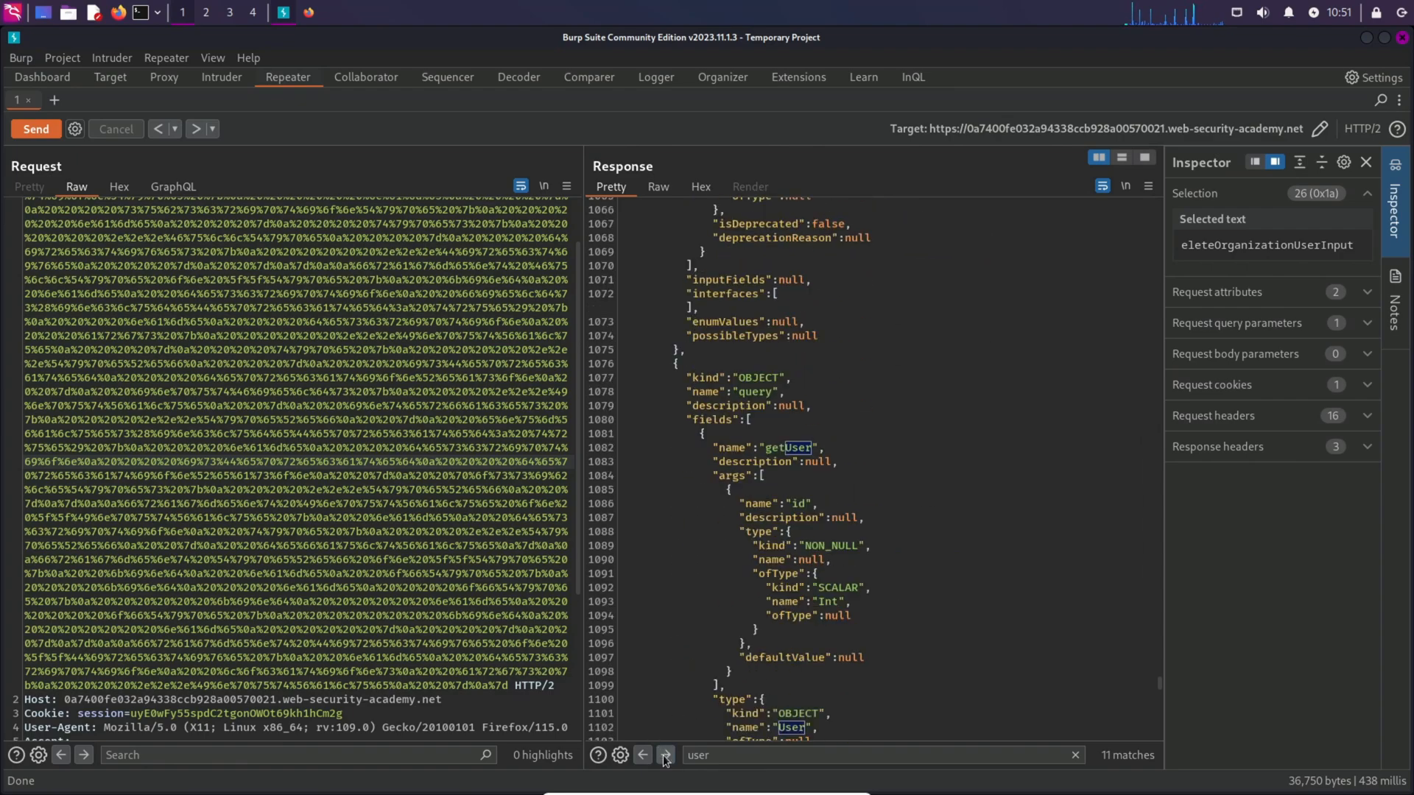
left_click(664, 753)
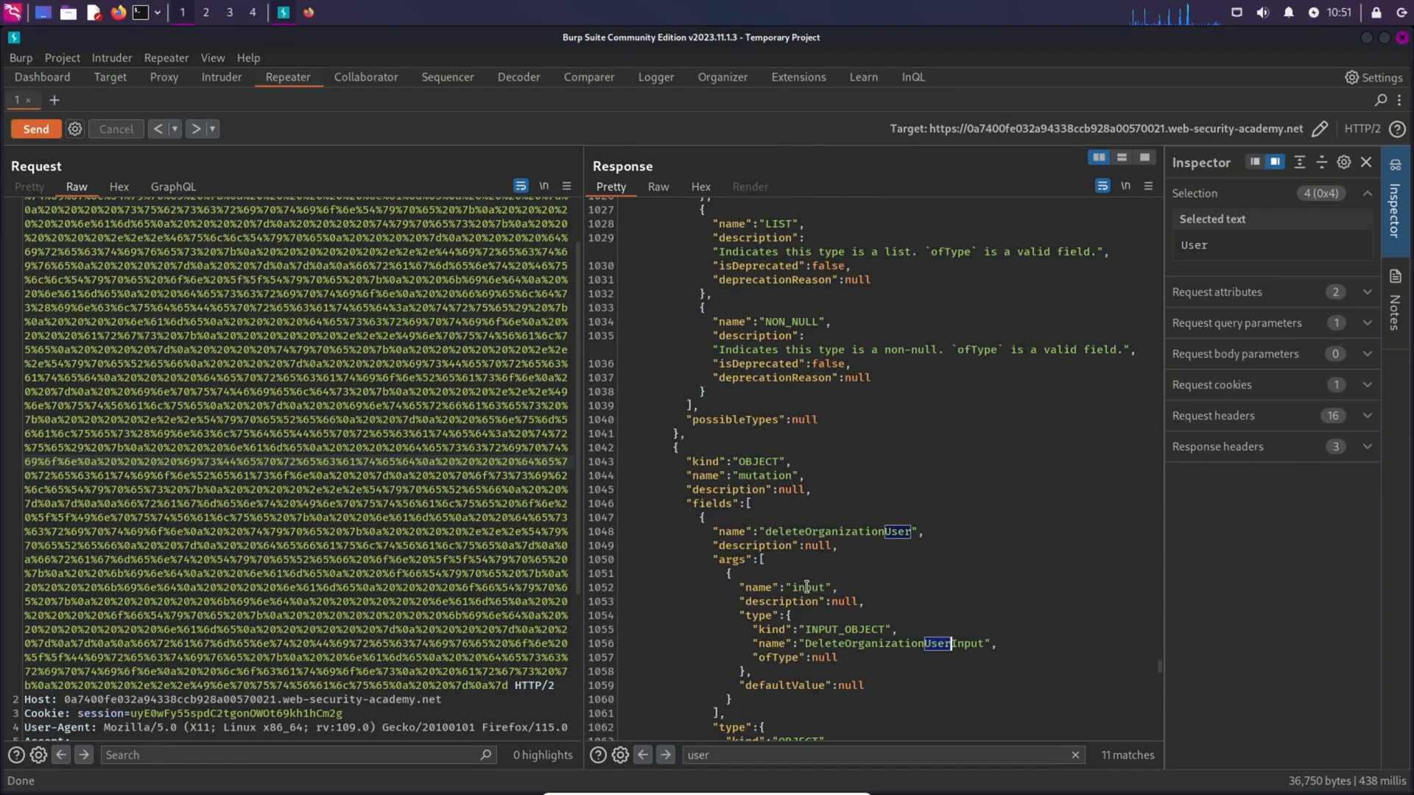
mouse_move(882, 507)
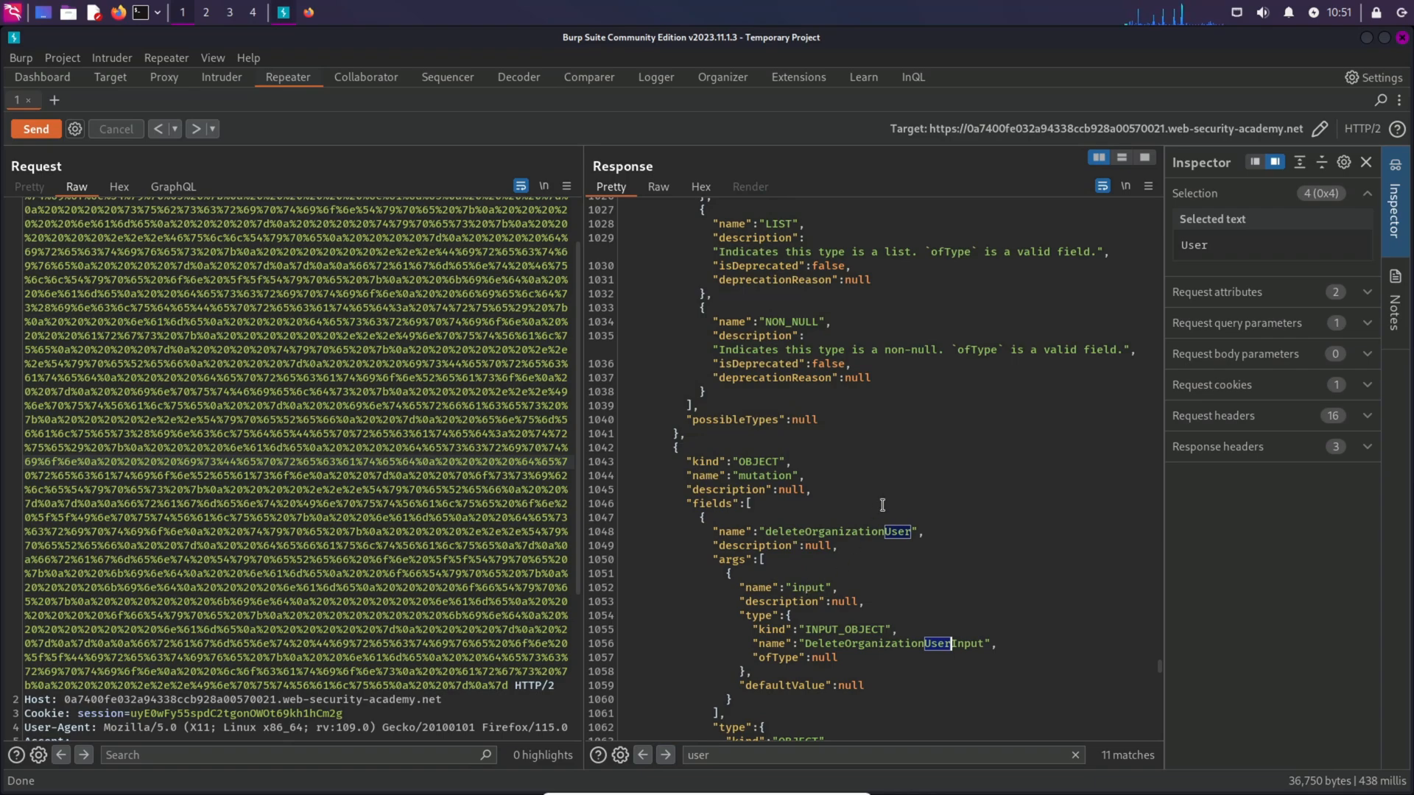
scroll("down", 3)
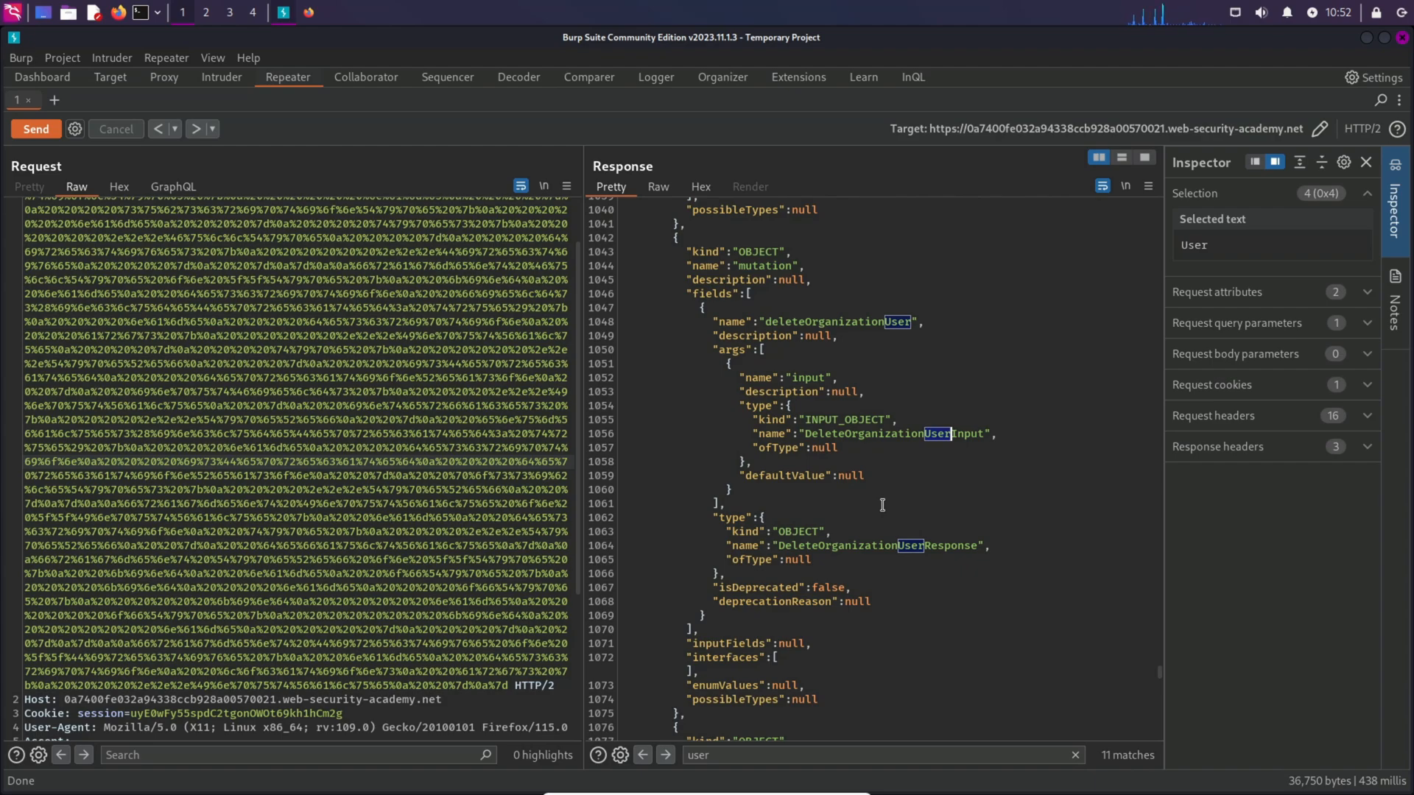
mouse_move(875, 345)
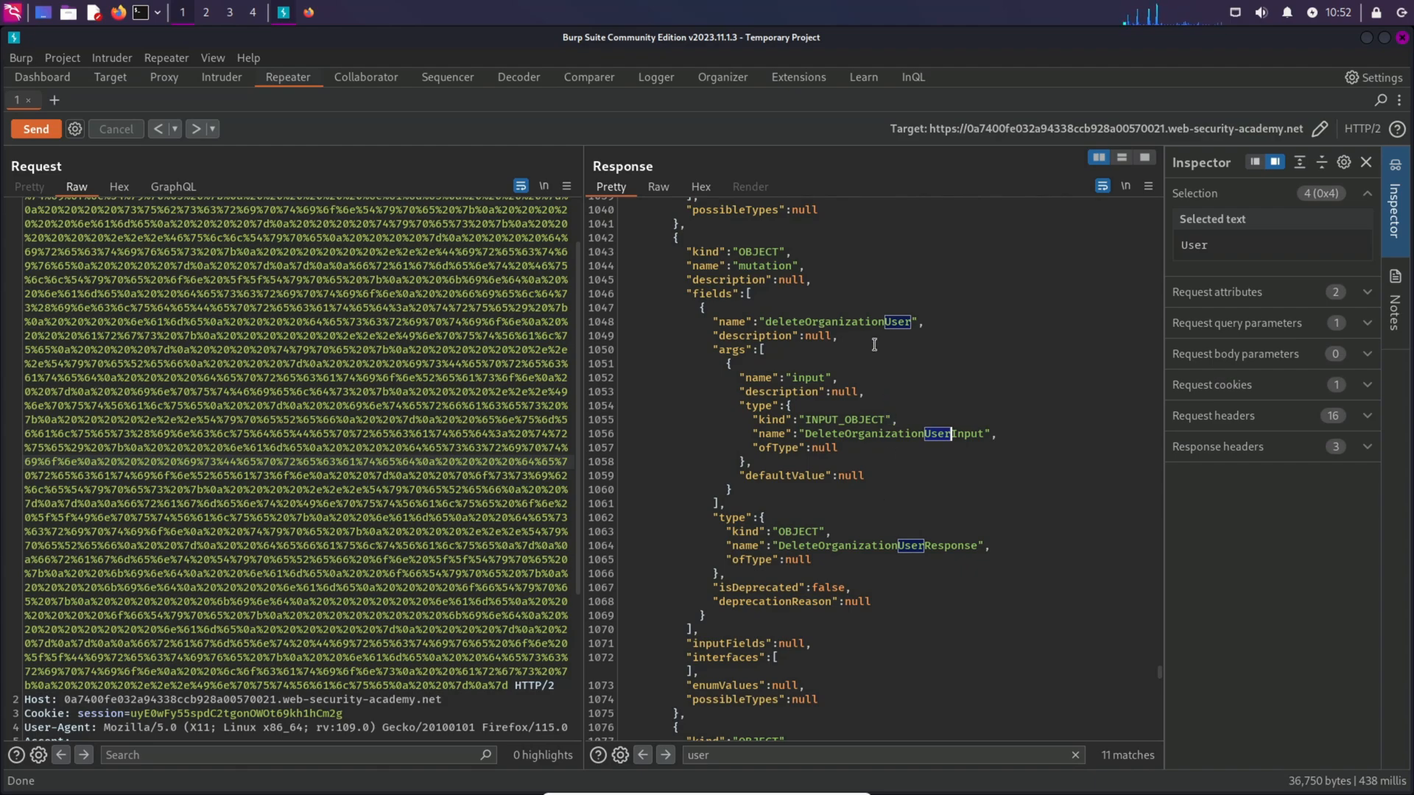
mouse_move(867, 335)
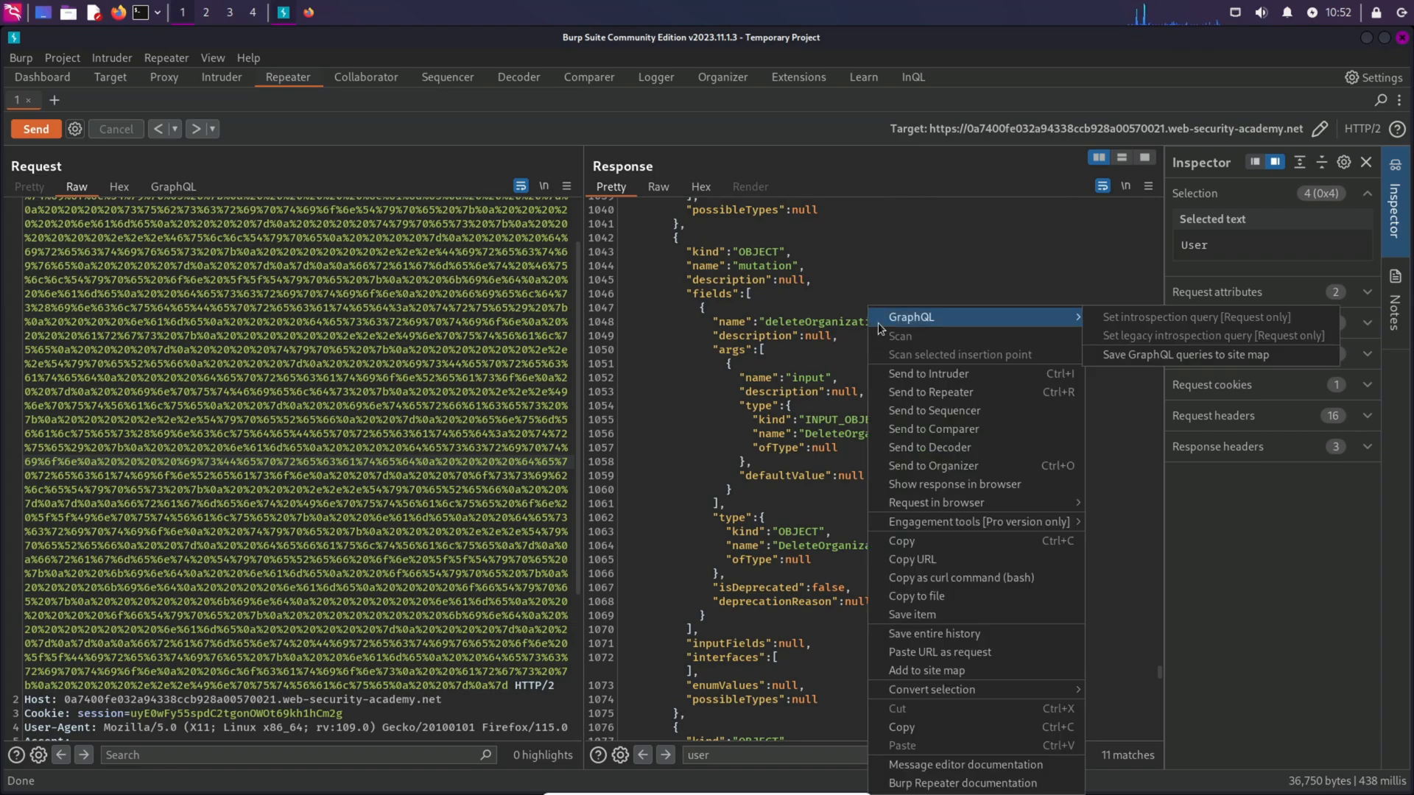
mouse_move(1096, 318)
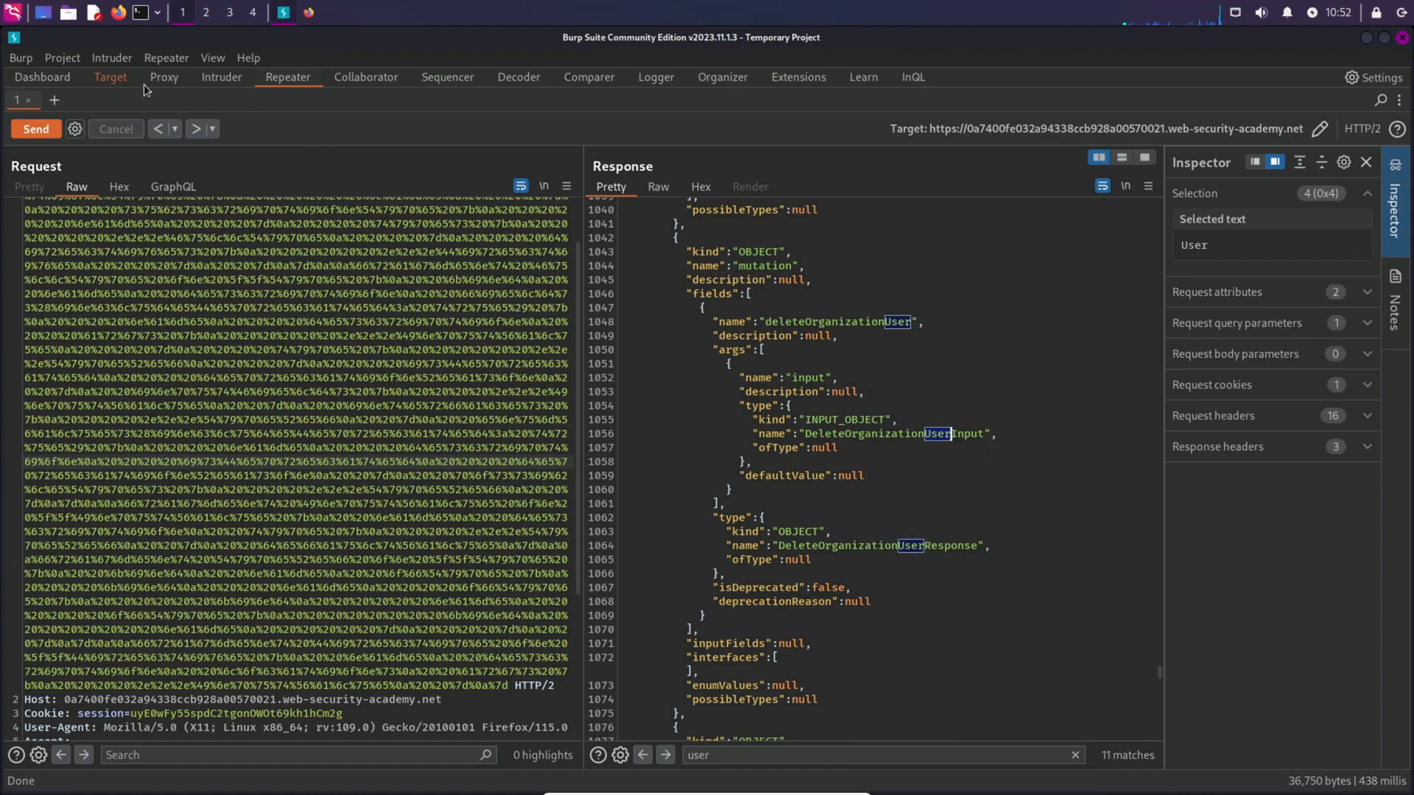
Select the captured /api?query=mutation request in the Target site map.
left_click(109, 77)
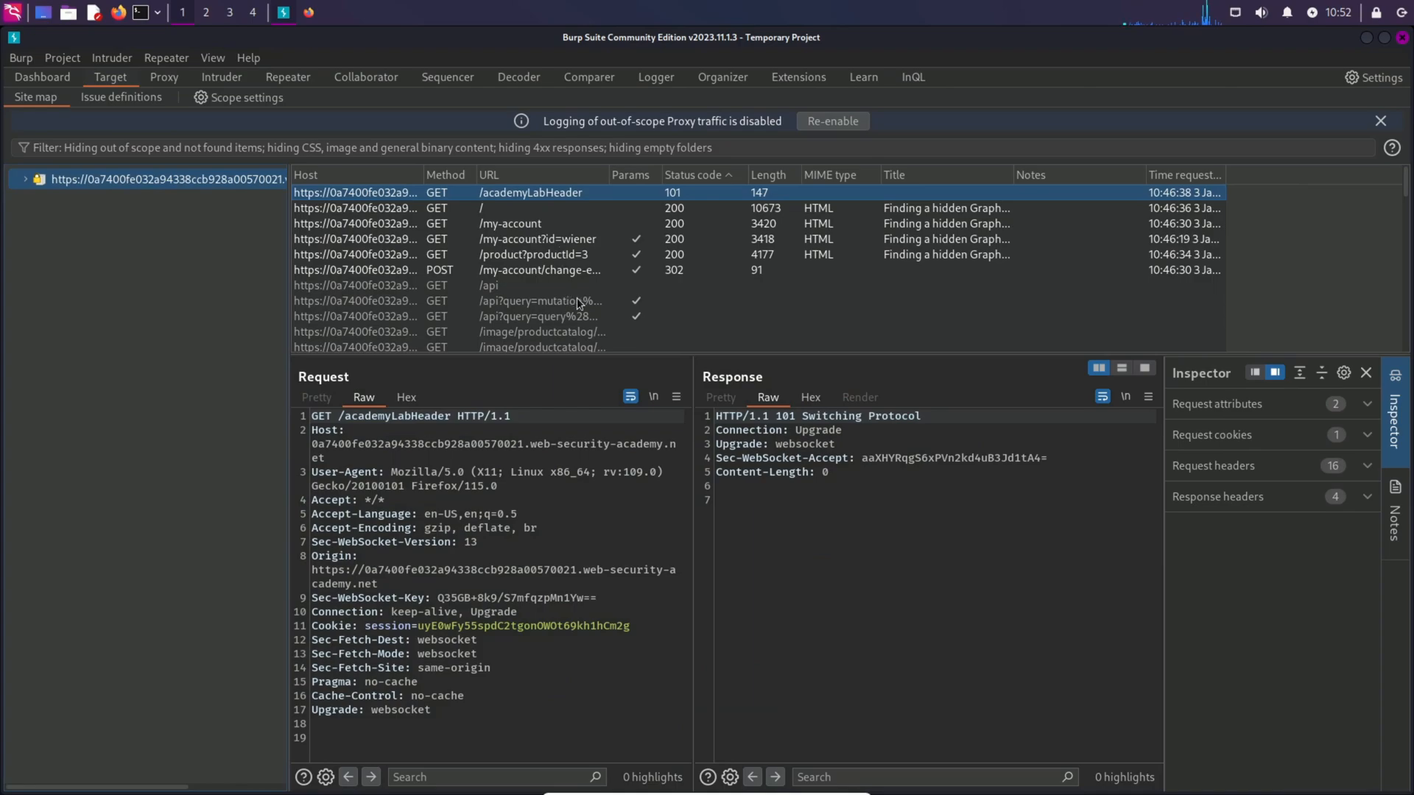
left_click(555, 300)
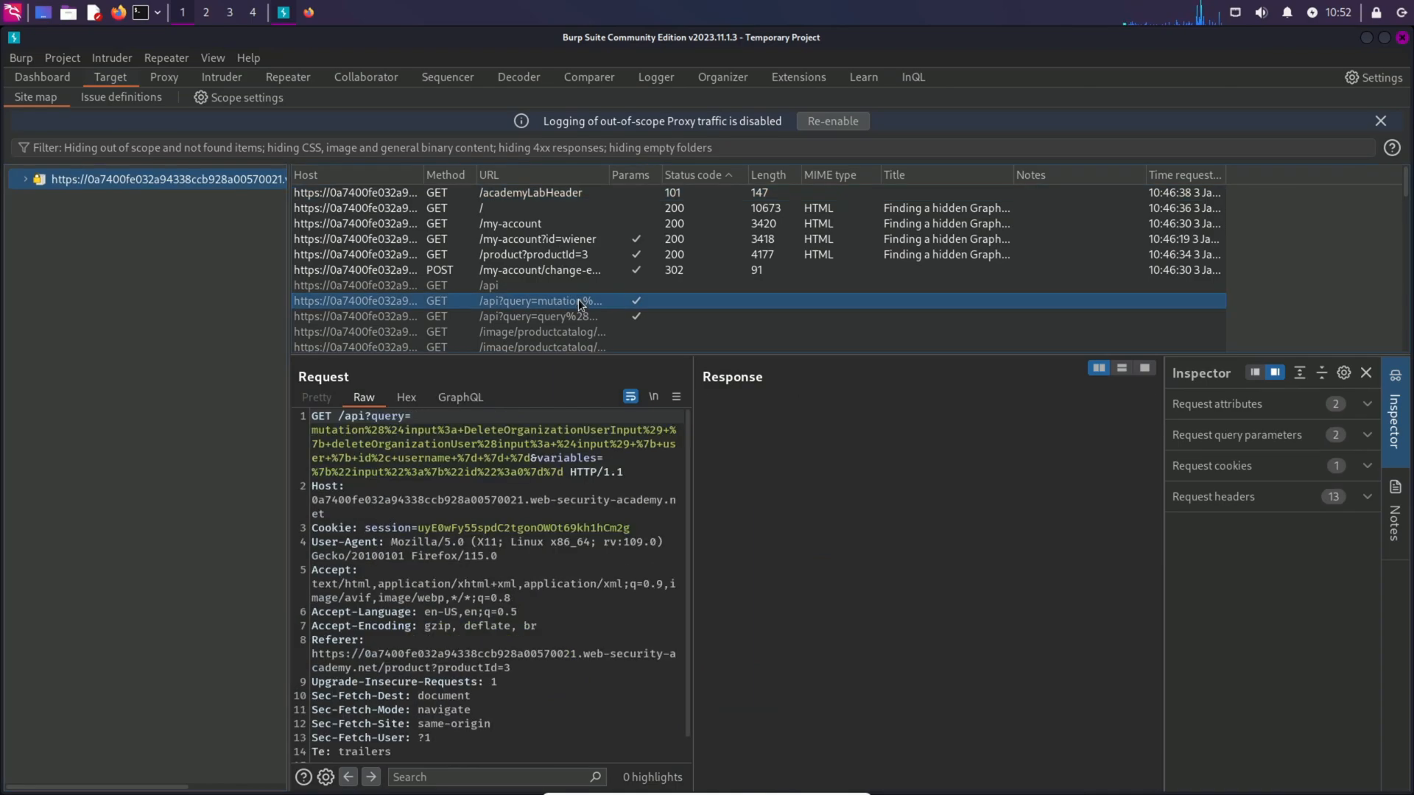
scroll("down", 3)
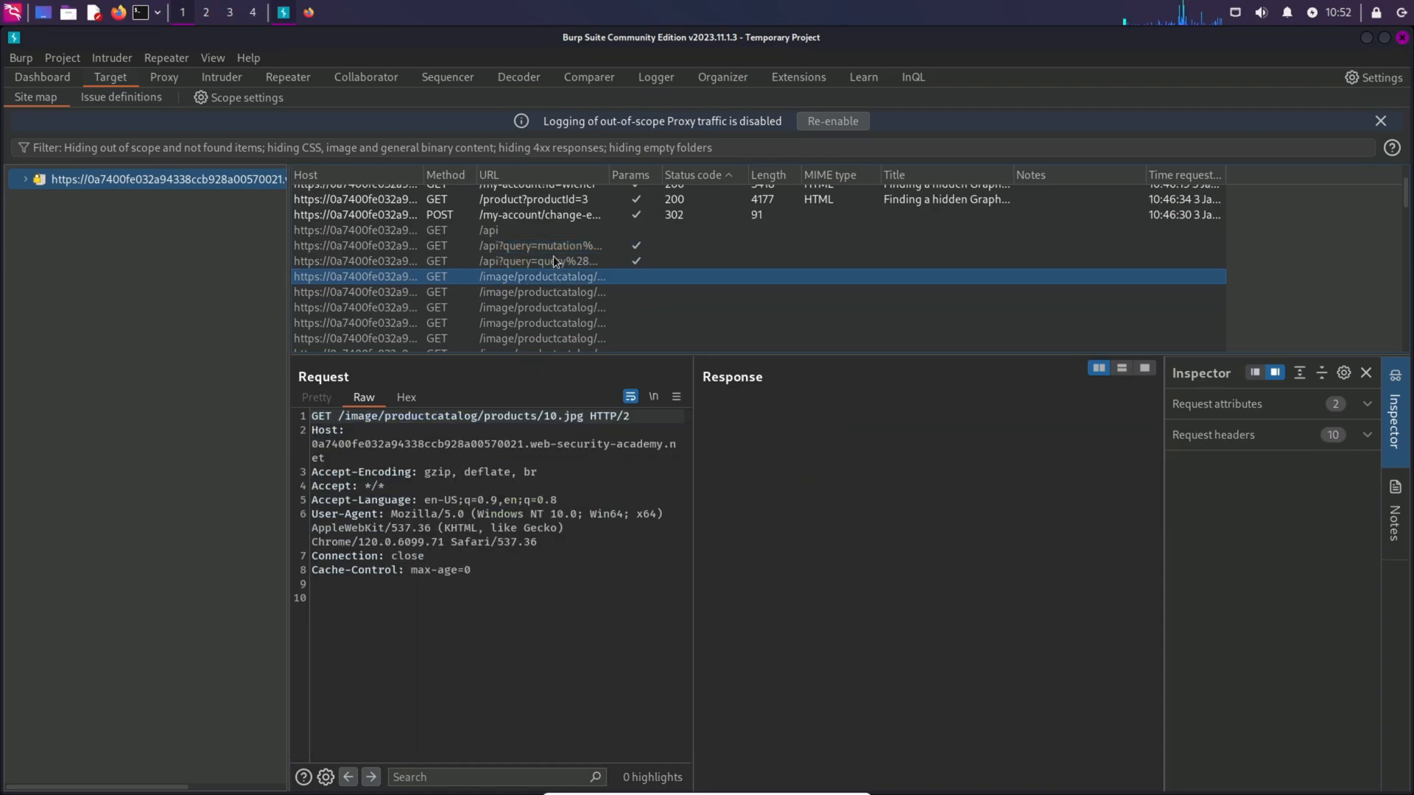
left_click(540, 246)
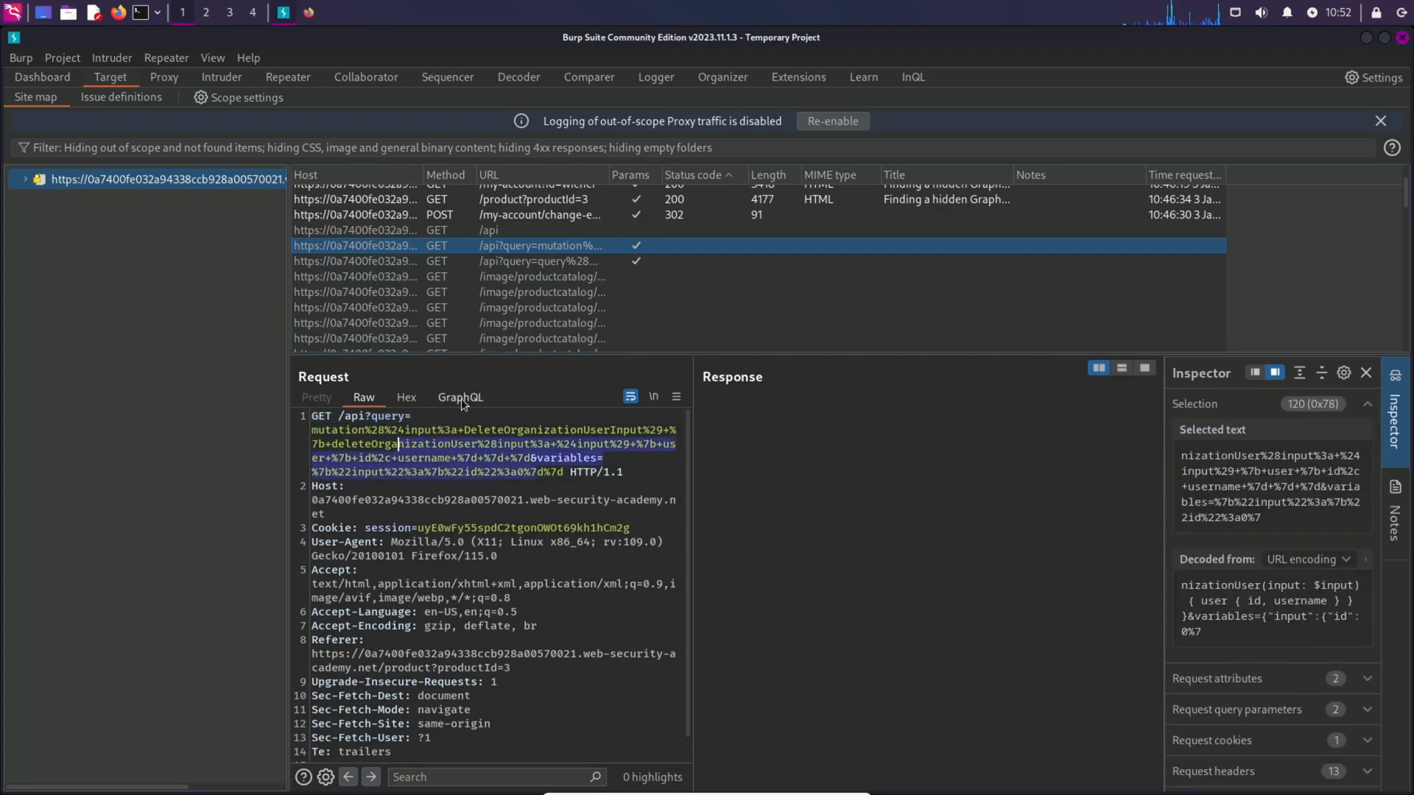
View the deleteOrganizationUser mutation as GraphQL and select its input id value 0 in the variables.
left_click(459, 397)
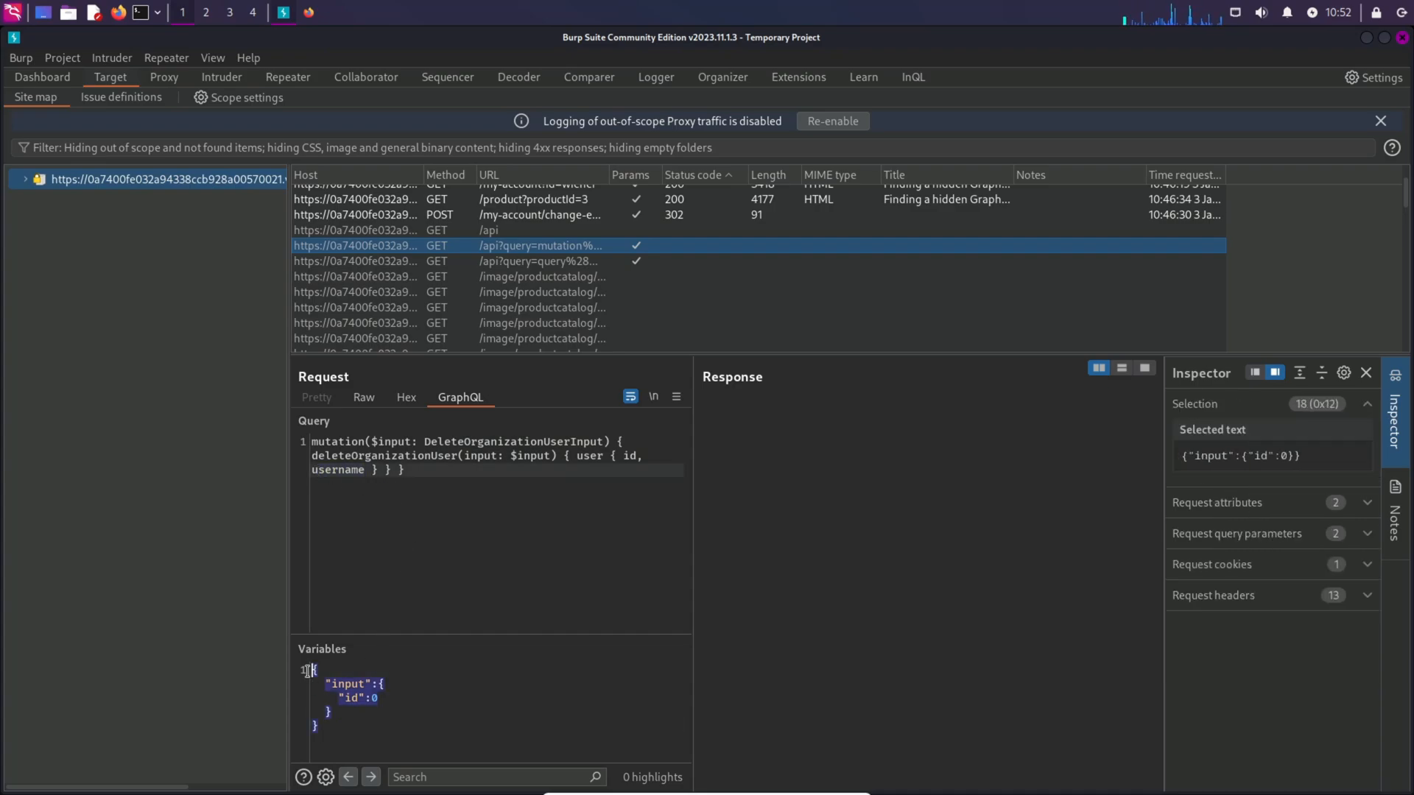
double_click(350, 698)
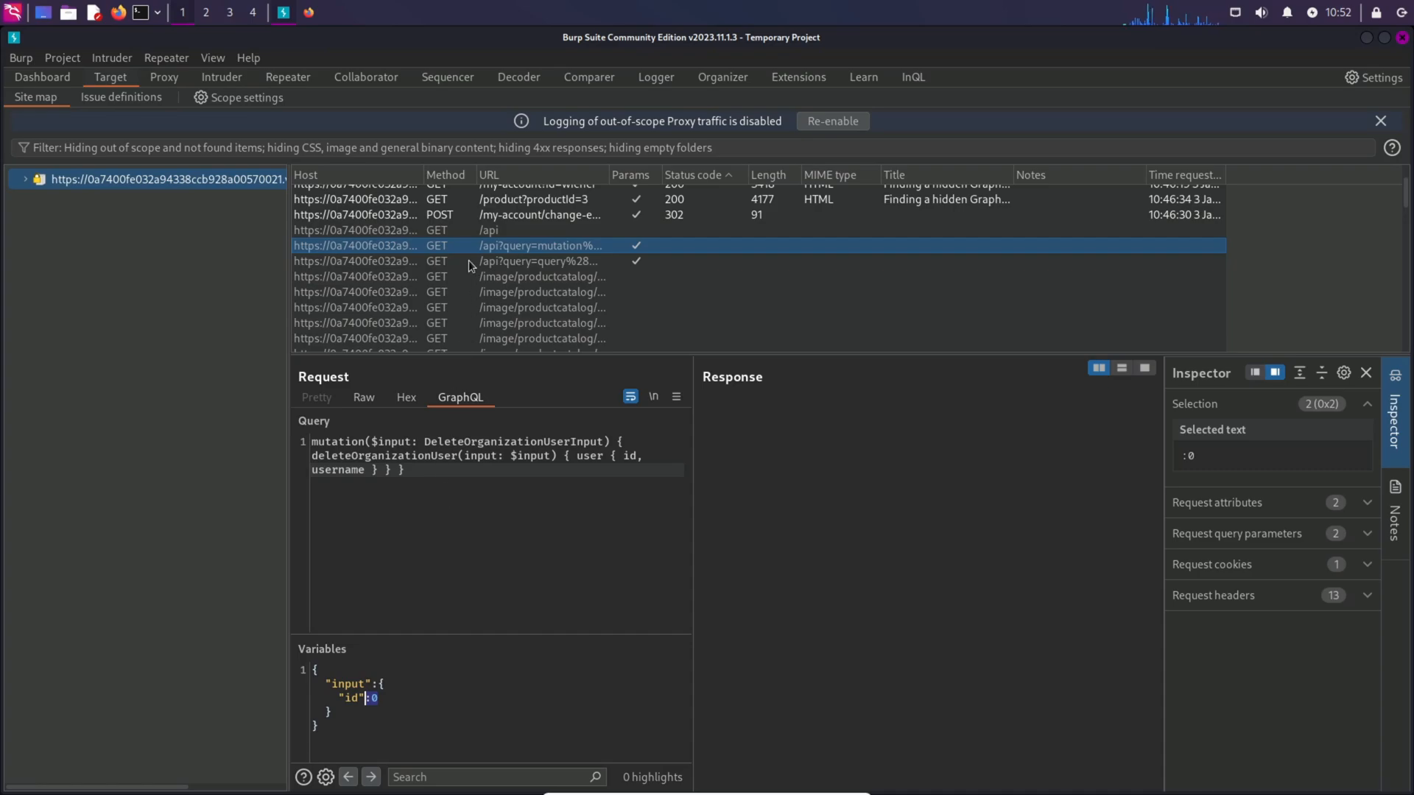
Select the captured getUser request and highlight its Int id variable and requested id and username fields.
left_click(540, 263)
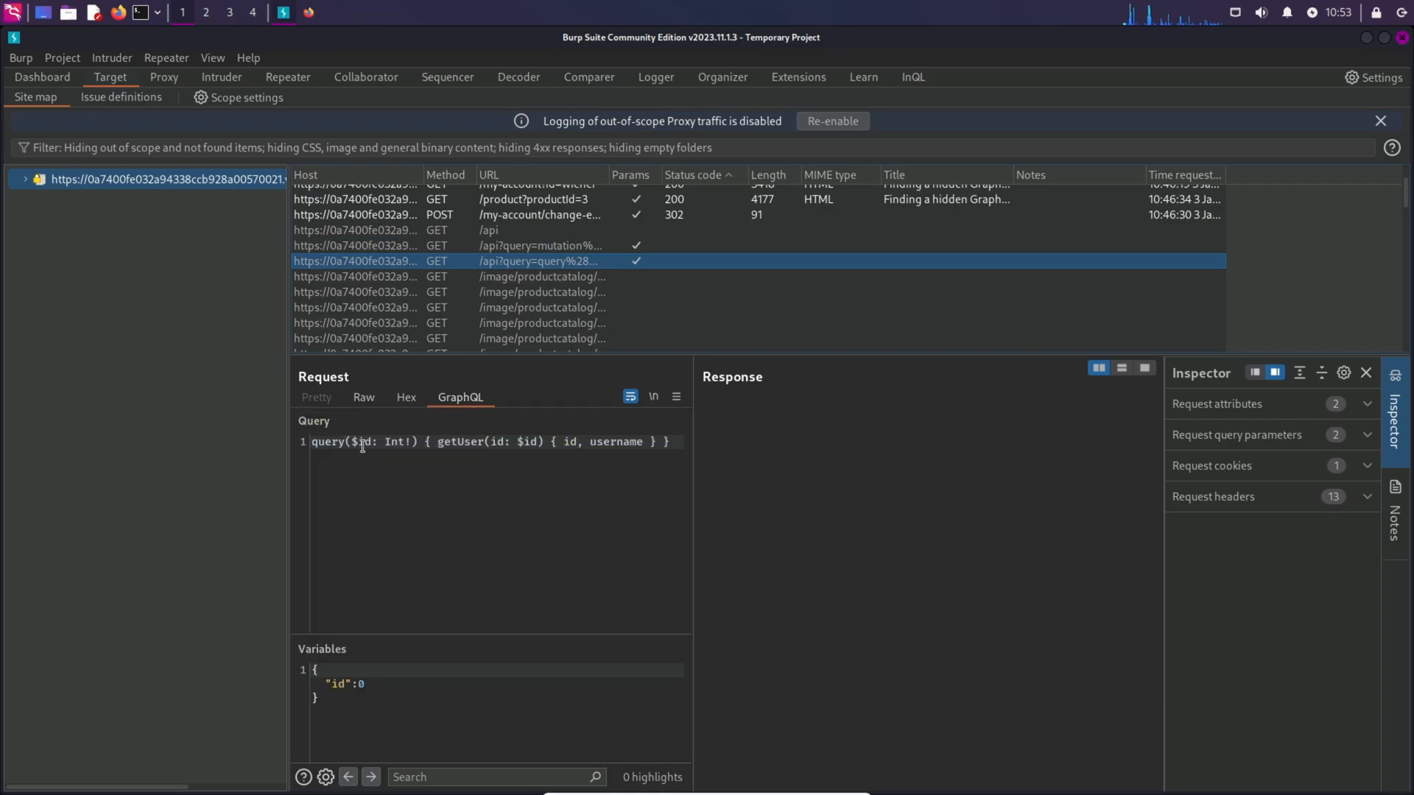
left_click_drag(364, 442, 406, 442)
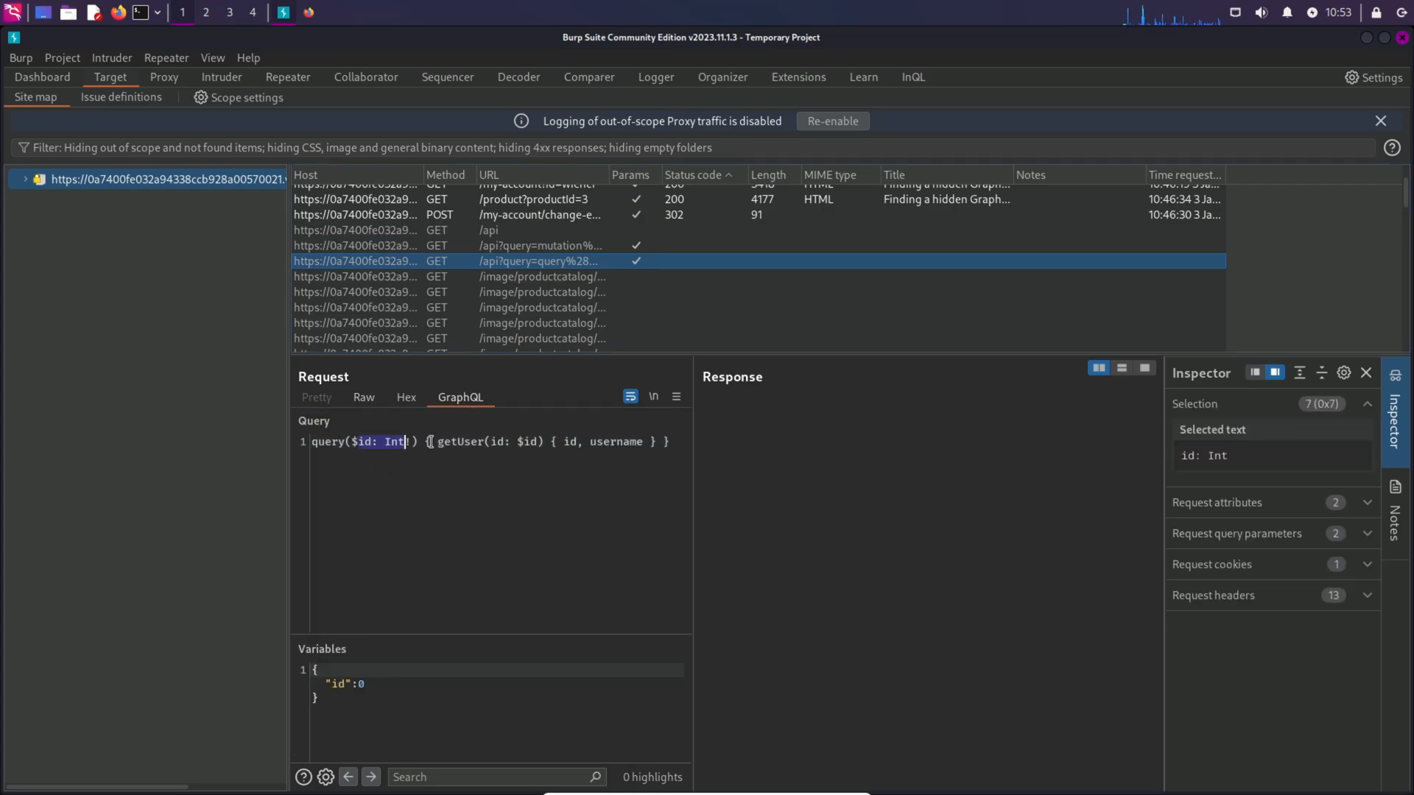
left_click_drag(436, 442, 531, 442)
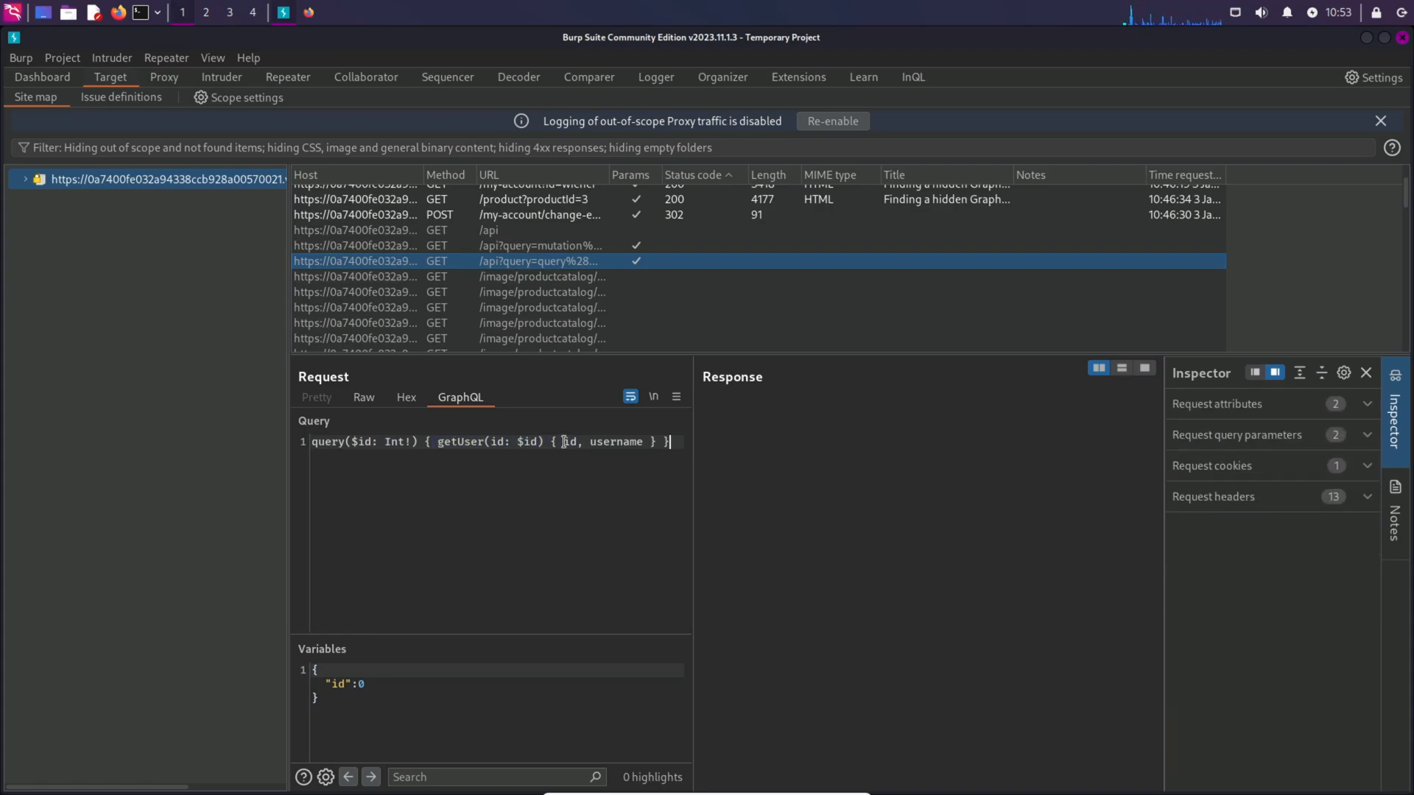
left_click_drag(561, 442, 642, 441)
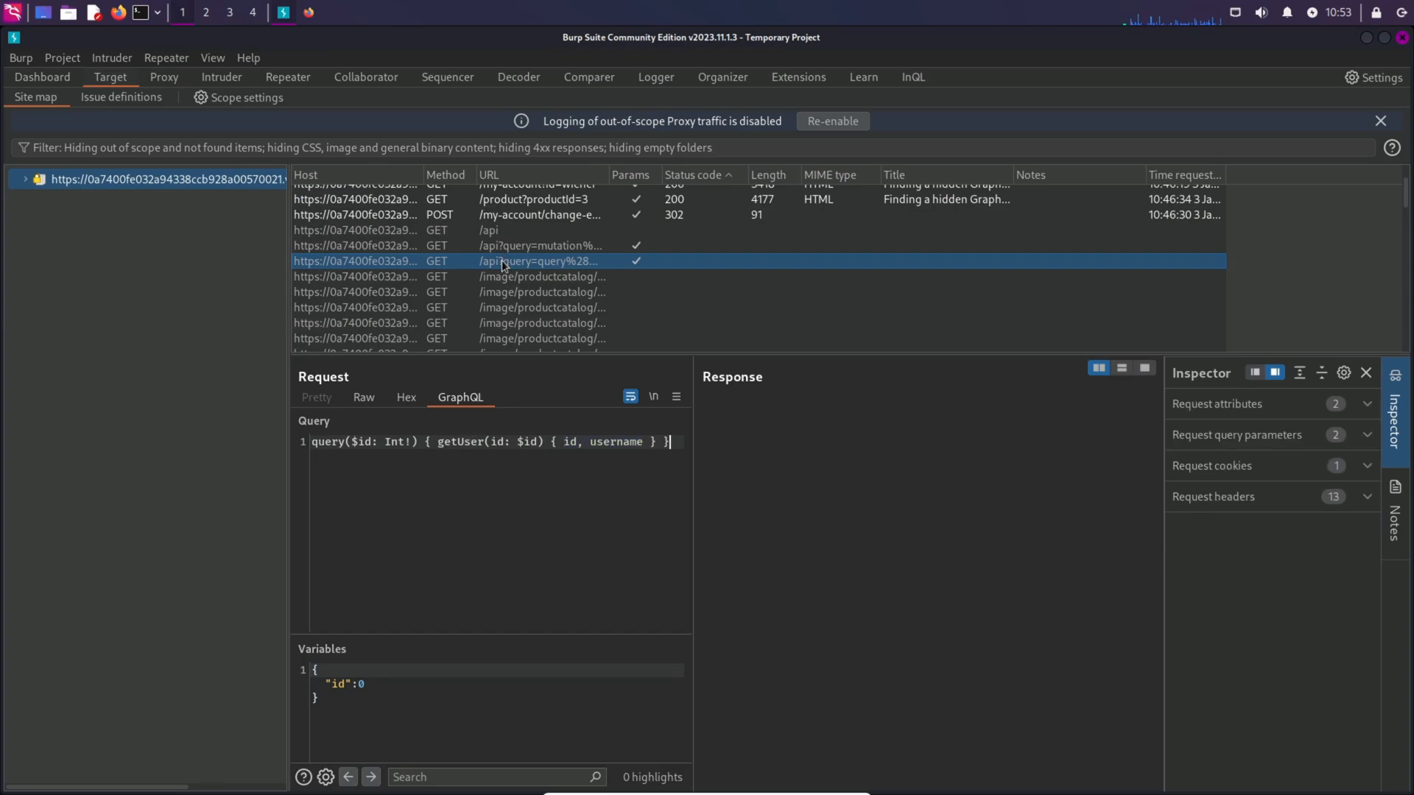
Send the getUser query in Repeater's GraphQL view with id 1, marking administrator in the response.
left_click(287, 76)
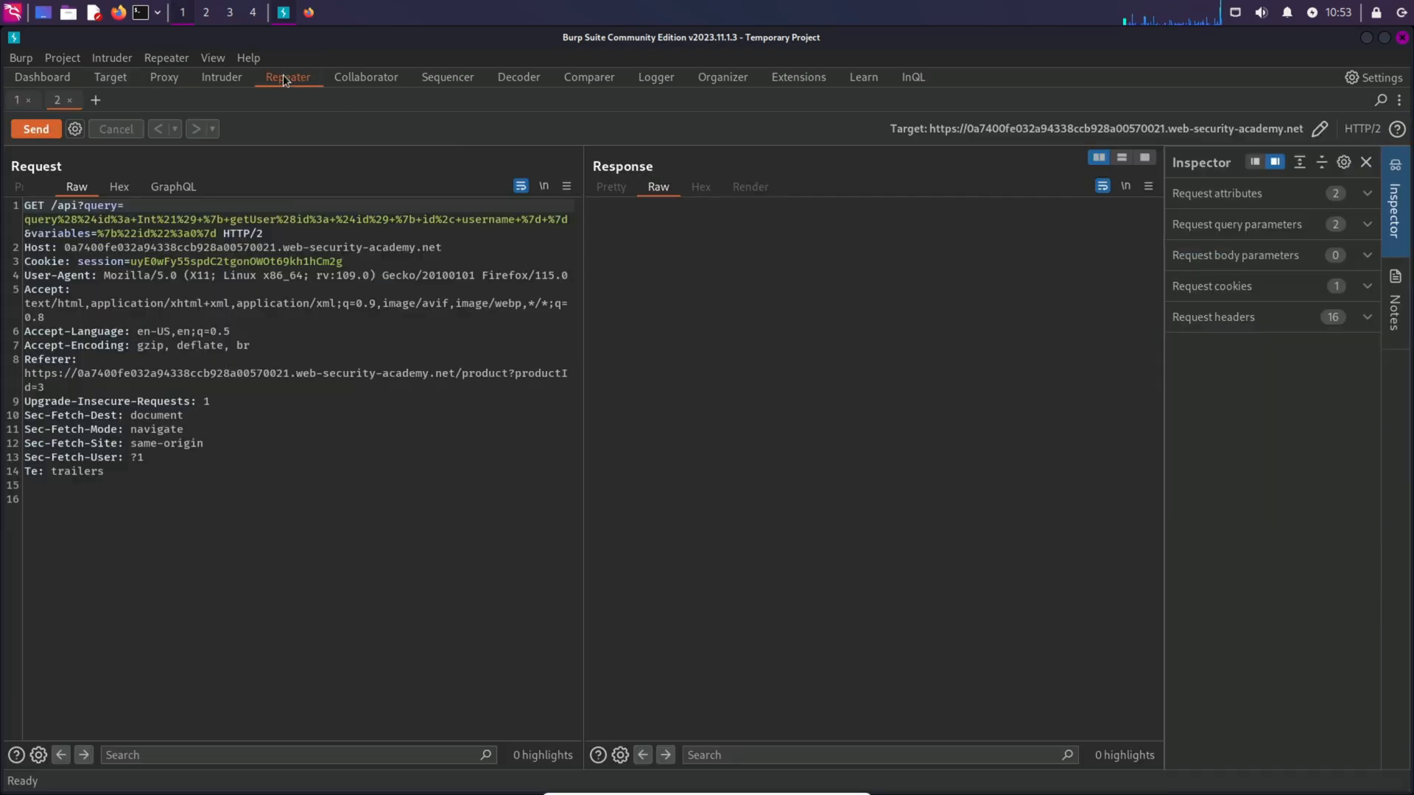
left_click(35, 130)
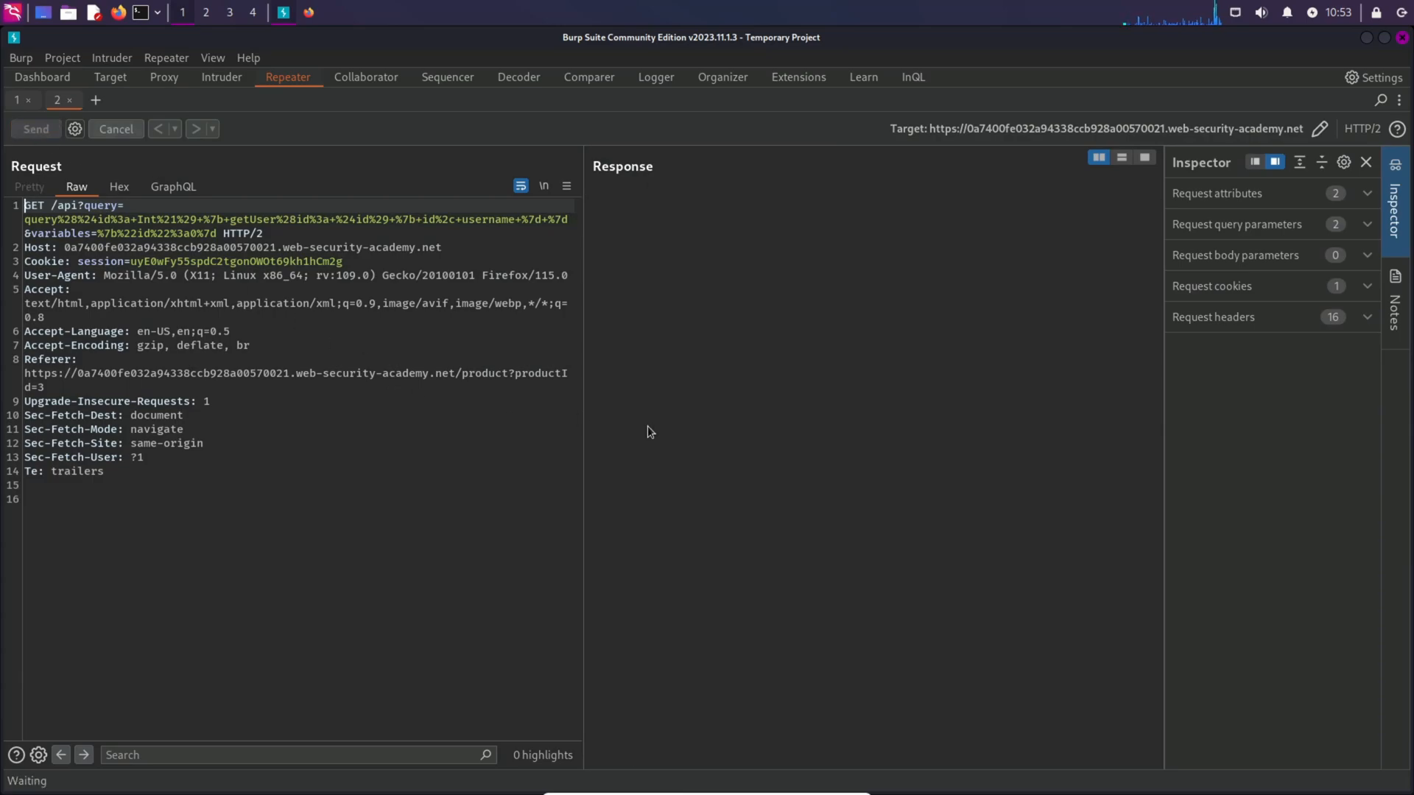
left_click(35, 129)
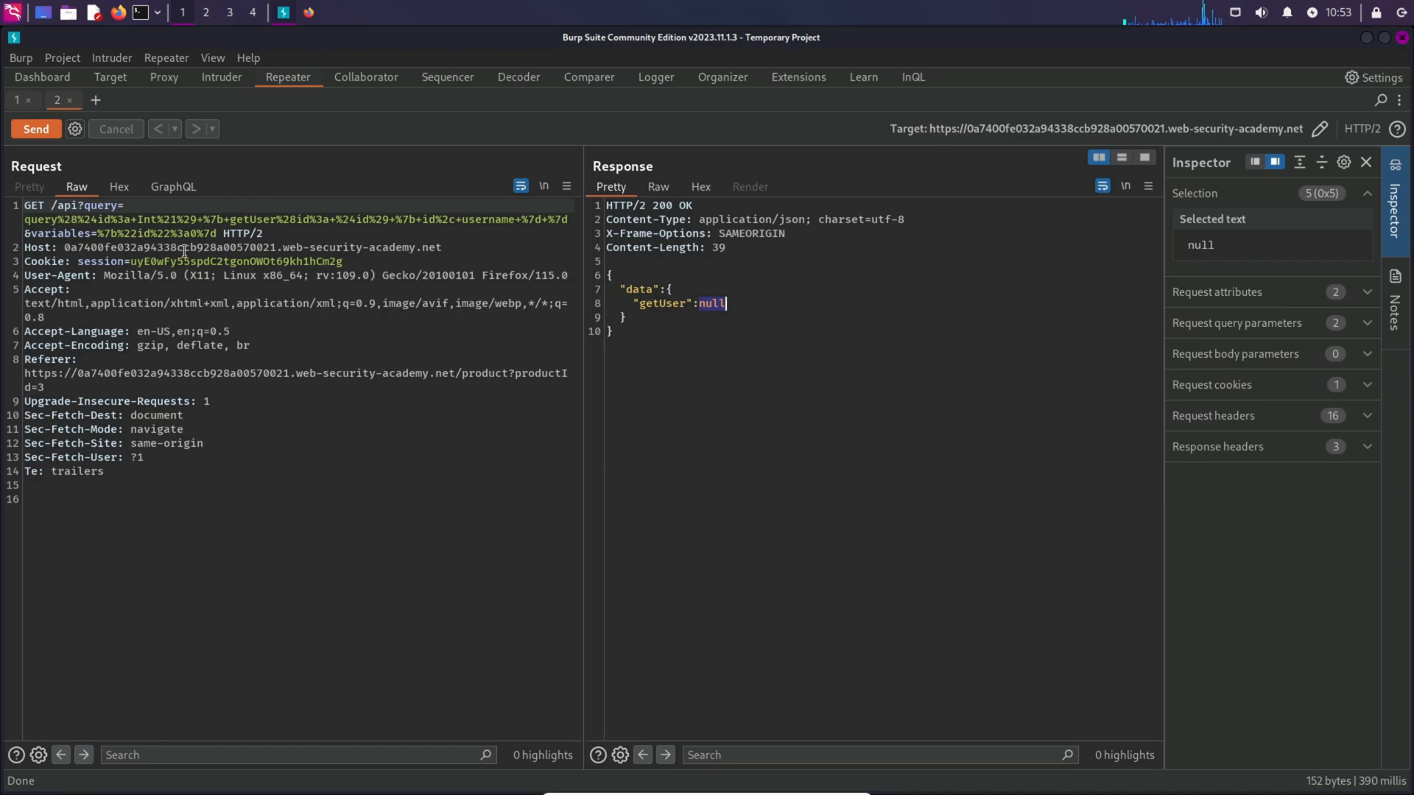
left_click(173, 187)
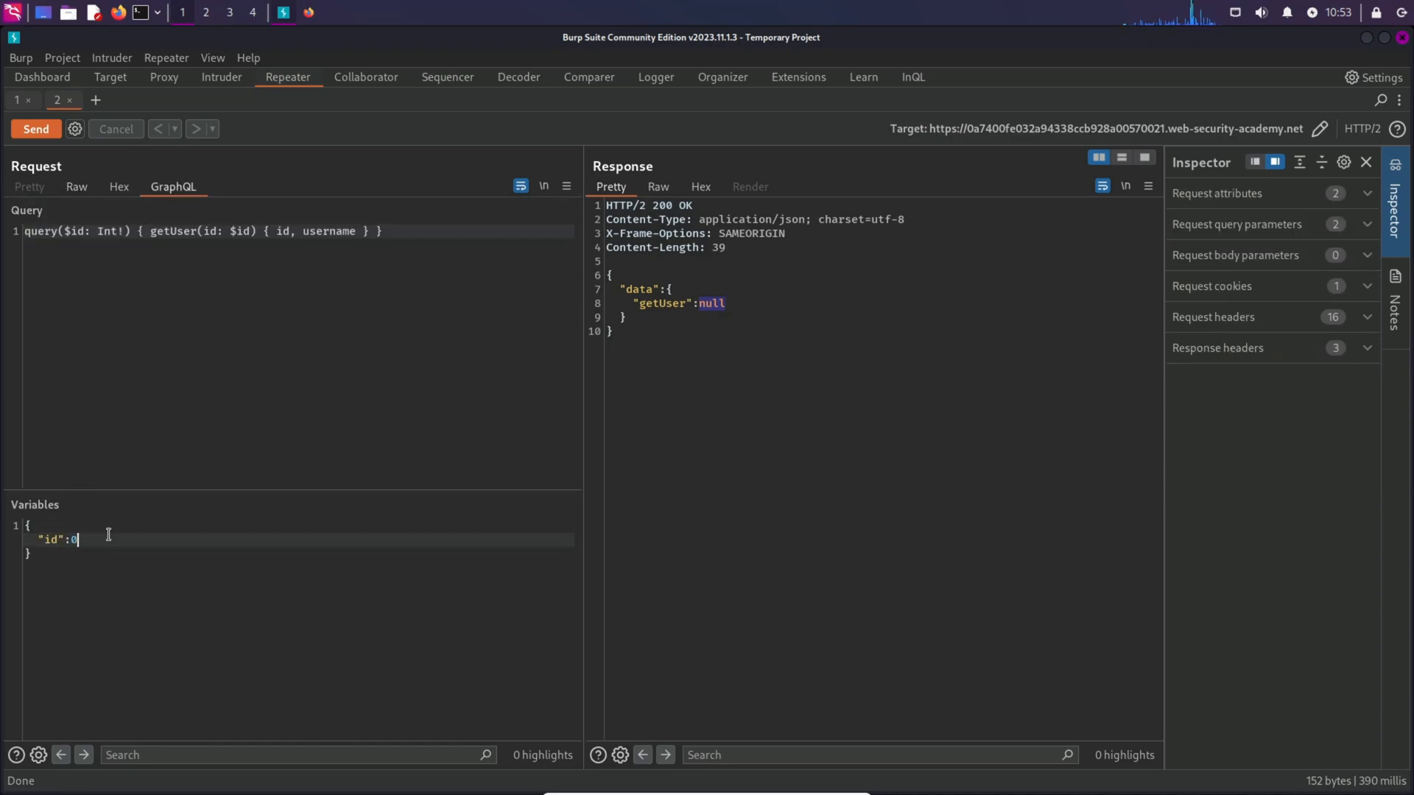
left_click(35, 130)
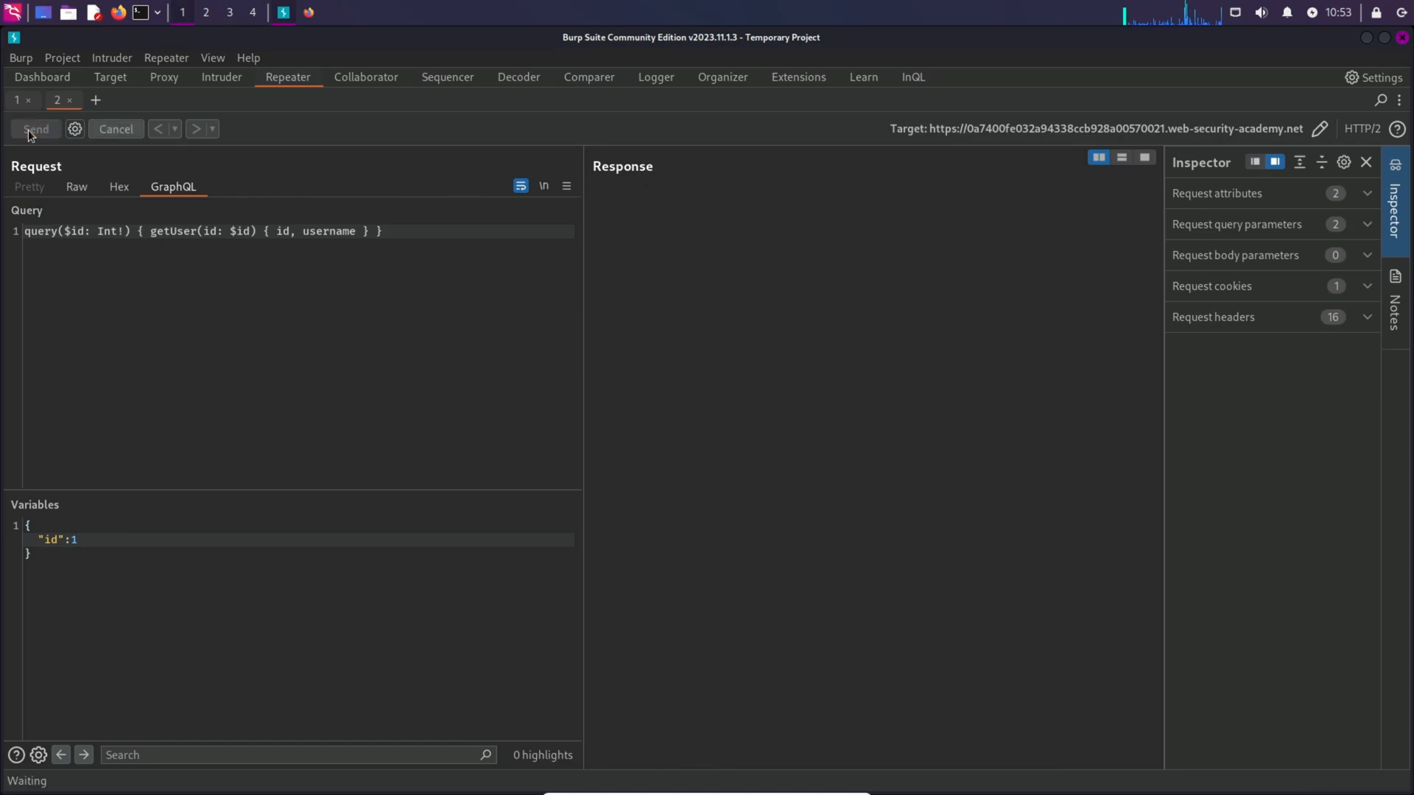
left_click(35, 130)
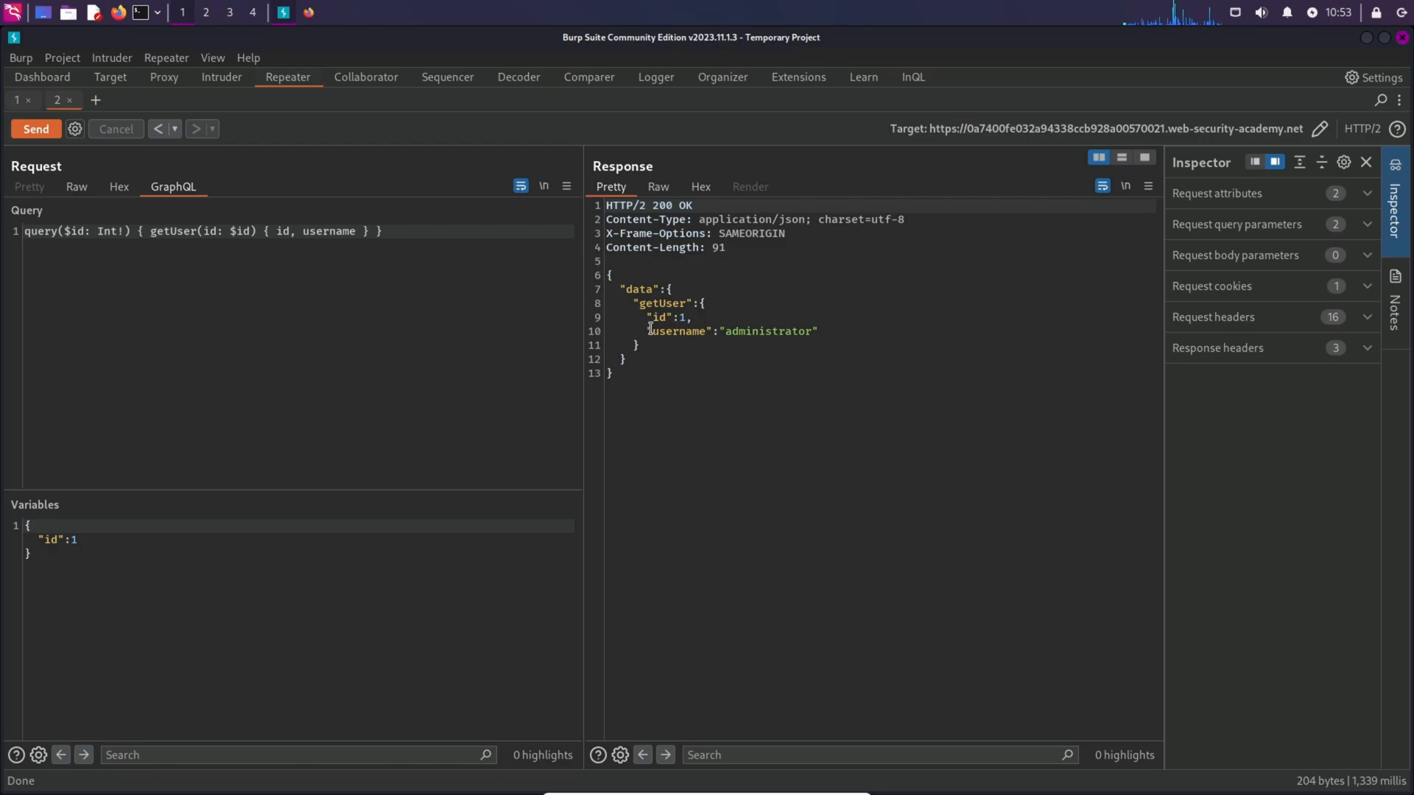
left_click_drag(650, 331, 818, 331)
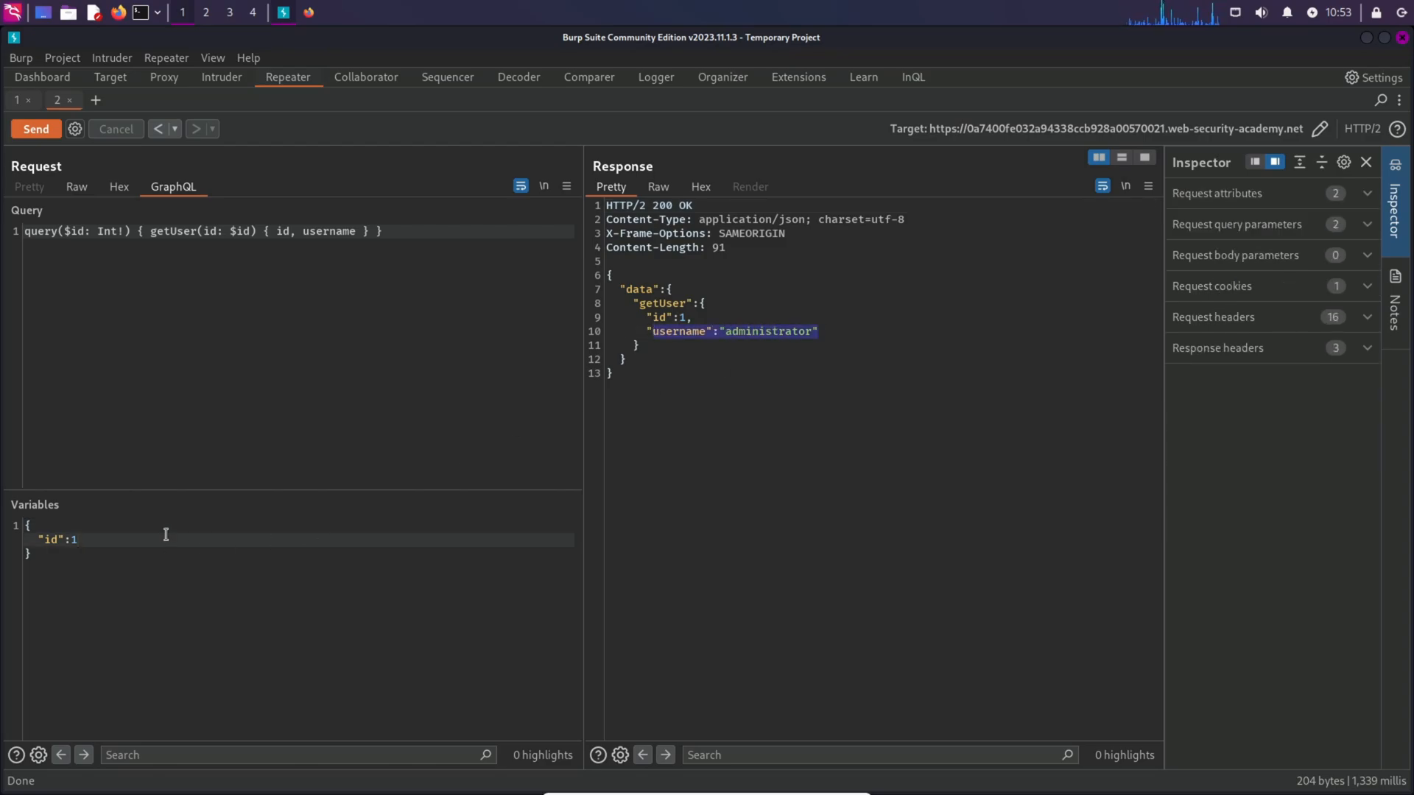
Look up id 2 (wiener) and id 3 (carlos), then return to the Raw request view.
left_click(68, 541)
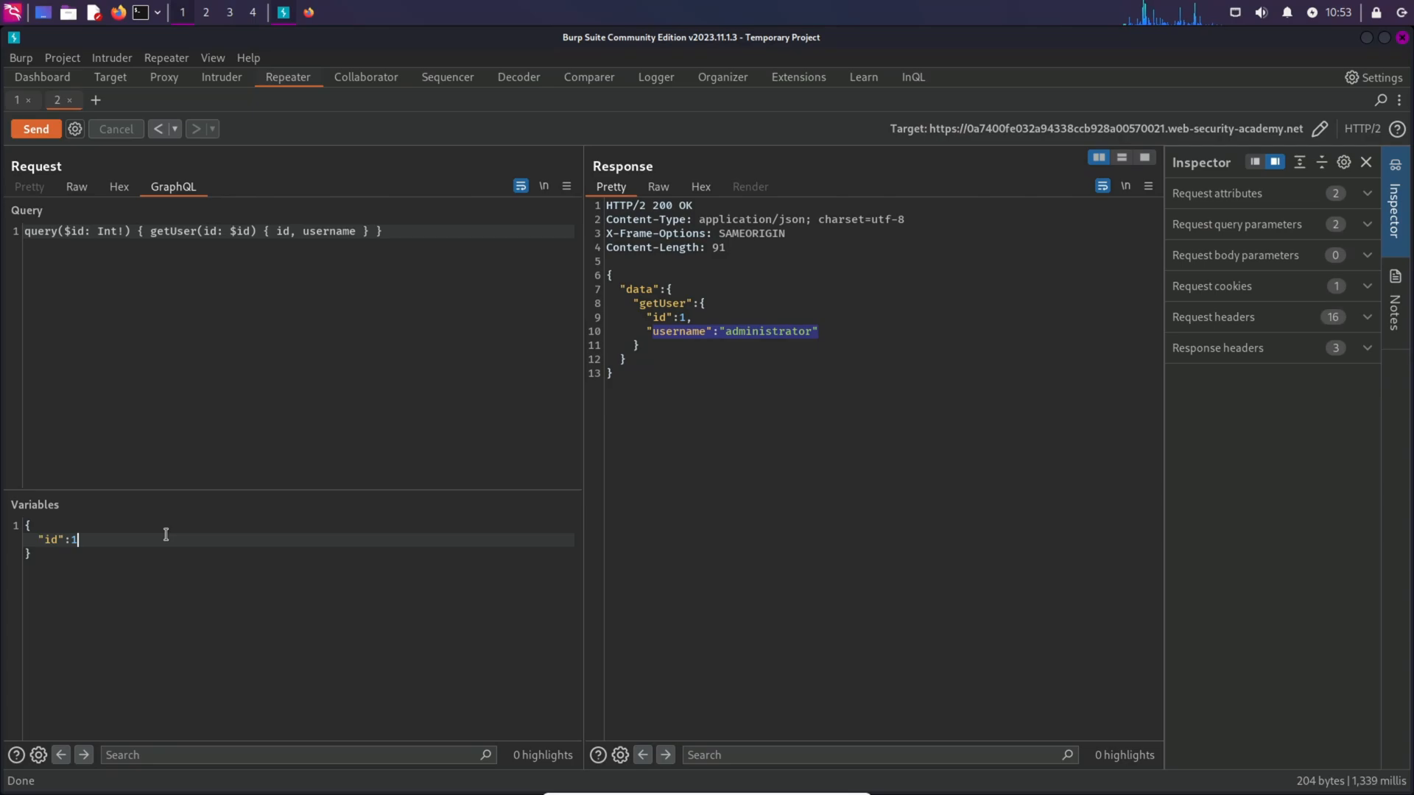
type("2")
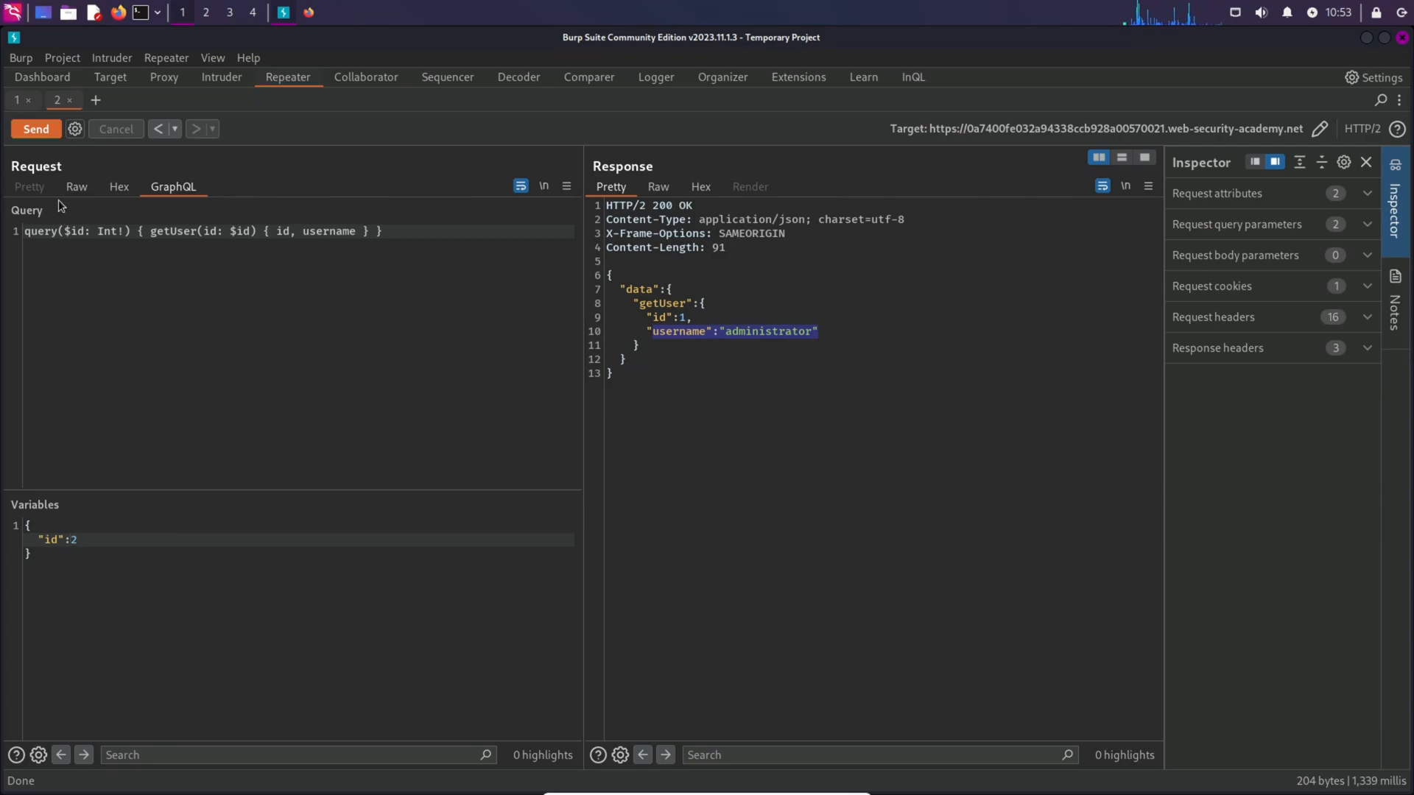
left_click(36, 129)
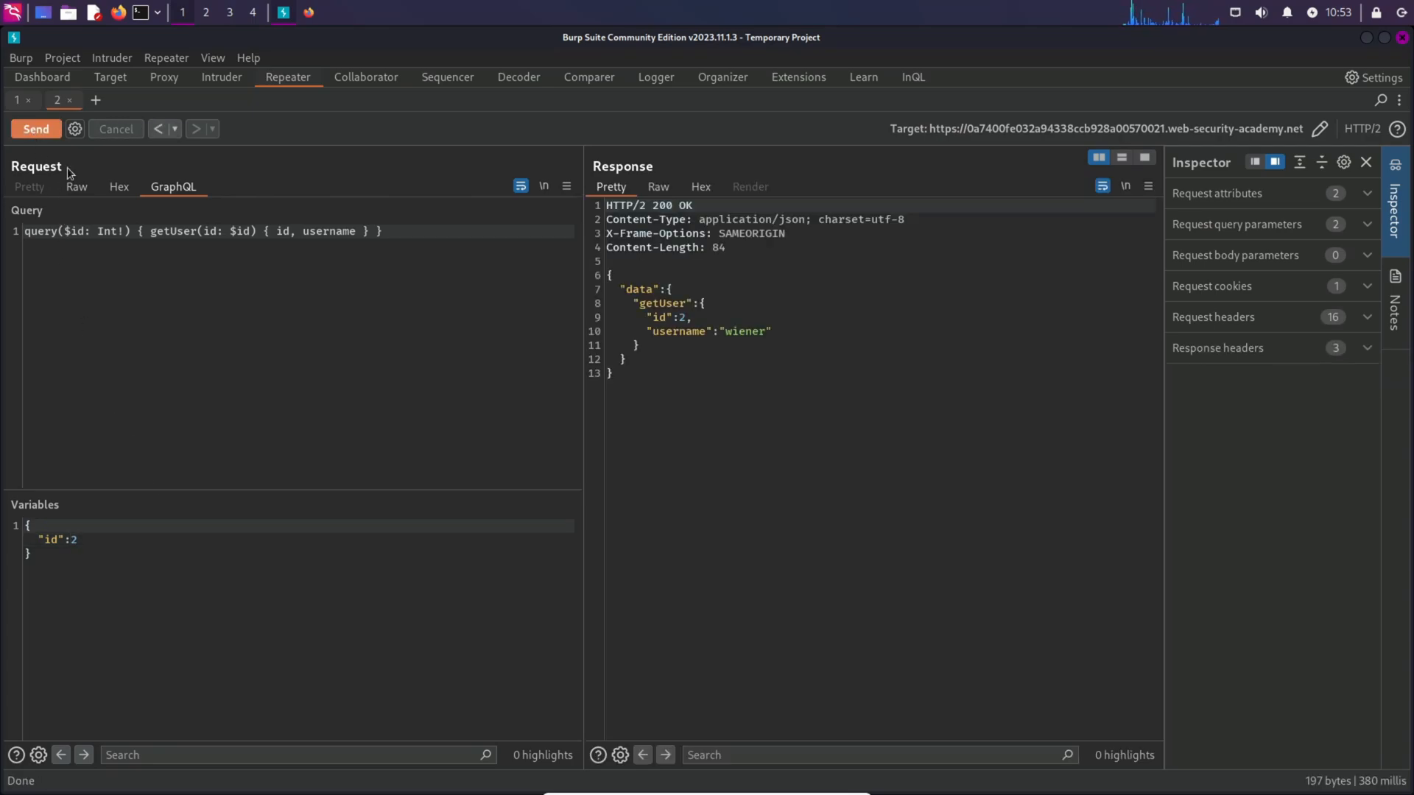
left_click(71, 539)
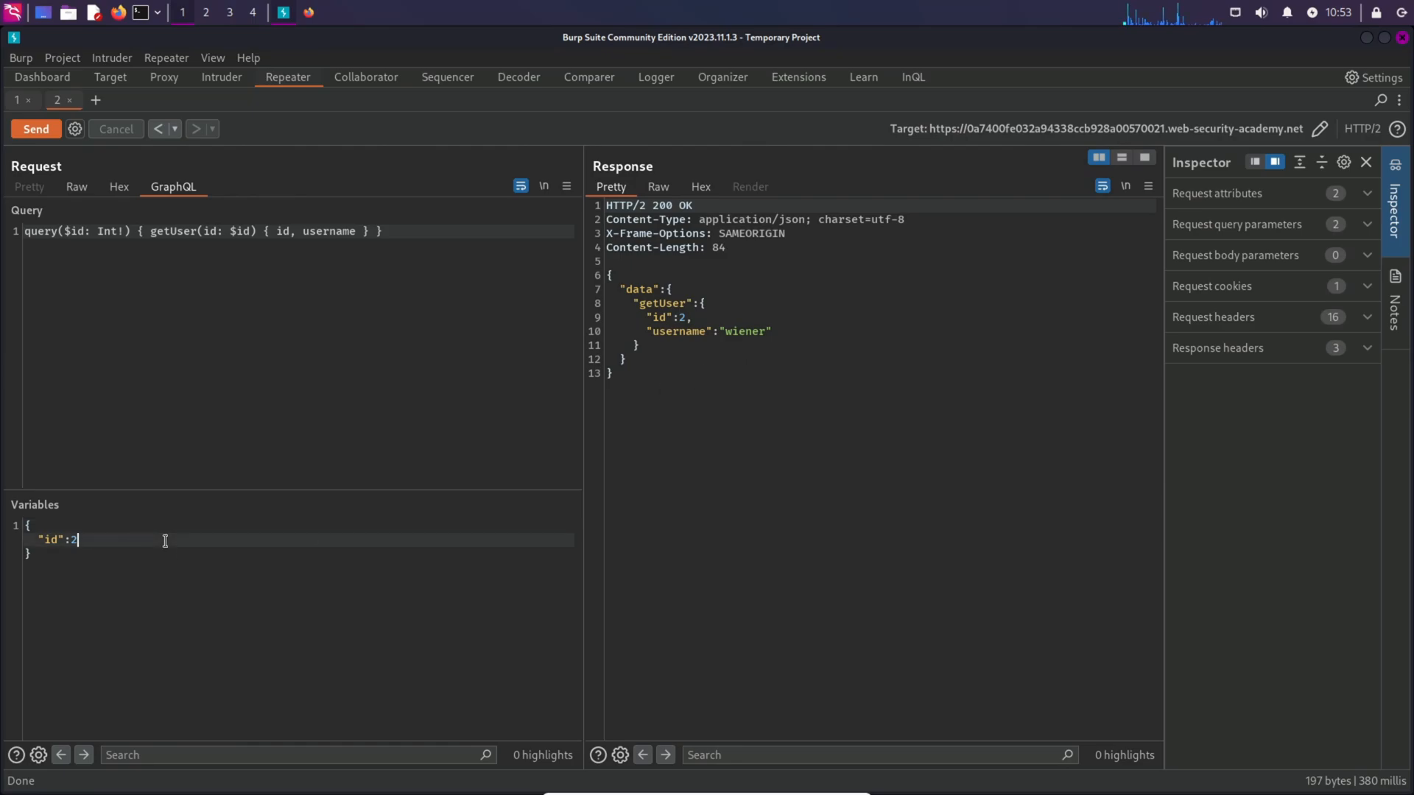
type("3")
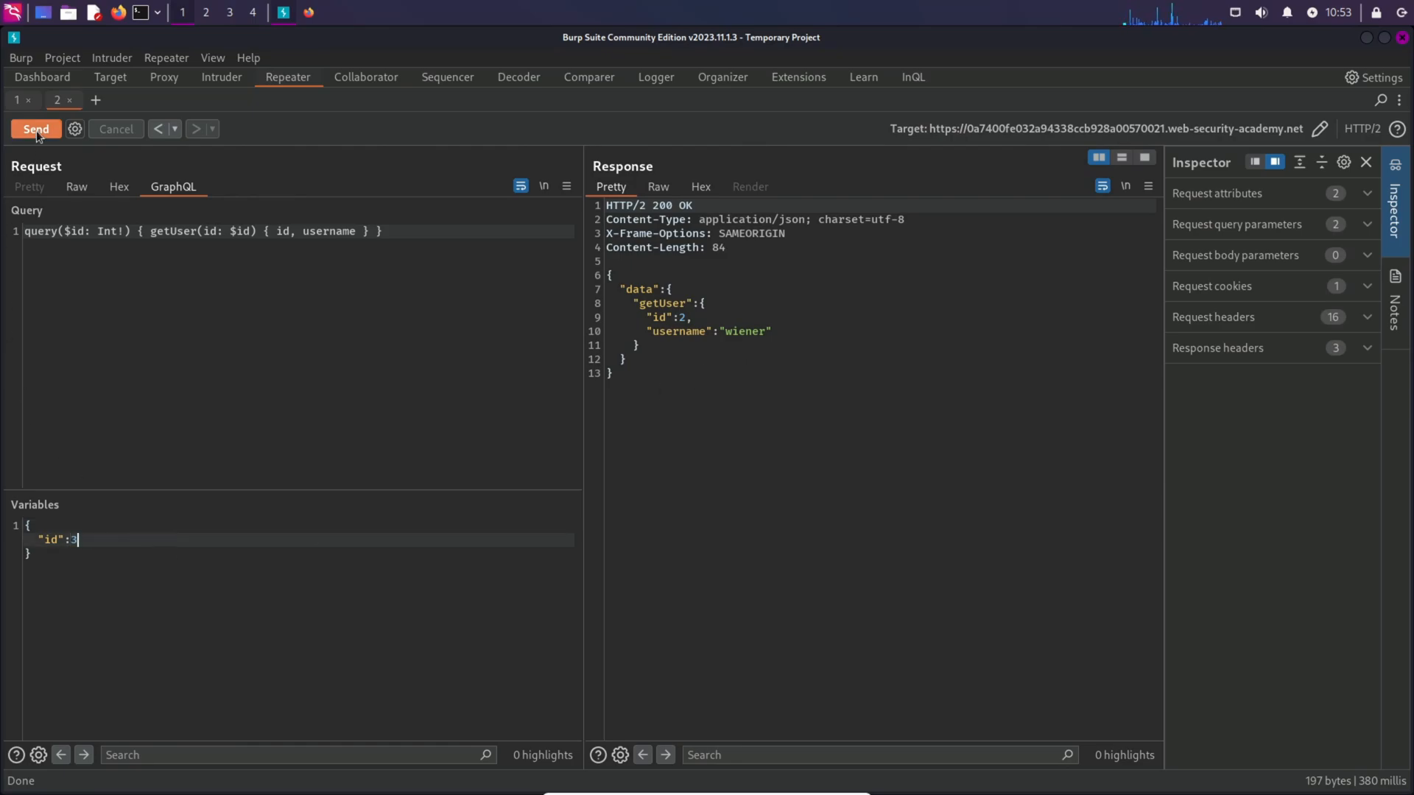
left_click(35, 130)
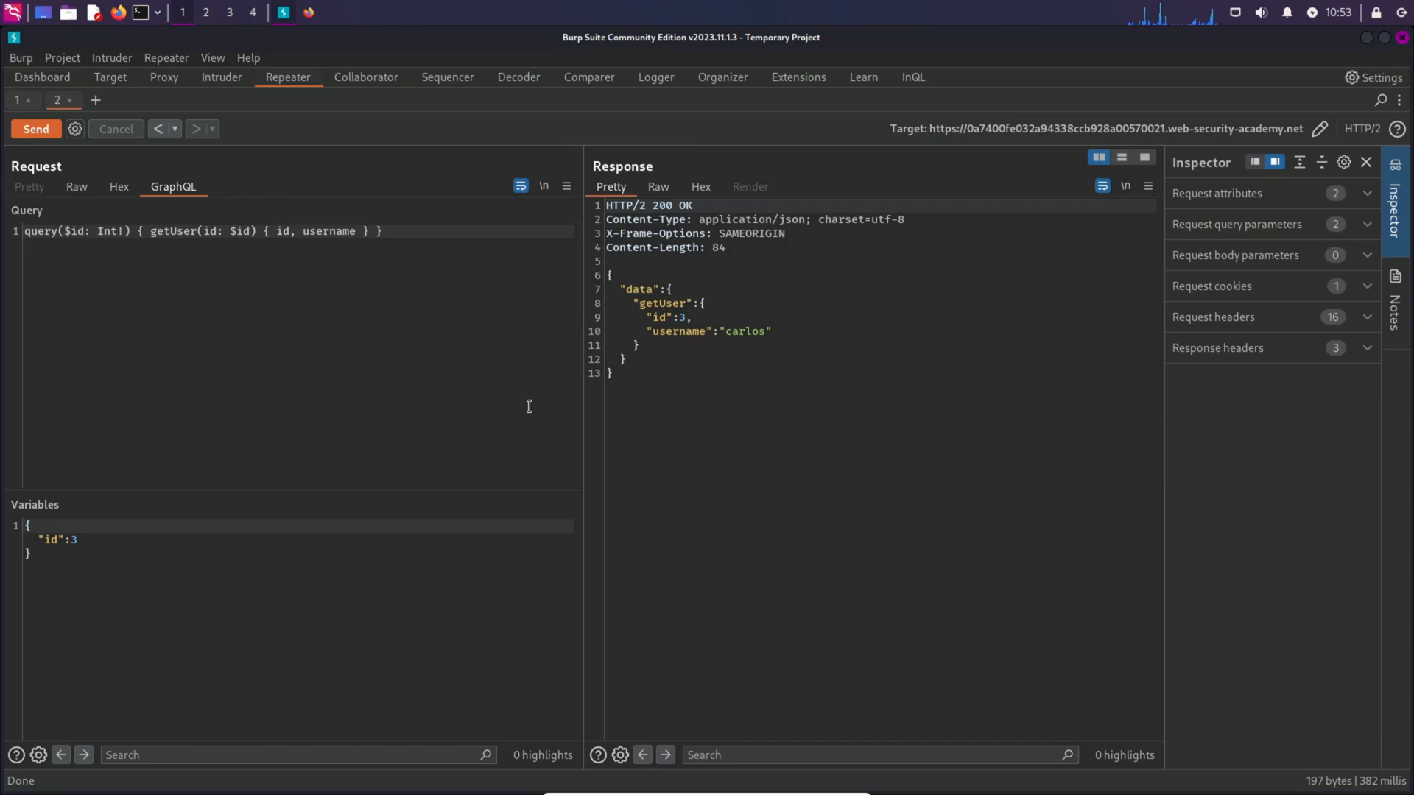
left_click(77, 187)
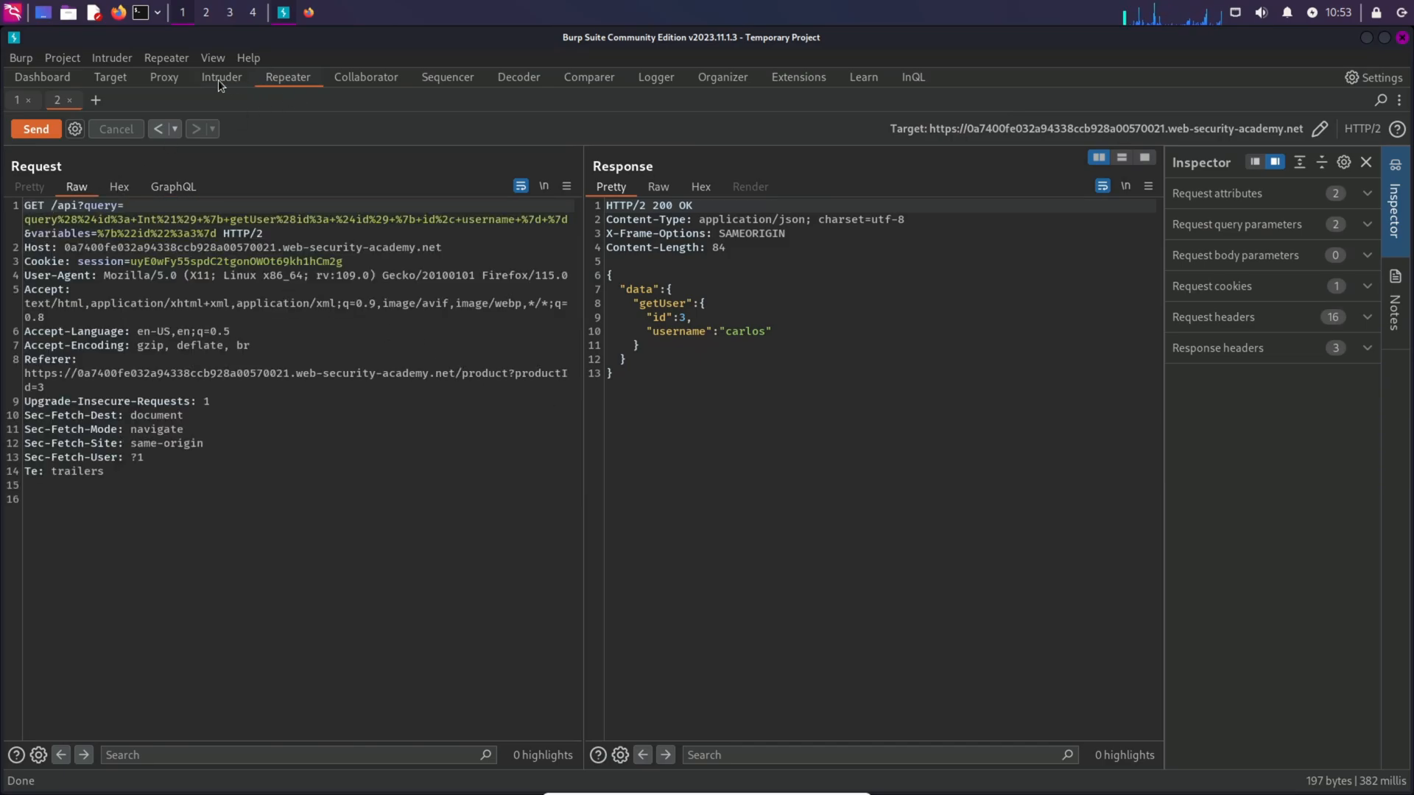
Send the captured /api?query=mutation request from the site map to a new Repeater tab.
left_click(110, 76)
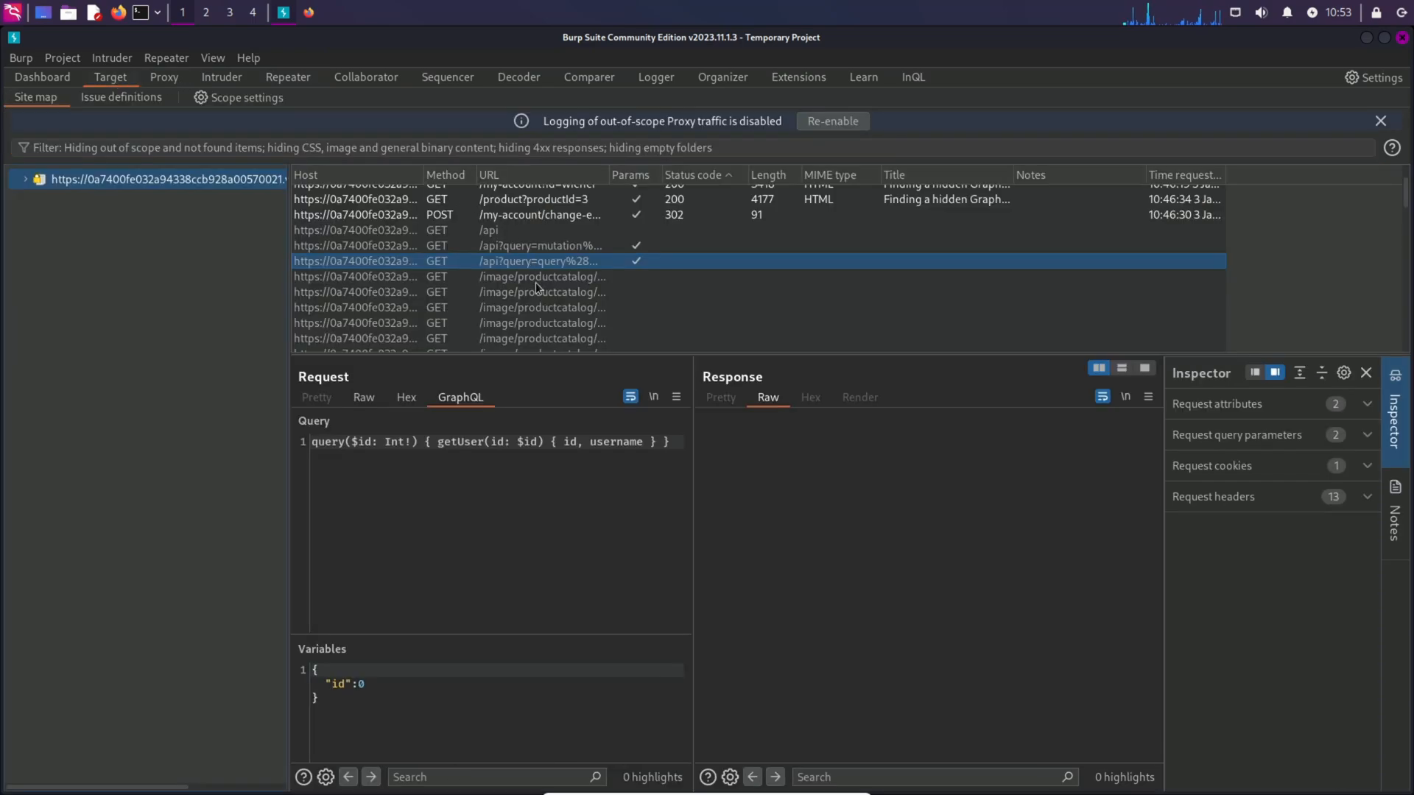
left_click(570, 244)
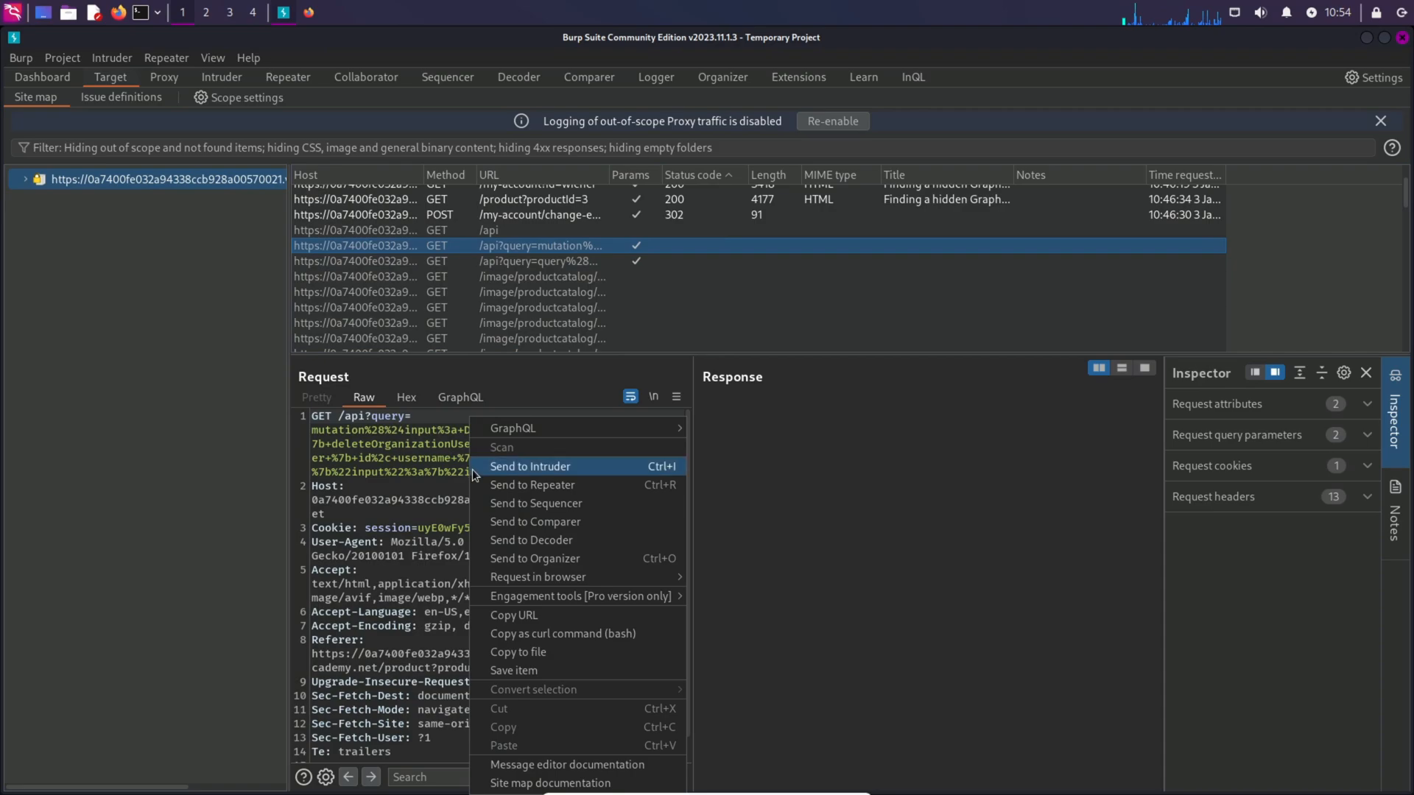
left_click(533, 484)
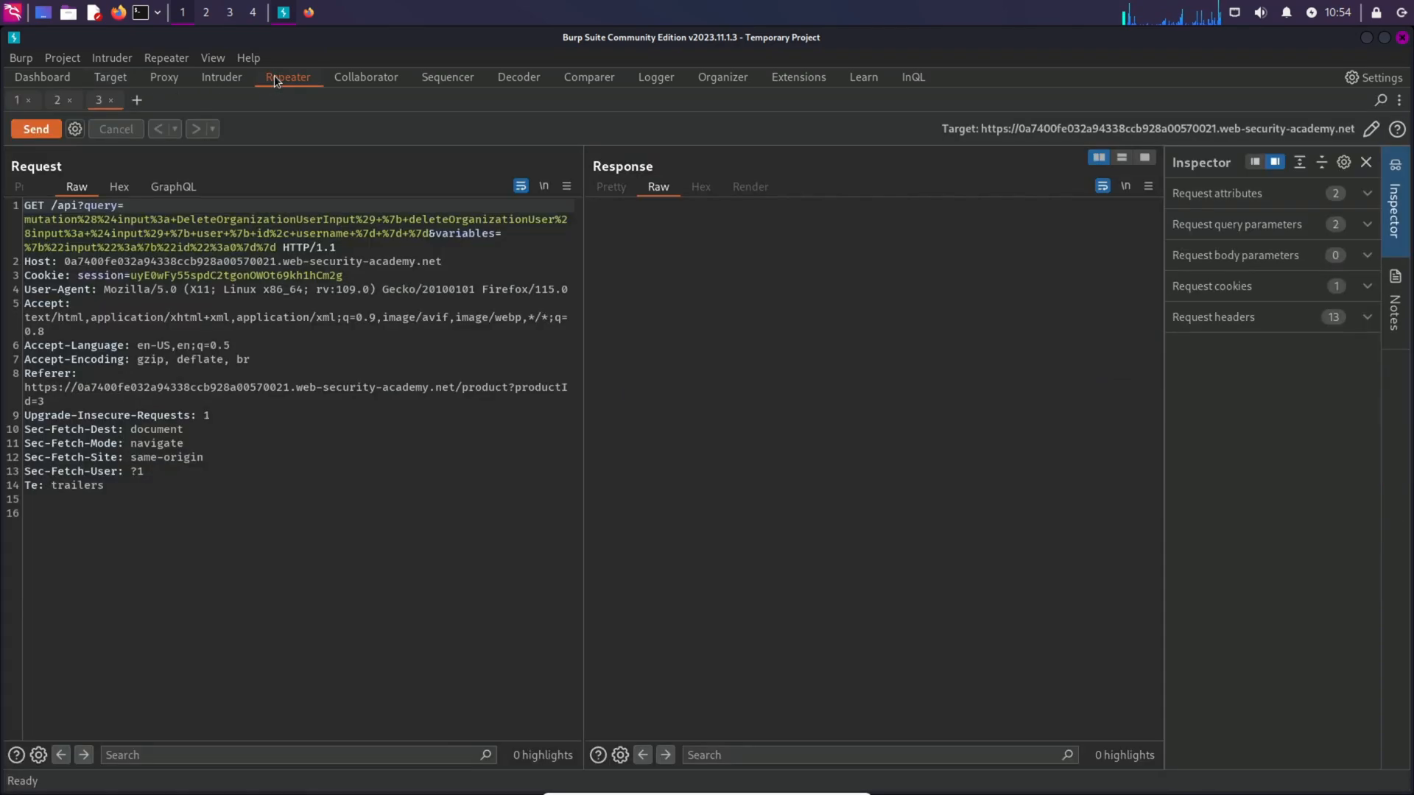
Change the mutation's input id to 3 in the GraphQL view, send it to delete carlos, and bring up the browser.
left_click(174, 187)
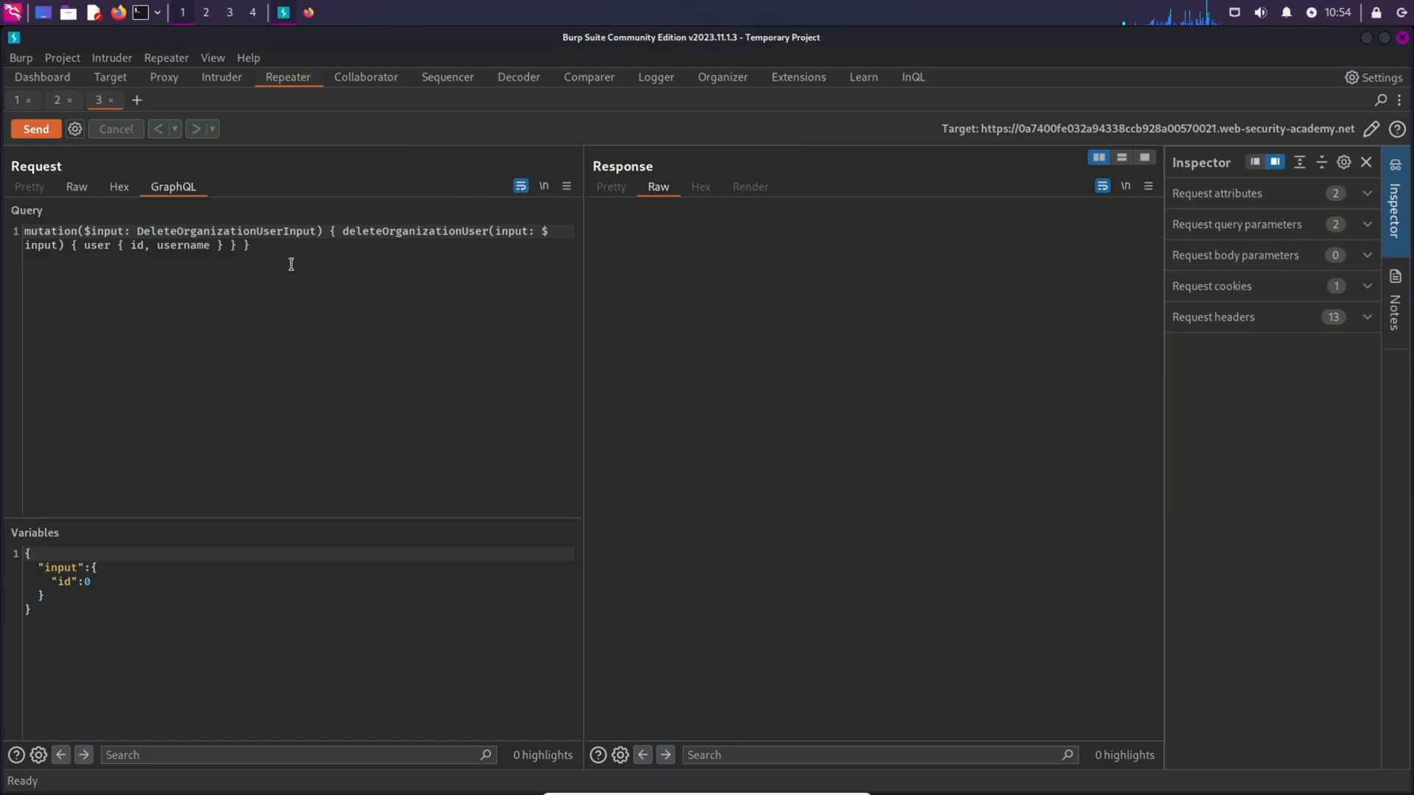
mouse_move(277, 262)
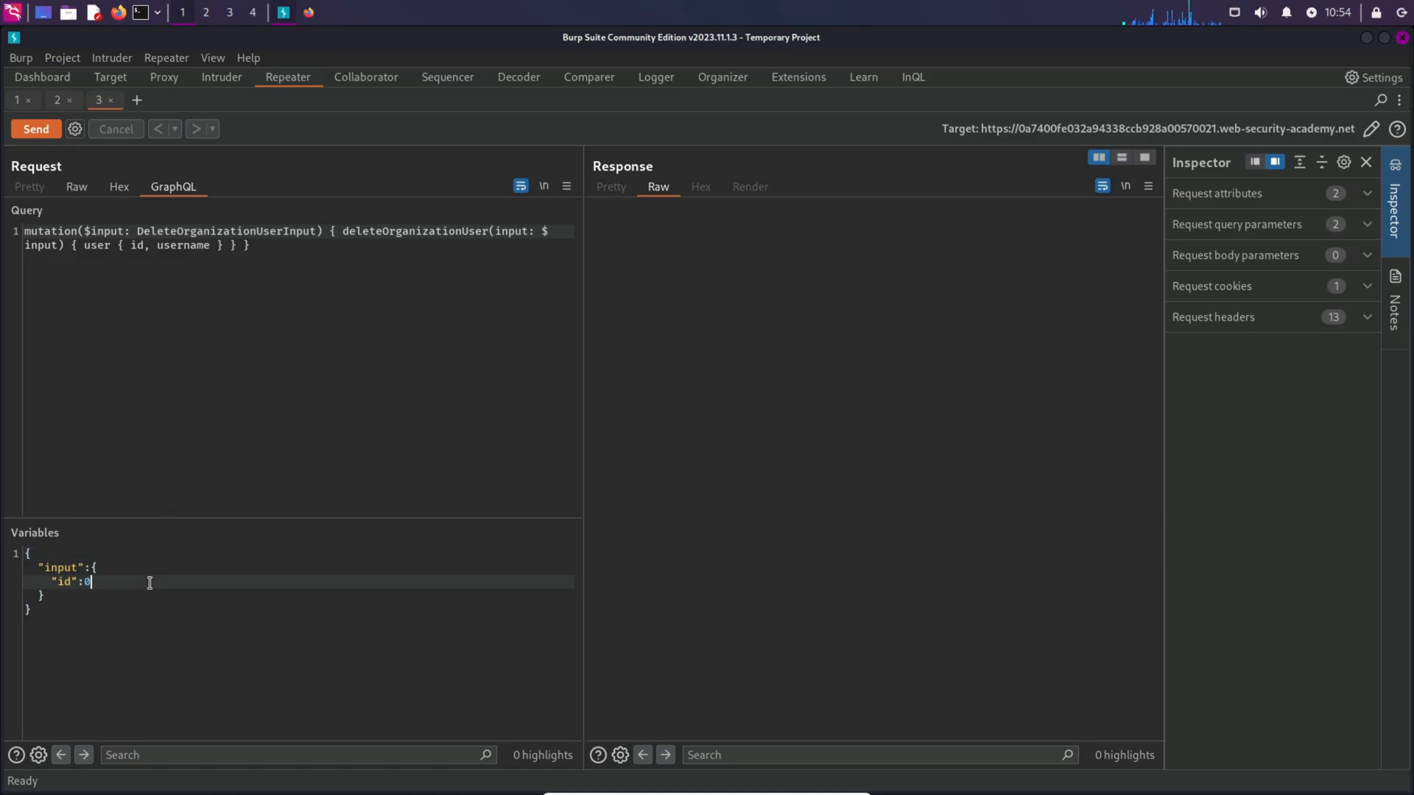
type("3")
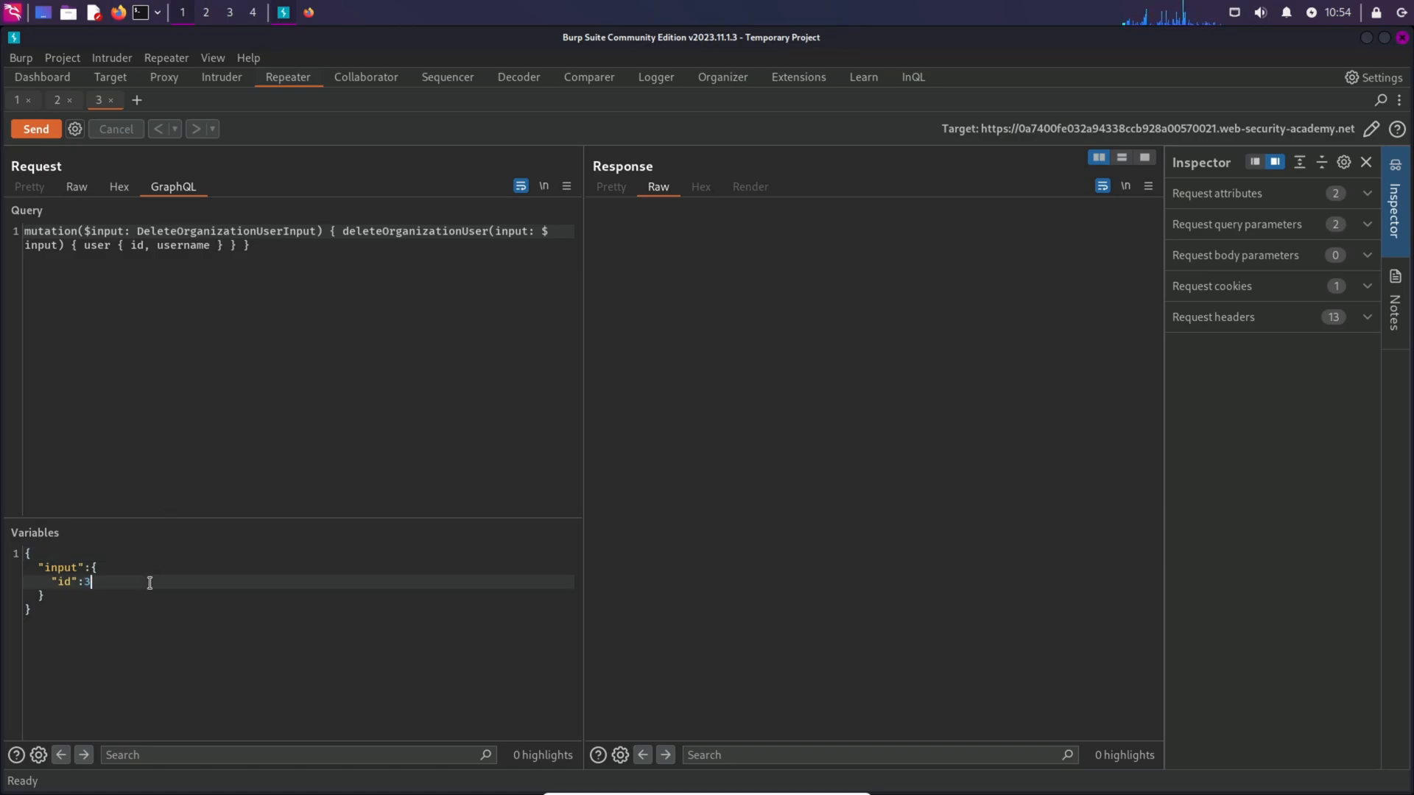
left_click(36, 130)
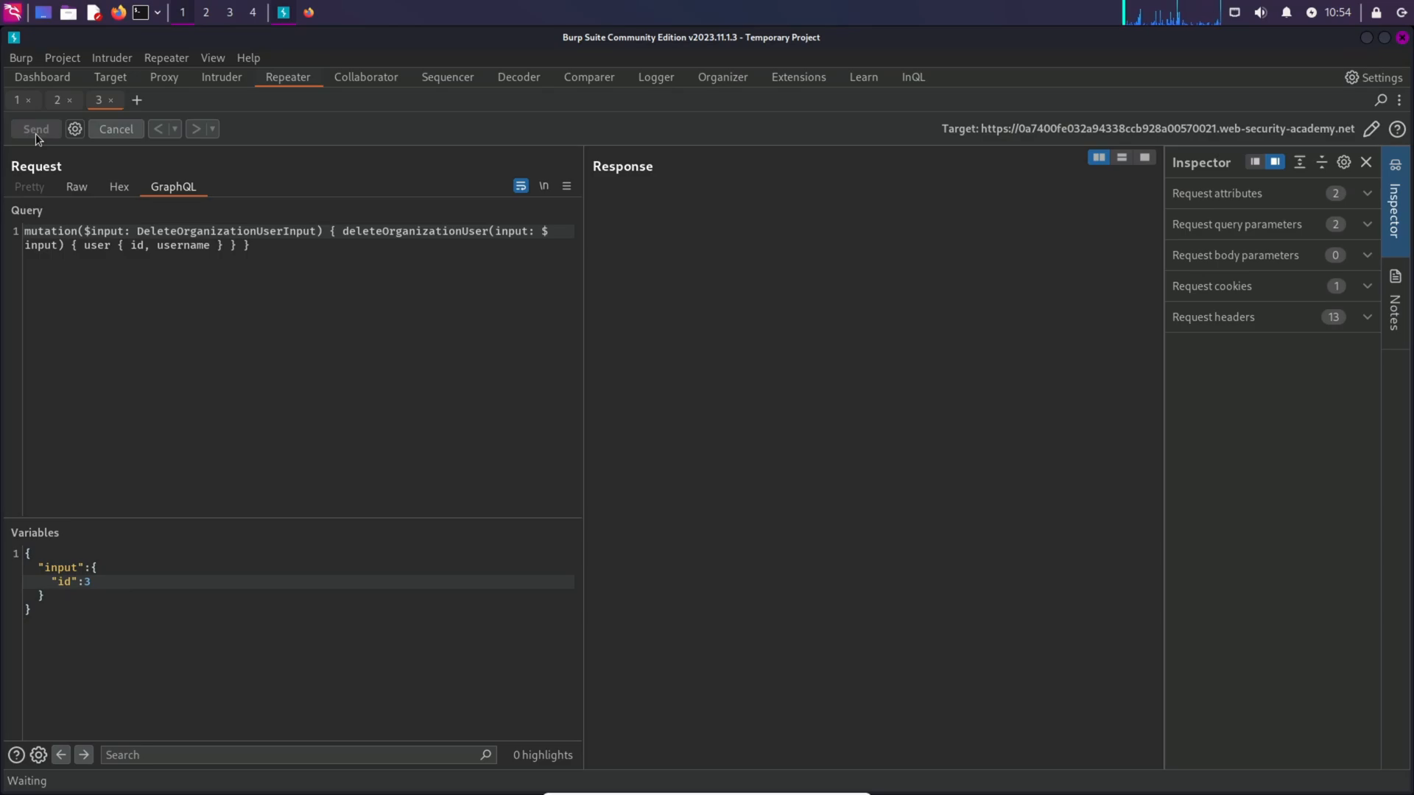
left_click(35, 129)
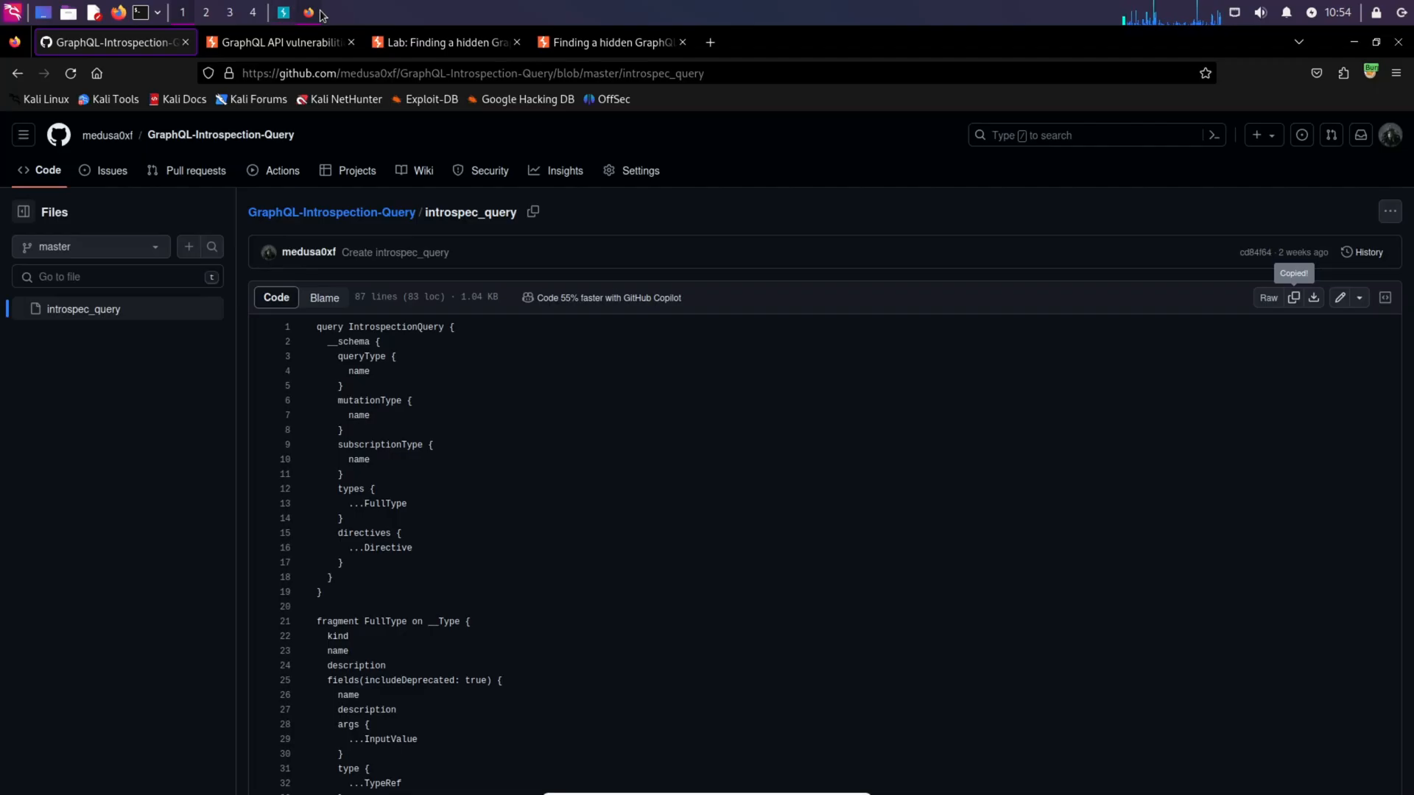
Reload the lab shop page showing the Solved banner, then return to Burp Suite's delete response for carlos.
left_click(596, 41)
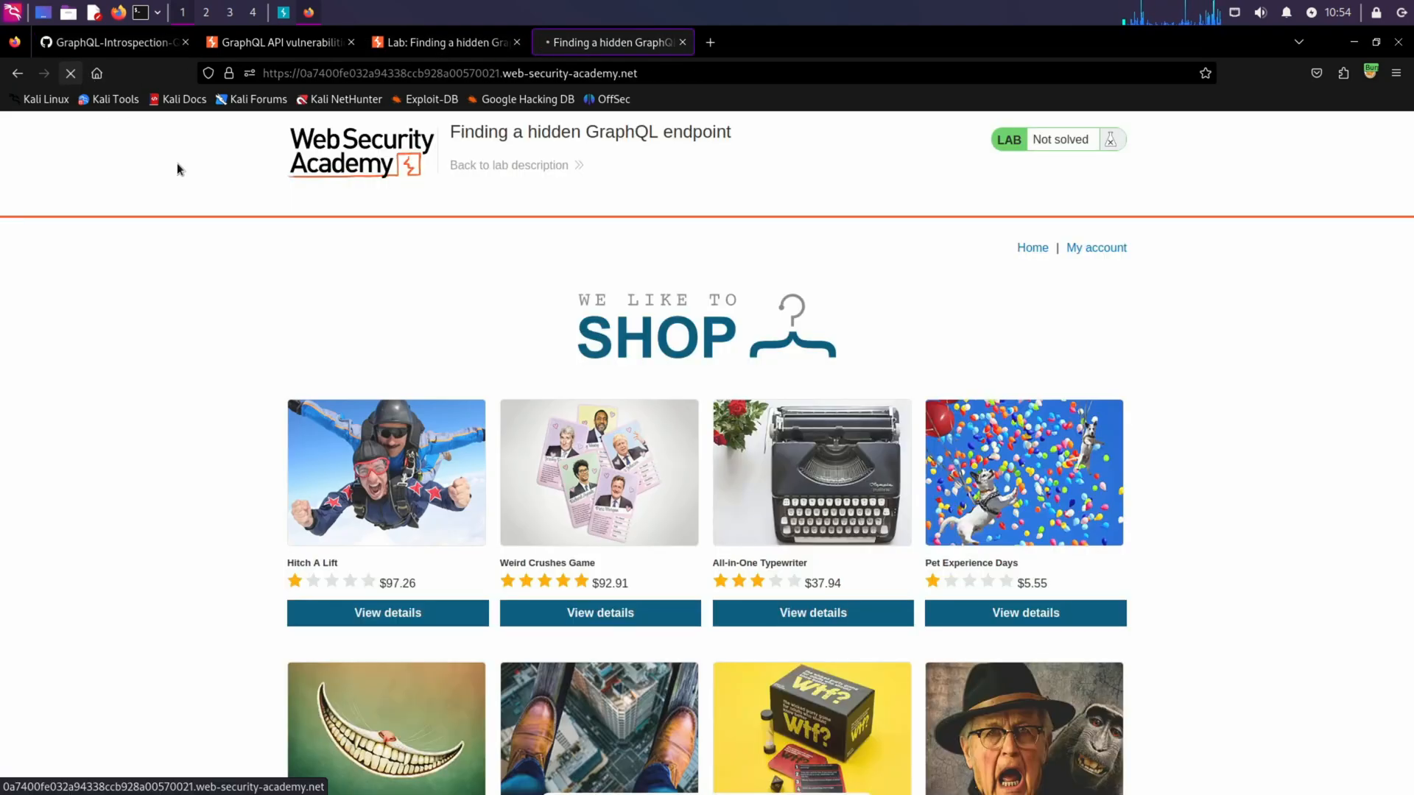
mouse_move(283, 253)
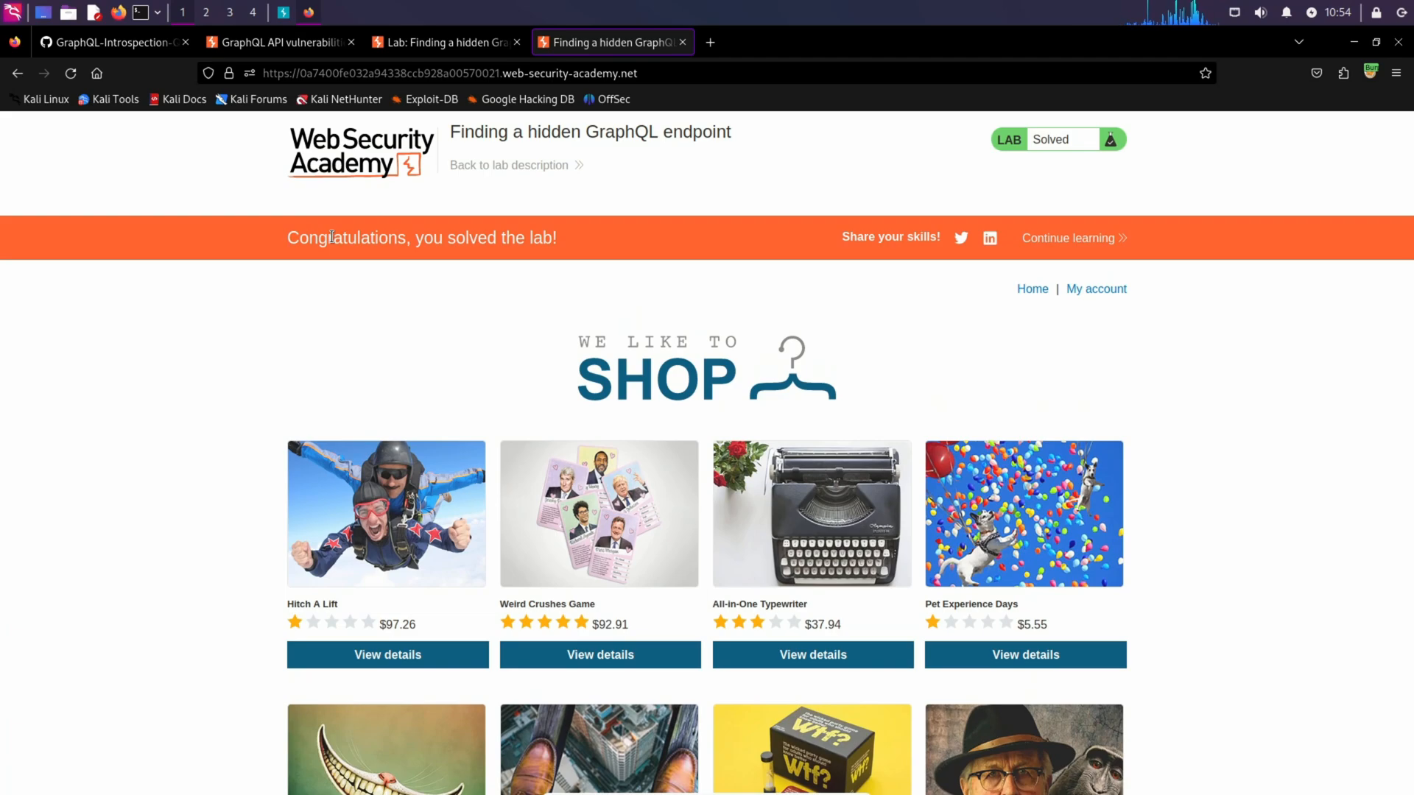
mouse_move(324, 229)
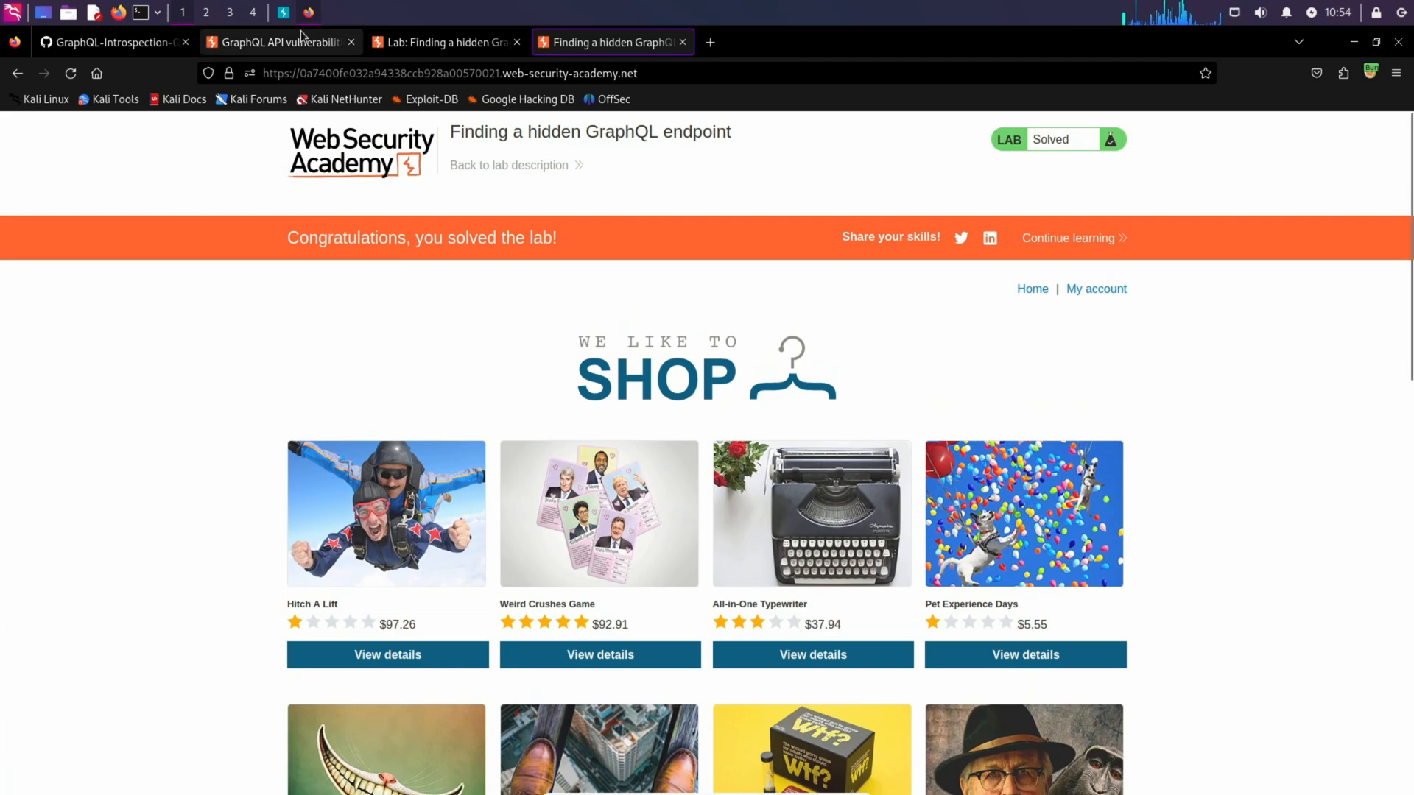
left_click(279, 12)
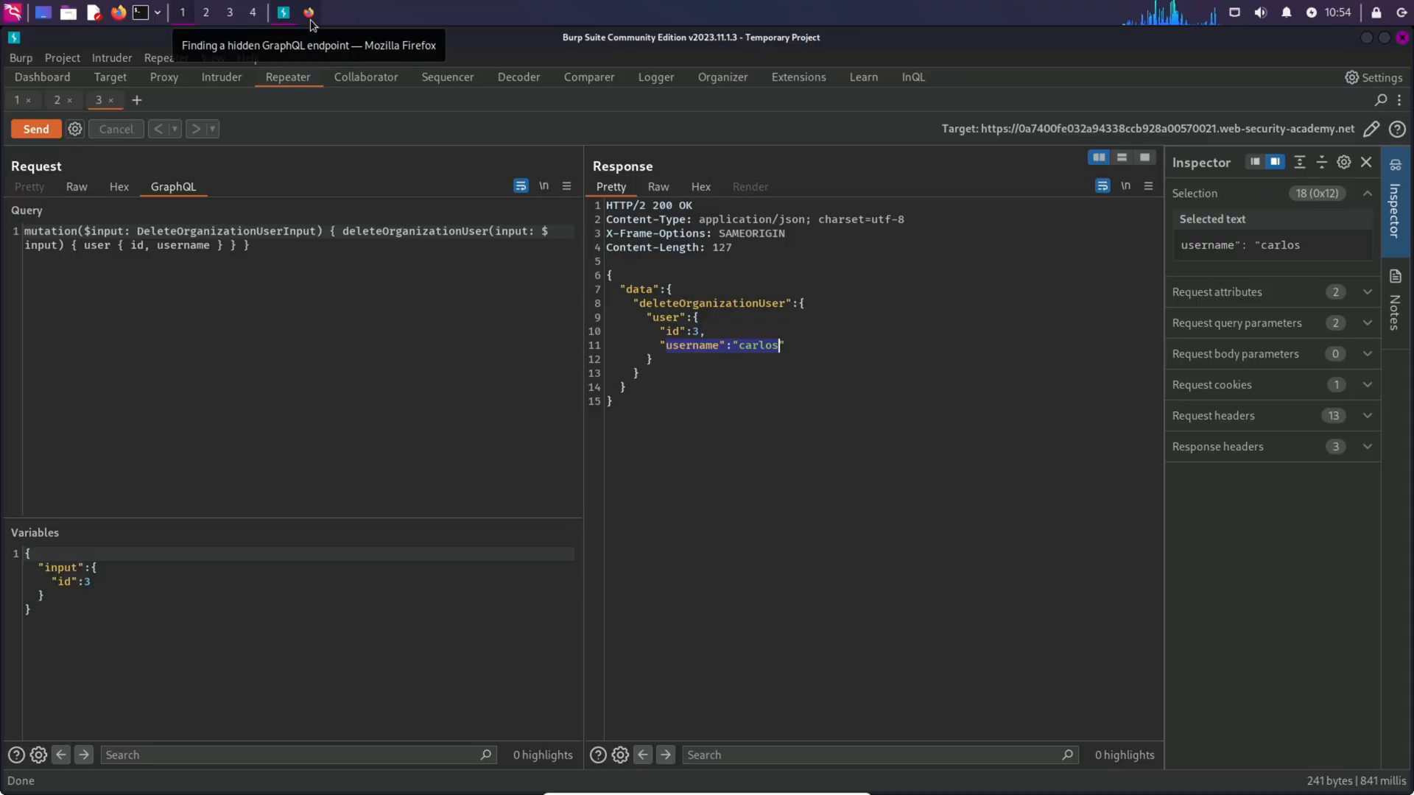
left_click(797, 418)
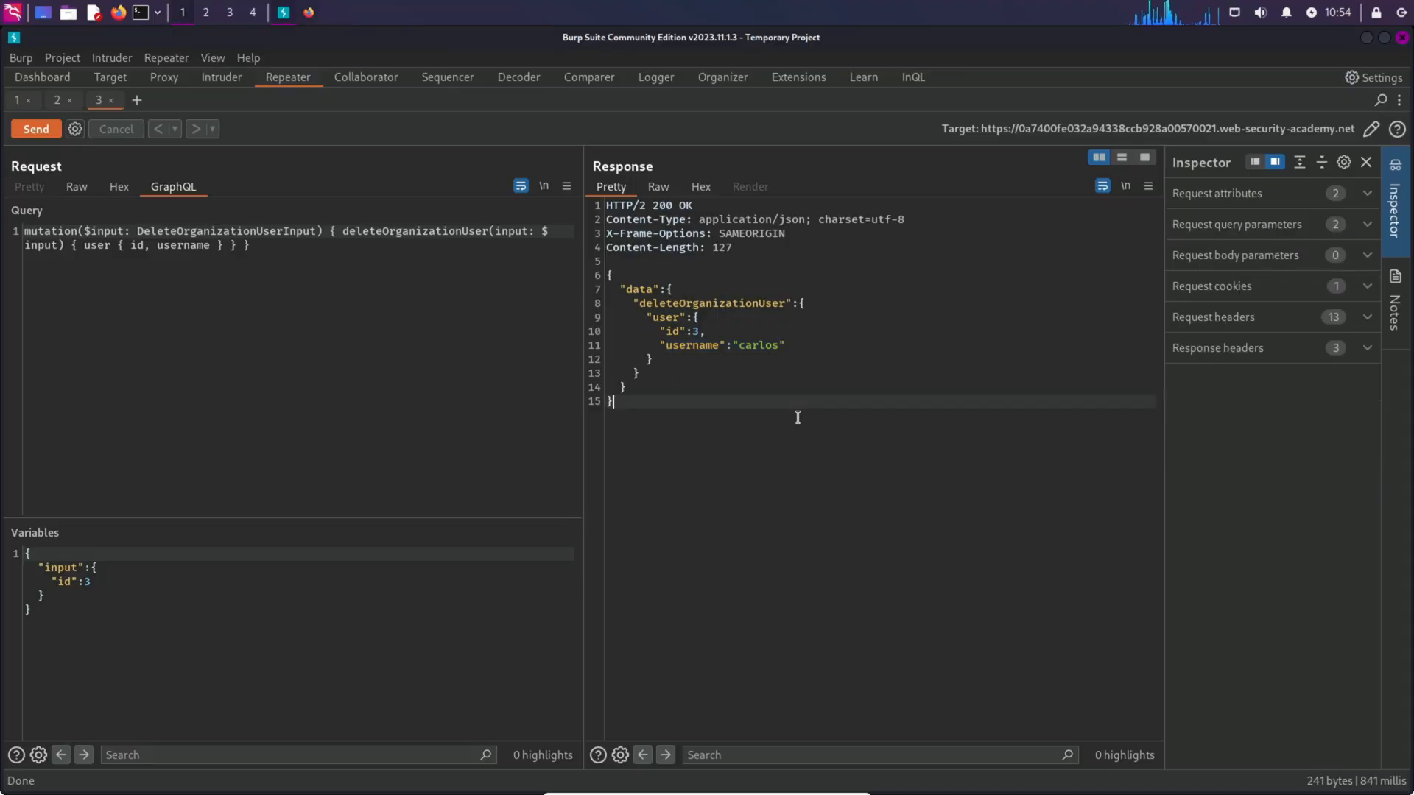